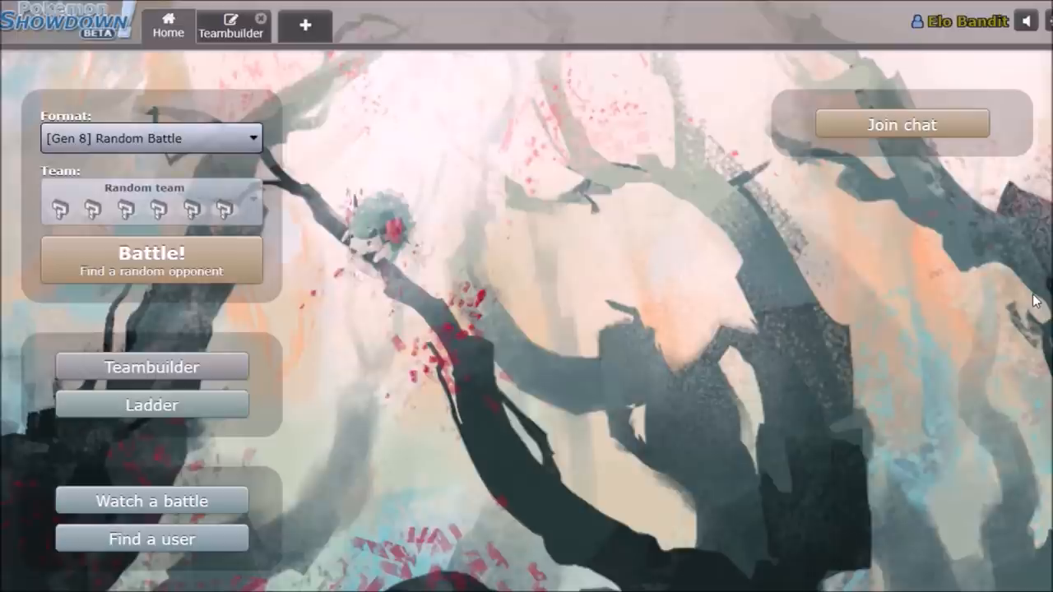
# Enter the Teambuilder to reach the Trick Disableye team in the Sableye Era folder.
pyautogui.click(232, 24)
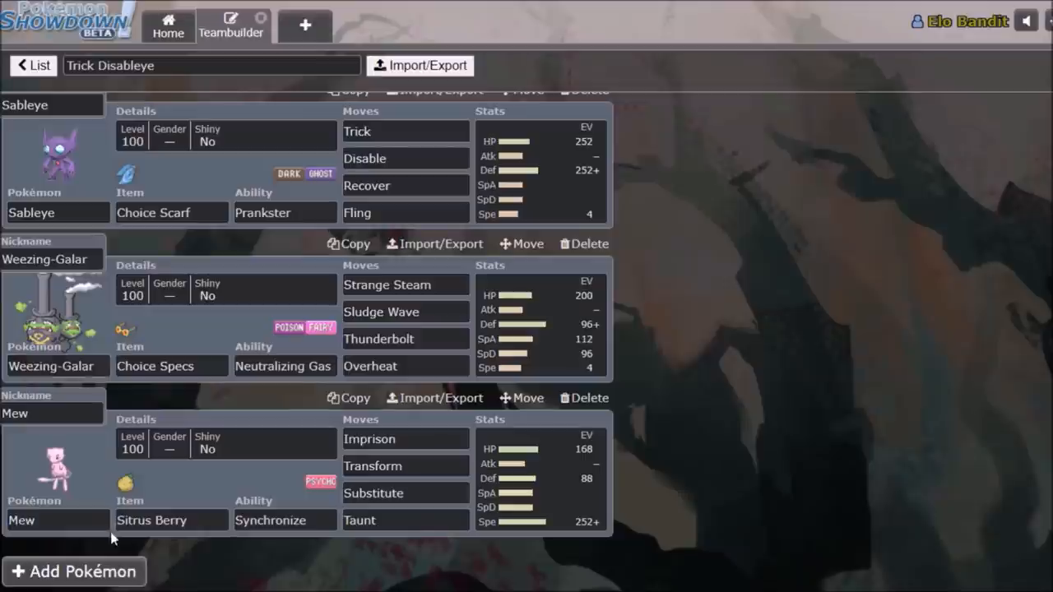
pyautogui.moveTo(691, 319)
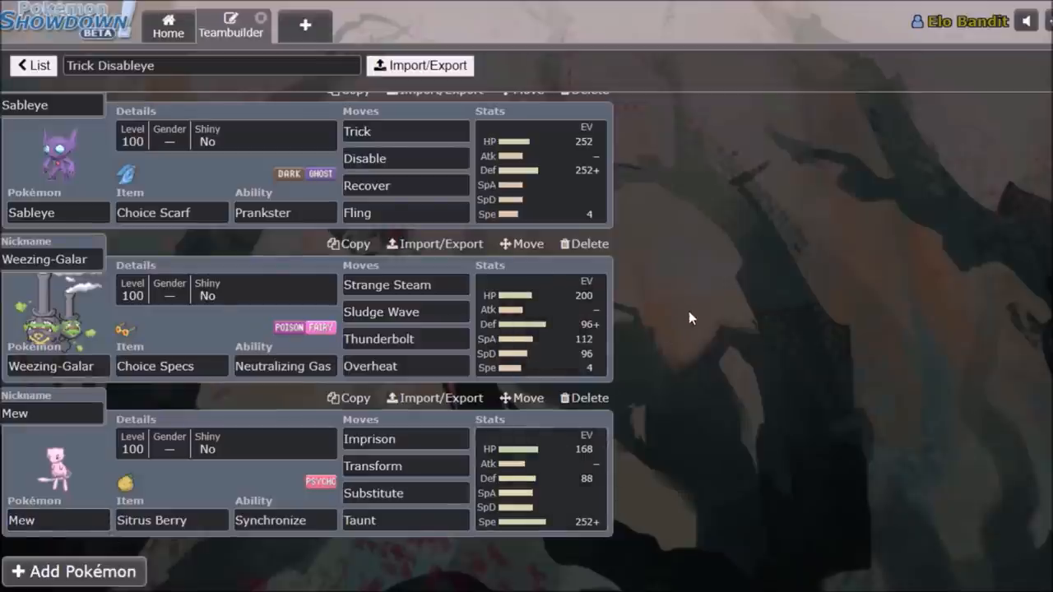
pyautogui.moveTo(558, 485)
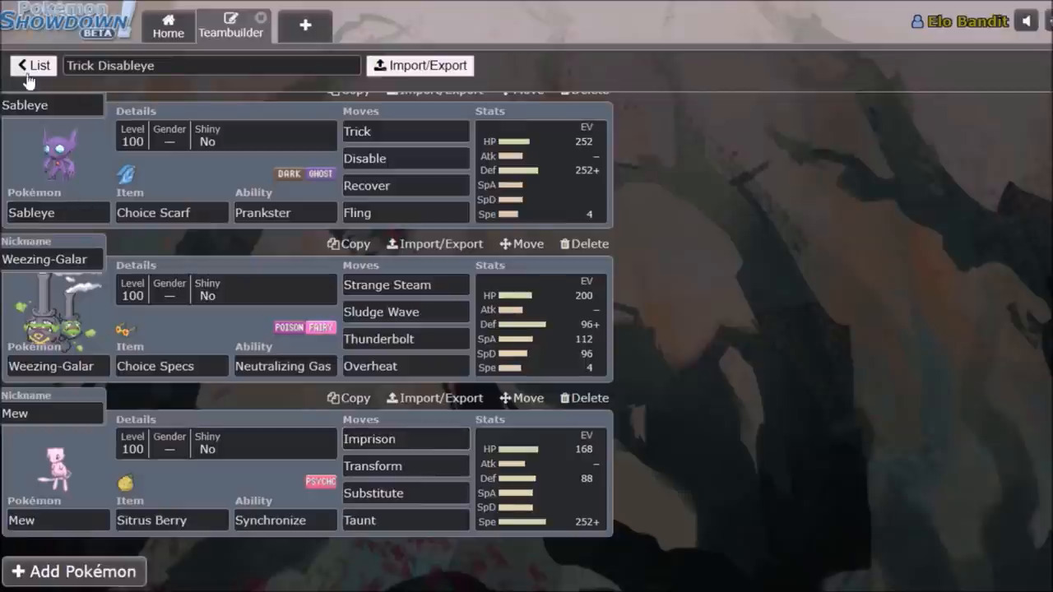
# Open Encore Mew vs Sableye and inspect Mew's Encore, Imprison and Transform moves.
pyautogui.click(32, 65)
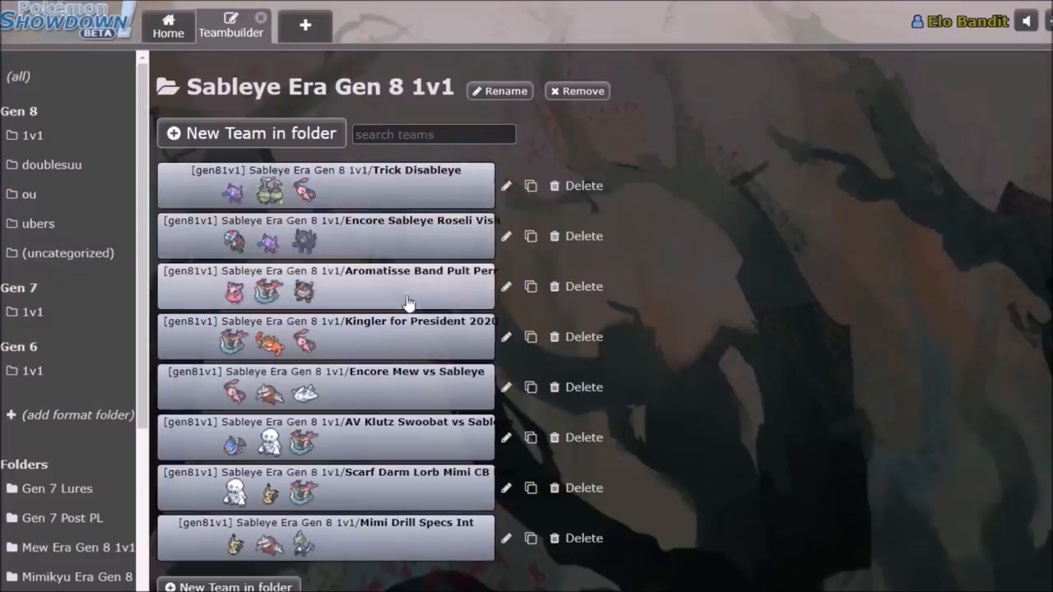
pyautogui.click(323, 372)
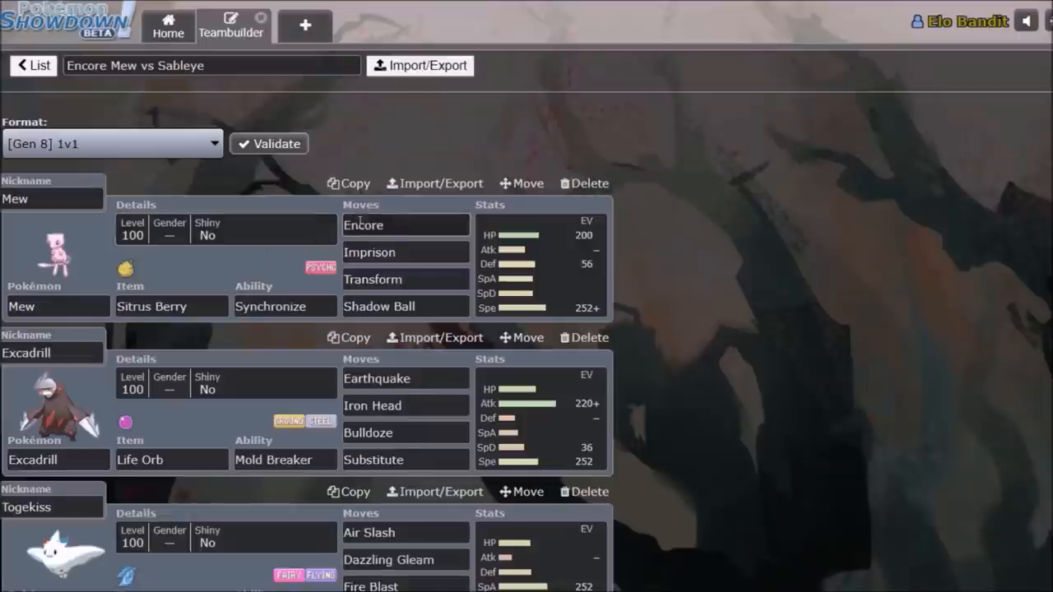
pyautogui.click(406, 225)
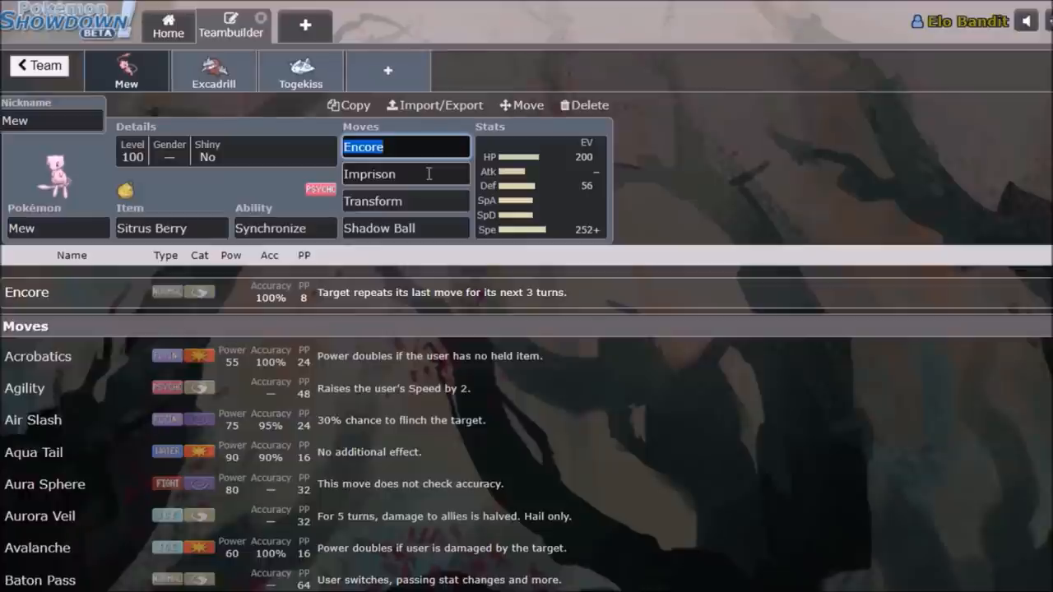
pyautogui.click(404, 173)
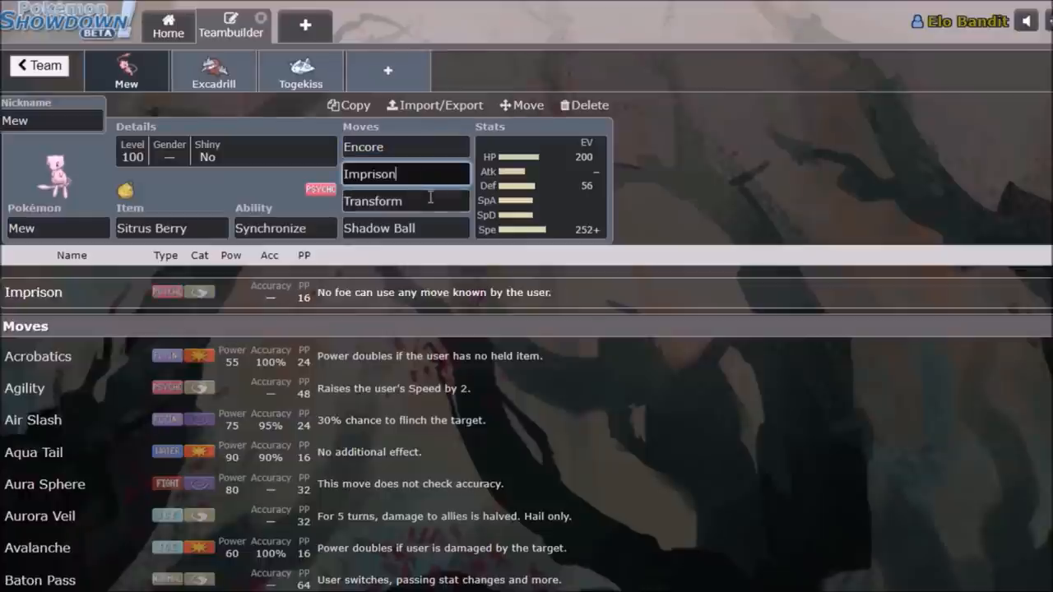
pyautogui.click(405, 201)
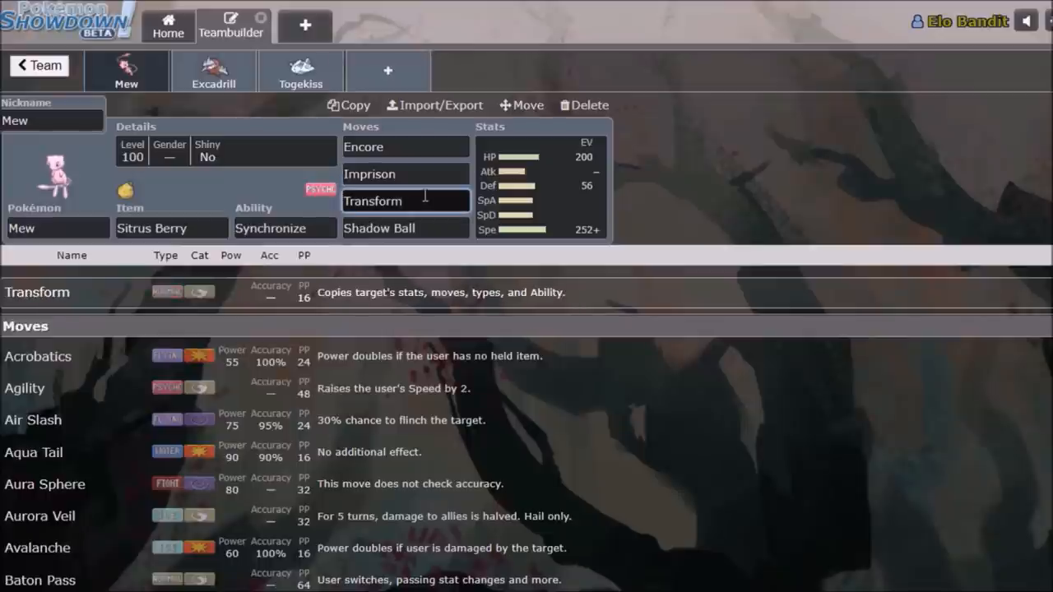
# Check Mew's Sitrus Berry and Shadow Ball, then view Togekiss's set and return to Mew.
pyautogui.click(171, 228)
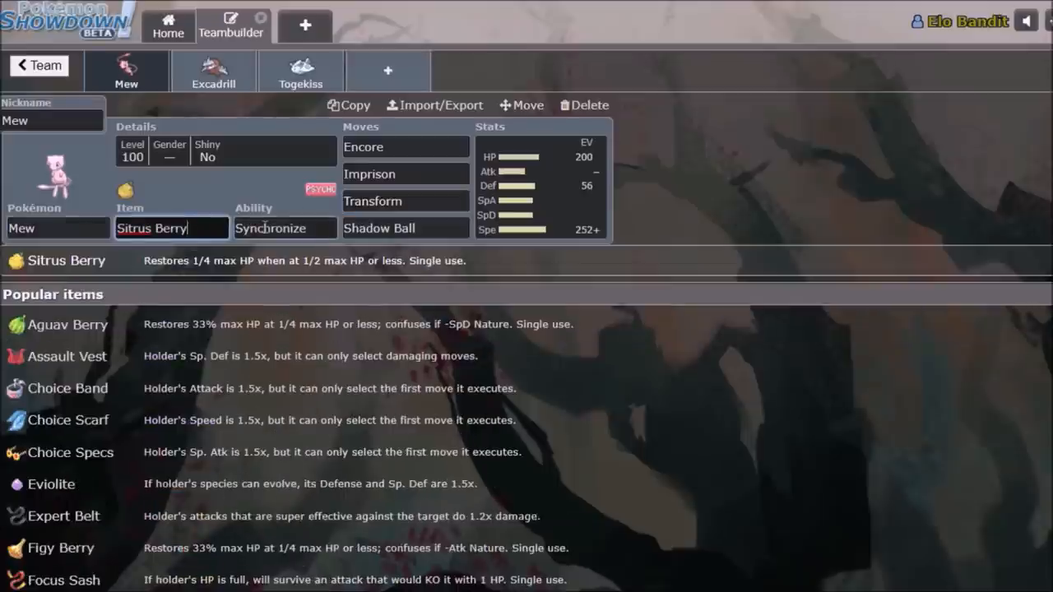
pyautogui.click(404, 228)
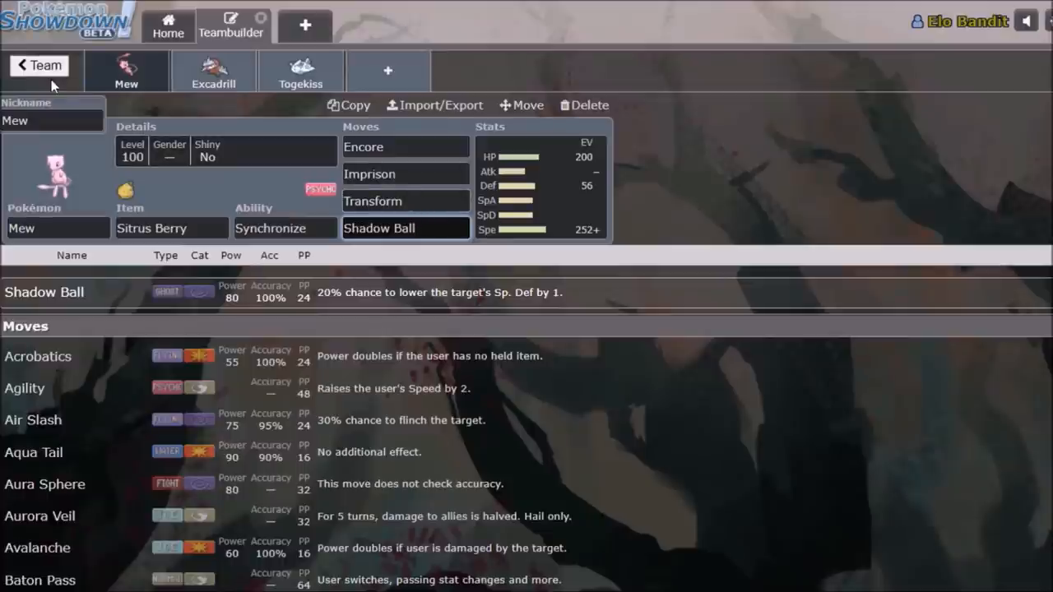
pyautogui.click(301, 73)
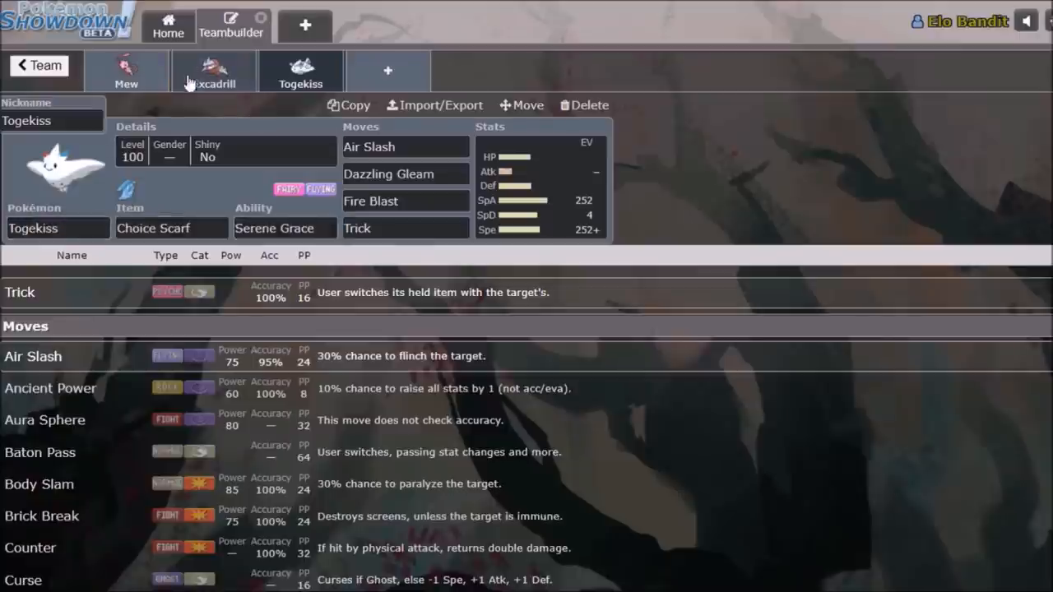
pyautogui.click(126, 72)
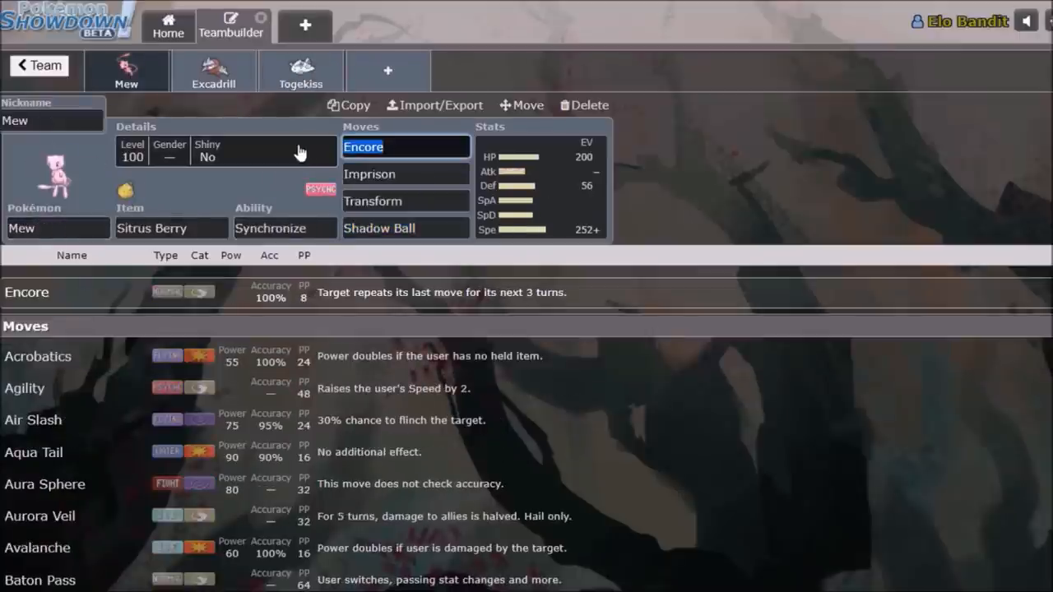
# Review Grimmsnarl's Bulk Up and Spirit Break, Sableye's Encore, and Dracovish's item.
pyautogui.click(231, 25)
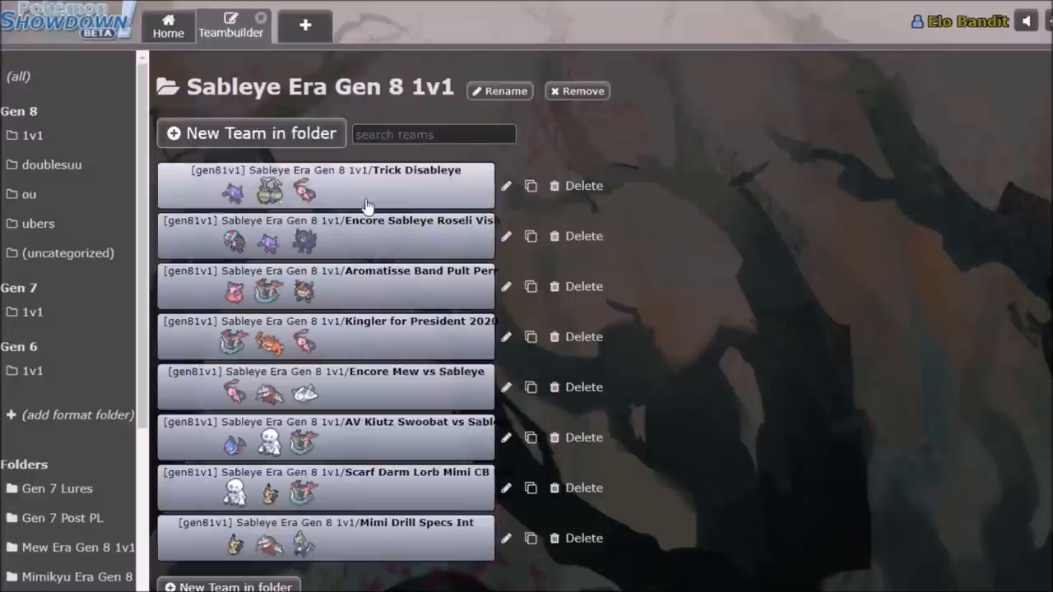
pyautogui.moveTo(387, 245)
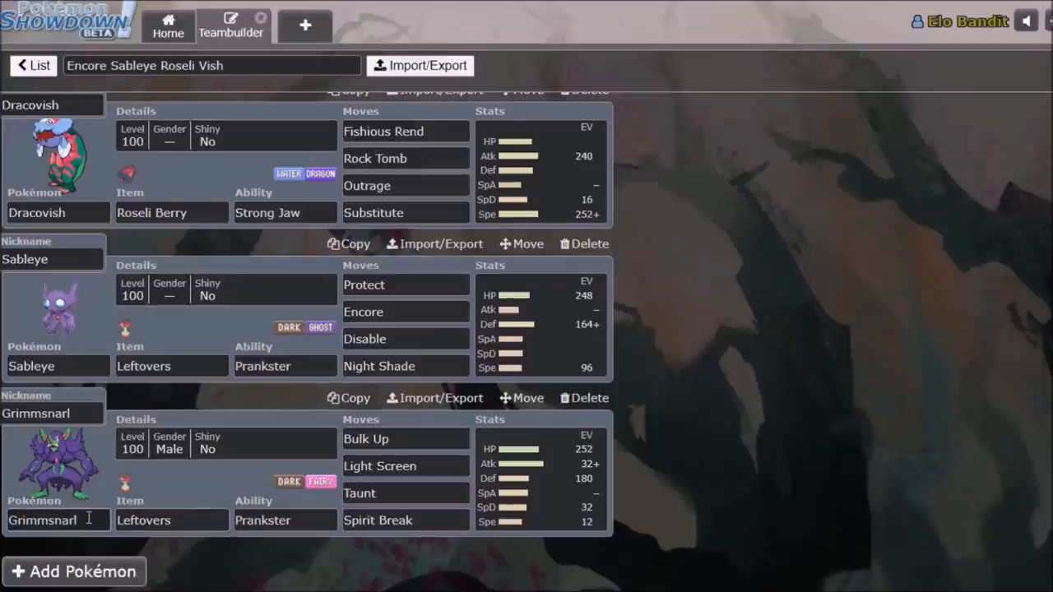
pyautogui.moveTo(435, 439)
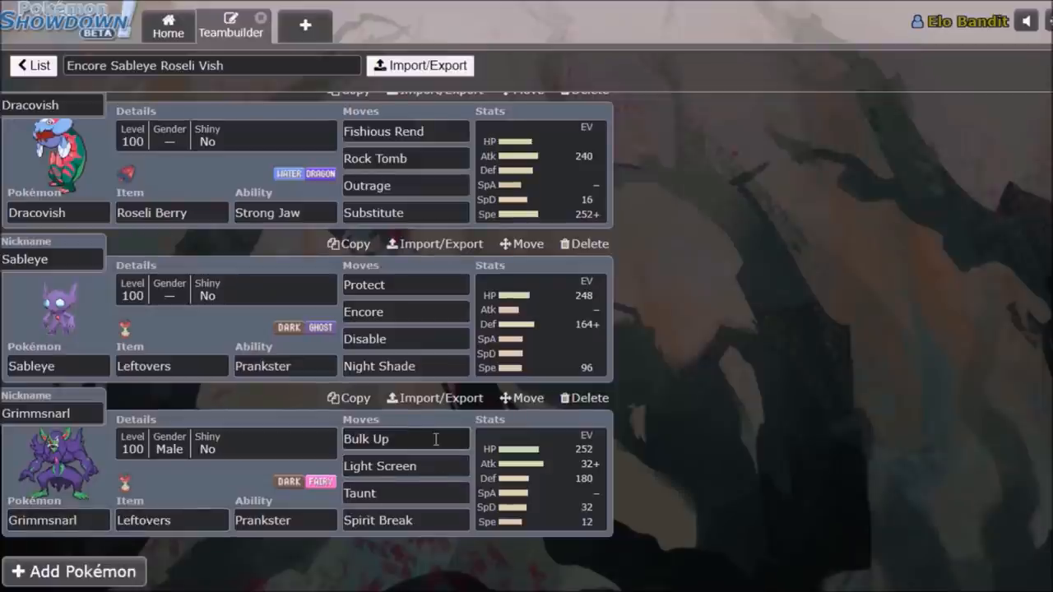
pyautogui.click(404, 438)
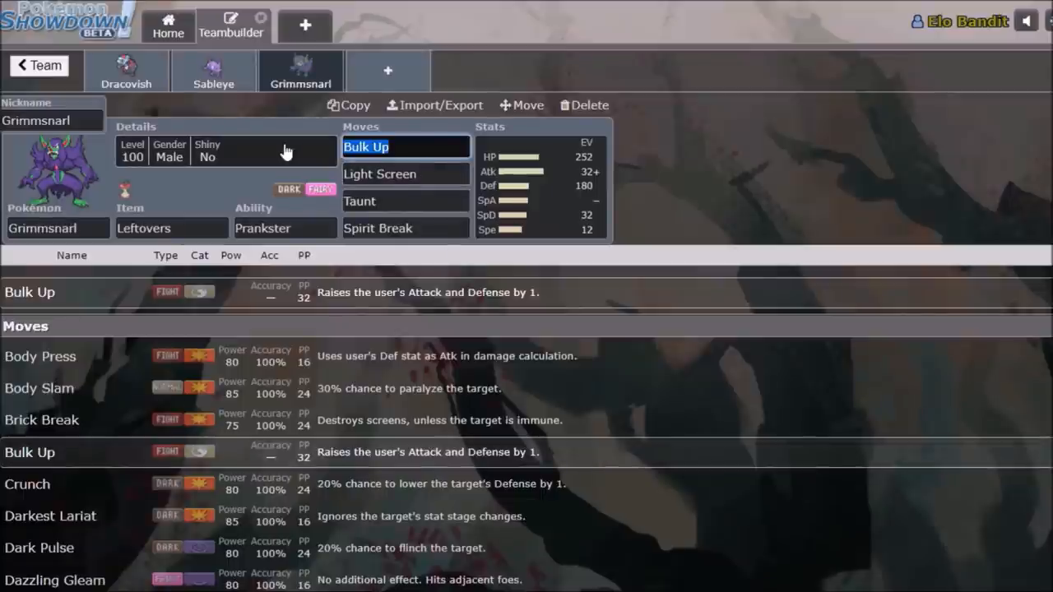
pyautogui.click(213, 71)
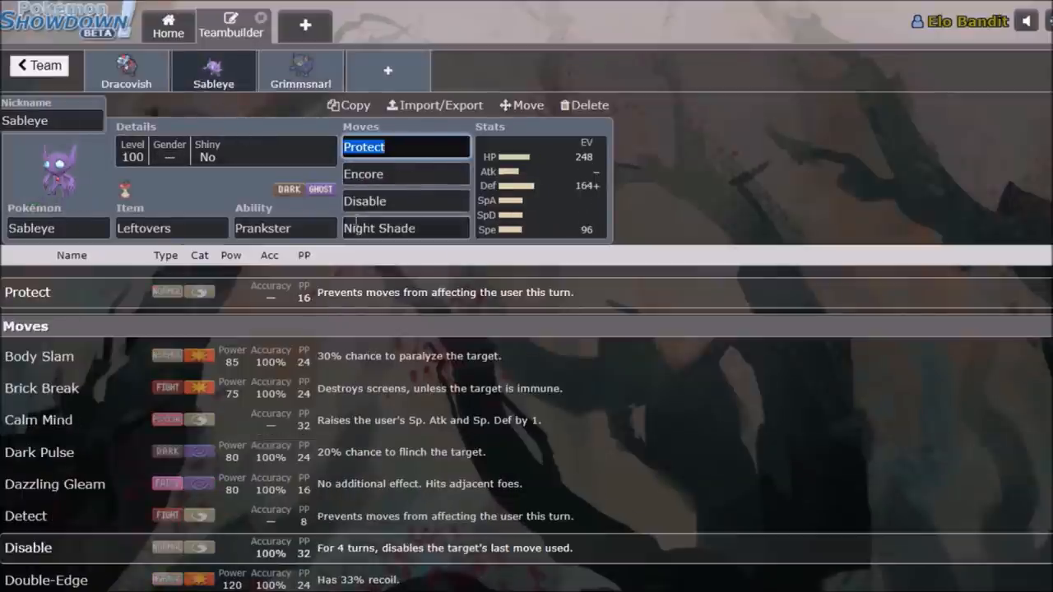
pyautogui.click(404, 173)
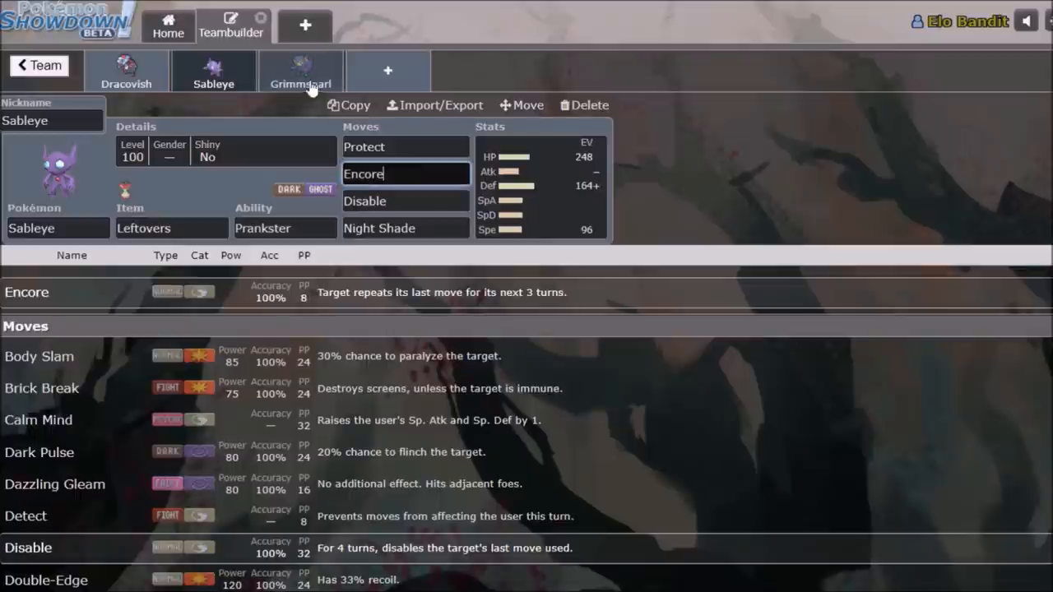
pyautogui.click(300, 70)
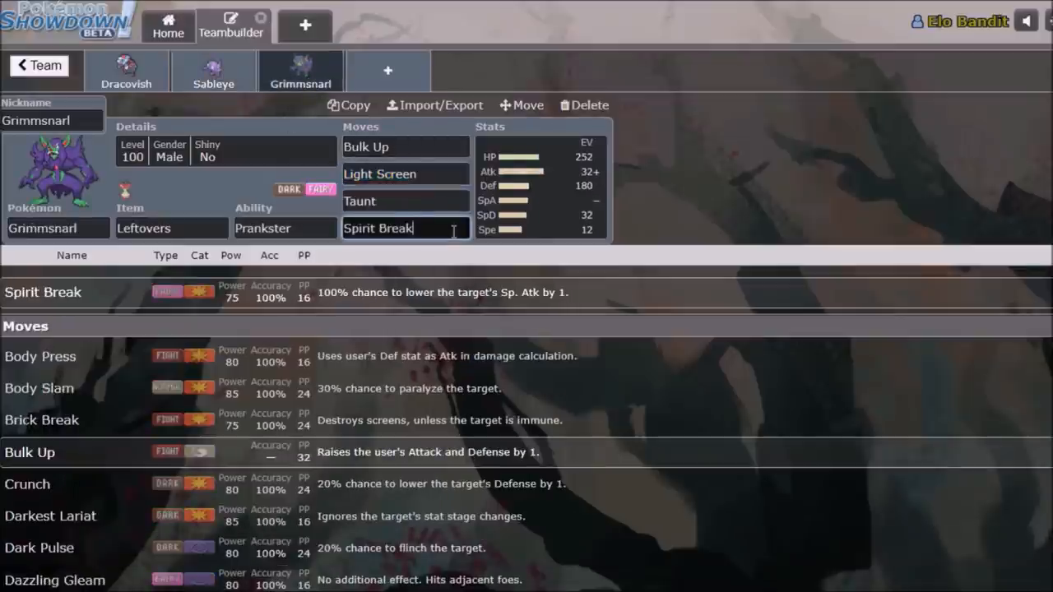
pyautogui.moveTo(485, 246)
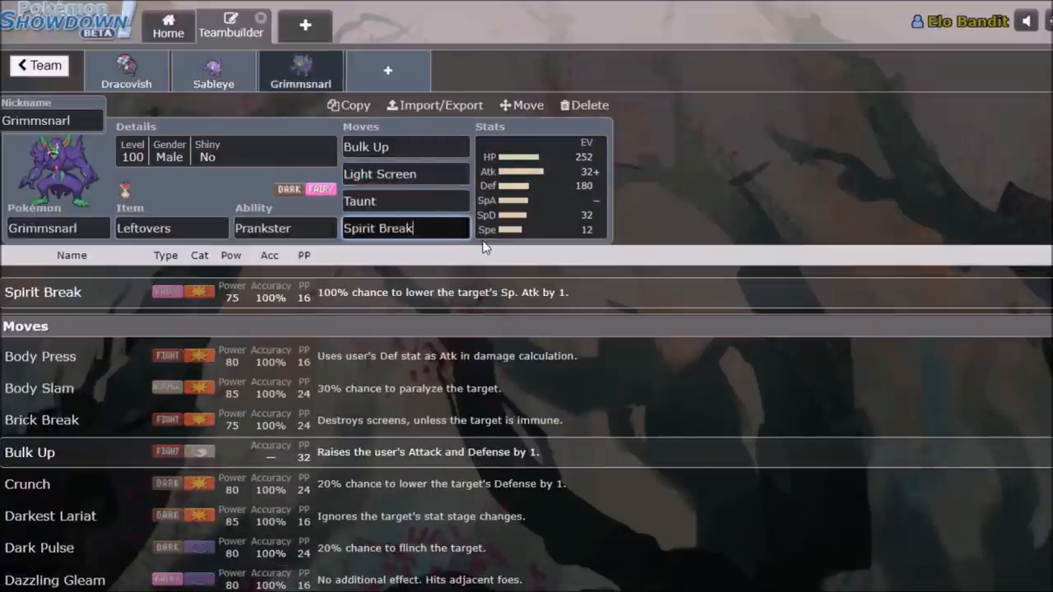
pyautogui.moveTo(399, 251)
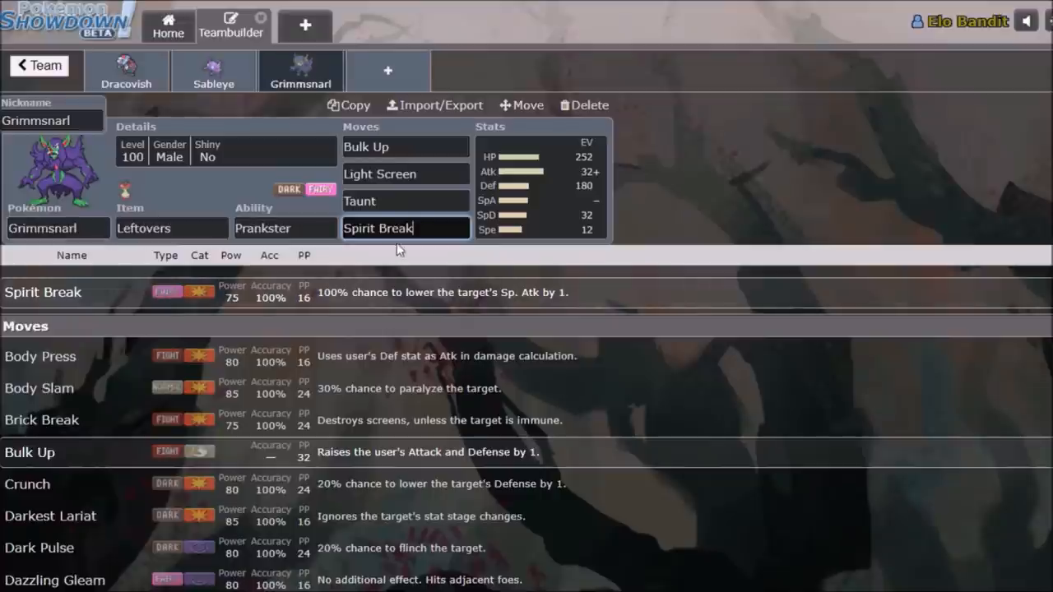
pyautogui.moveTo(214, 72)
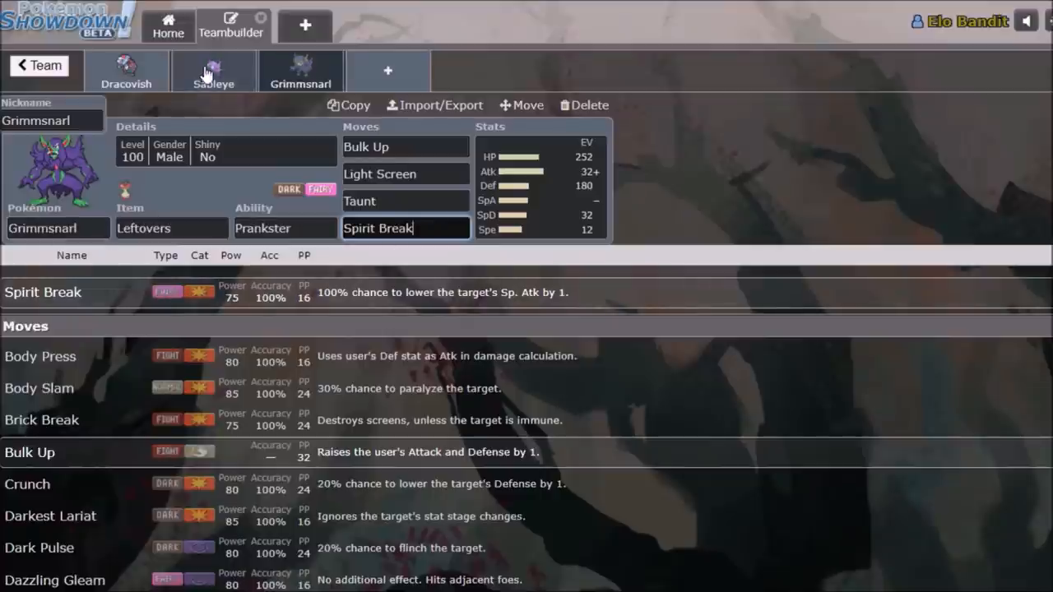
pyautogui.moveTo(249, 98)
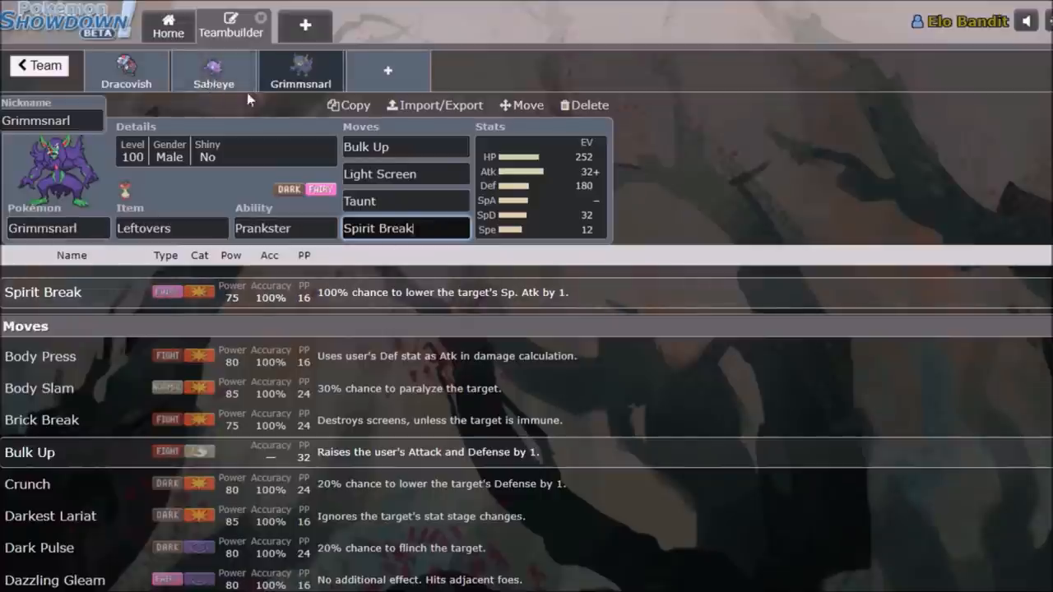
pyautogui.click(126, 71)
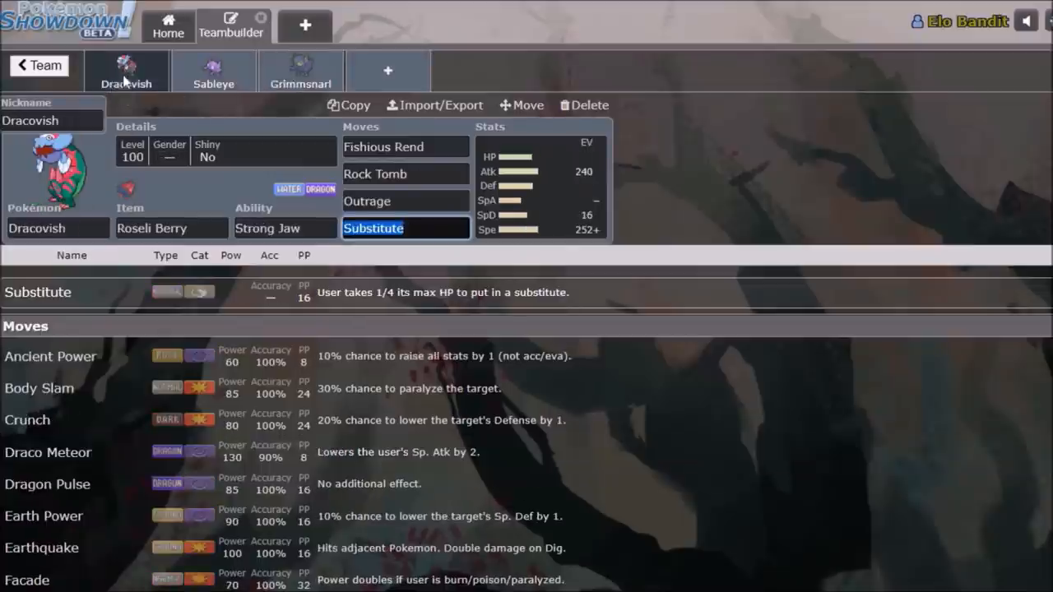
pyautogui.click(171, 228)
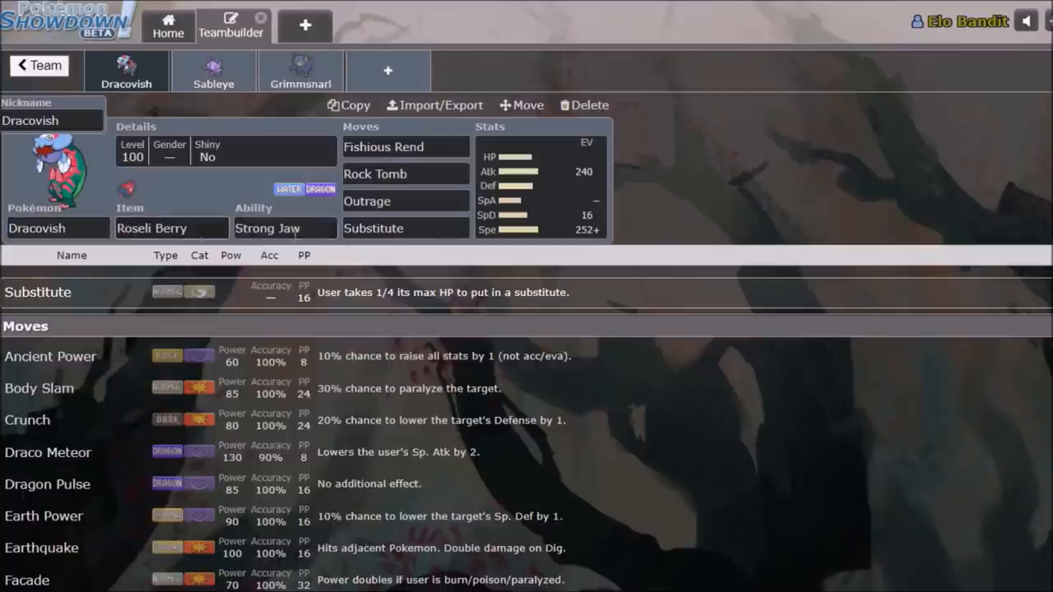
# Inspect Swoobat's Klutz ability, Assault Vest, and Air Slash, Calm Mind and Roost moves.
pyautogui.click(405, 147)
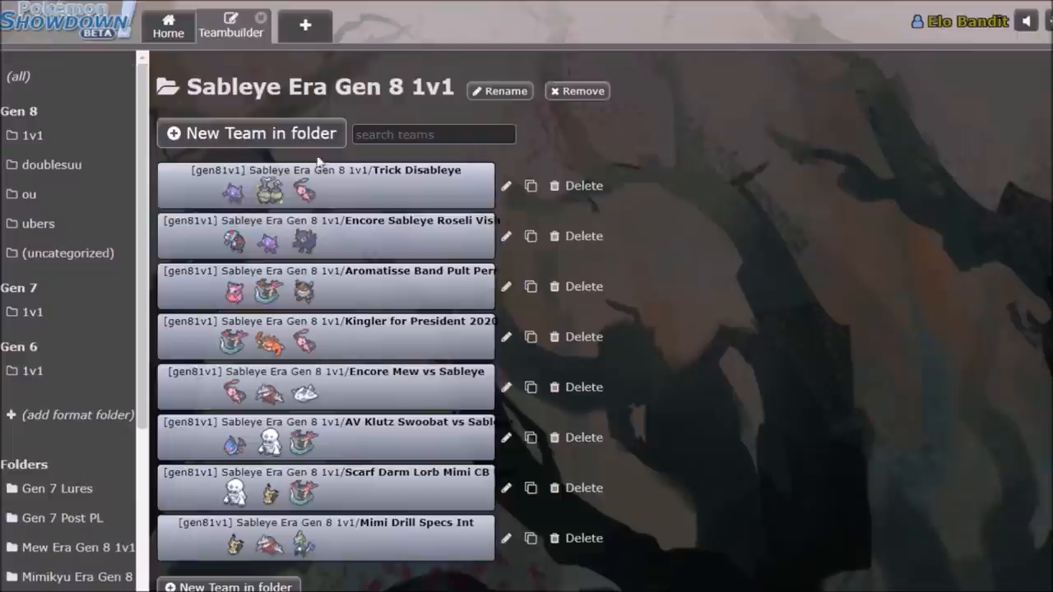
pyautogui.moveTo(414, 327)
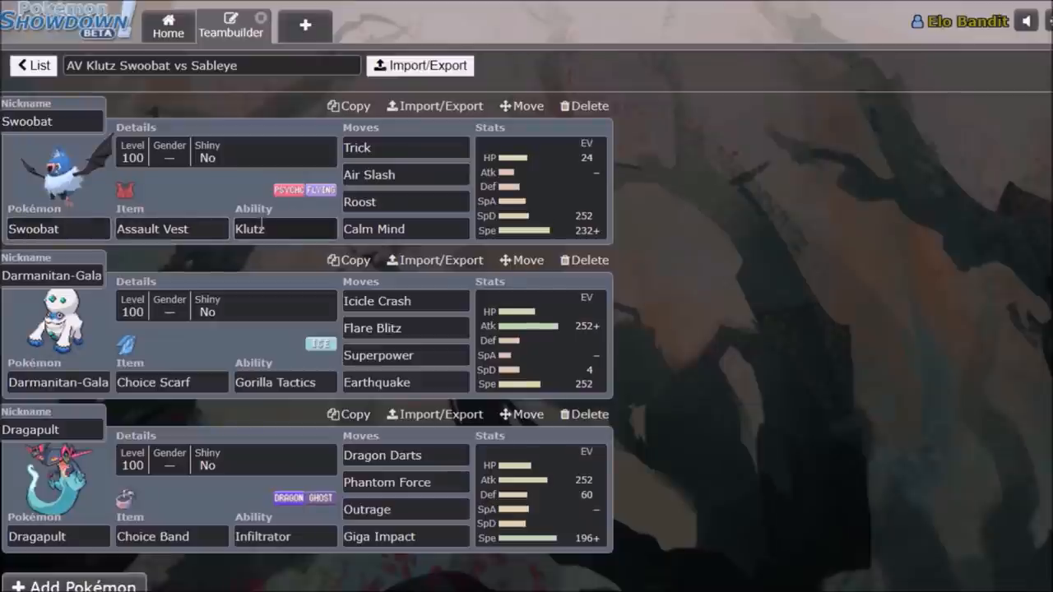
pyautogui.click(284, 228)
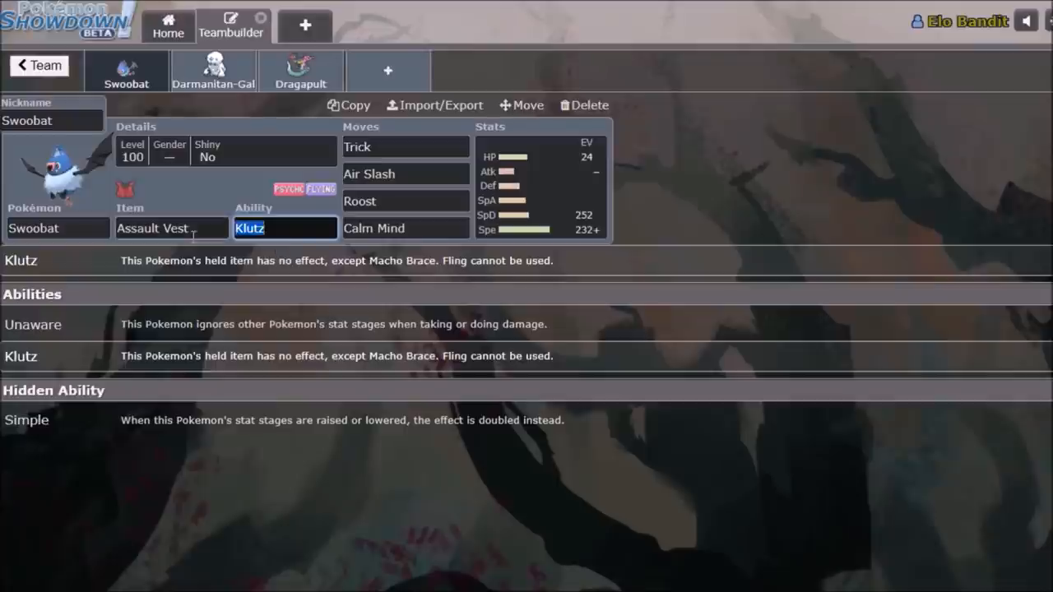
pyautogui.click(321, 229)
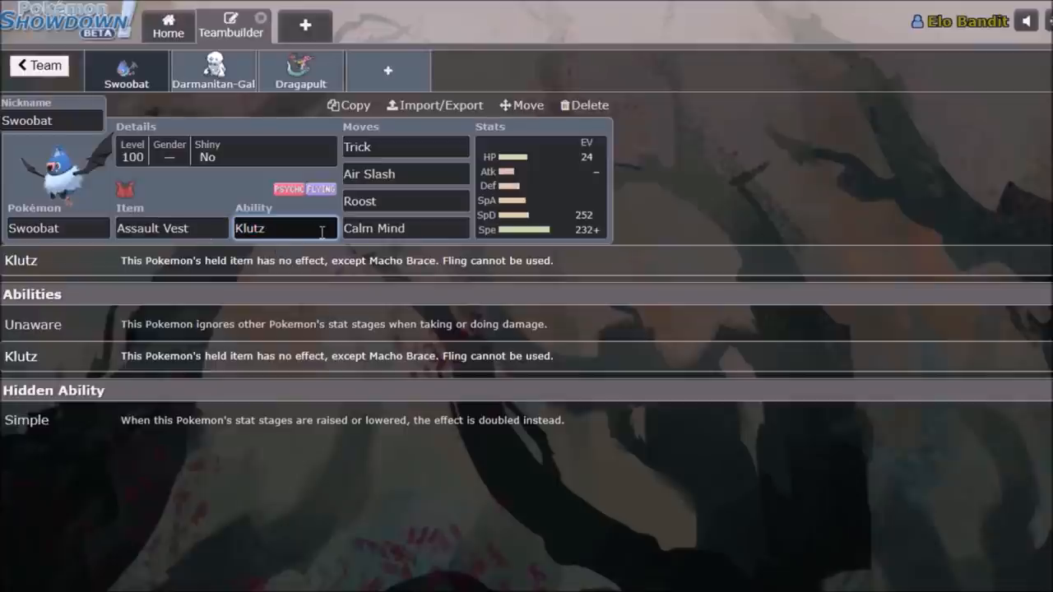
pyautogui.click(171, 228)
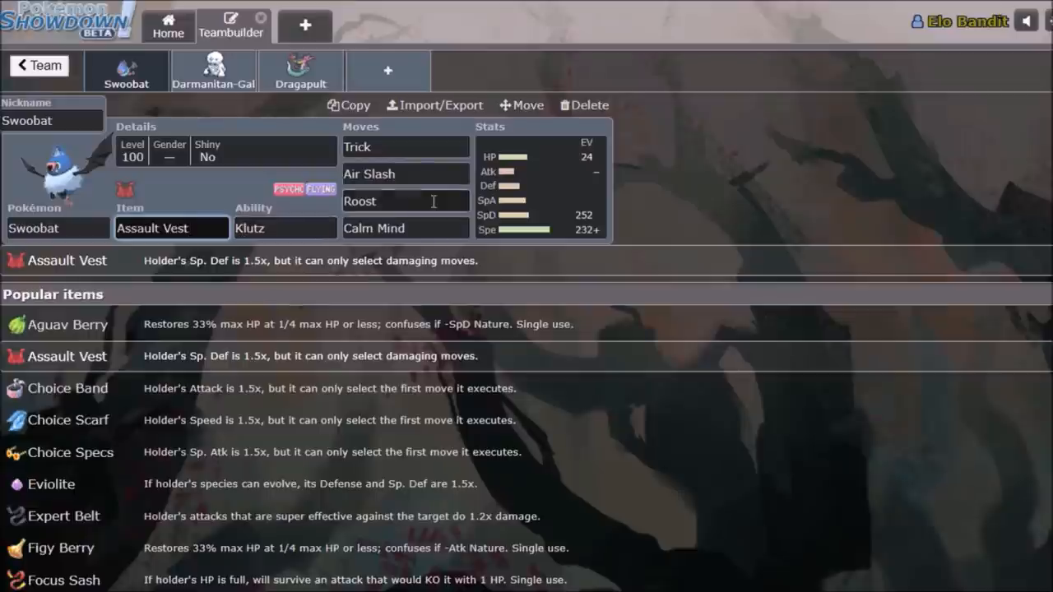
pyautogui.click(403, 174)
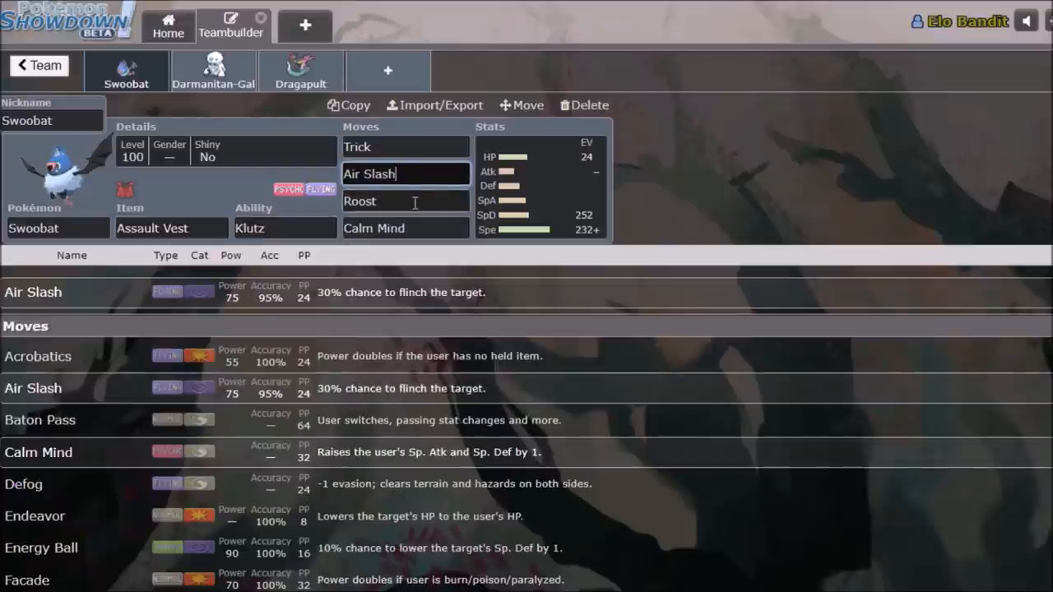
pyautogui.click(403, 228)
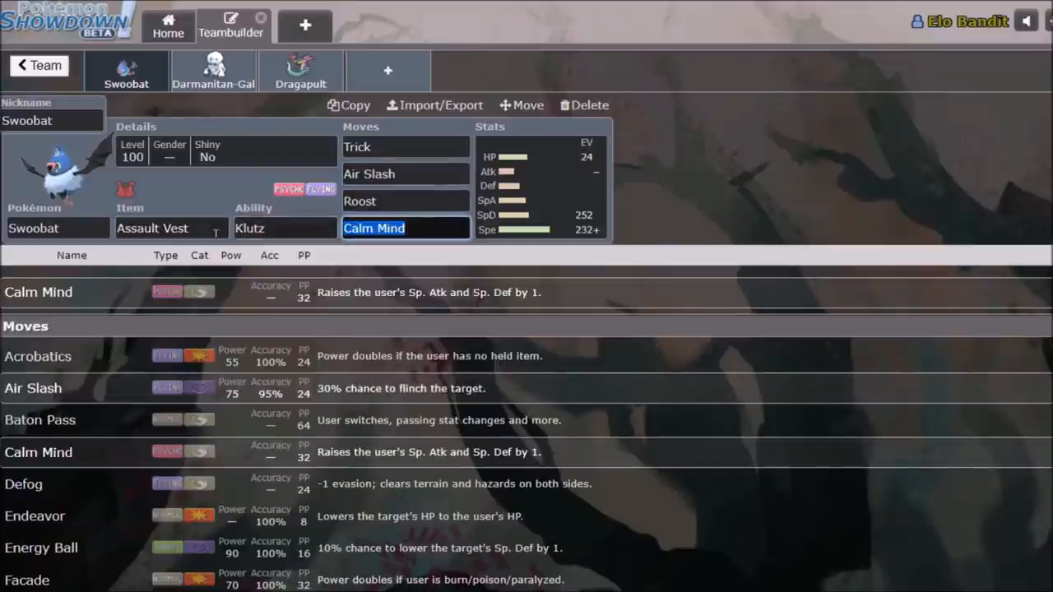
pyautogui.click(403, 200)
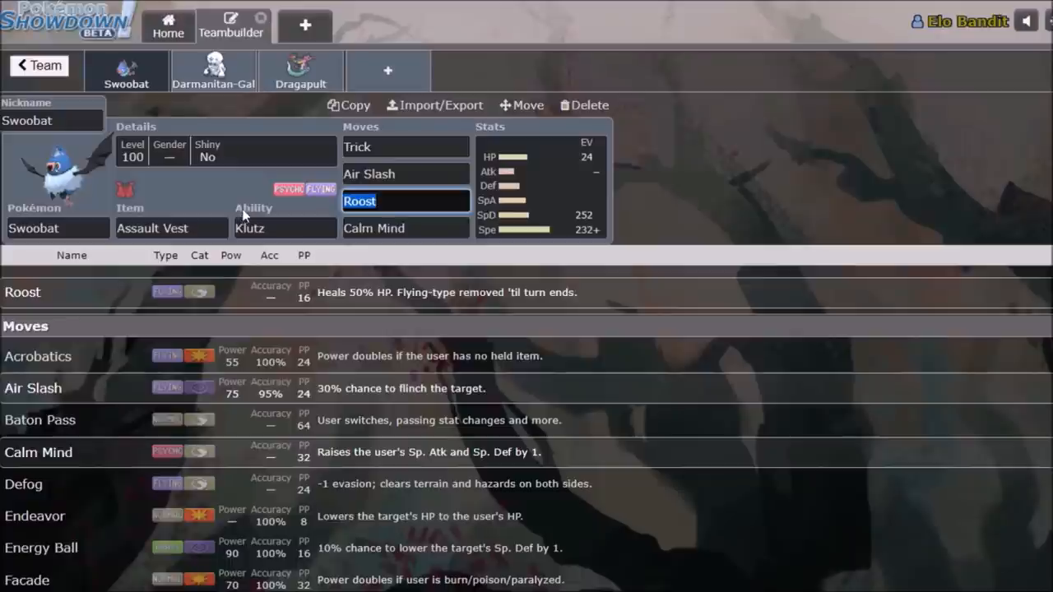
pyautogui.click(404, 228)
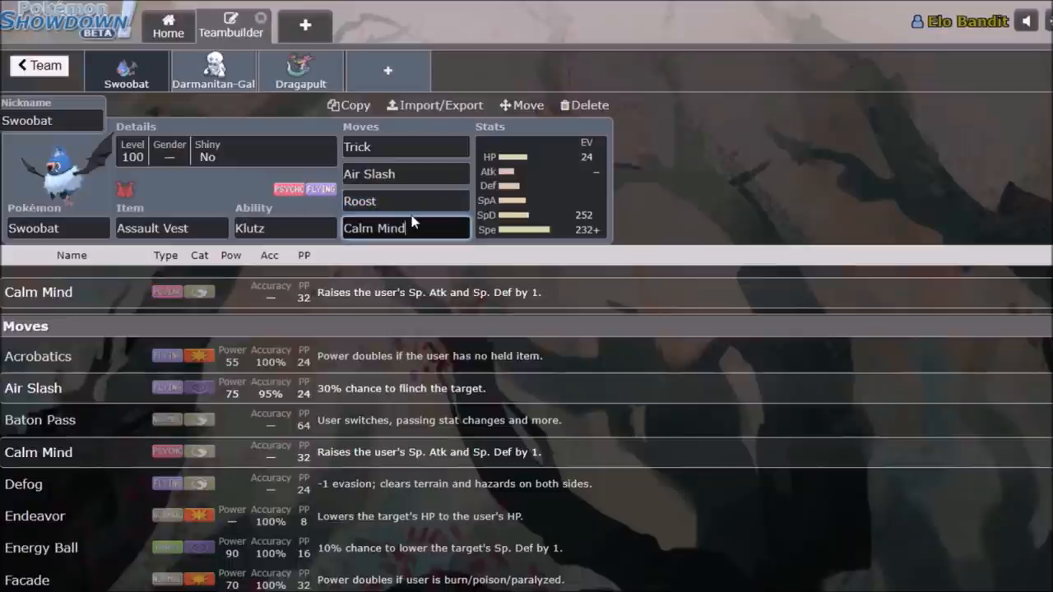
pyautogui.click(405, 173)
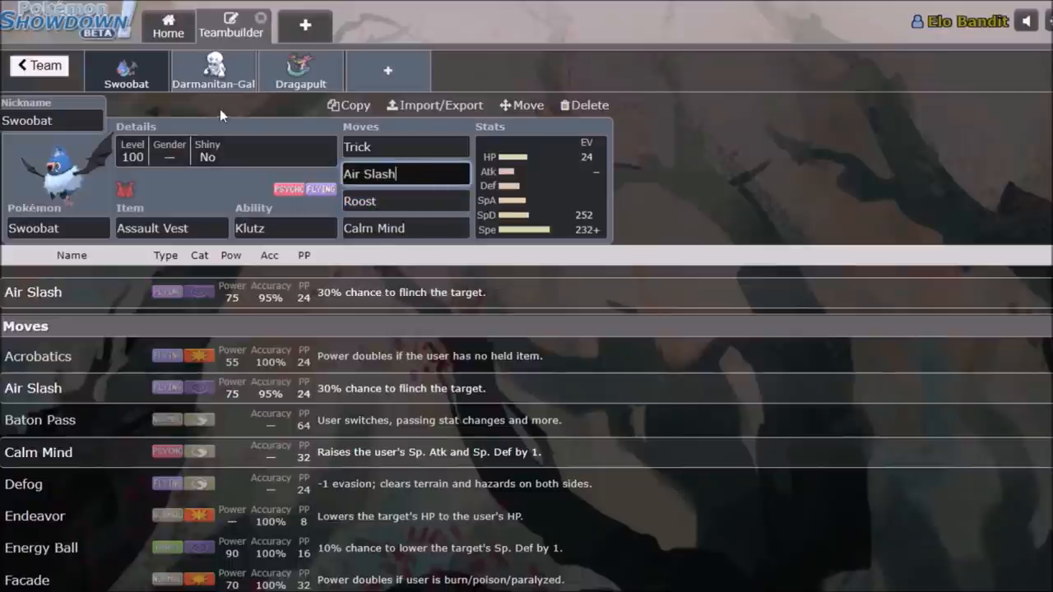
# View Darmanitan-Galar's EV spread and Dragapult's set, then return to the team overview.
pyautogui.click(213, 70)
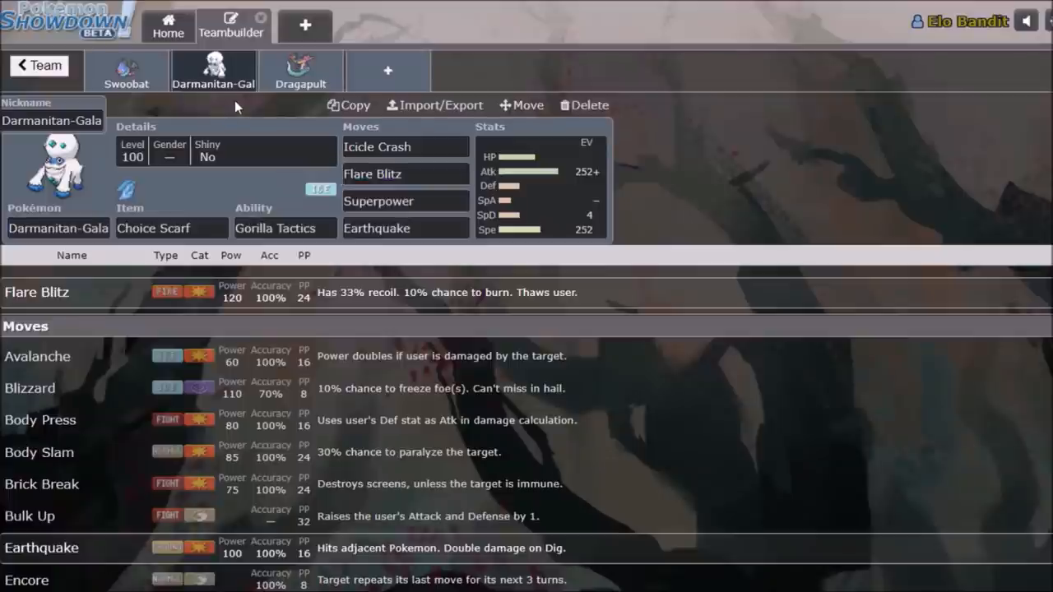
pyautogui.moveTo(565, 189)
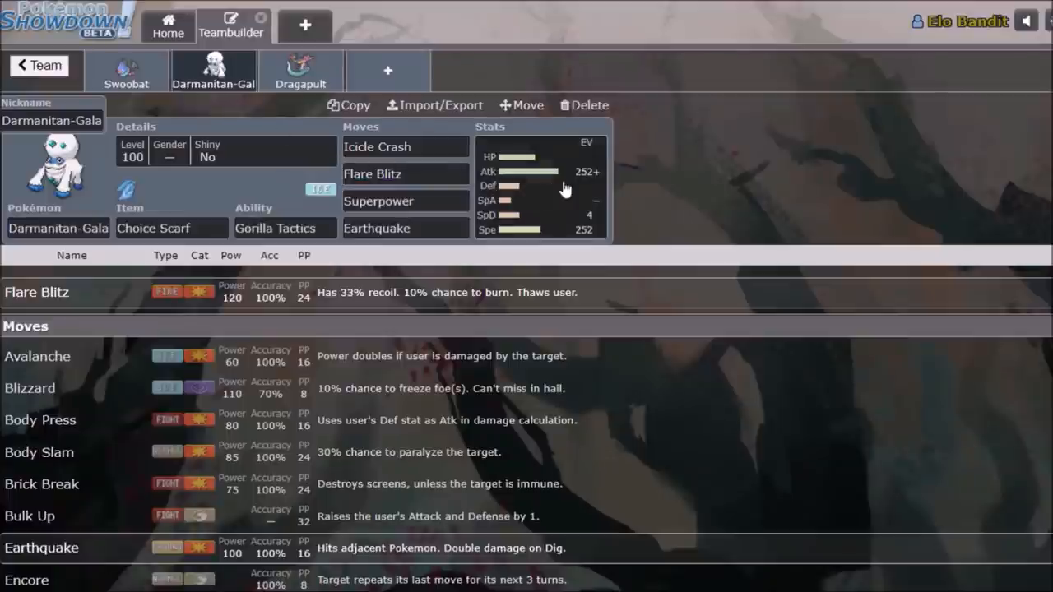
pyautogui.click(539, 173)
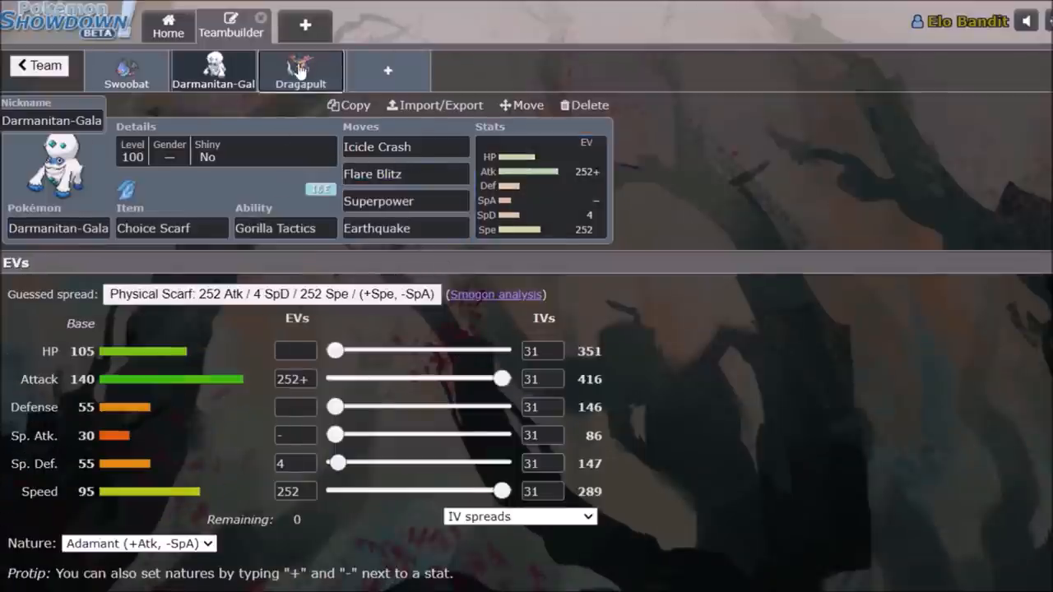
pyautogui.click(301, 70)
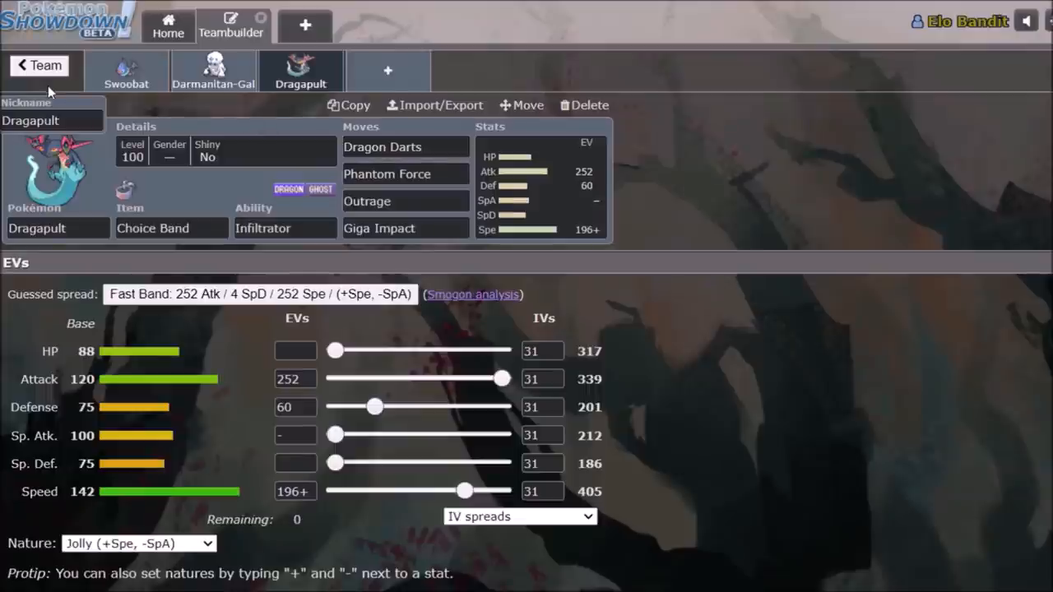
pyautogui.click(39, 65)
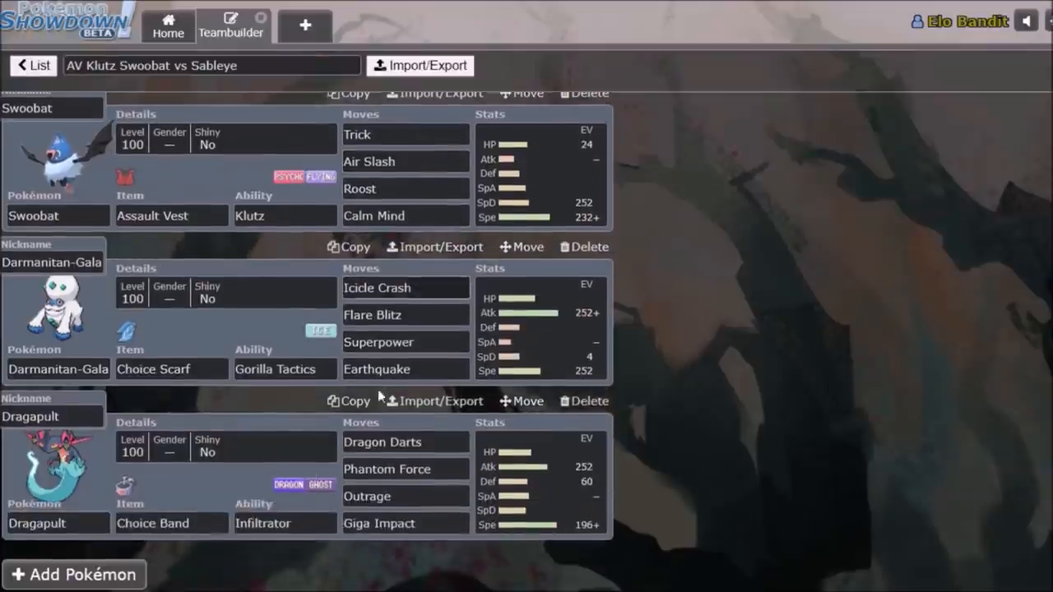
# Check Mimikyu's Phantom Force in Scarf Darm Lorb Mimi CB Pult, then return to the list.
pyautogui.click(33, 65)
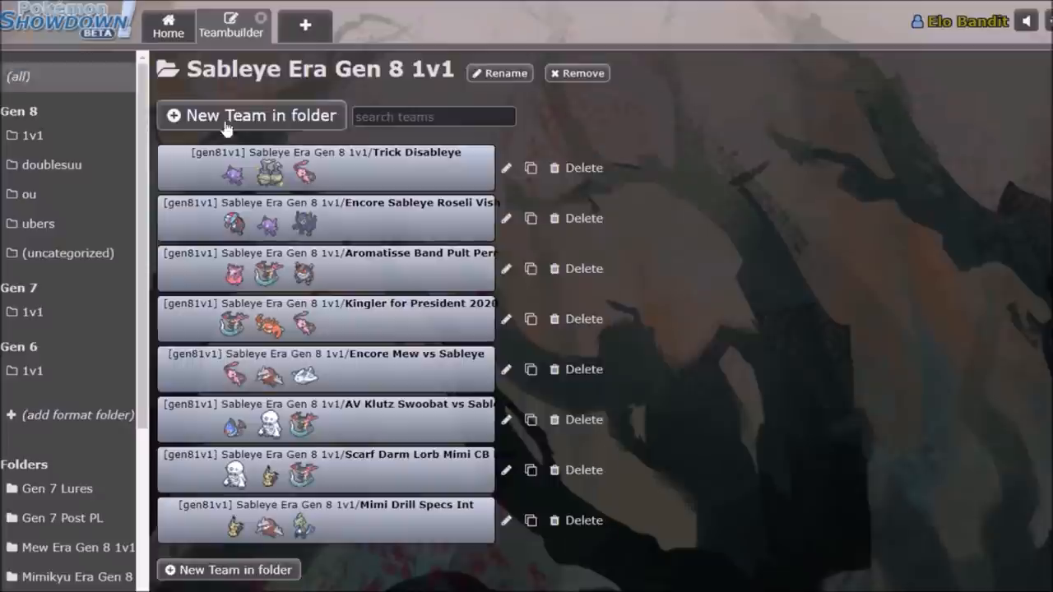
pyautogui.moveTo(399, 483)
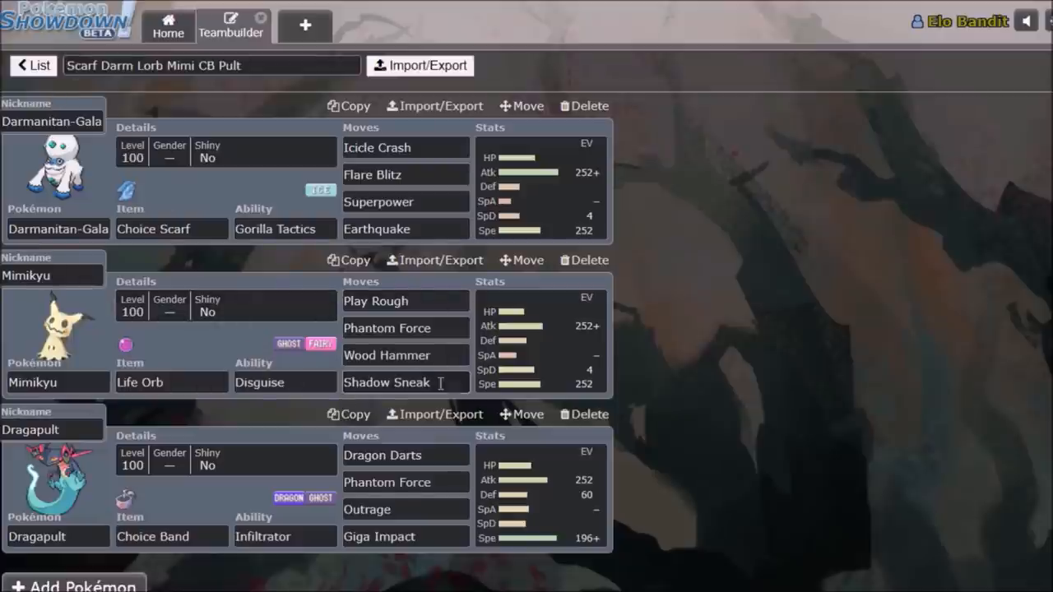
pyautogui.click(387, 327)
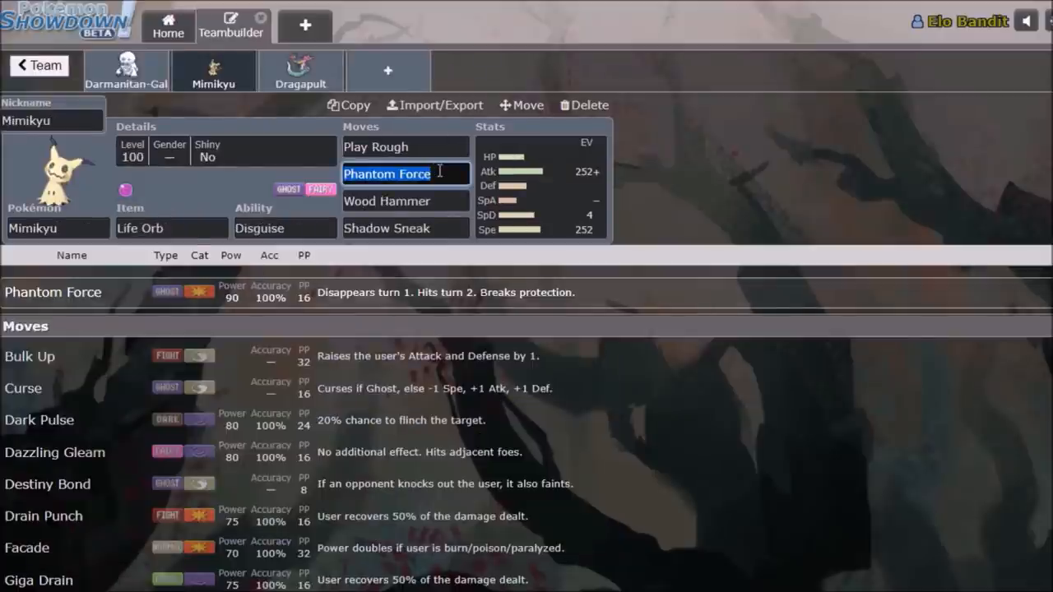
pyautogui.click(38, 65)
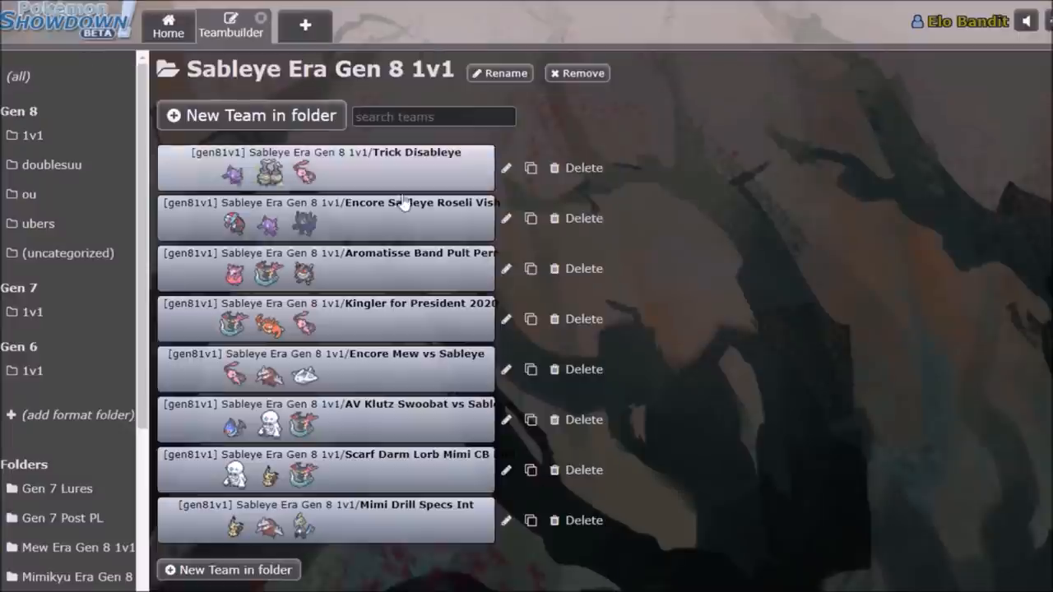
# Open Mimi Drill Specs Int, scroll its Inteleon set, and switch to Mimikyu.
pyautogui.click(329, 520)
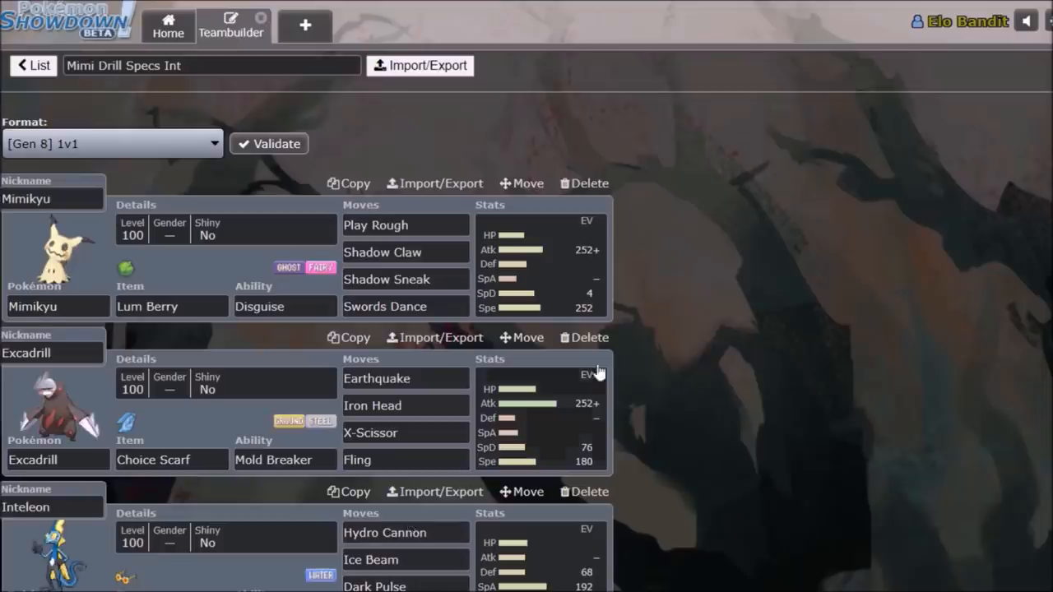
pyautogui.scroll(-3)
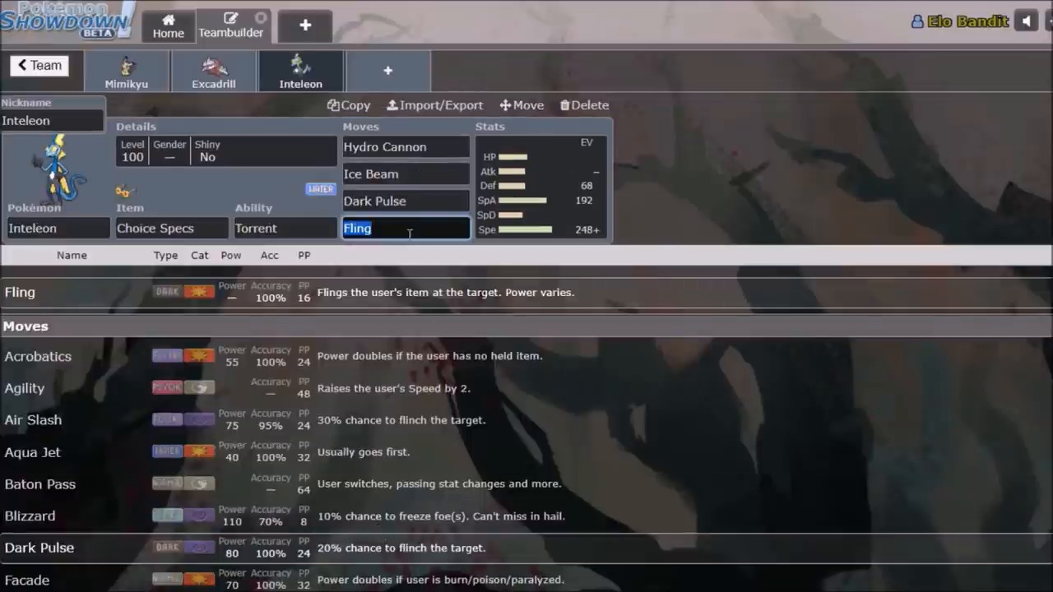
pyautogui.moveTo(213, 84)
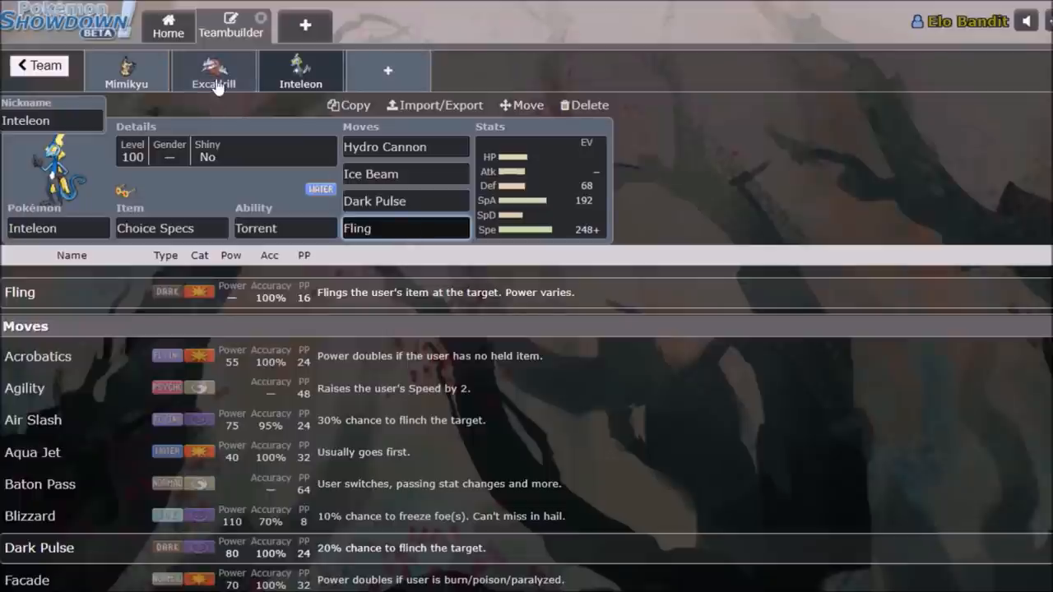
pyautogui.click(213, 70)
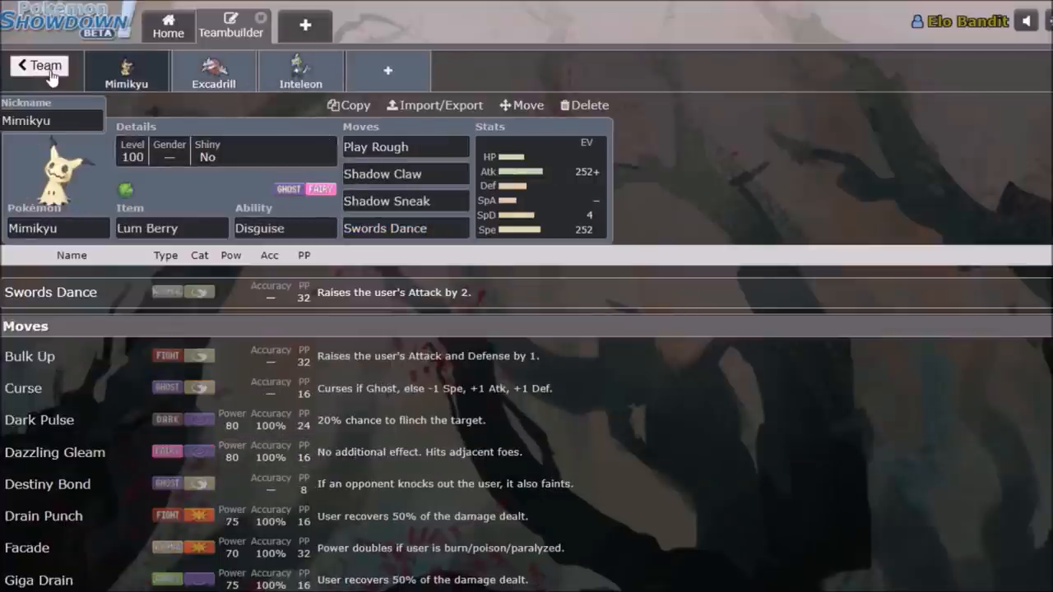
pyautogui.moveTo(229, 83)
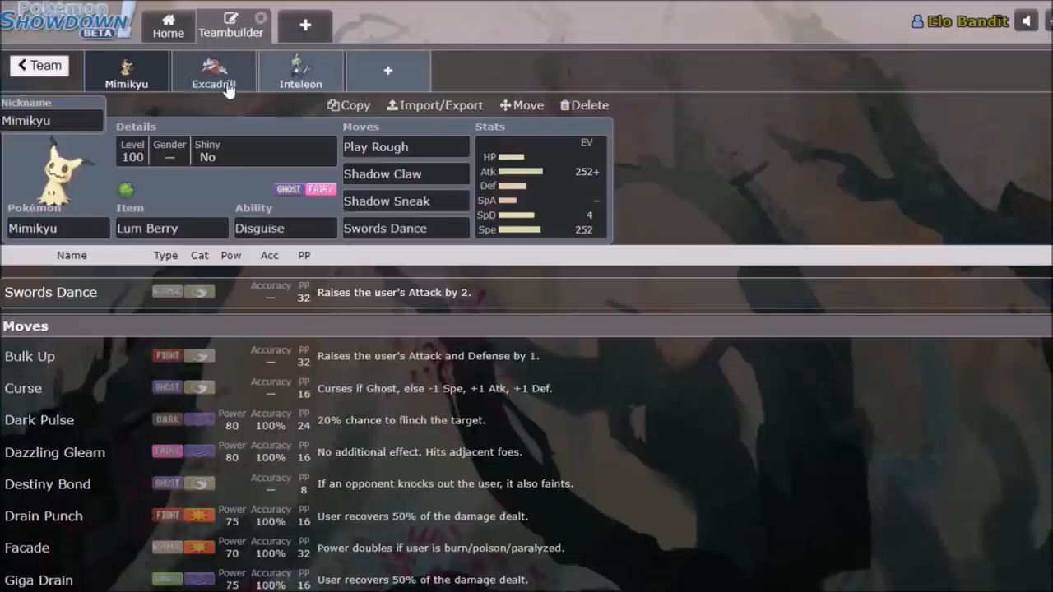
# Return from the team editor to the Sableye Era Gen 8 1v1 team list.
pyautogui.click(300, 72)
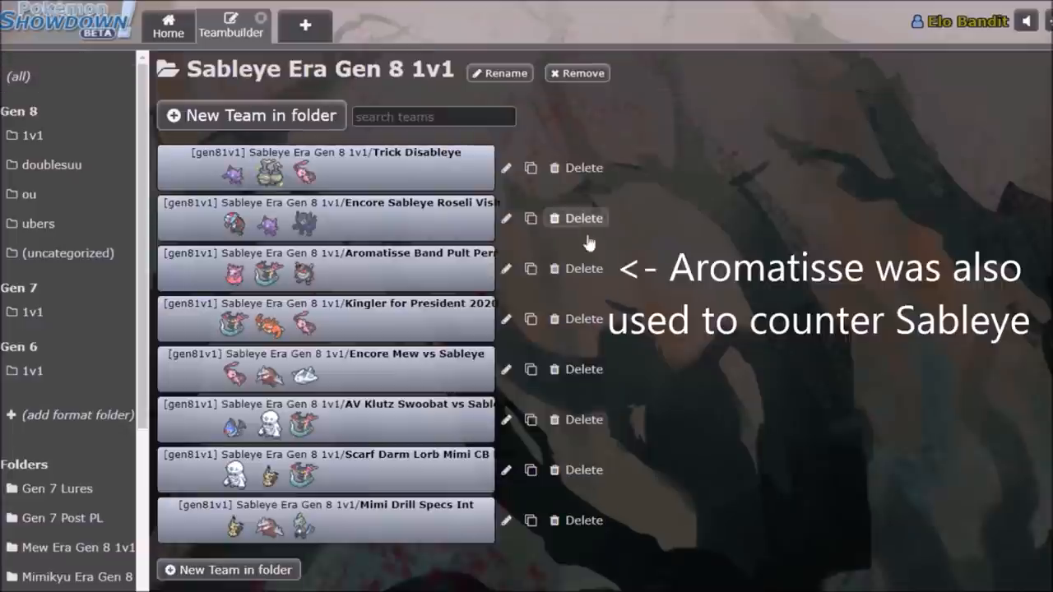
pyautogui.moveTo(588, 243)
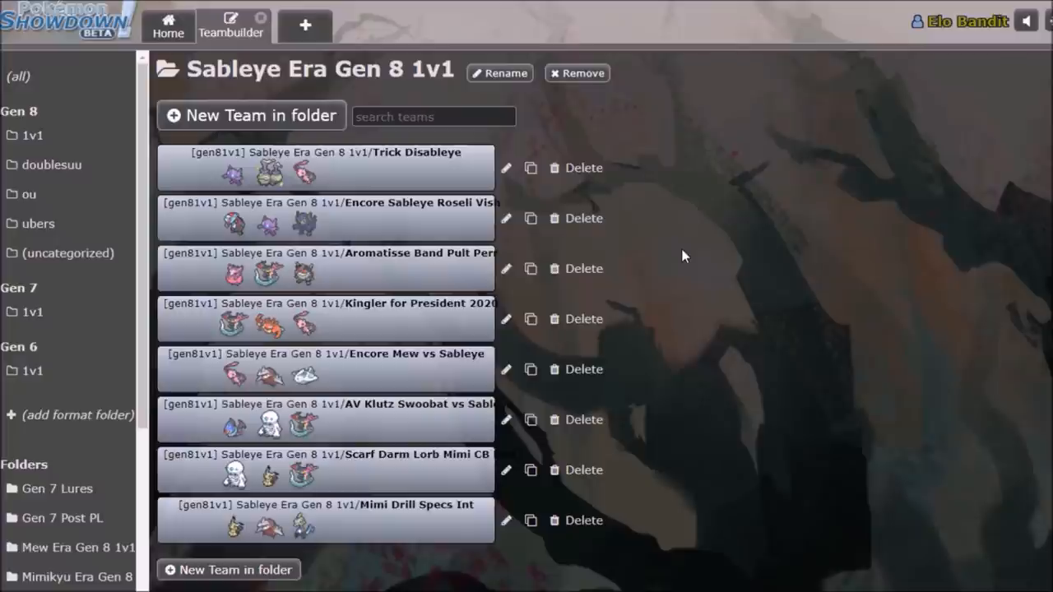
pyautogui.moveTo(690, 263)
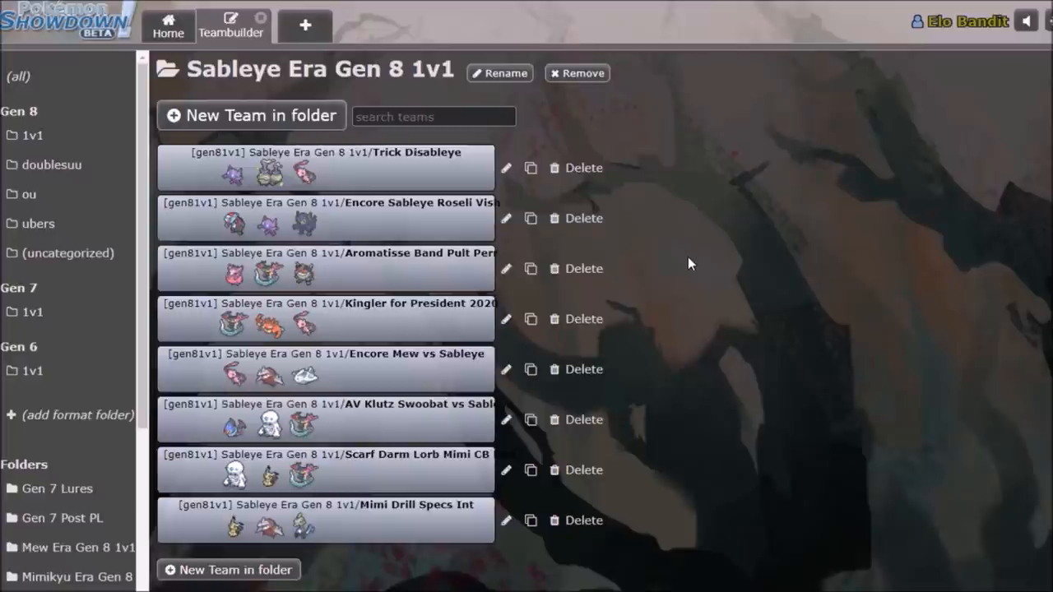
pyautogui.moveTo(65, 436)
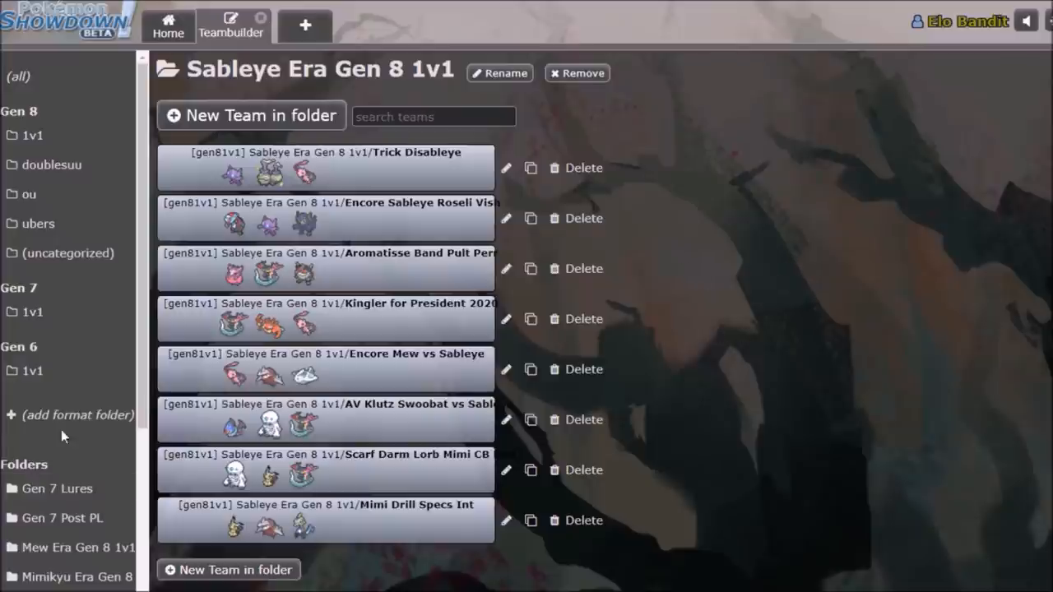
# Select the Mew Era Gen 8 1v1 folder in the sidebar.
pyautogui.click(79, 547)
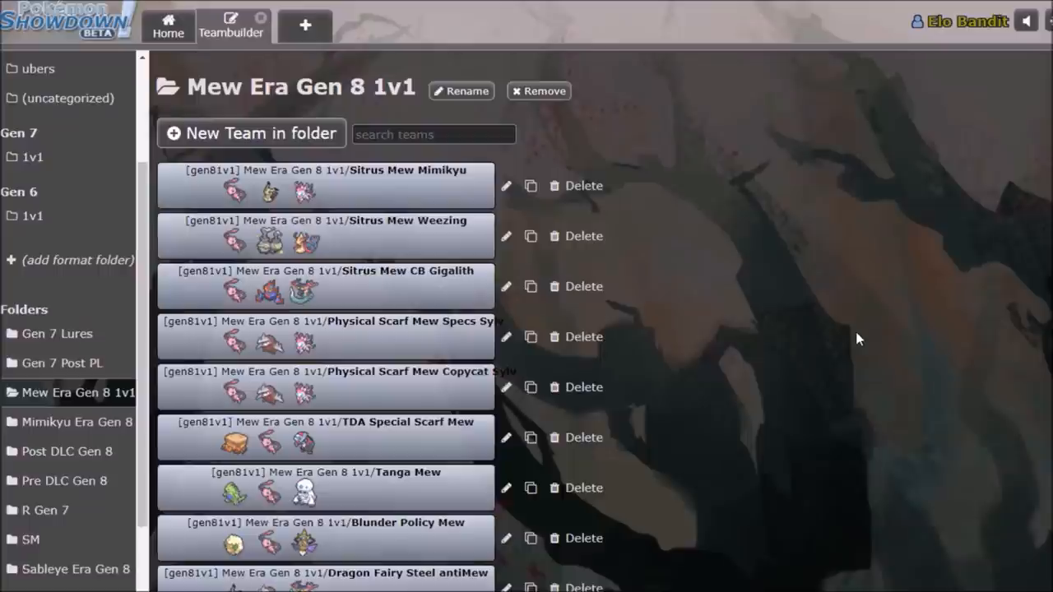
pyautogui.moveTo(831, 284)
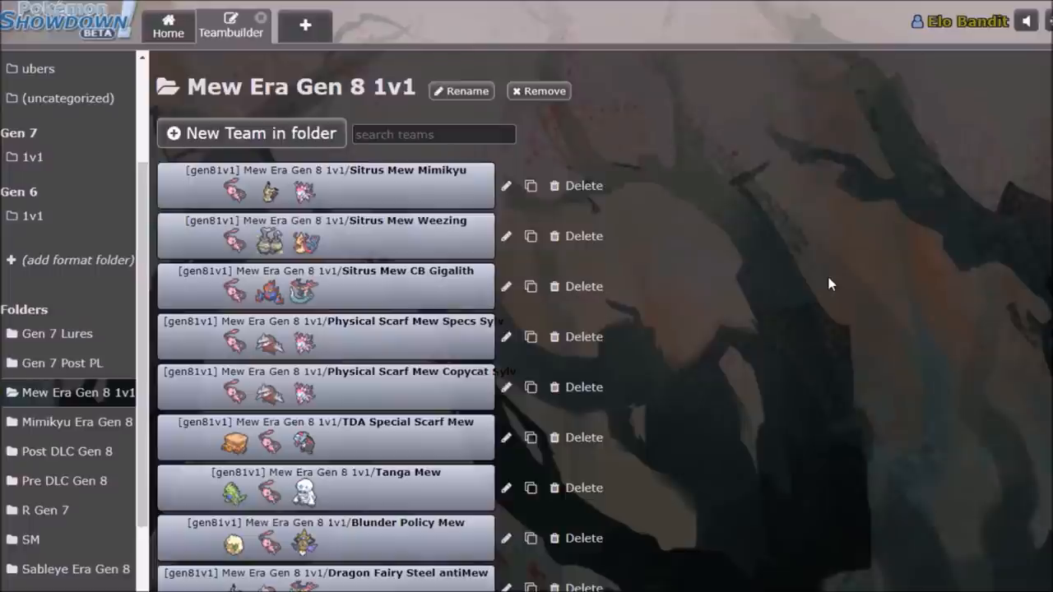
# Open Sitrus Mew Weezing, inspect Mew's Transform and Imprison, browse teammates, return to overview.
pyautogui.click(354, 185)
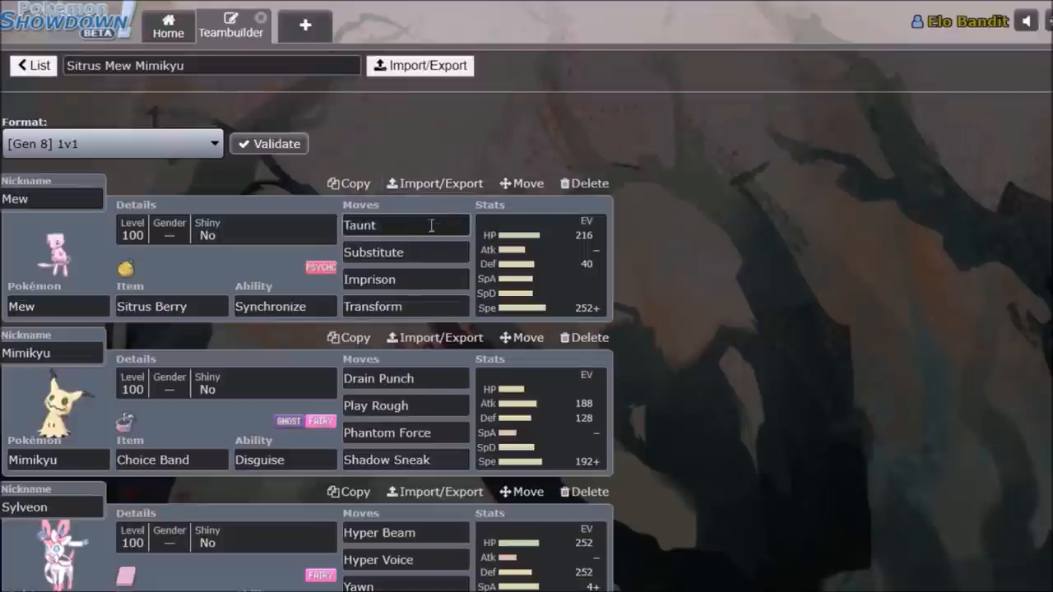
pyautogui.moveTo(425, 327)
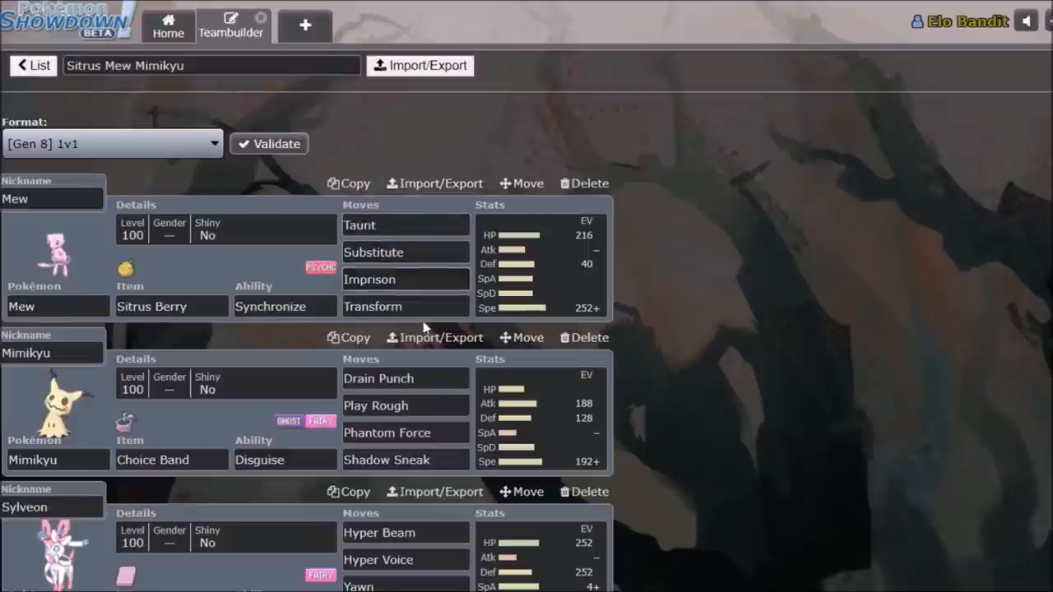
pyautogui.click(373, 306)
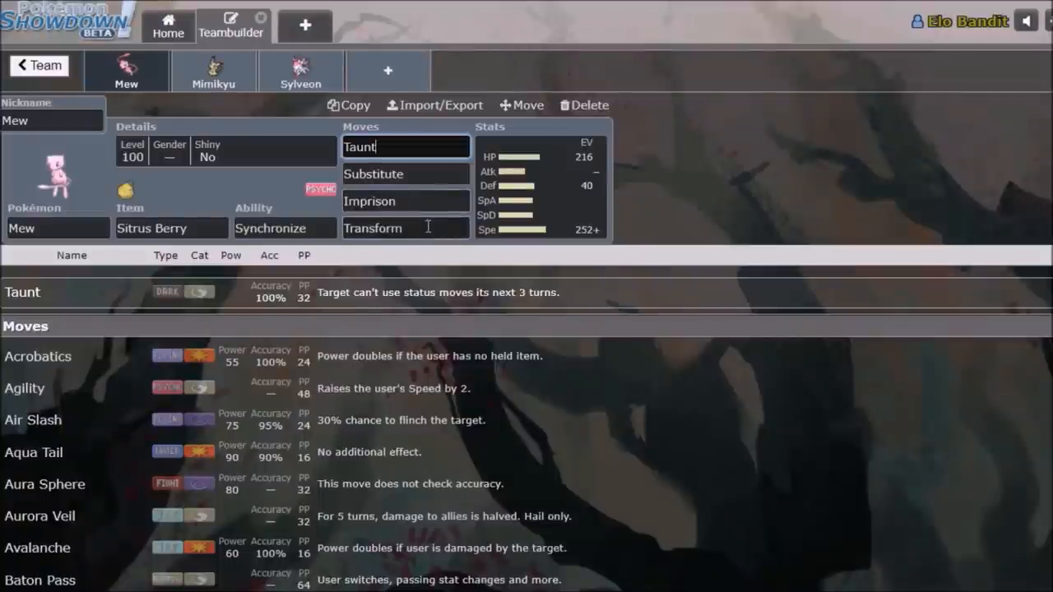
pyautogui.click(404, 228)
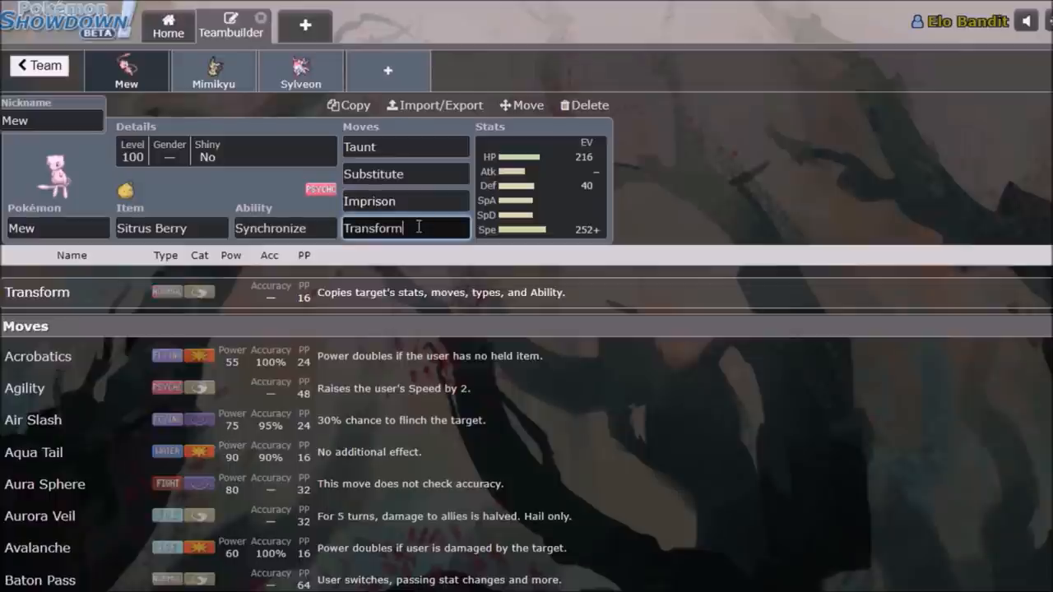
pyautogui.click(405, 200)
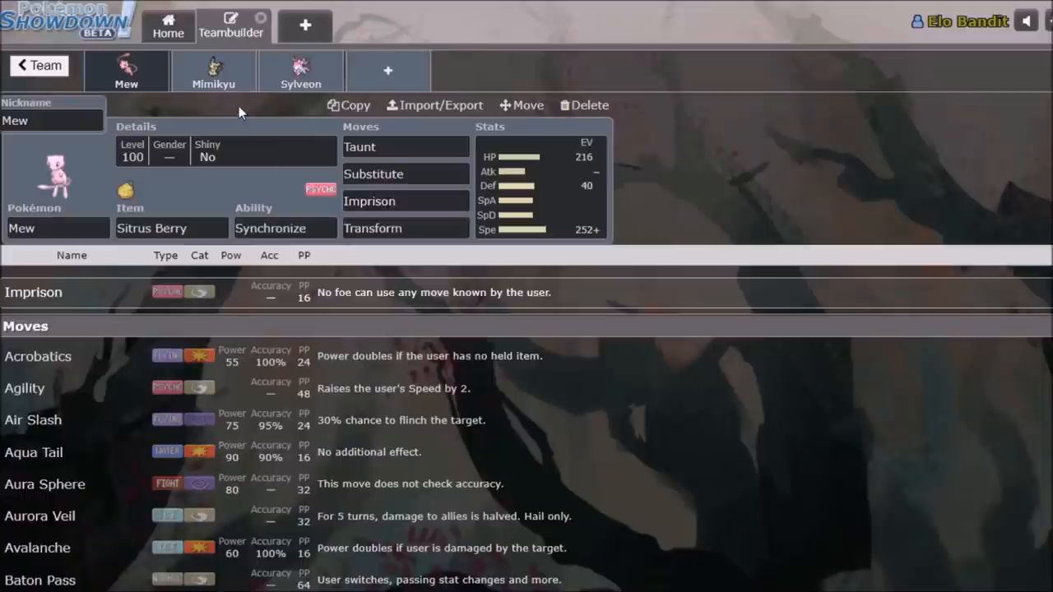
pyautogui.moveTo(205, 134)
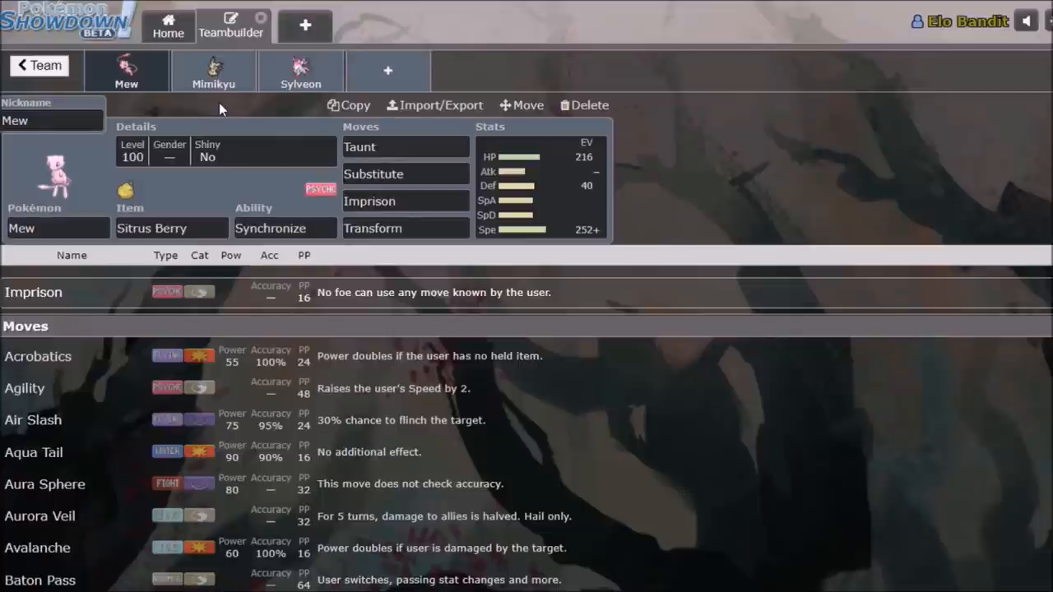
pyautogui.click(213, 70)
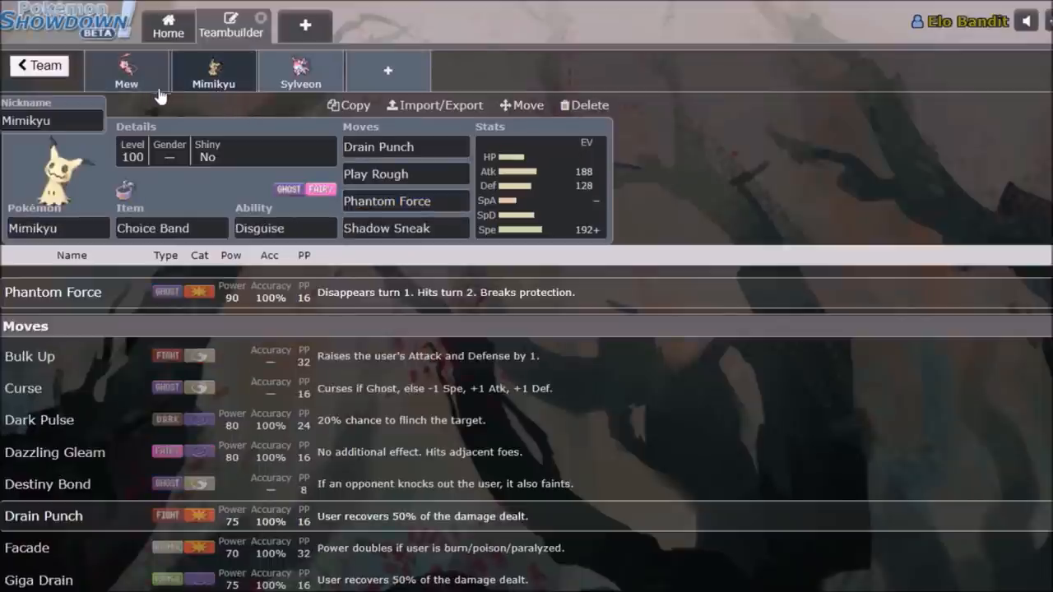
pyautogui.click(300, 72)
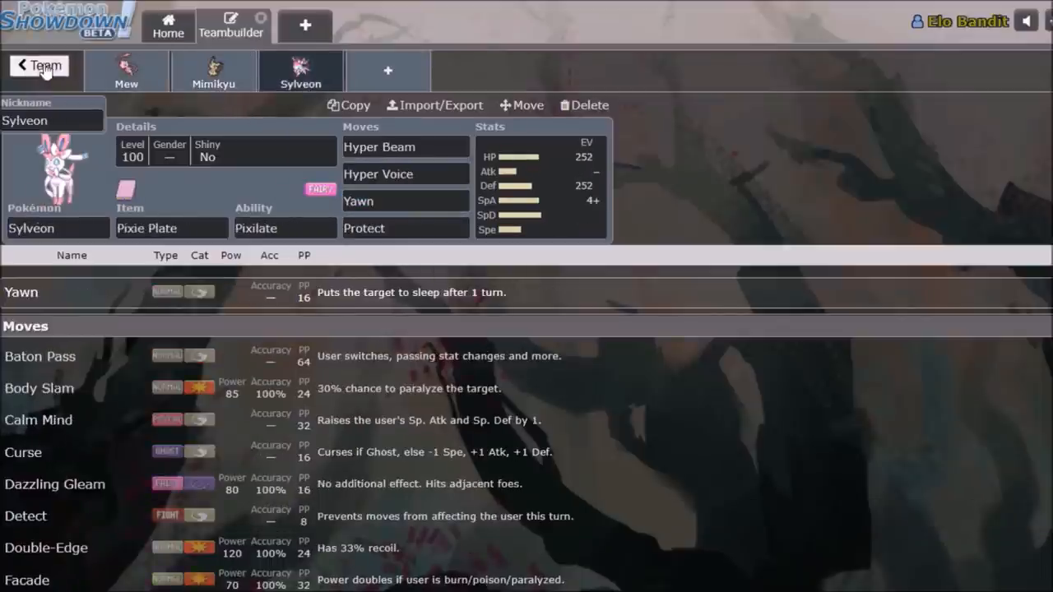
pyautogui.click(40, 65)
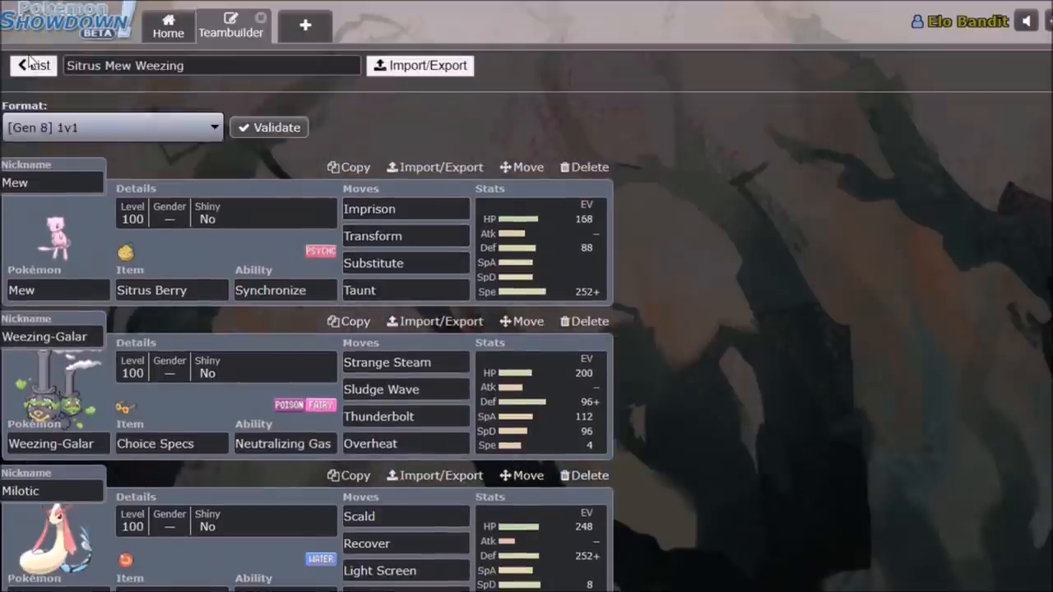
# Go back to the Mew Era team list to pick Physical Scarf Mew Specs Sylv.
pyautogui.click(33, 65)
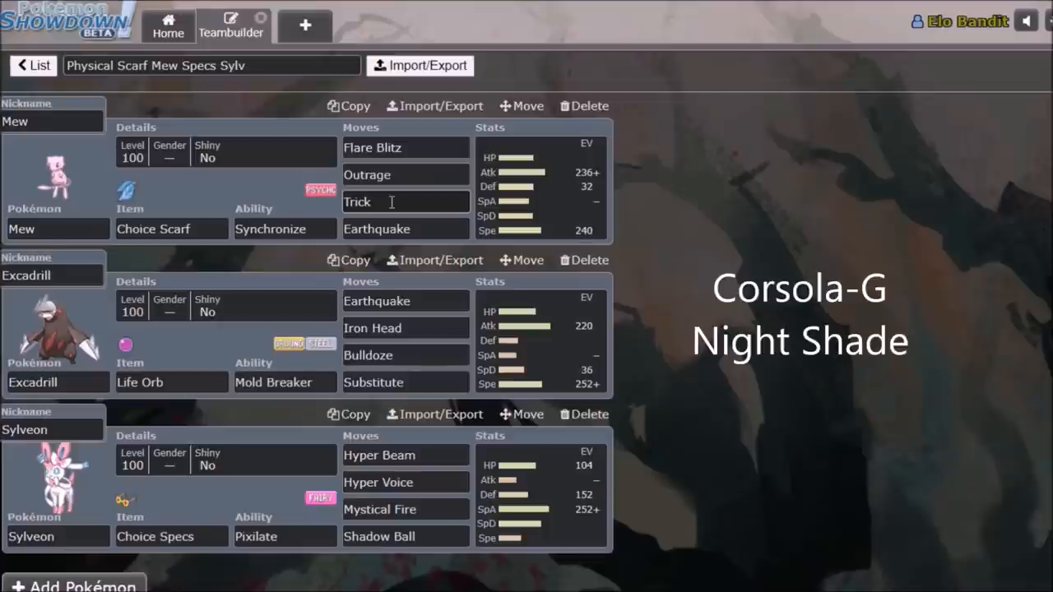
pyautogui.moveTo(239, 319)
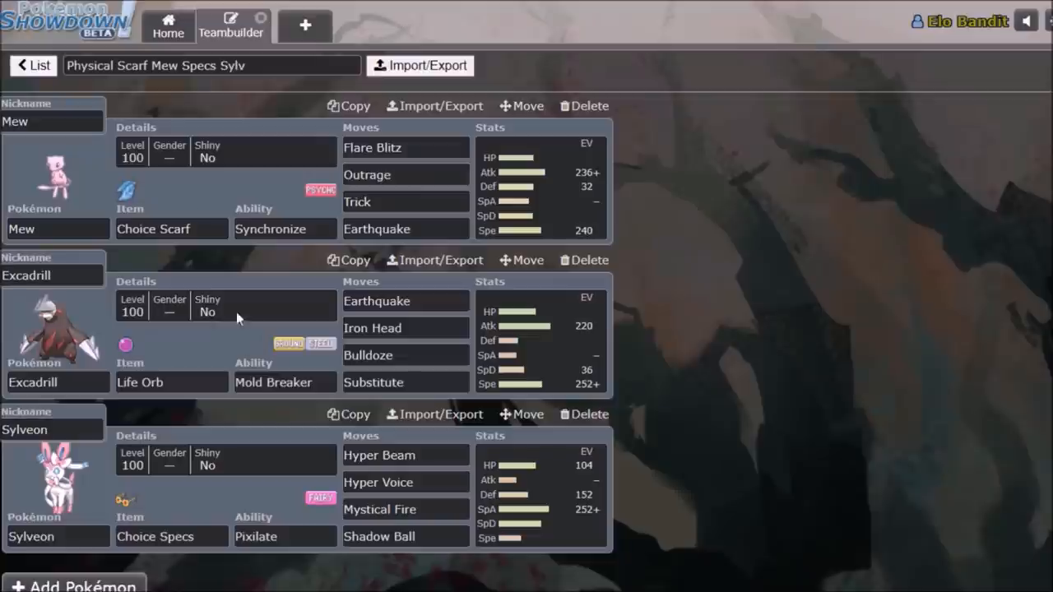
# Open Physical Scarf Mew Copycat Sylv and look up Sylveon's Copycat and Mew's Trick.
pyautogui.click(33, 65)
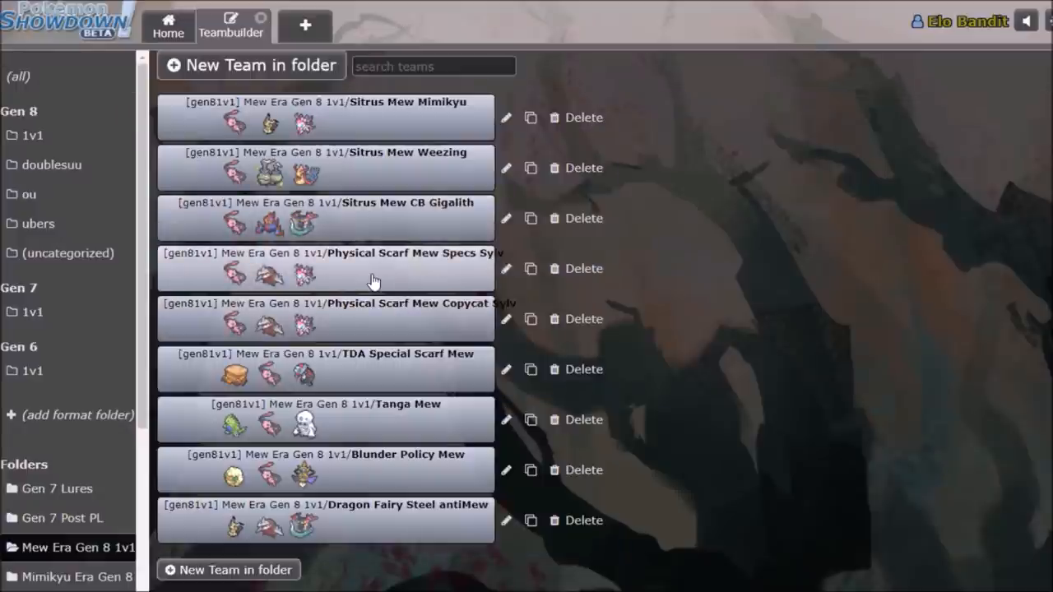
pyautogui.click(325, 319)
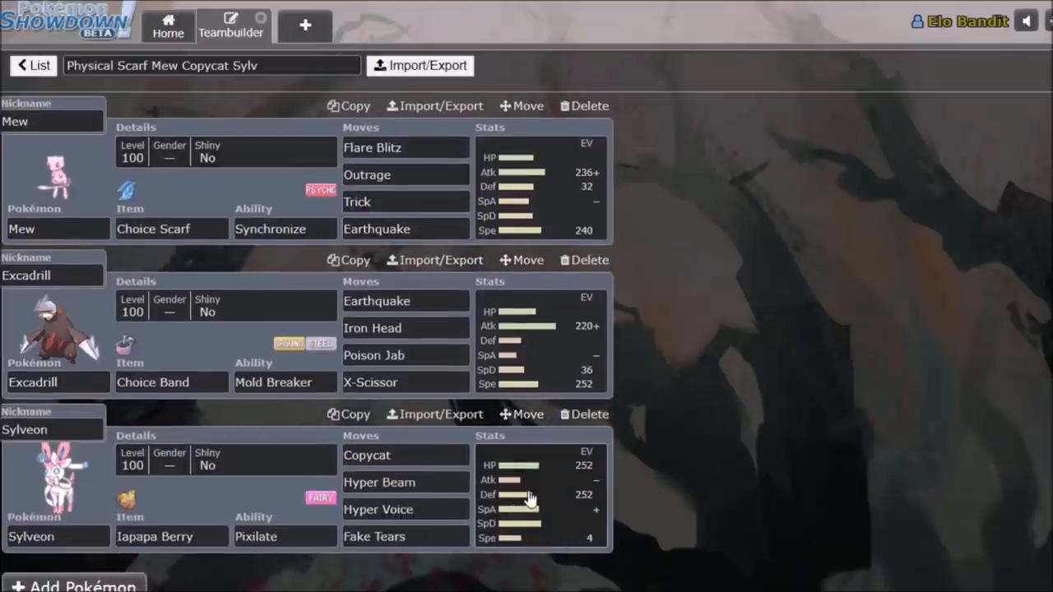
pyautogui.click(395, 455)
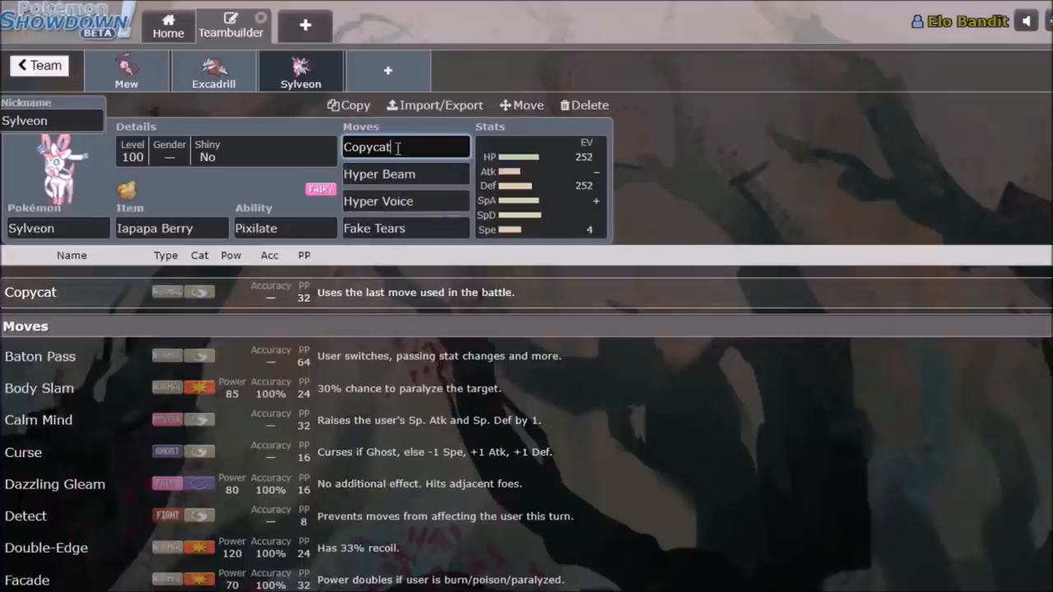
pyautogui.click(126, 70)
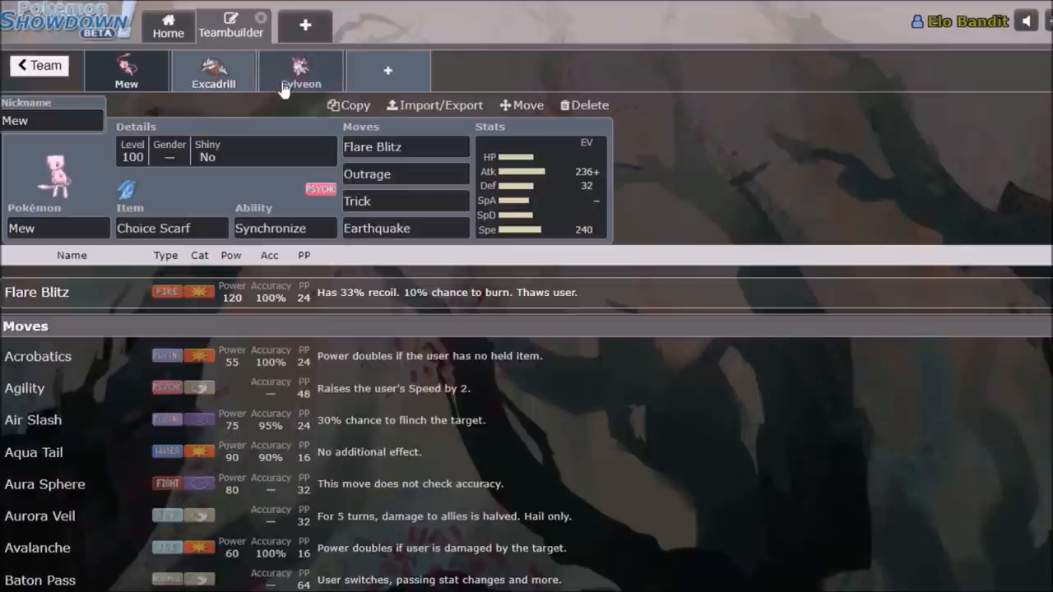
pyautogui.click(405, 200)
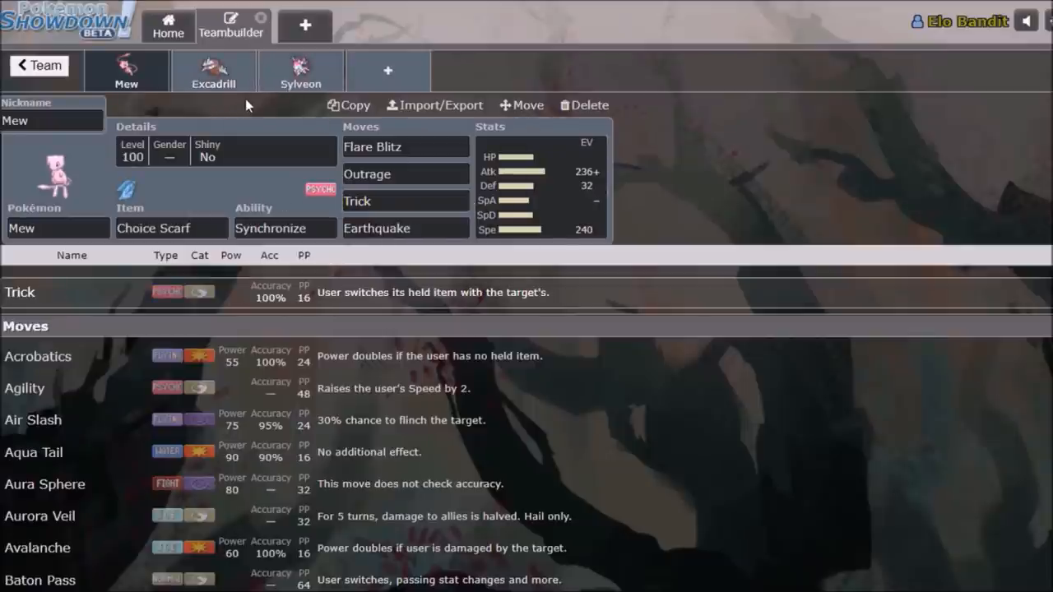
# Review Sylveon's EV spread and Iapapa Berry item, then return to the team overview.
pyautogui.click(301, 70)
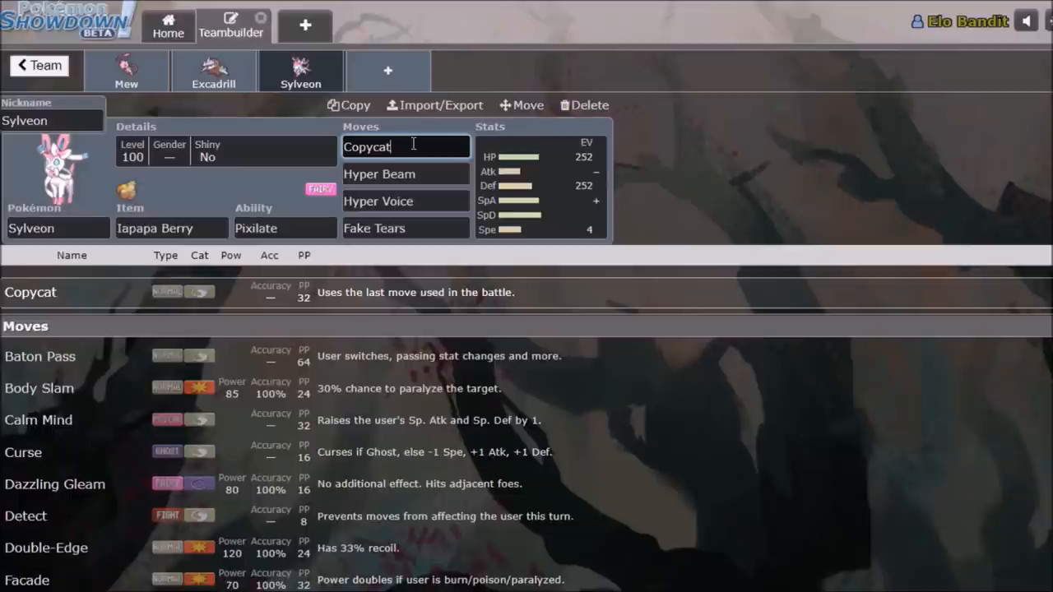
pyautogui.click(540, 185)
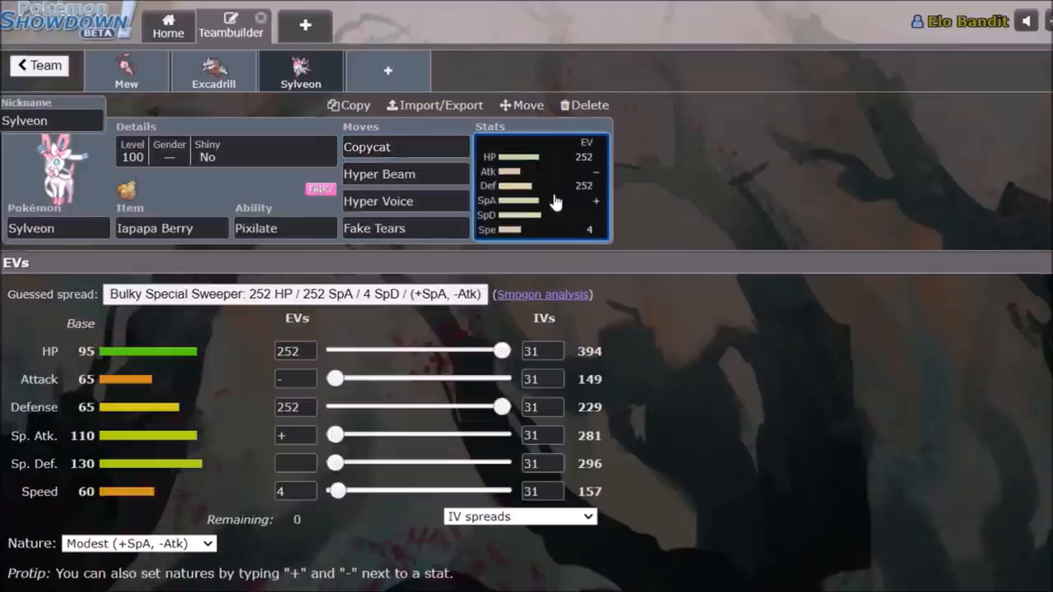
pyautogui.click(171, 228)
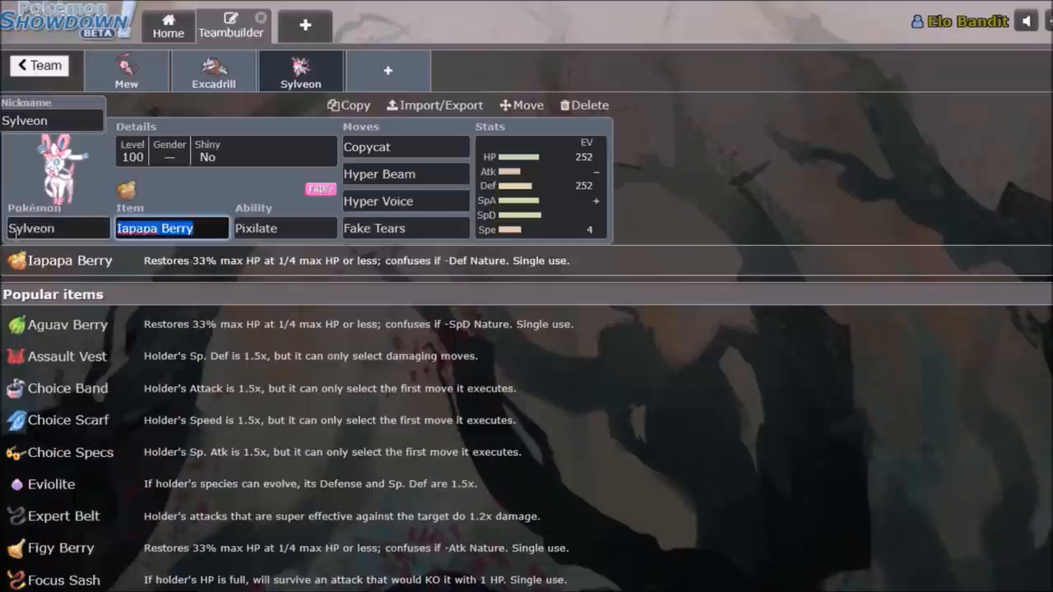
pyautogui.moveTo(196, 276)
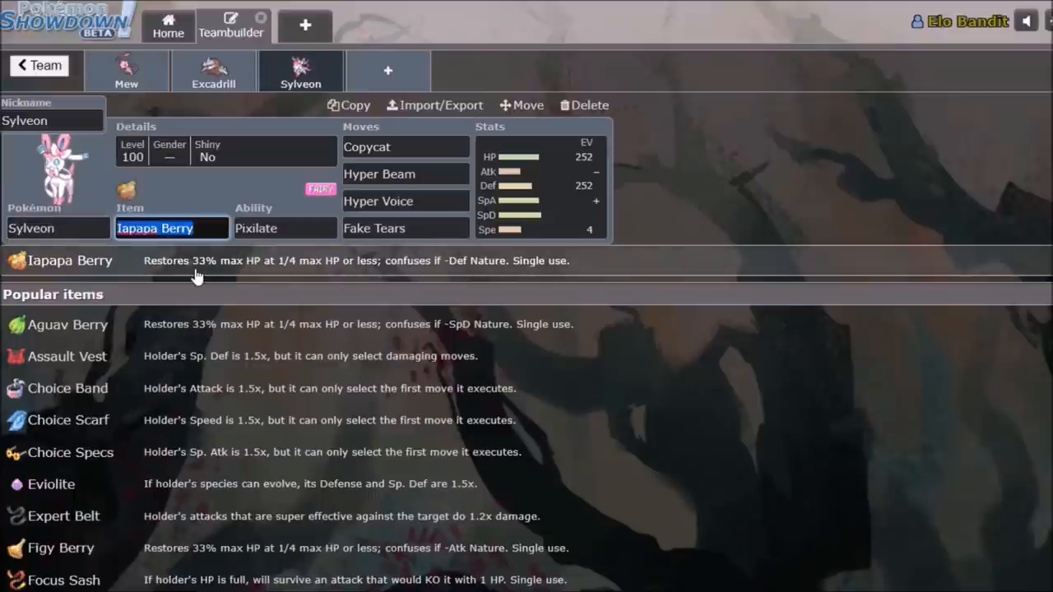
pyautogui.click(541, 181)
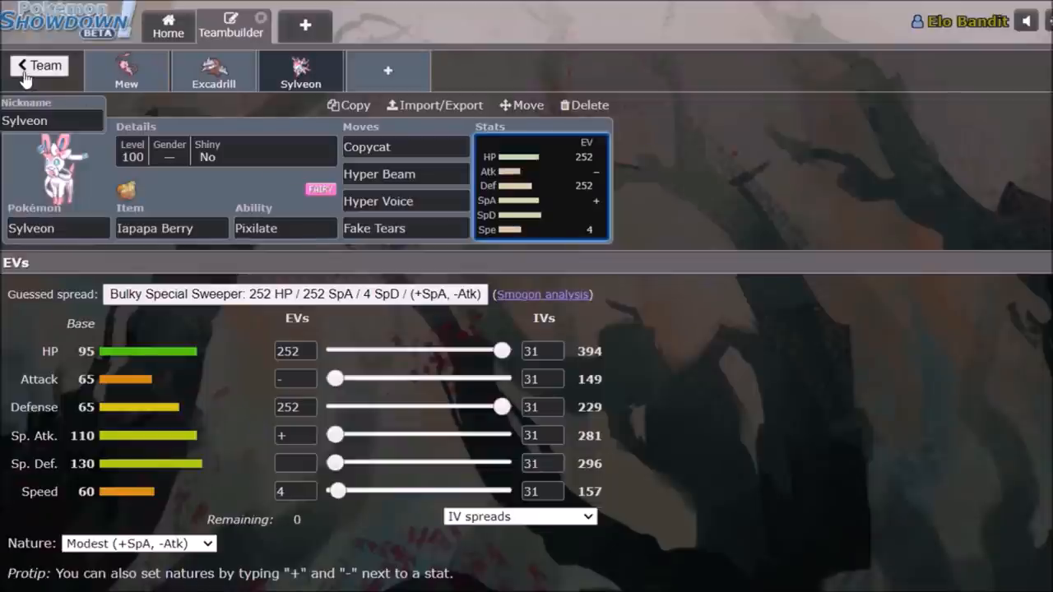
pyautogui.click(36, 65)
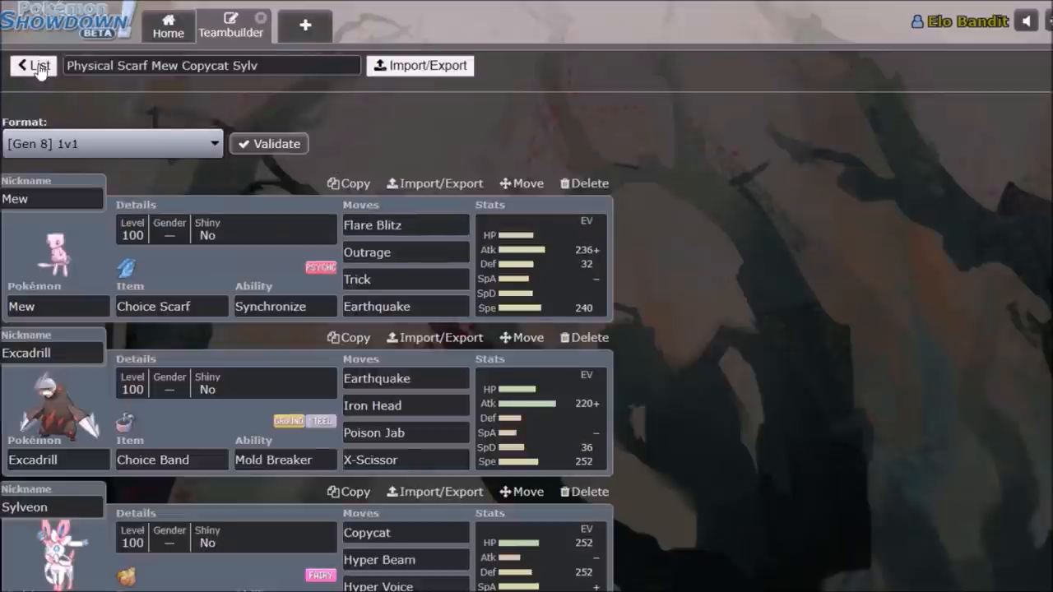
# Check Mew's and Crustle's EV spreads in TDA Special Scarf Mew, ending on the overview.
pyautogui.click(33, 66)
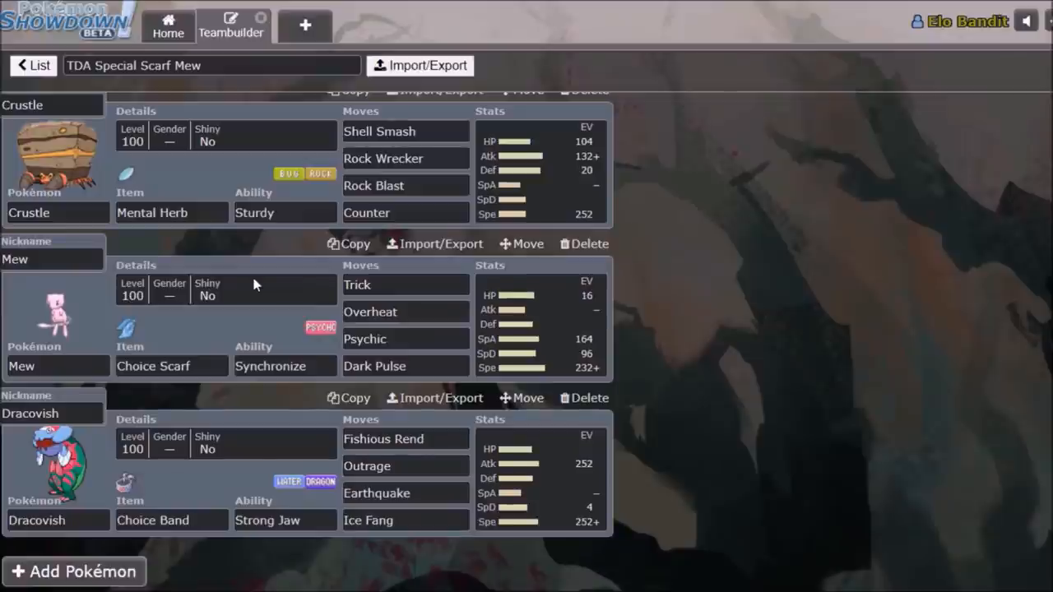
pyautogui.moveTo(292, 245)
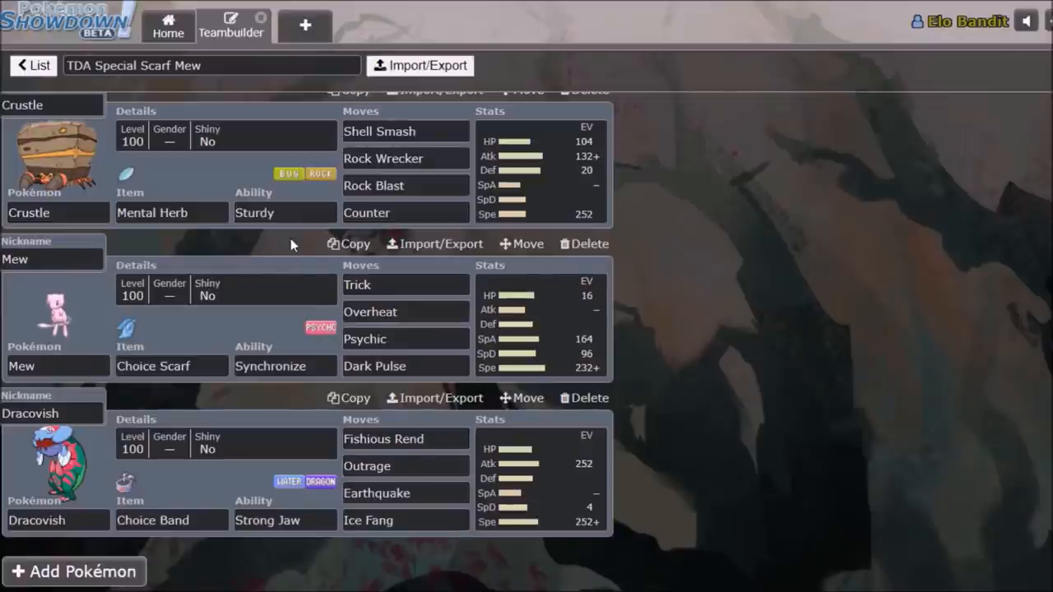
pyautogui.moveTo(272, 253)
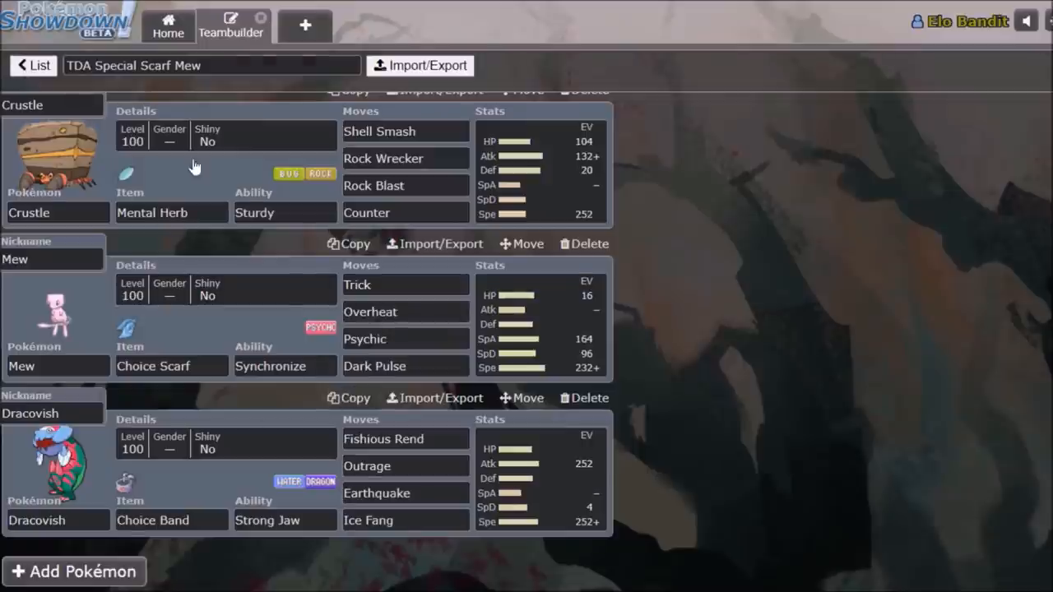
pyautogui.click(403, 284)
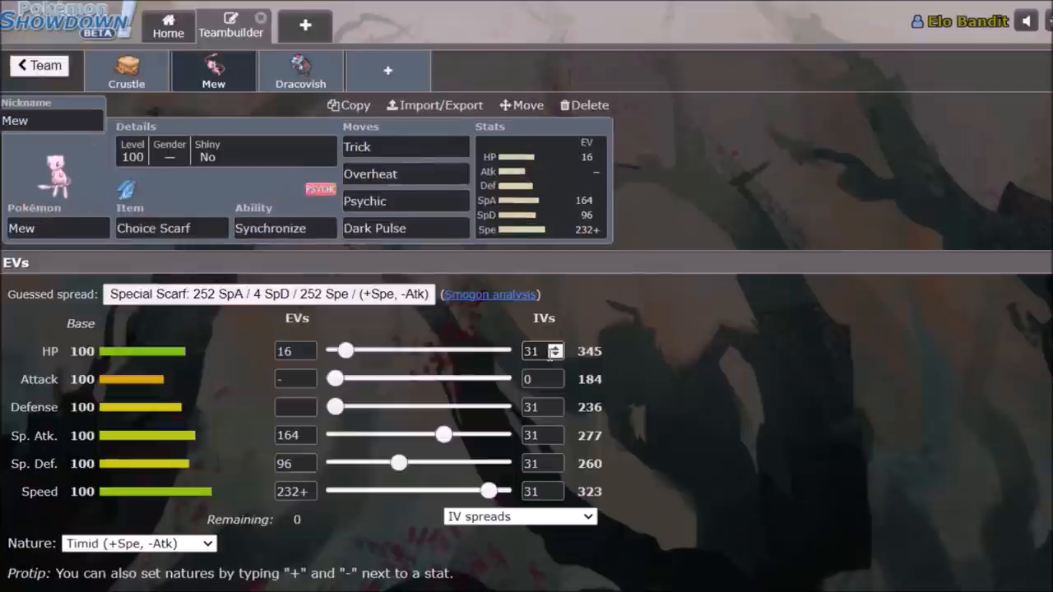
pyautogui.moveTo(369, 265)
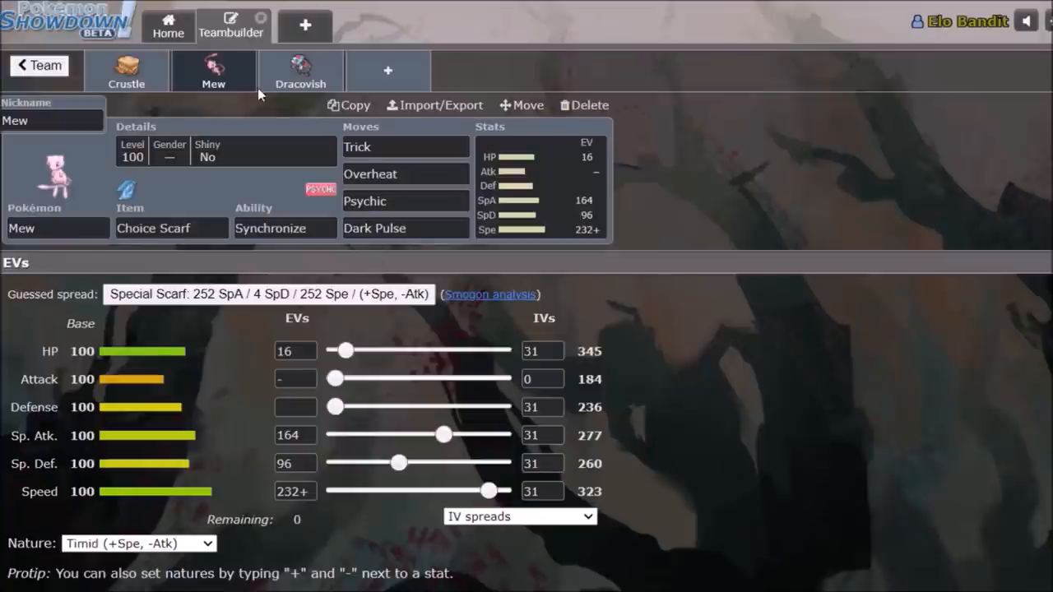
pyautogui.click(126, 71)
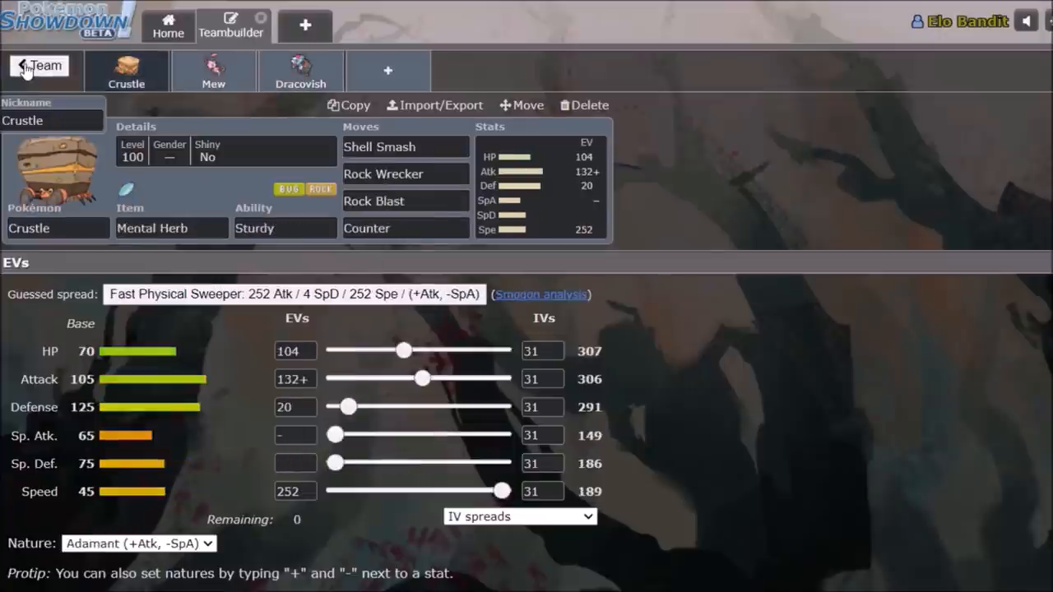
pyautogui.click(39, 66)
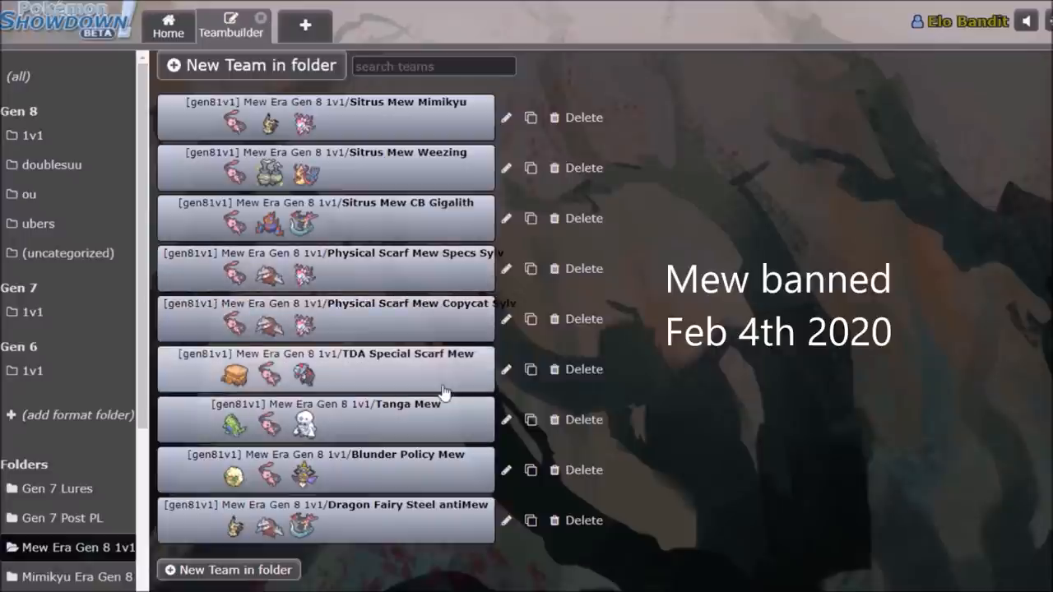
pyautogui.click(330, 318)
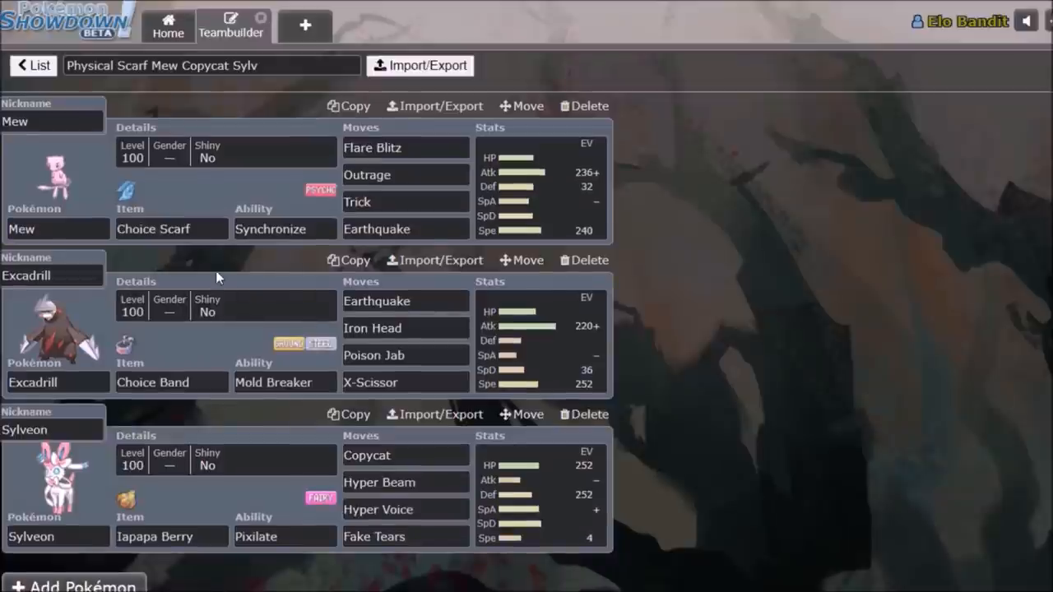
pyautogui.moveTo(243, 257)
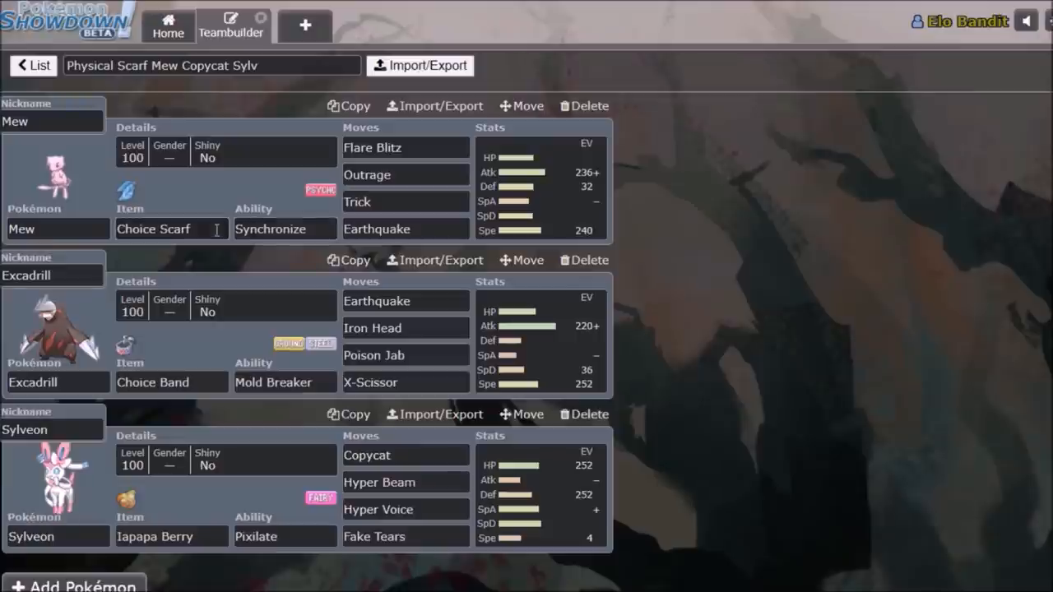
pyautogui.click(33, 65)
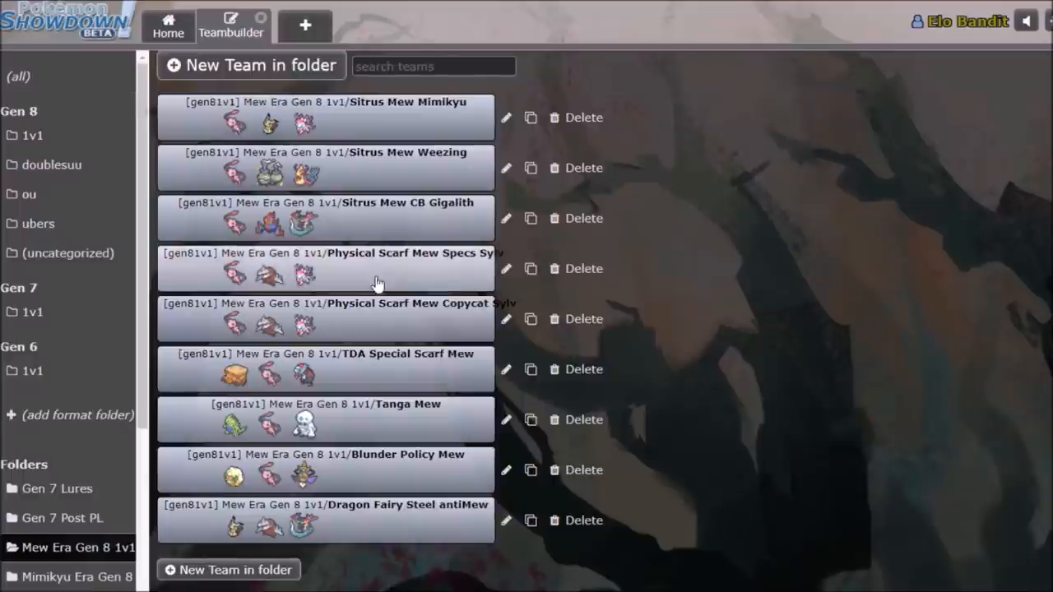
pyautogui.moveTo(418, 329)
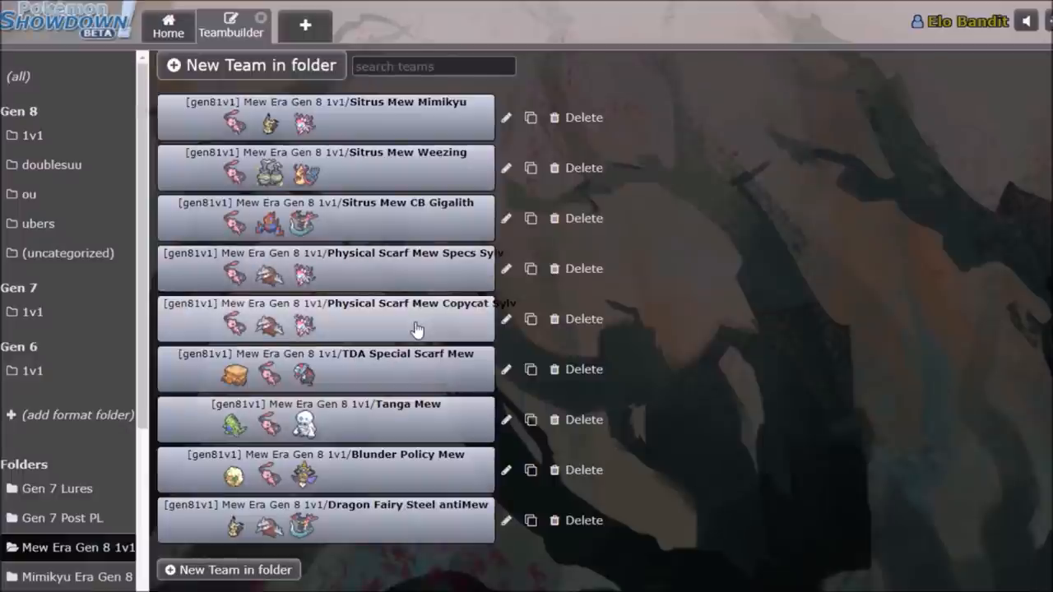
# Open Physical Scarf Mew Specs Sylv and review Excadrill's EVs, Mew's set and Bulldoze.
pyautogui.click(313, 319)
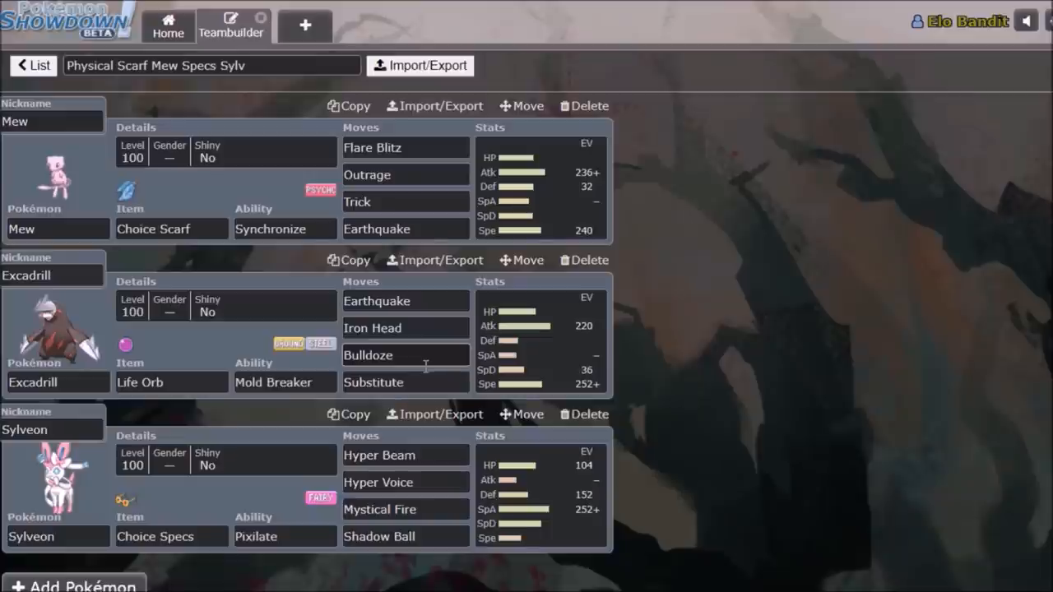
pyautogui.click(53, 329)
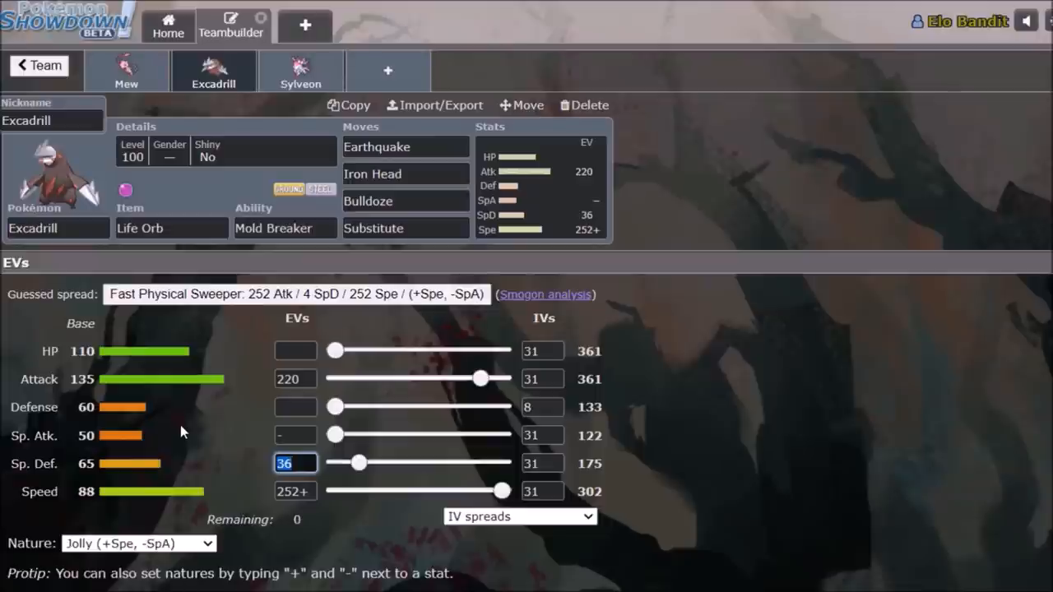
pyautogui.moveTo(221, 117)
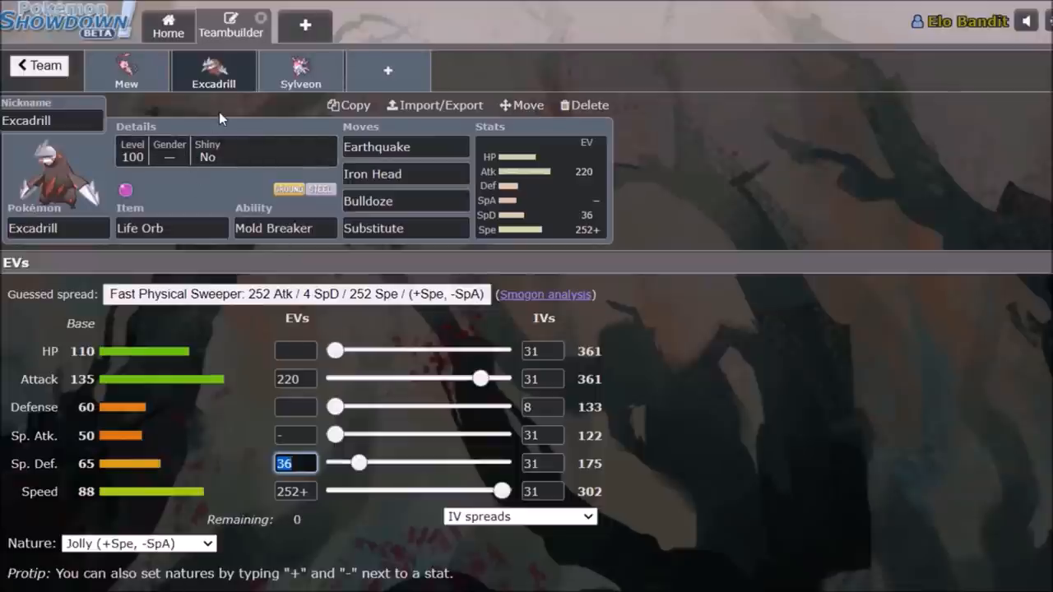
pyautogui.click(126, 71)
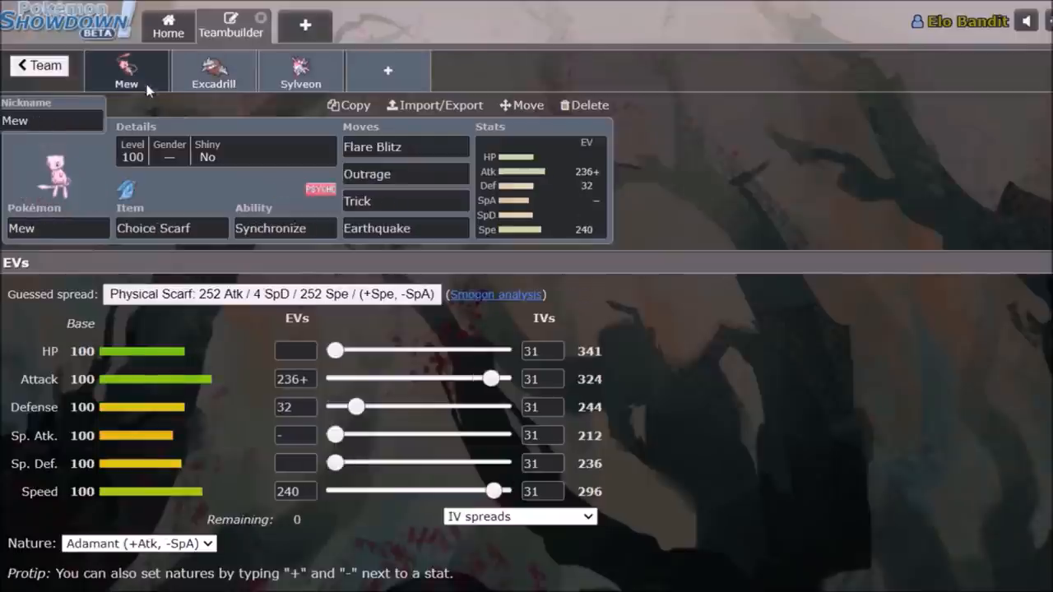
pyautogui.moveTo(196, 115)
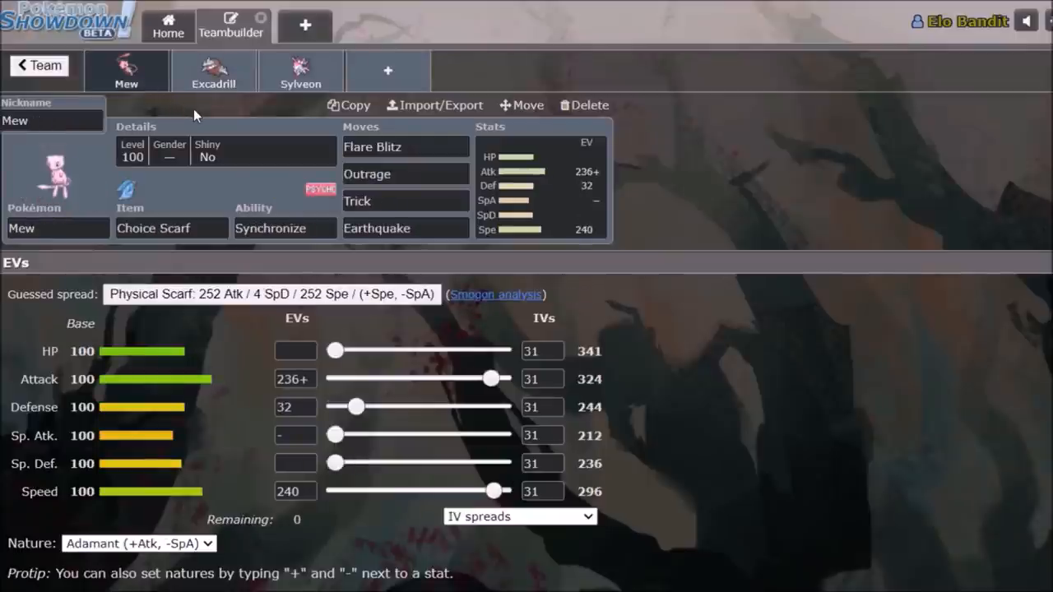
pyautogui.click(213, 71)
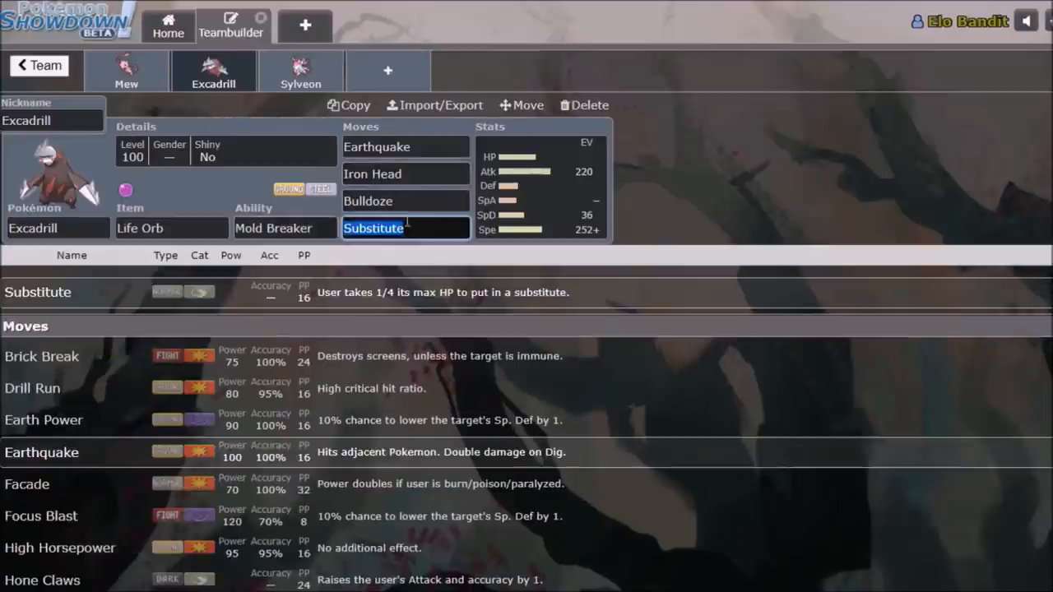
pyautogui.click(405, 200)
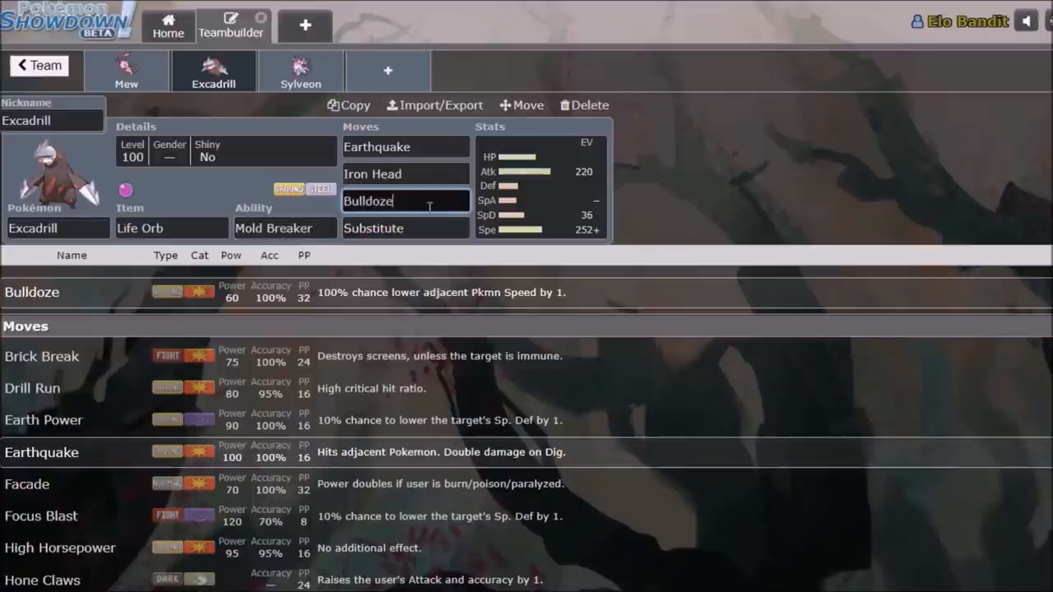
pyautogui.click(405, 228)
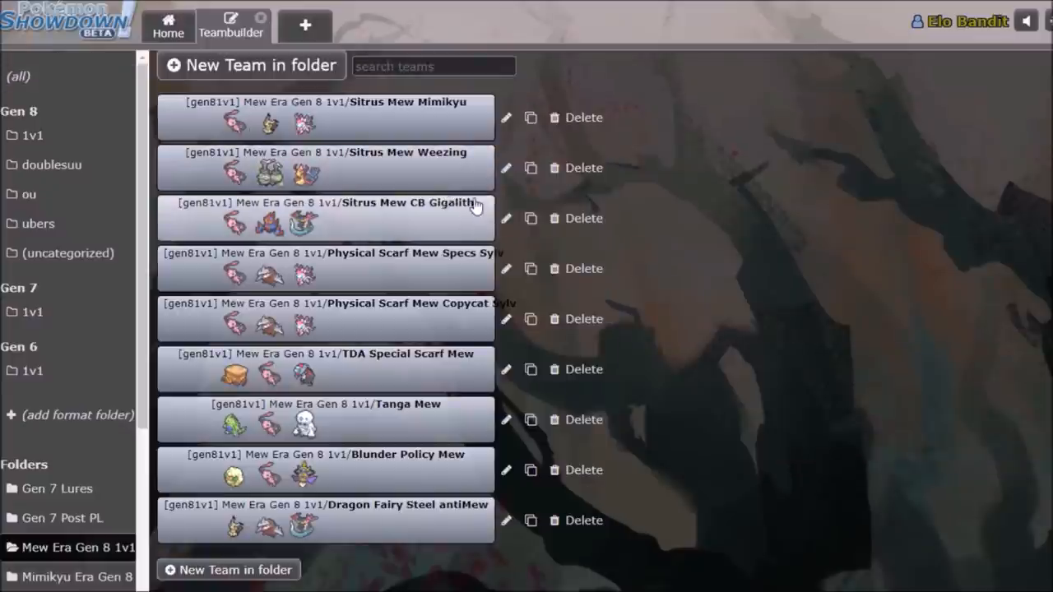
pyautogui.moveTo(427, 428)
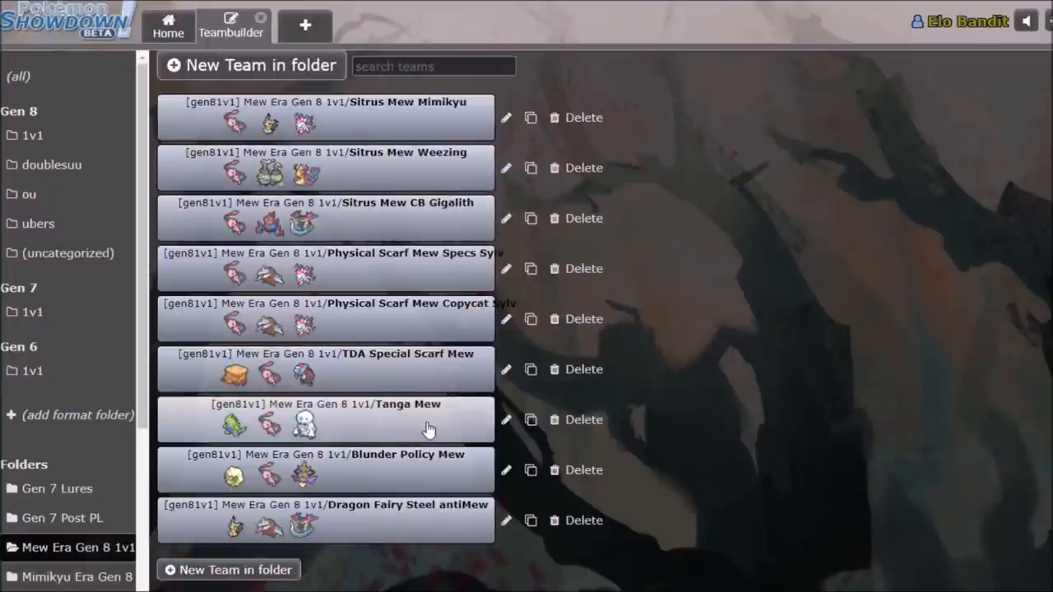
# Open Tanga Mew, inspect Mew's Tanga Berry, Imprison and Tyranitar's set, then view the overview.
pyautogui.click(325, 420)
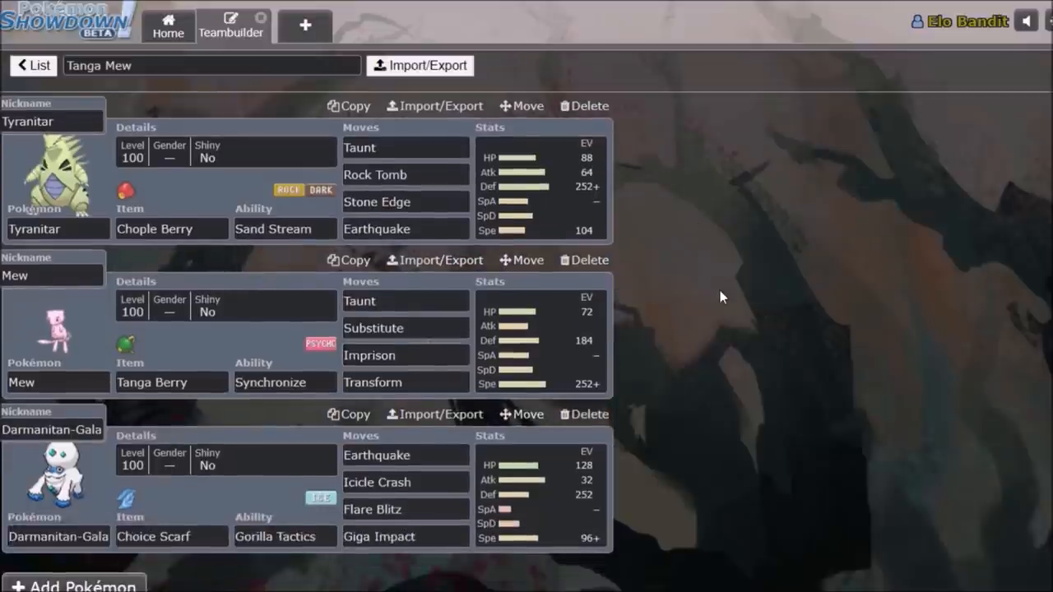
pyautogui.click(403, 301)
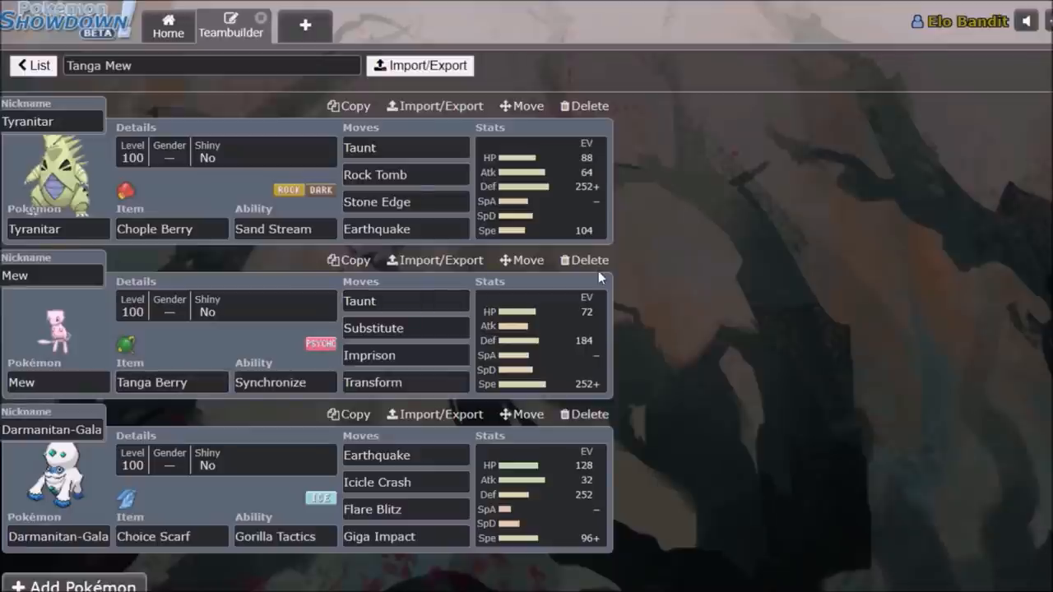
pyautogui.click(172, 382)
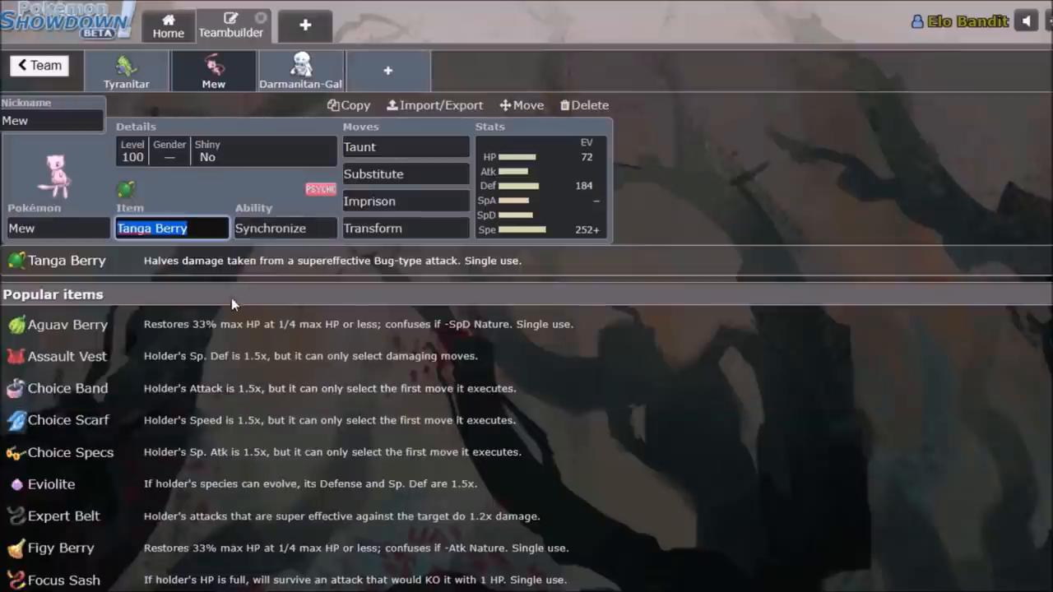
pyautogui.moveTo(535, 271)
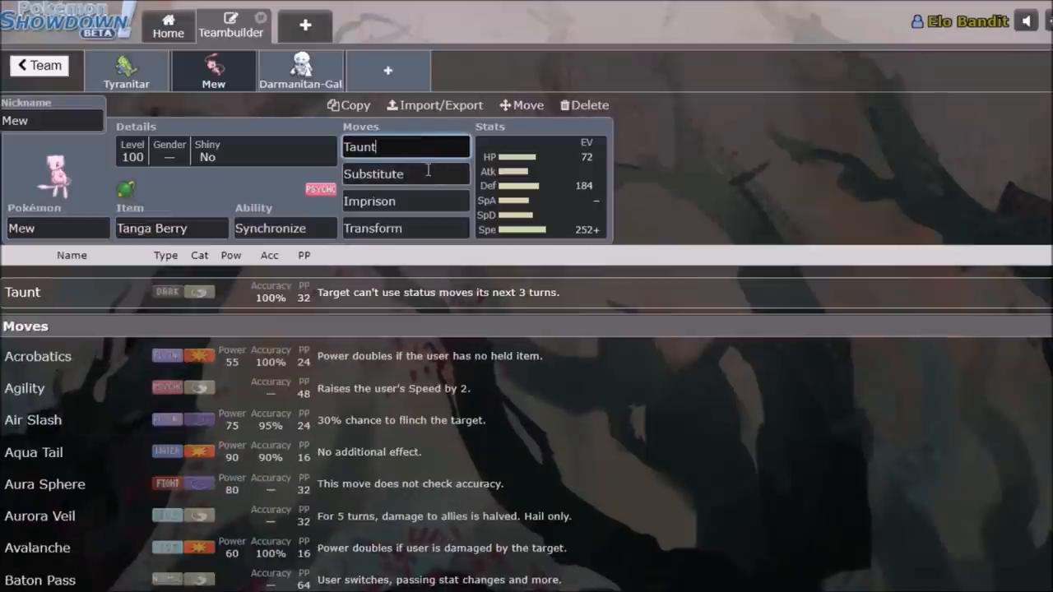
pyautogui.click(405, 201)
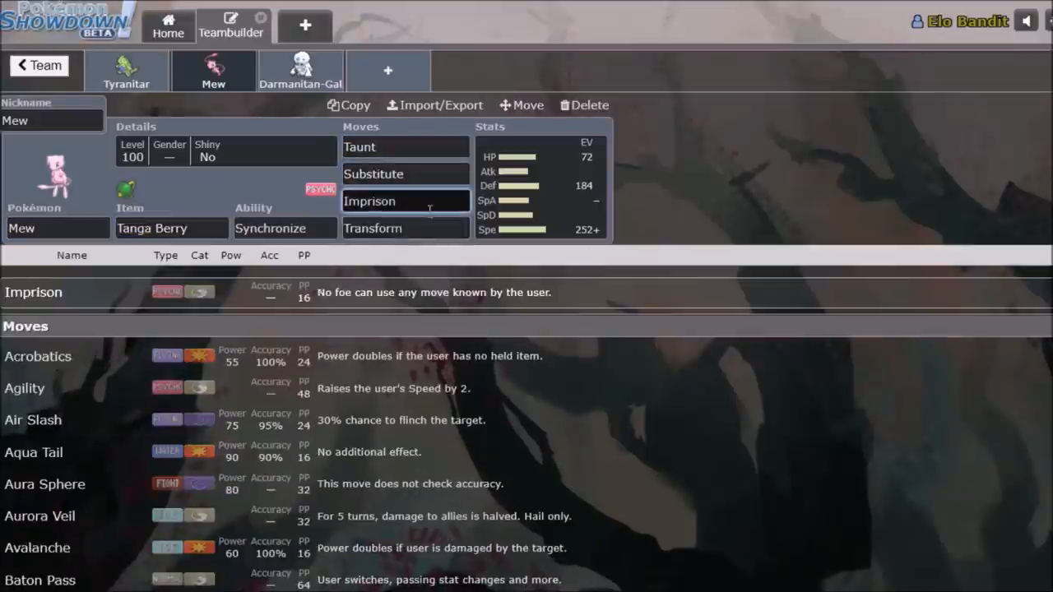
pyautogui.click(126, 70)
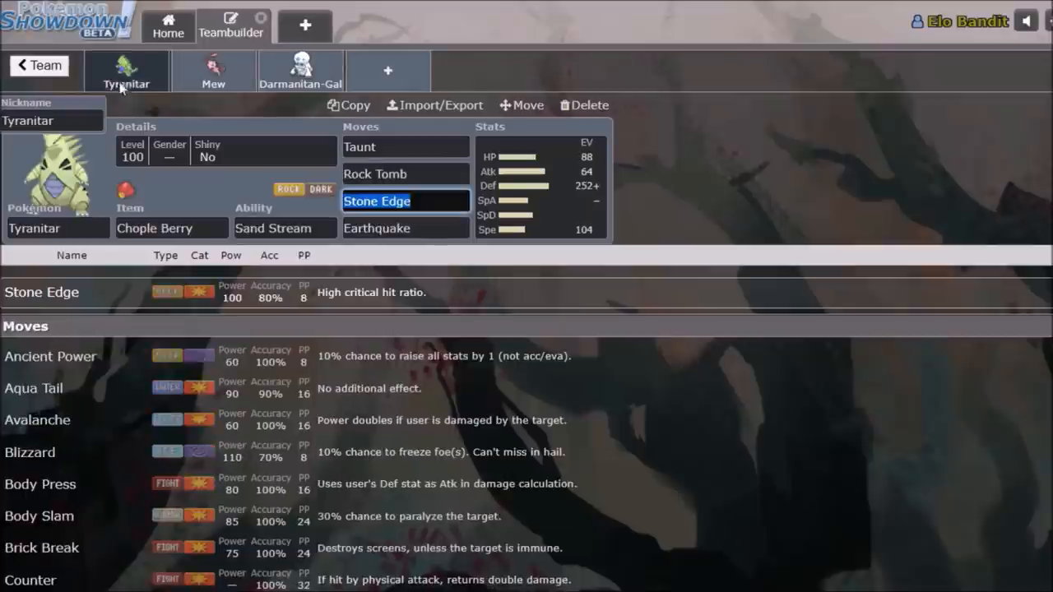
pyautogui.click(39, 65)
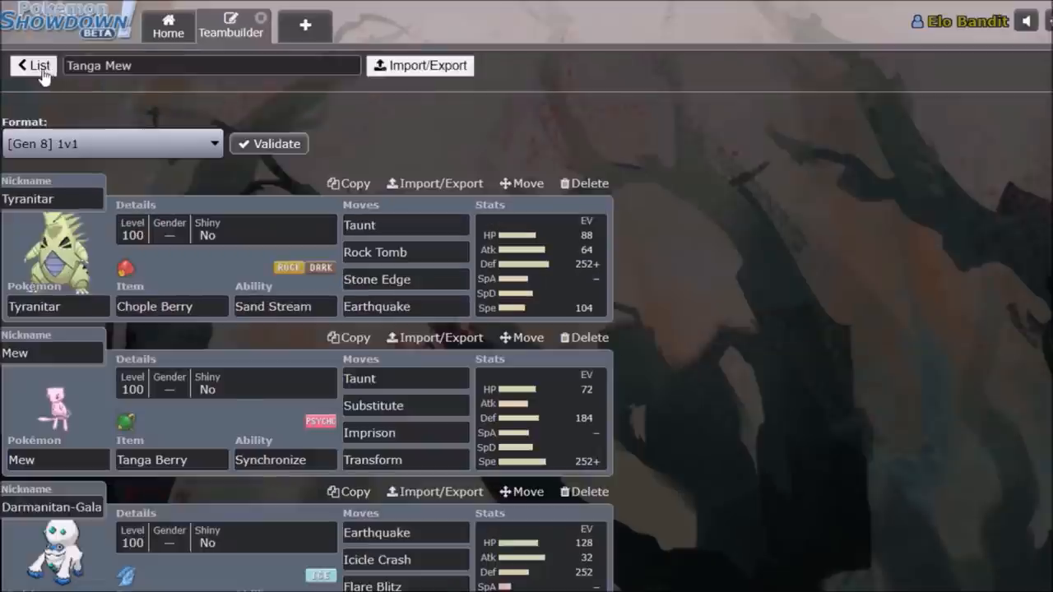
# Inspect Blunder Policy Mew's held item, Hydro Pump and EV/IV spread, ending on the overview.
pyautogui.click(33, 65)
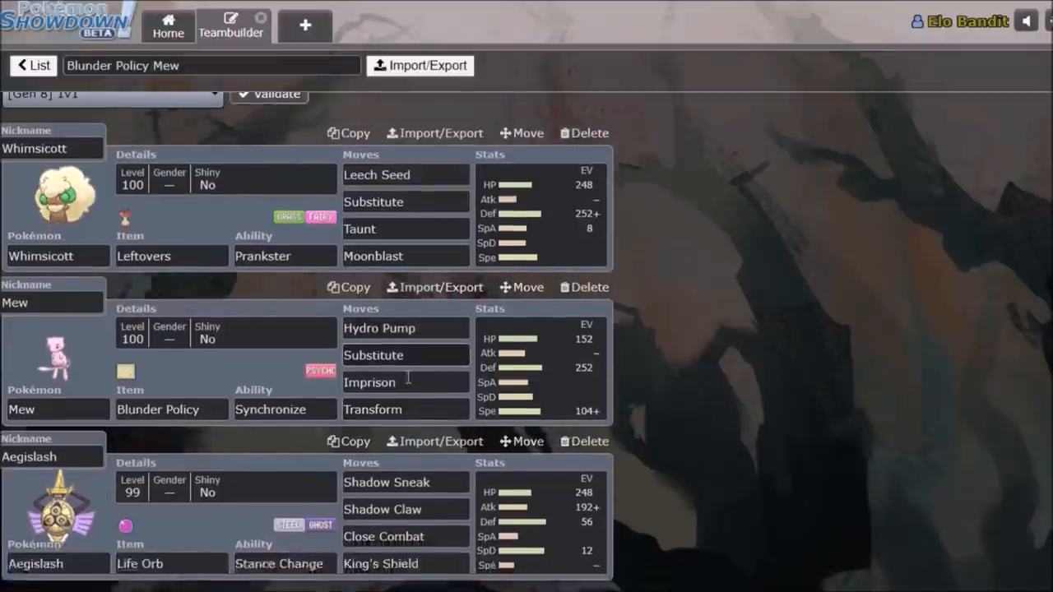
pyautogui.scroll(-3)
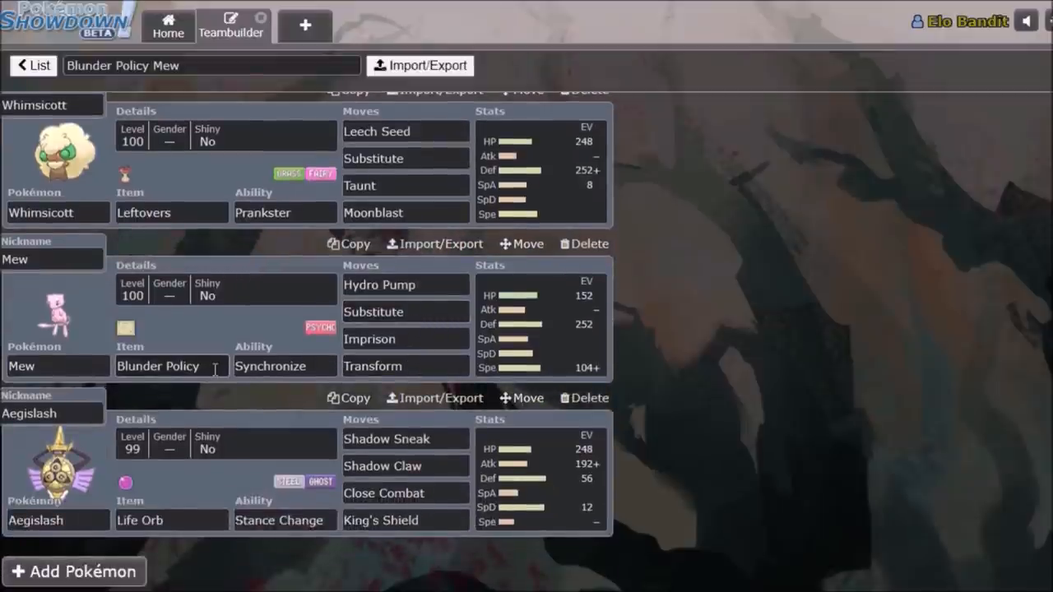
pyautogui.click(171, 366)
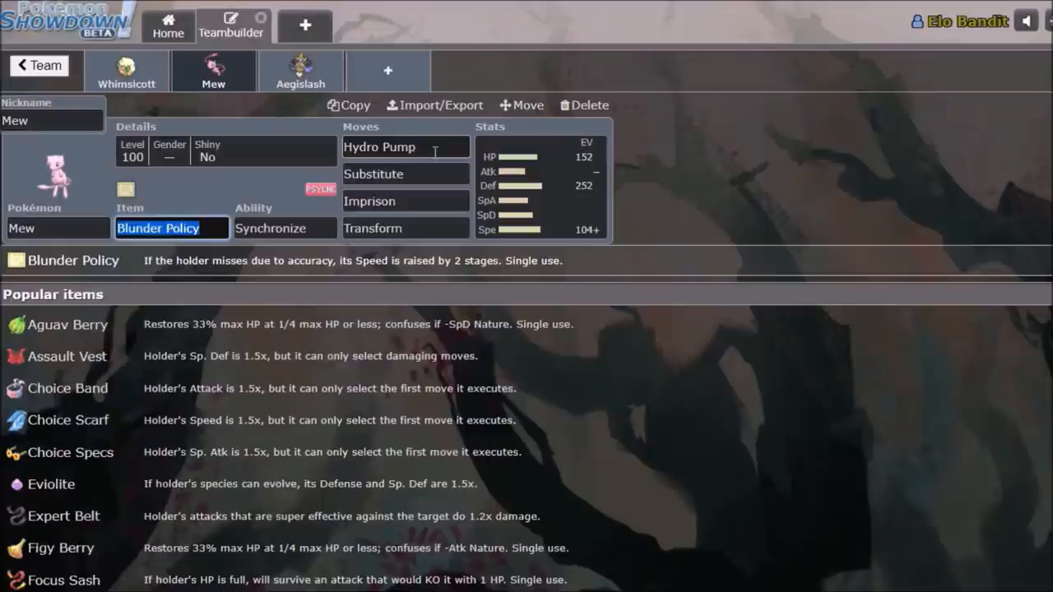
pyautogui.click(379, 147)
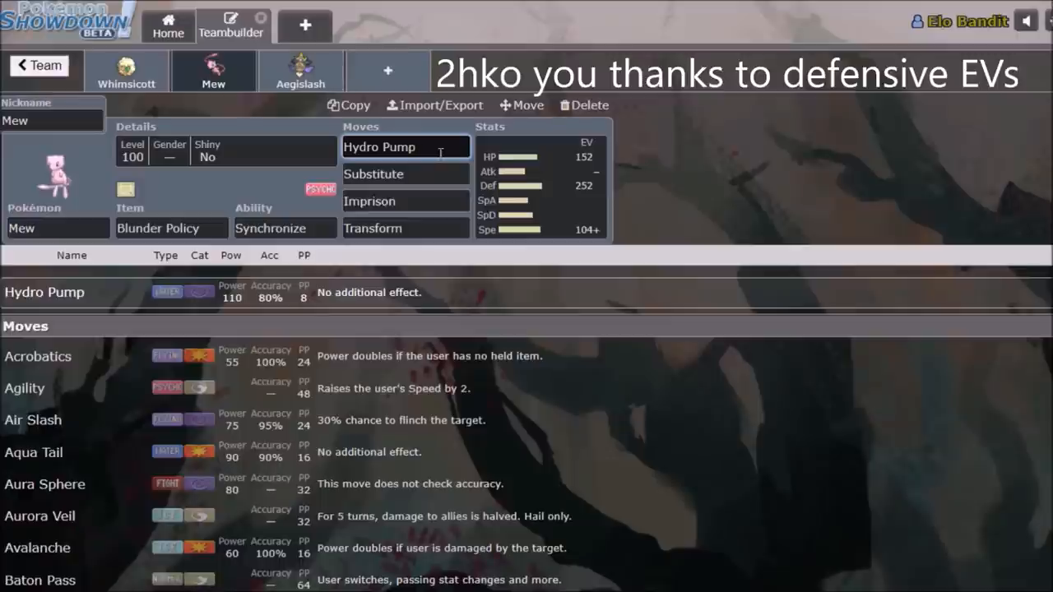
pyautogui.moveTo(432, 169)
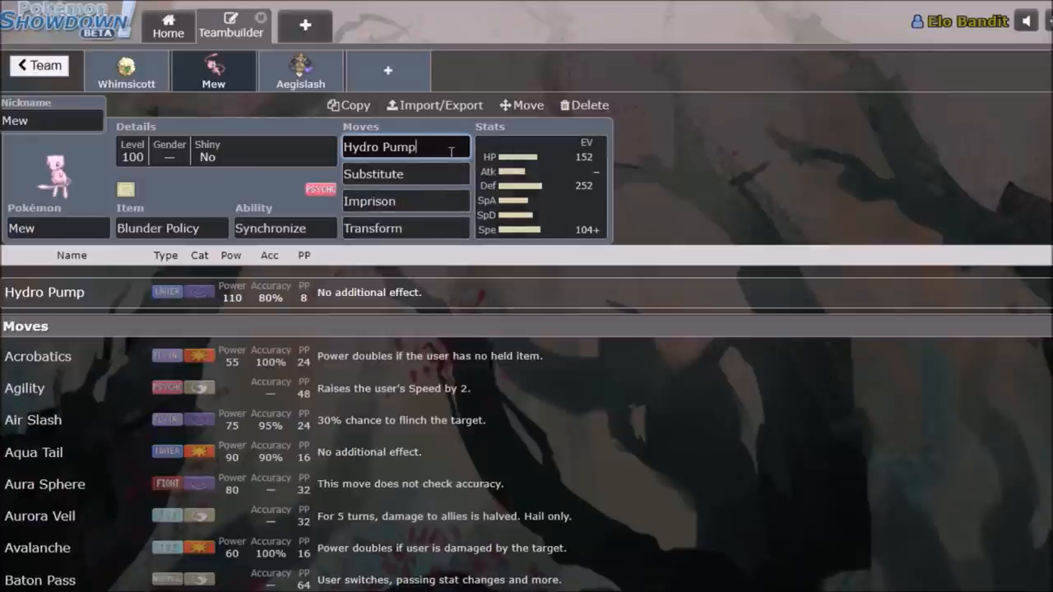
pyautogui.moveTo(518, 203)
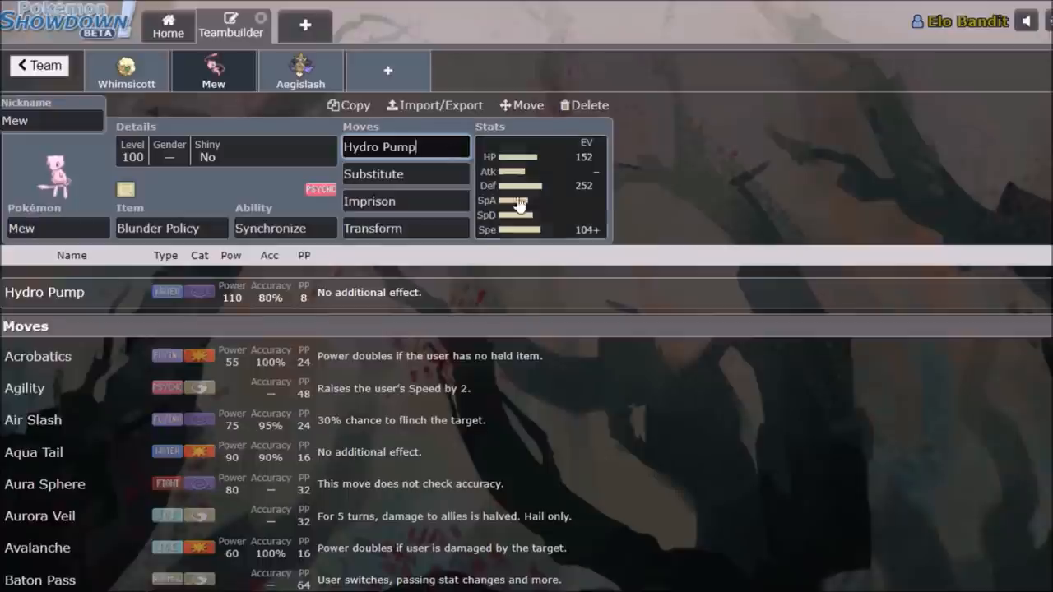
pyautogui.click(541, 185)
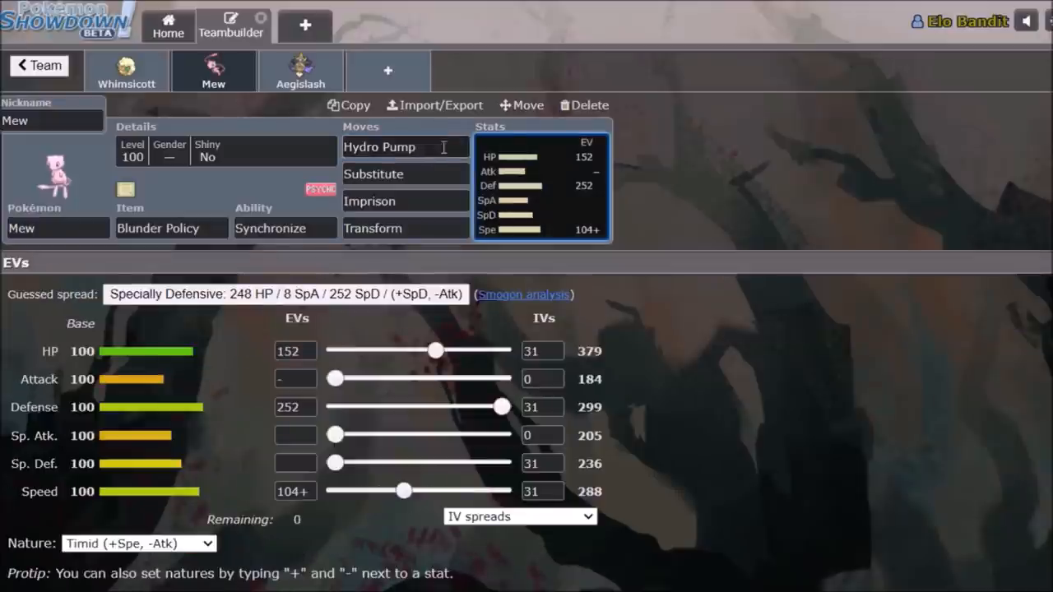
pyautogui.click(403, 147)
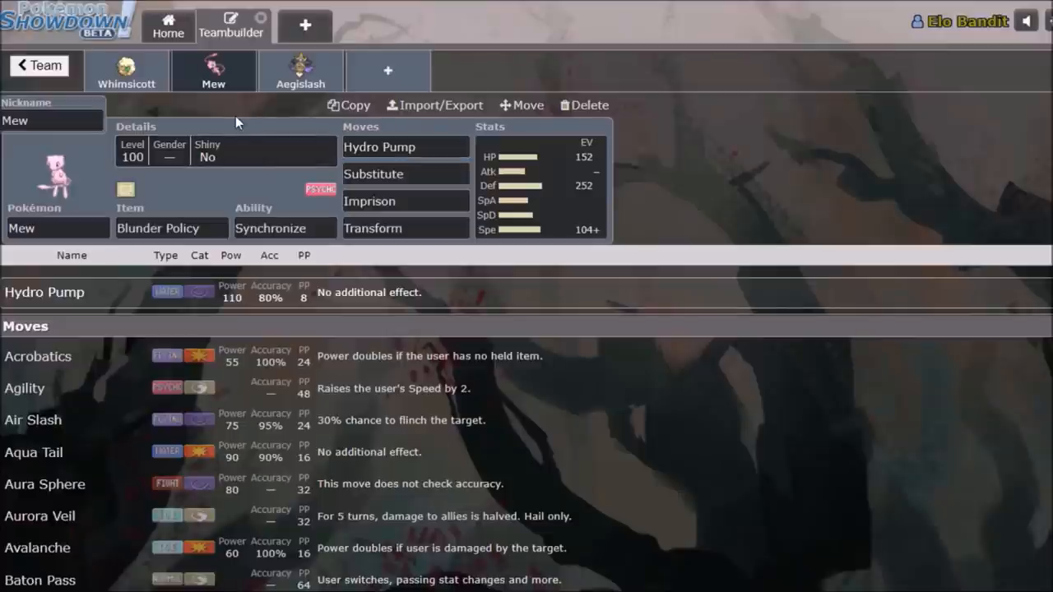
pyautogui.click(39, 65)
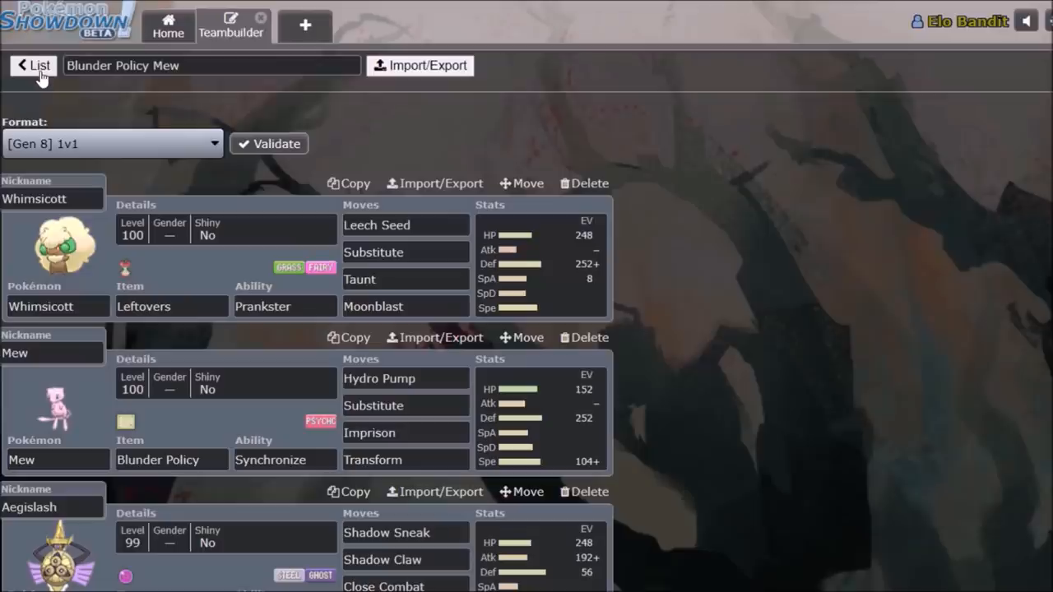
# Go back to the Mew Era Gen 8 1v1 folder's team list.
pyautogui.click(33, 66)
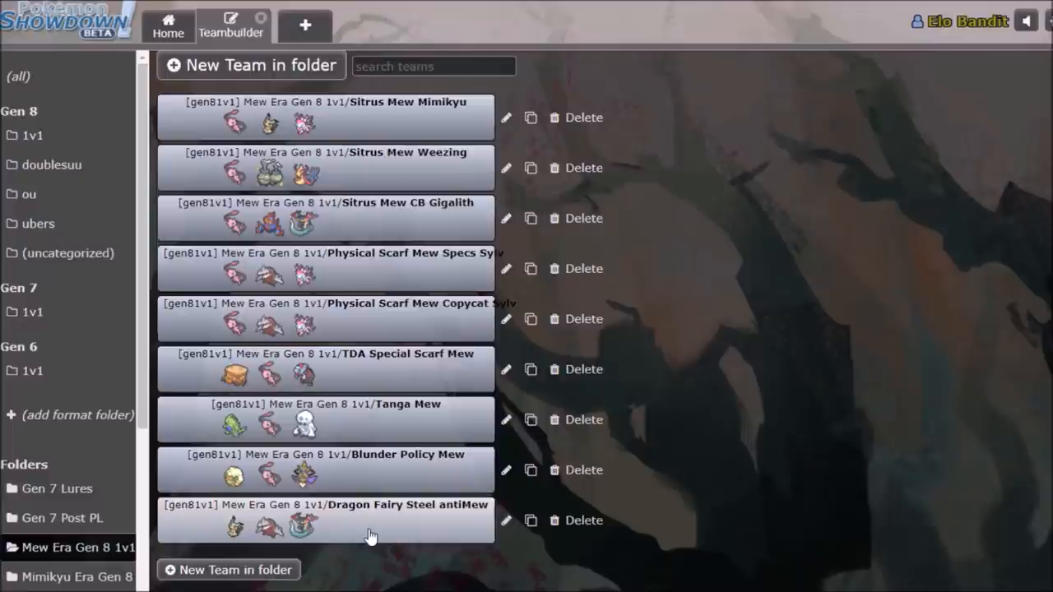
pyautogui.moveTo(365, 541)
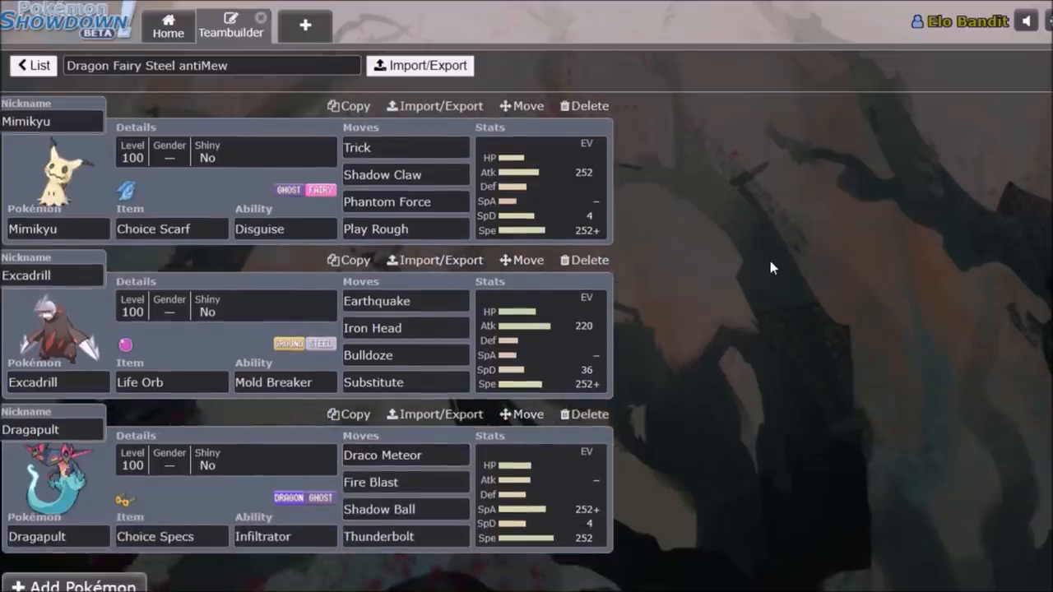
pyautogui.moveTo(732, 226)
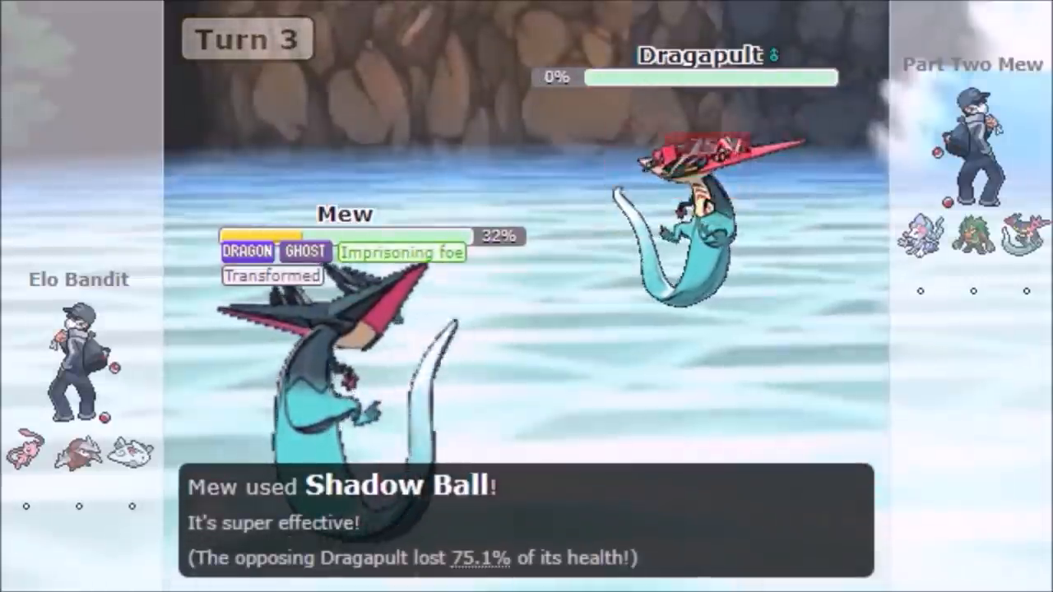
# Leave the Dragon Fairy Steel antiMew team for the Mew Era team list.
pyautogui.click(231, 24)
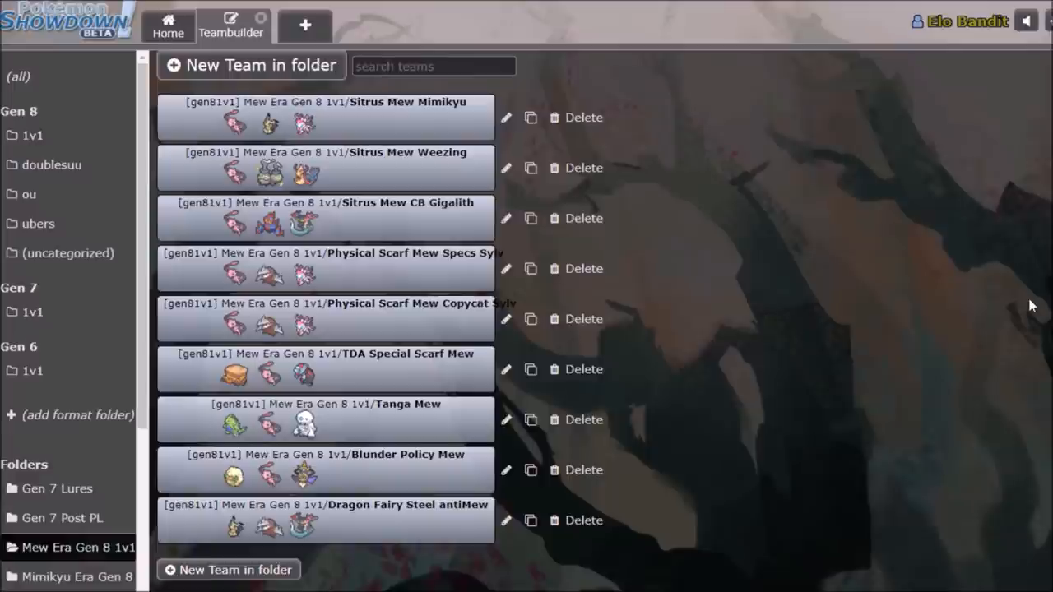
# Scroll the sidebar and open the Mimikyu Era Gen 8 1v1 folder.
pyautogui.scroll(-3)
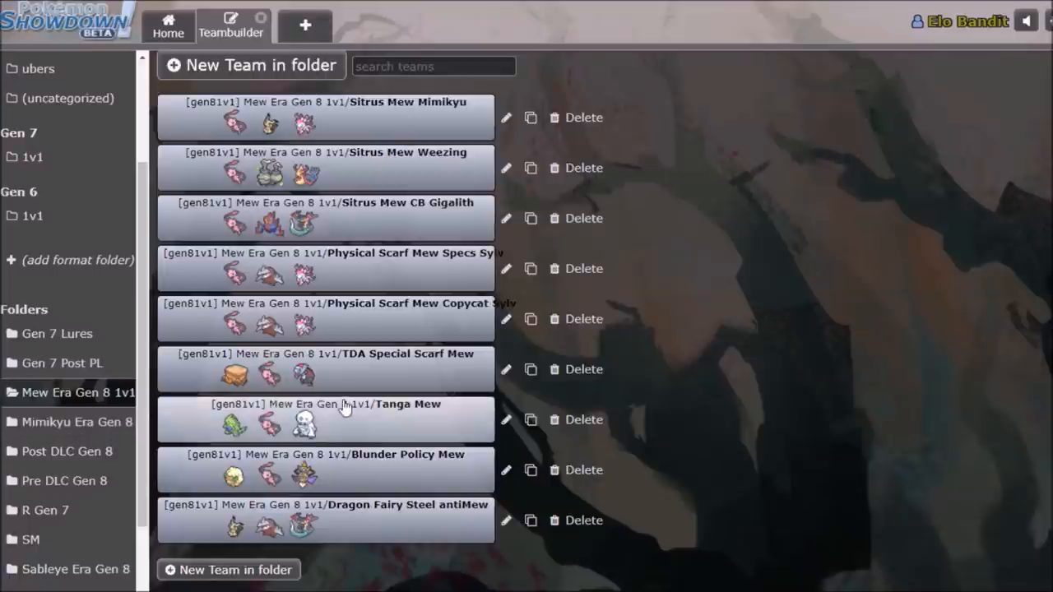
pyautogui.click(76, 422)
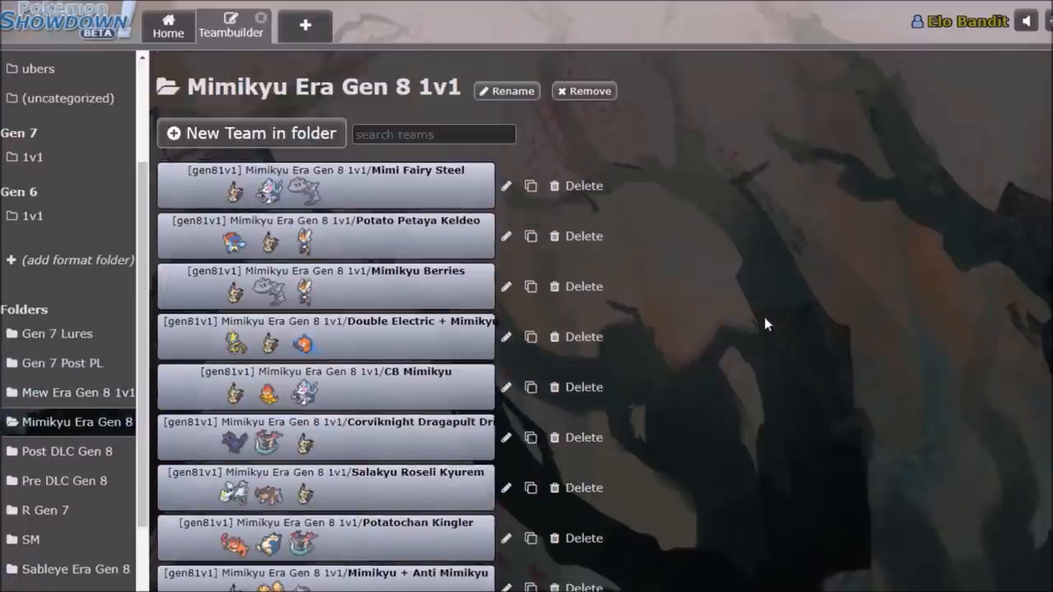
pyautogui.moveTo(835, 300)
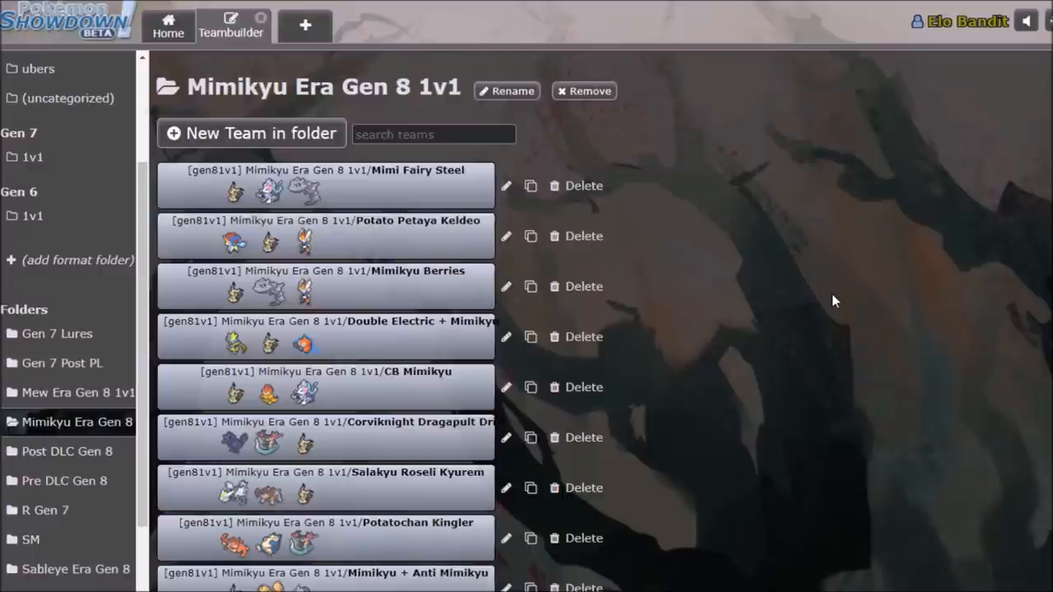
pyautogui.moveTo(783, 212)
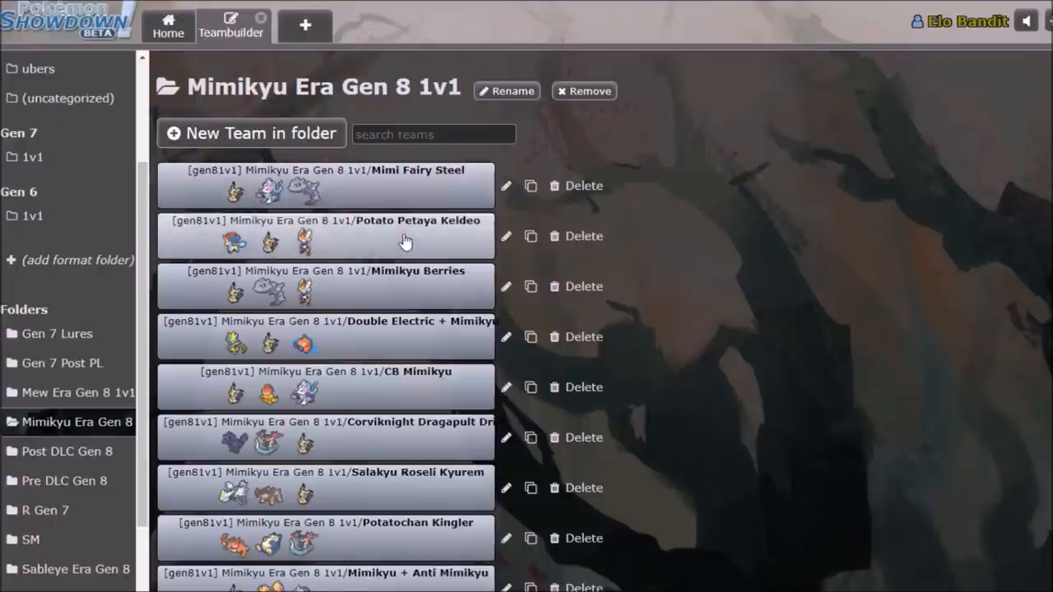
# View the Mimi Fairy Steel team and return to the Mimikyu Era team list.
pyautogui.click(321, 185)
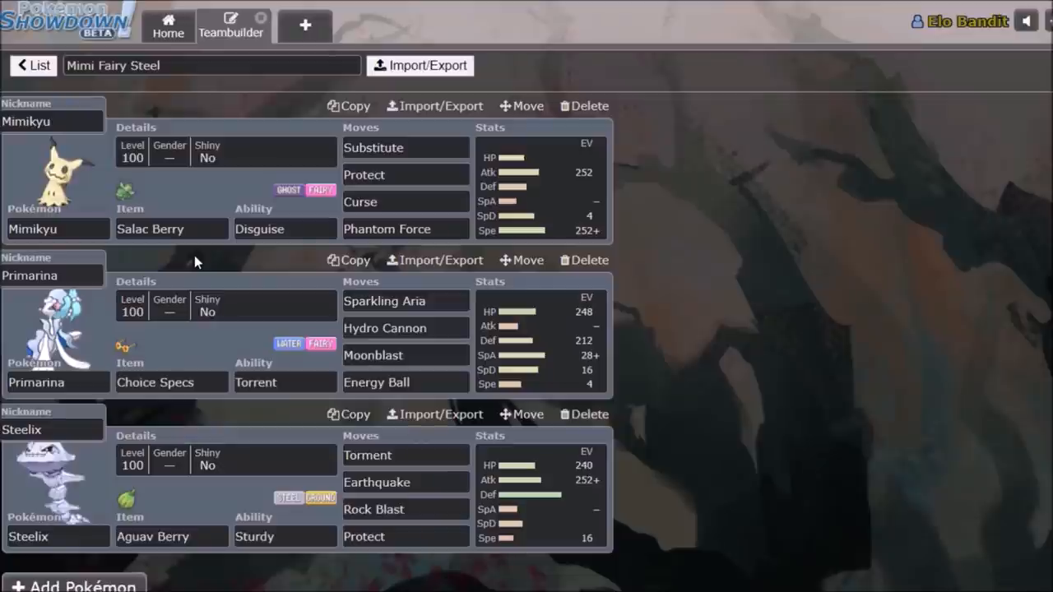
pyautogui.moveTo(119, 144)
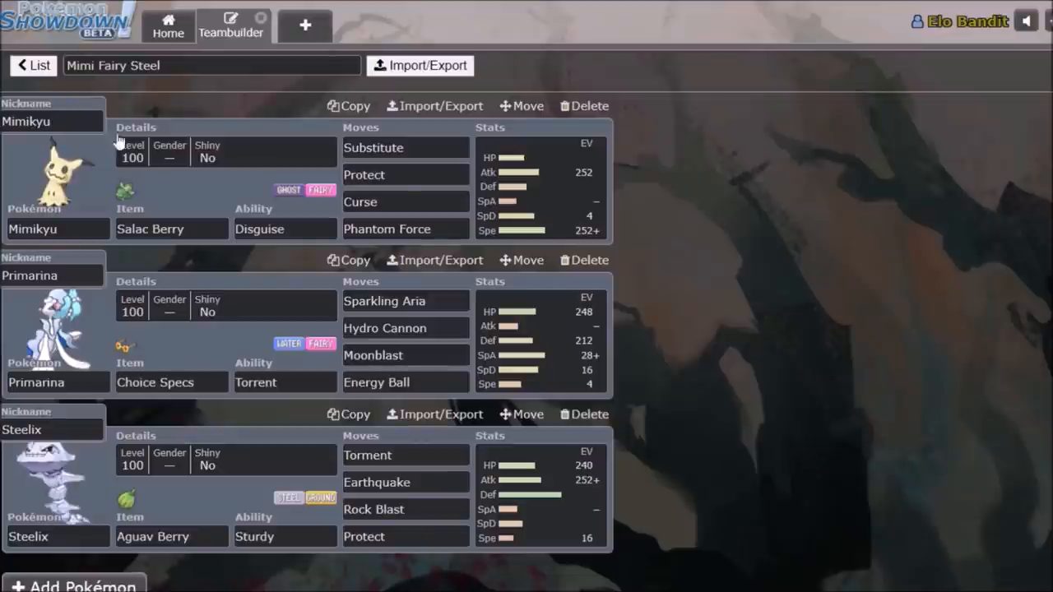
pyautogui.click(33, 65)
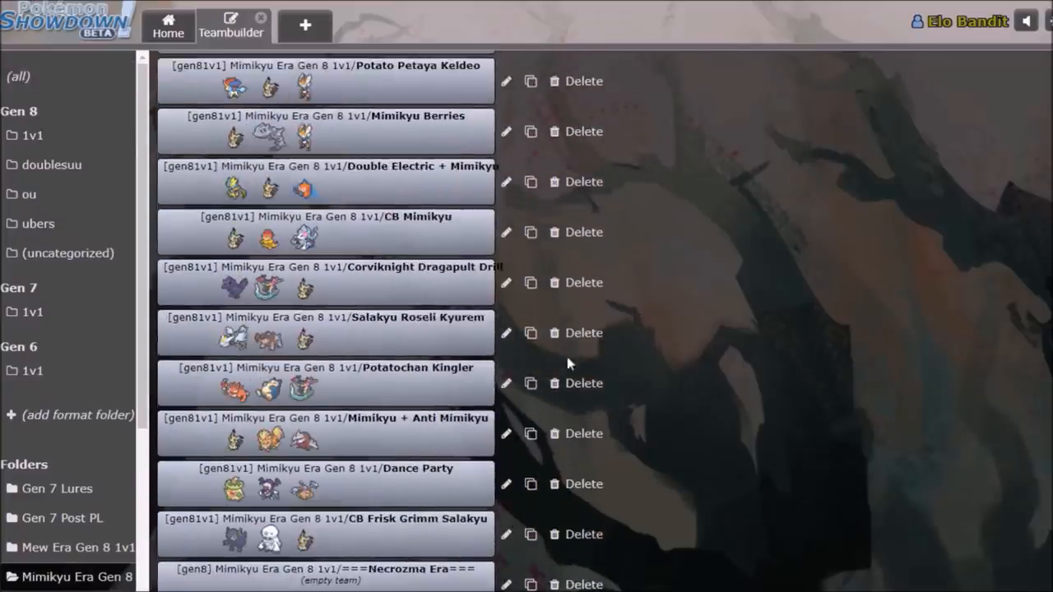
pyautogui.scroll(3)
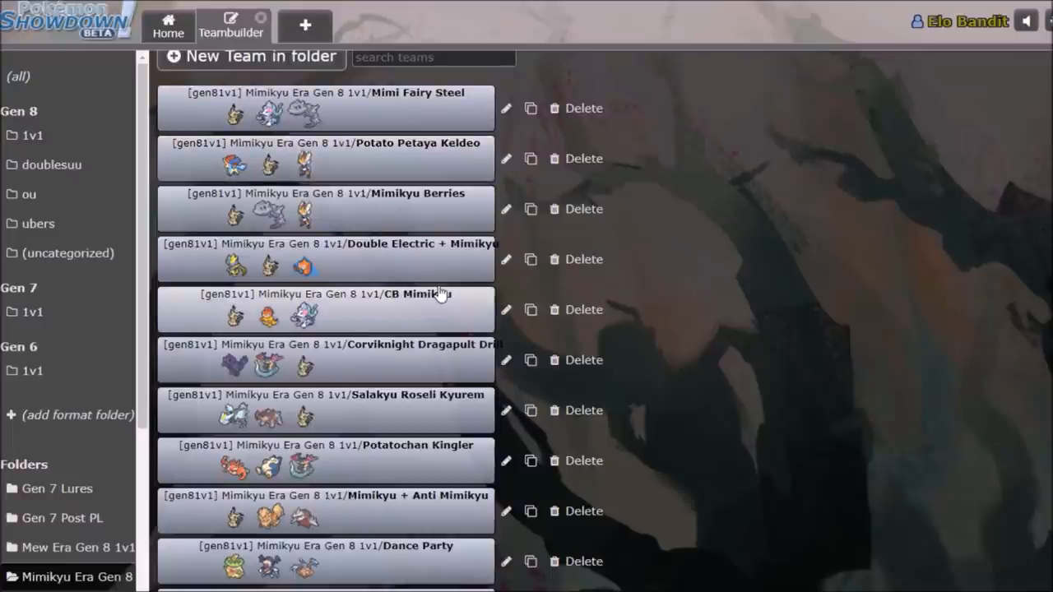
pyautogui.moveTo(876, 303)
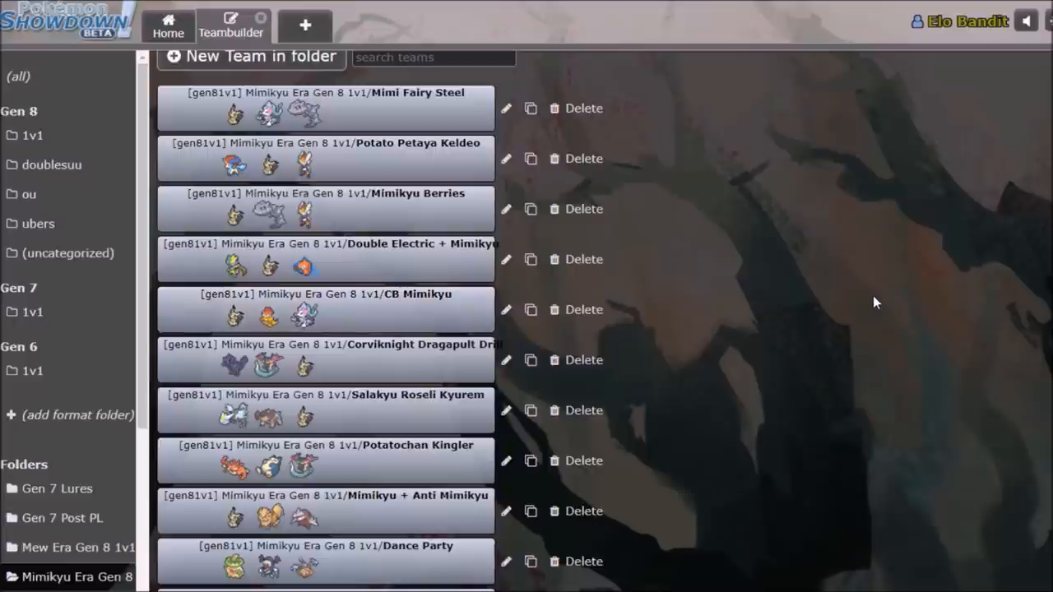
pyautogui.moveTo(750, 283)
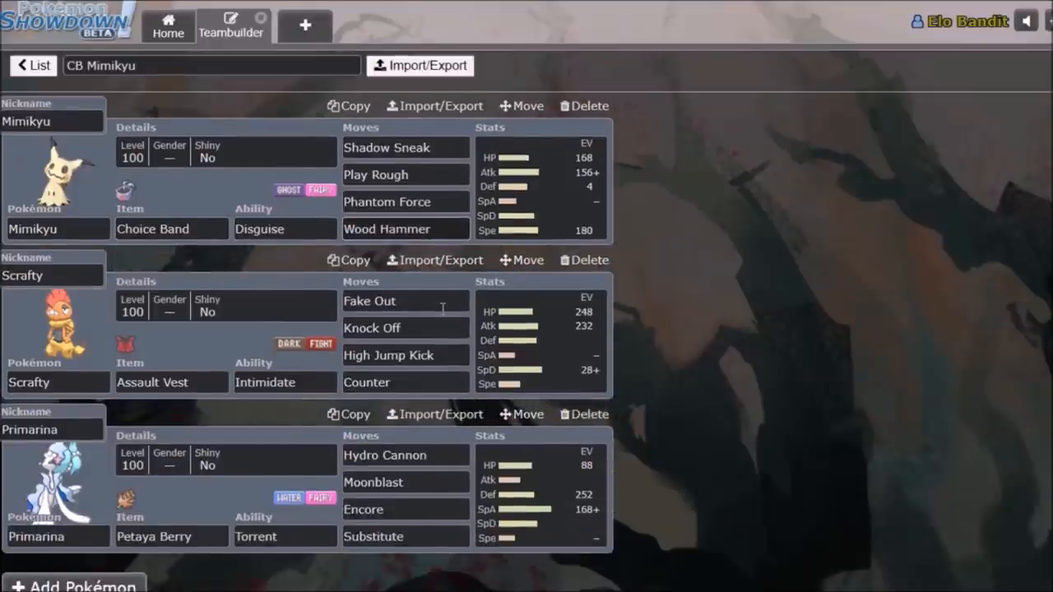
pyautogui.moveTo(461, 248)
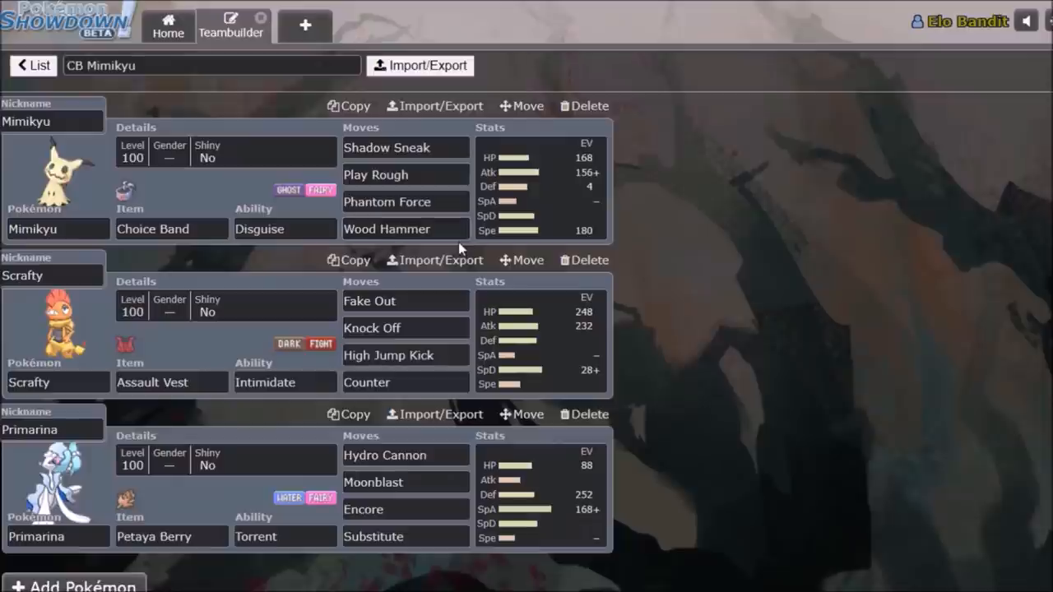
# Open the Mimikyu + Anti Mimikyu team, then go back to the team list.
pyautogui.click(33, 65)
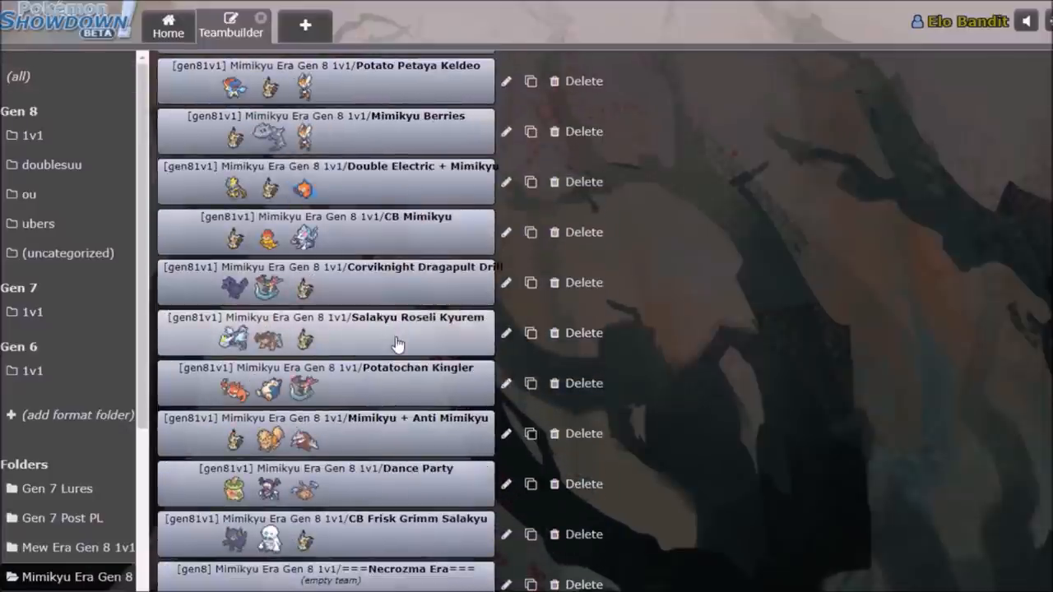
pyautogui.scroll(-3)
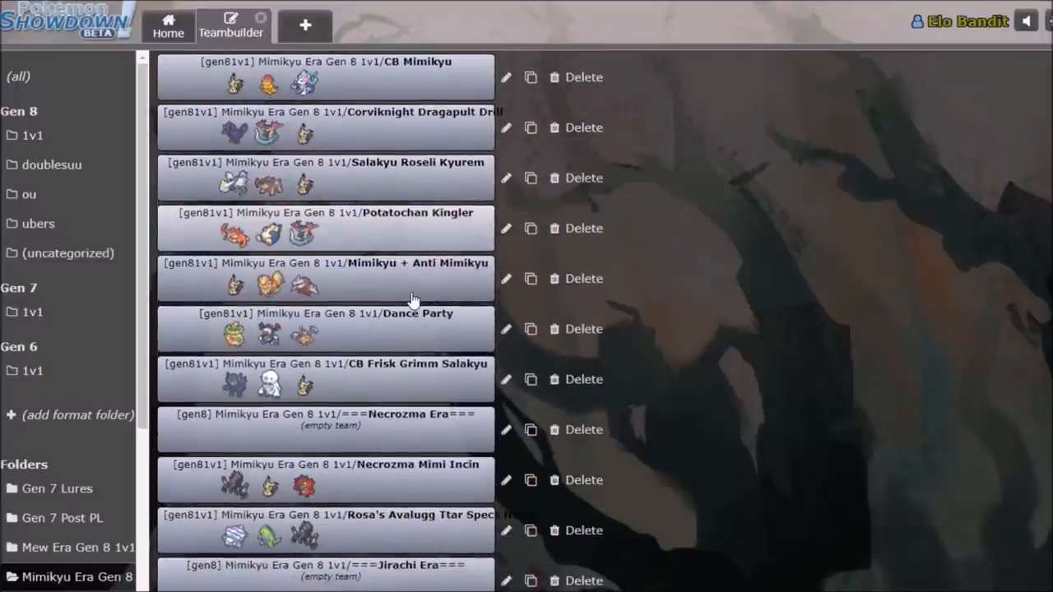
pyautogui.click(325, 278)
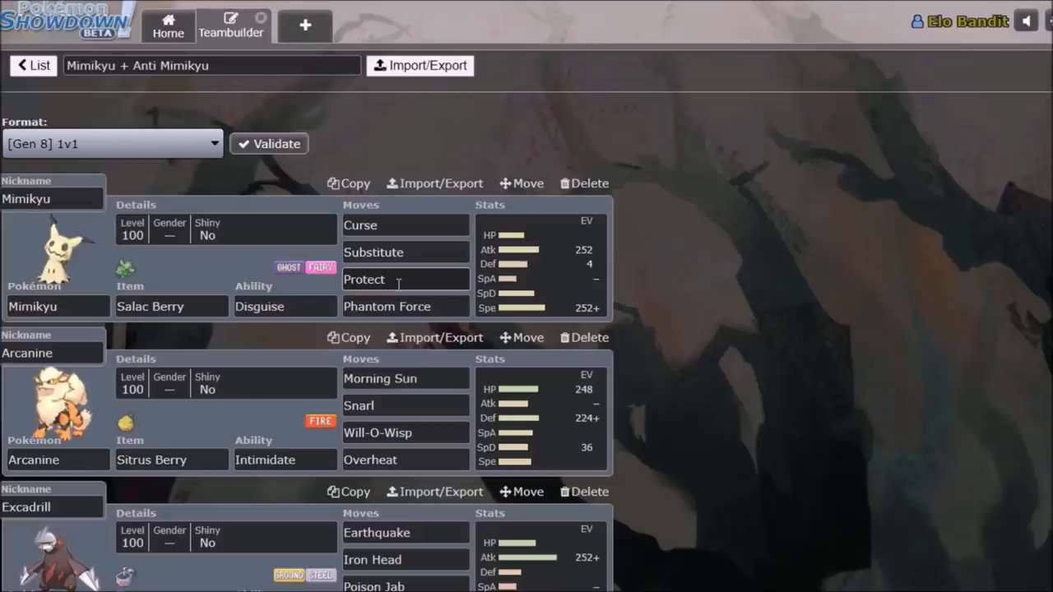
pyautogui.click(32, 65)
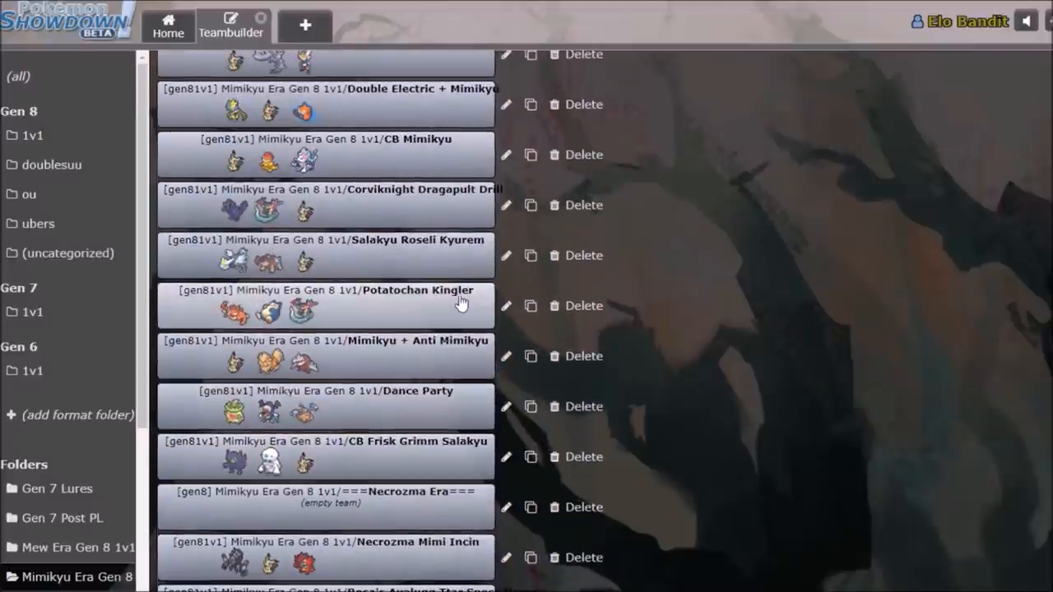
pyautogui.moveTo(409, 267)
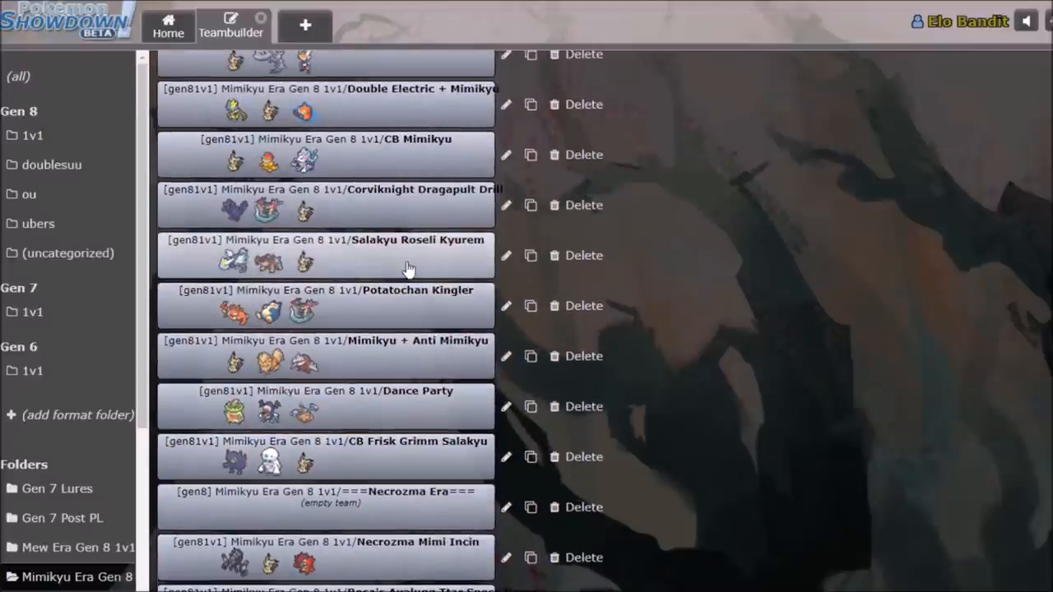
# Open Salakyu Roseli Kyurem; inspect Mimikyu's Substitute, Phantom Force, EVs and Disguise ability.
pyautogui.click(325, 239)
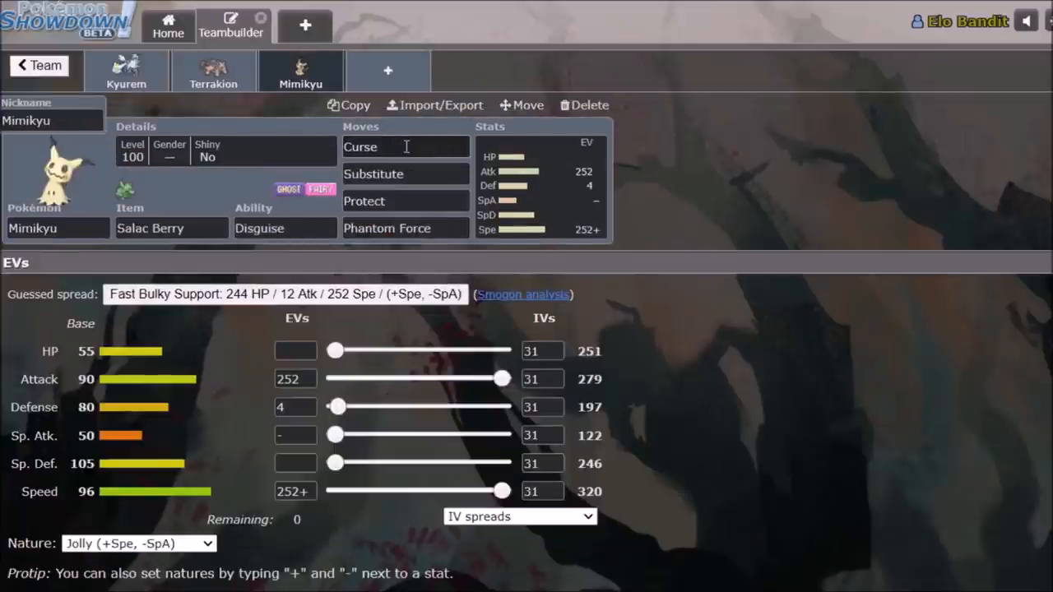
pyautogui.moveTo(634, 168)
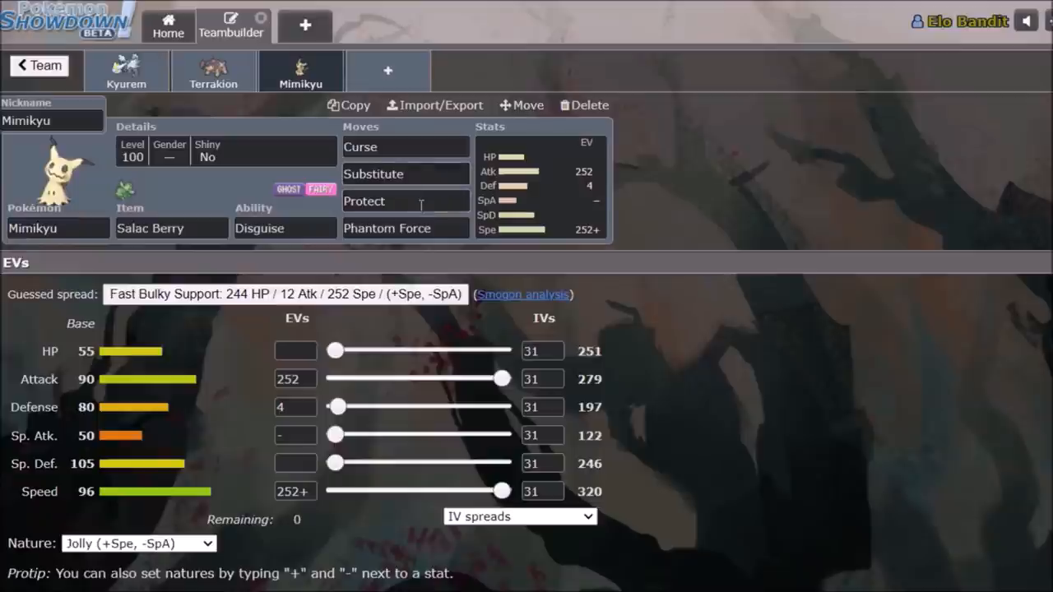
pyautogui.click(403, 173)
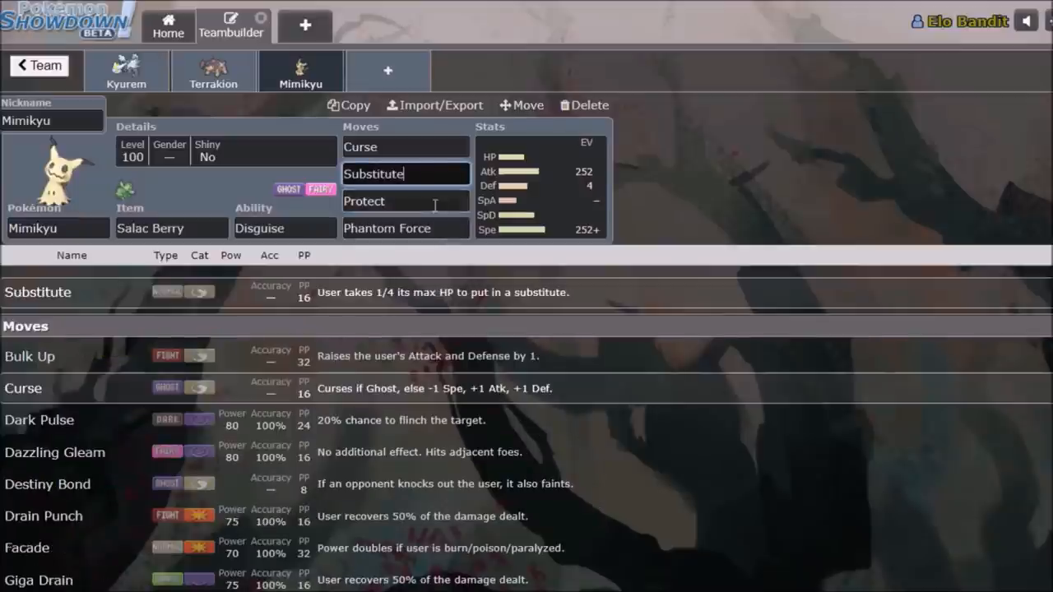
pyautogui.click(405, 228)
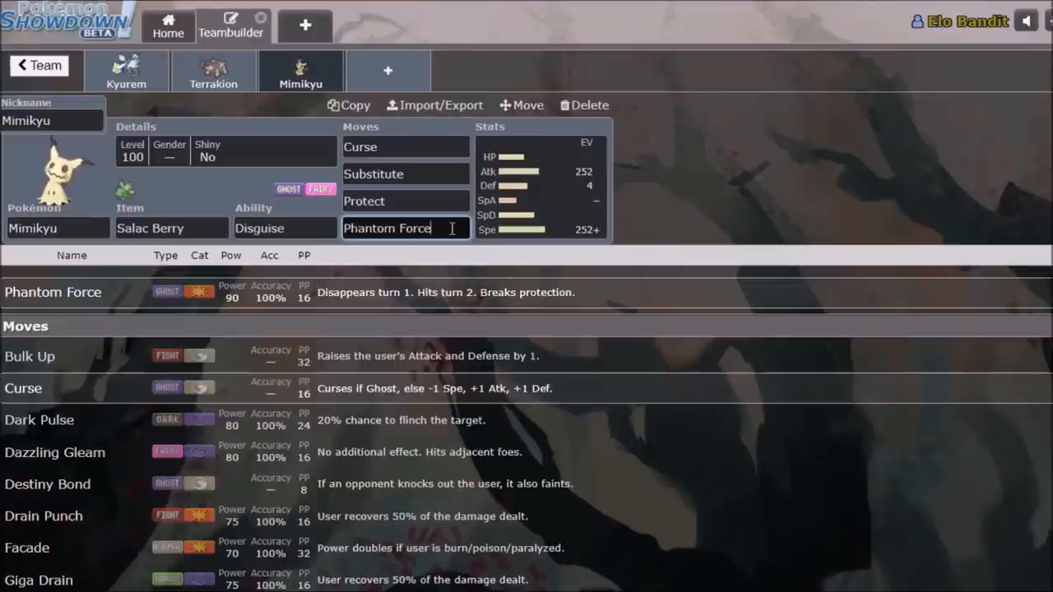
pyautogui.moveTo(601, 197)
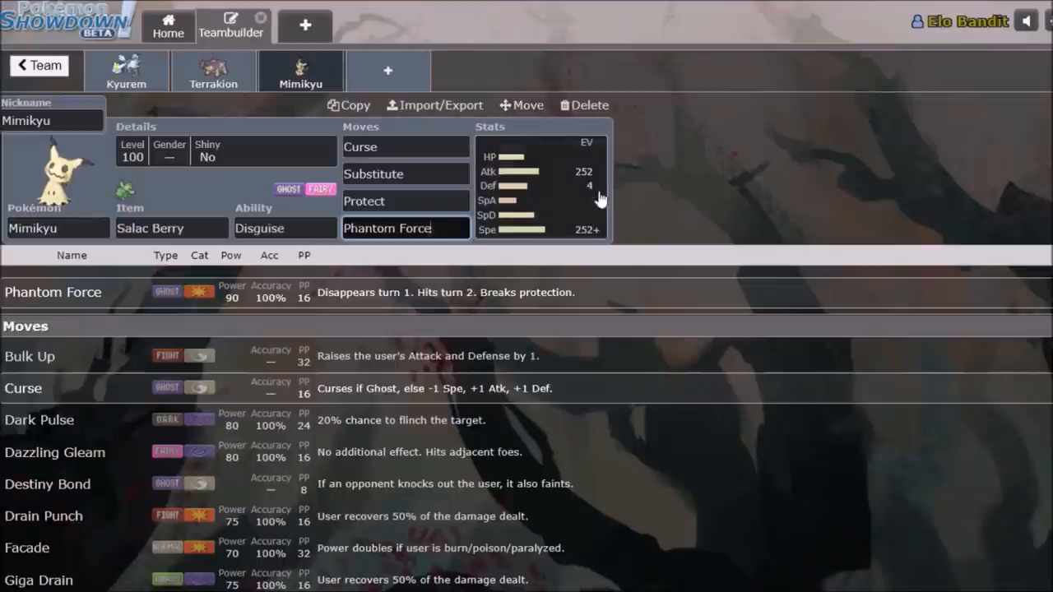
pyautogui.click(538, 185)
pyautogui.write('-')
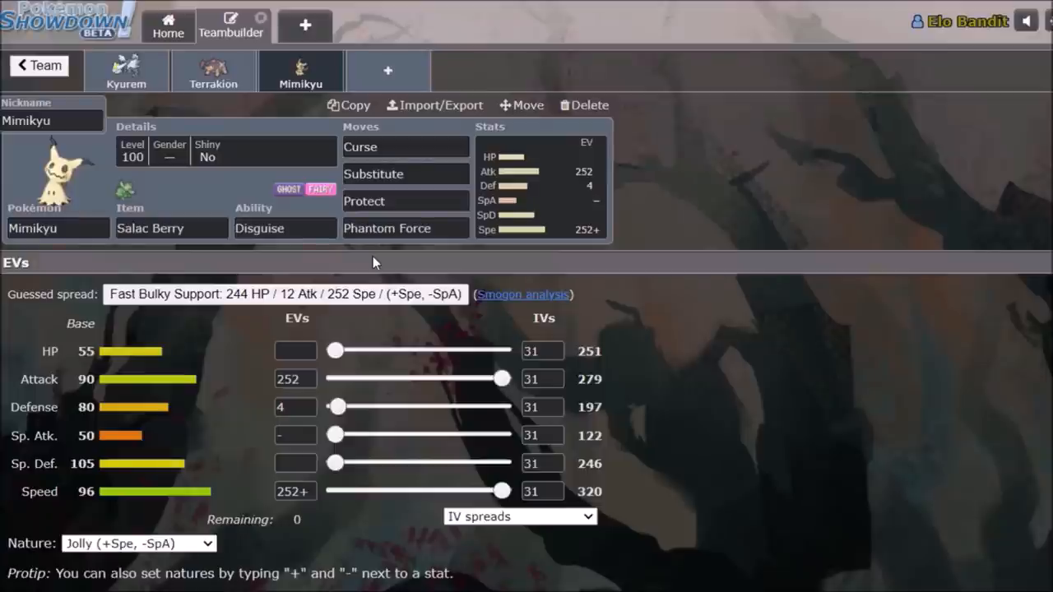
pyautogui.click(172, 228)
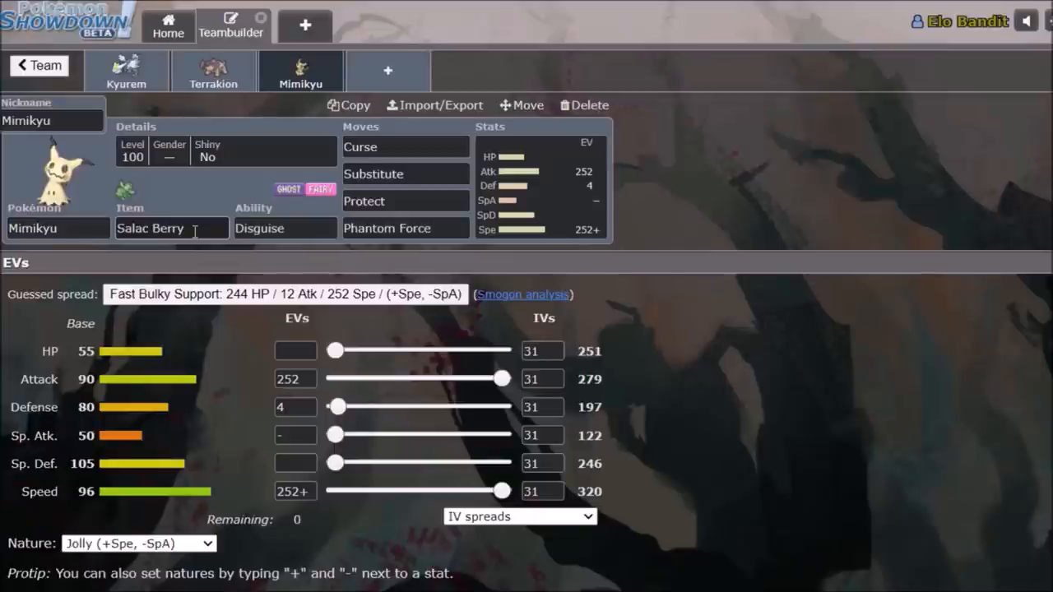
pyautogui.click(284, 228)
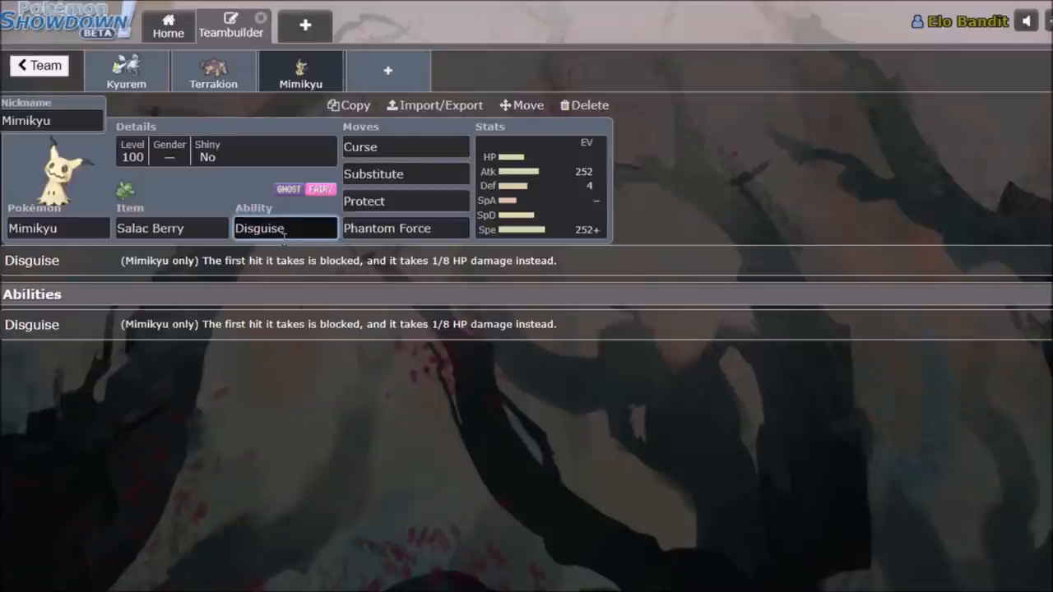
pyautogui.moveTo(468, 275)
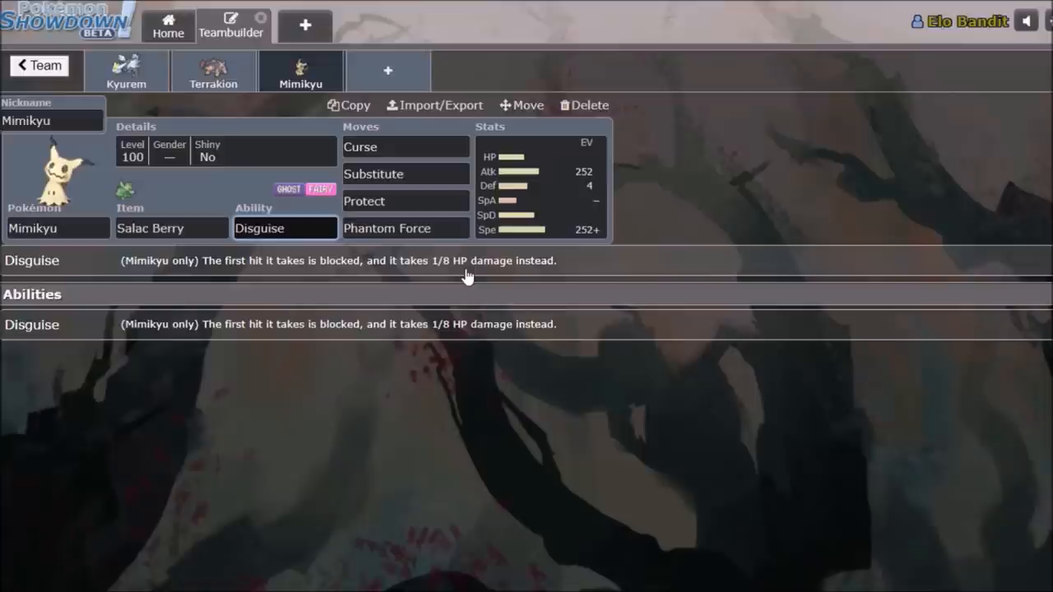
pyautogui.click(403, 146)
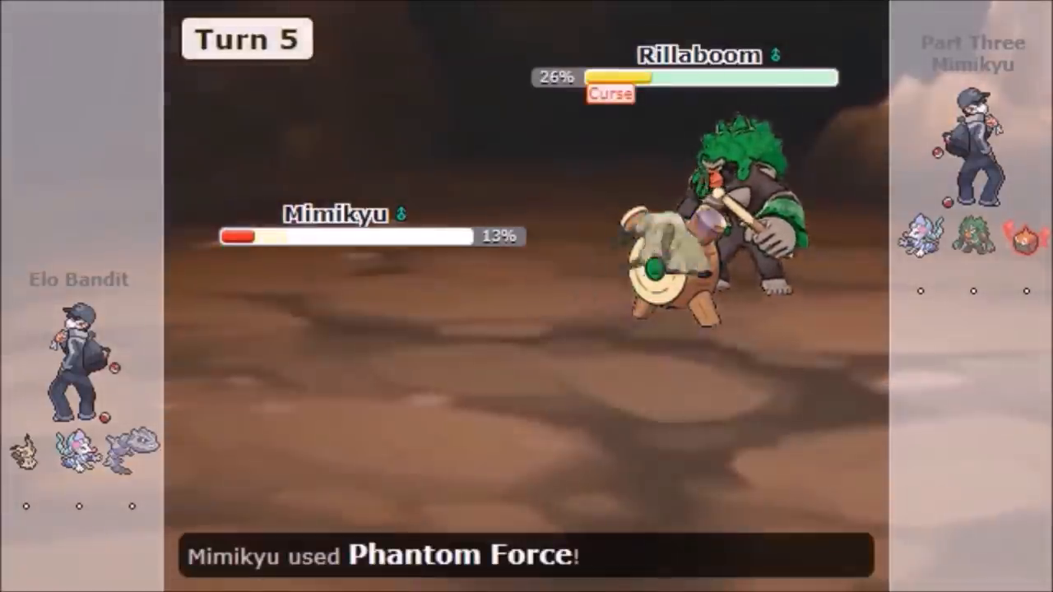
# Leave the Salakyu Roseli Kyurem team and scroll through the Mimikyu Era team list.
pyautogui.click(231, 24)
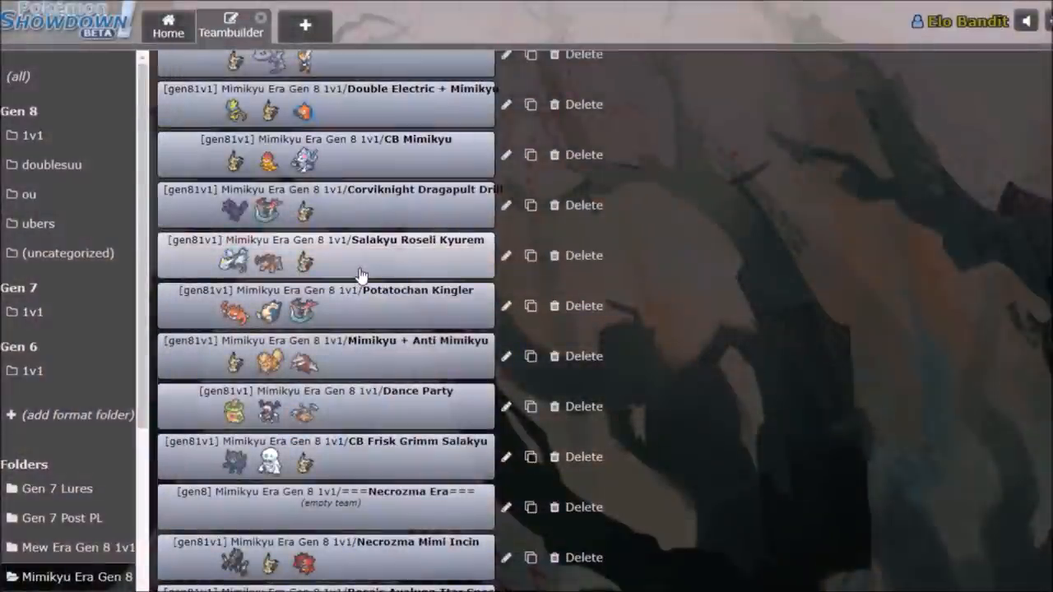
pyautogui.scroll(-3)
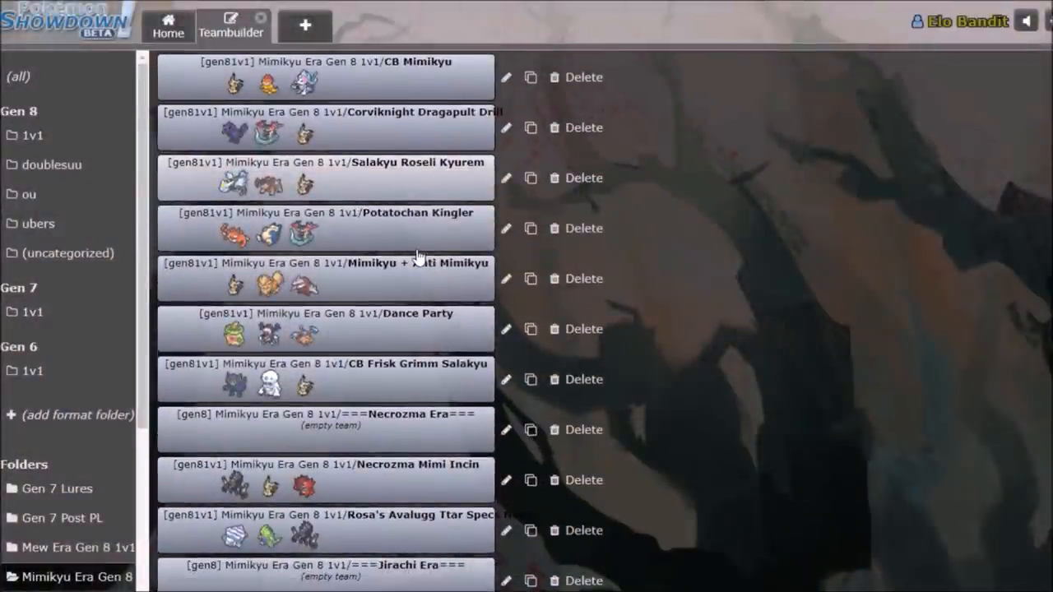
pyautogui.moveTo(712, 252)
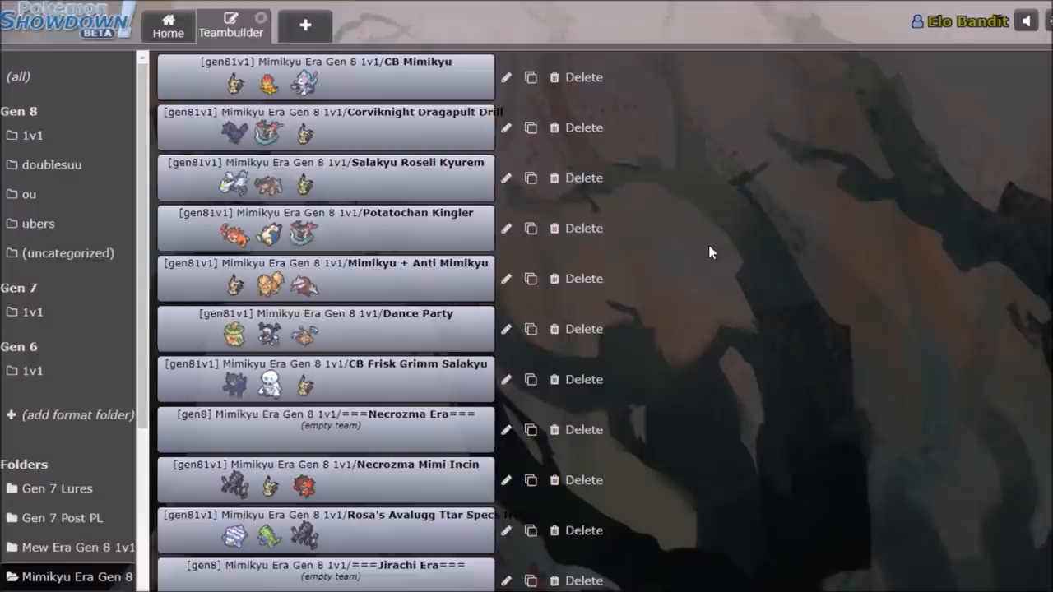
pyautogui.scroll(-3)
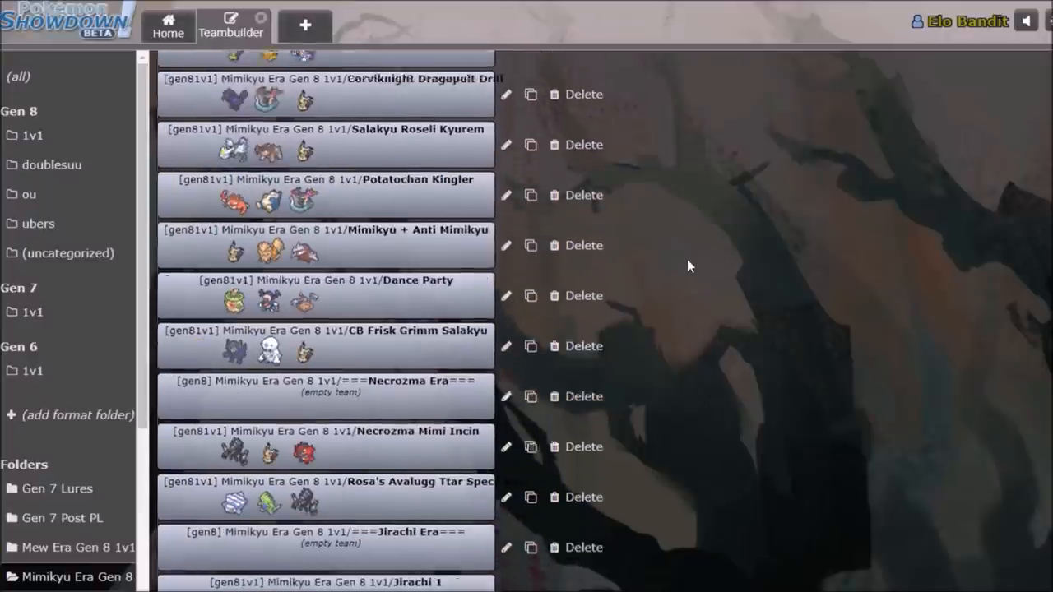
pyautogui.scroll(3)
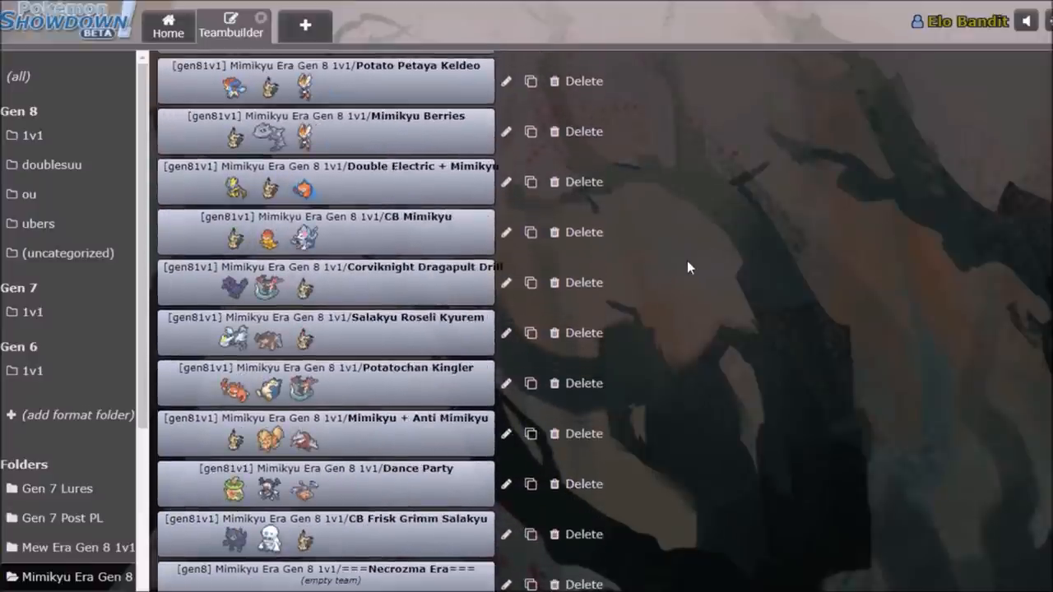
pyautogui.moveTo(698, 263)
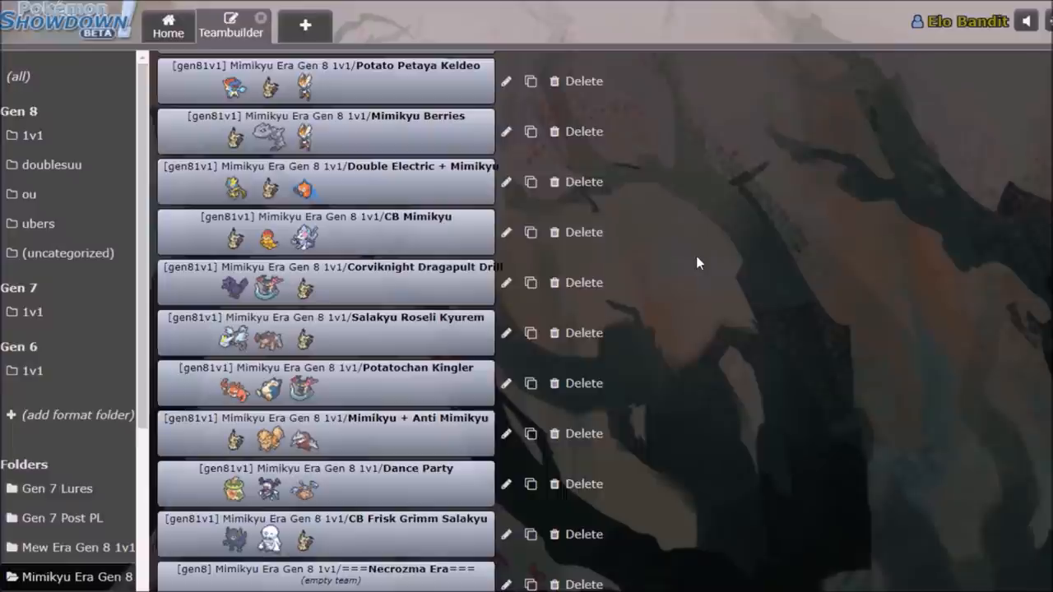
# Open the Corviknight Dragapult Drill team with its Corviknight, Dragapult and Mimikyu sets.
pyautogui.click(330, 282)
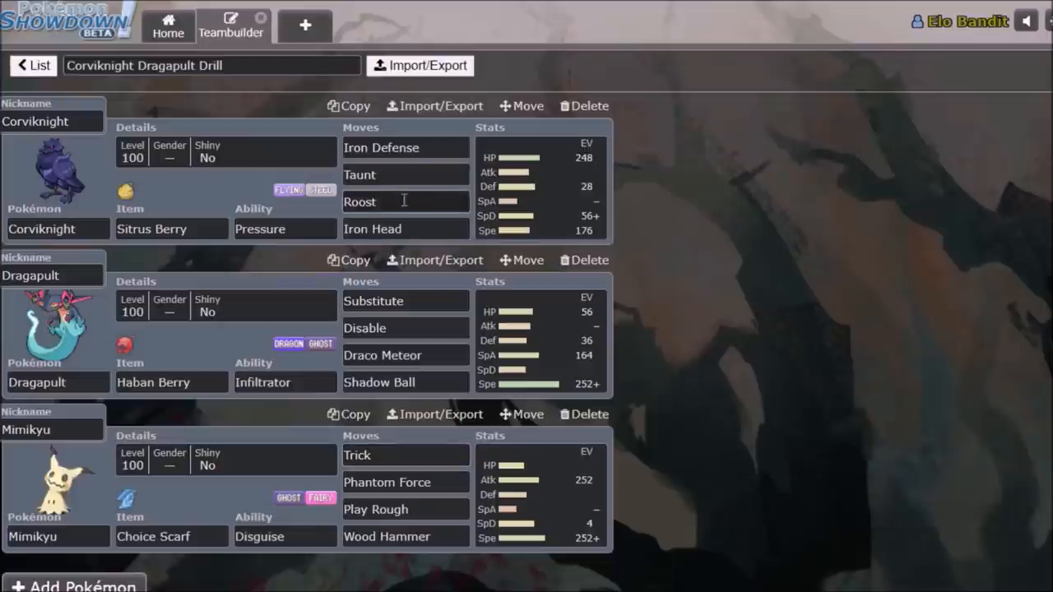
pyautogui.moveTo(437, 474)
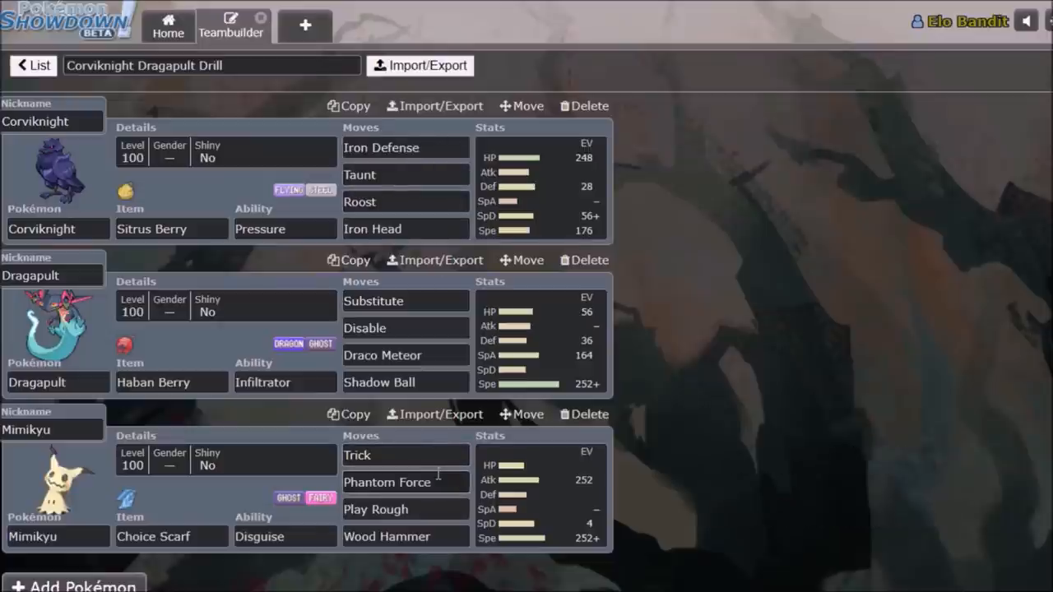
pyautogui.moveTo(442, 500)
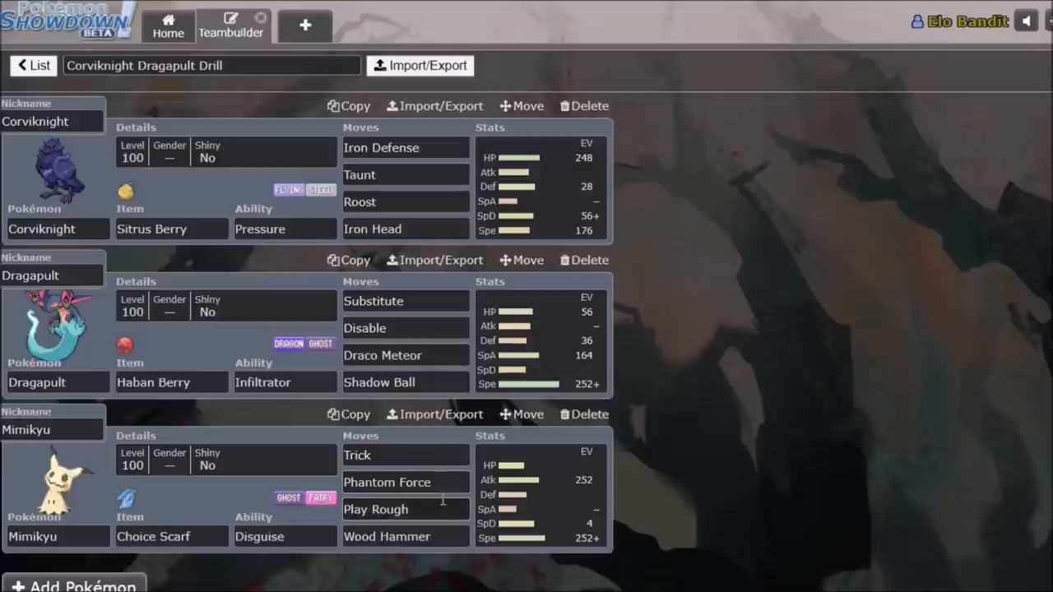
pyautogui.moveTo(240, 282)
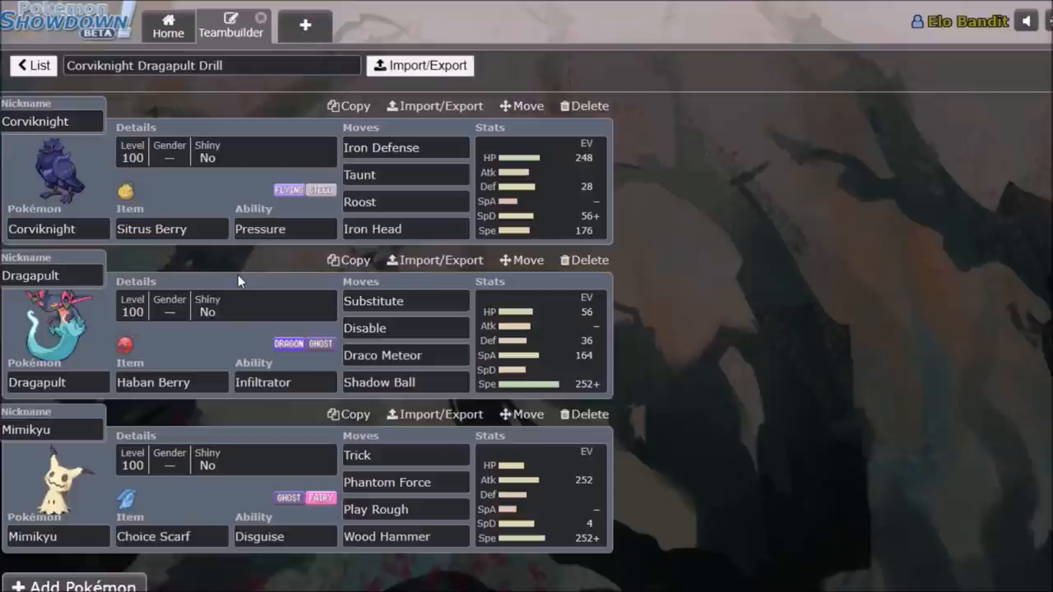
# Close the Corviknight Dragapult Drill team and scroll the Mimikyu Era team list up and down.
pyautogui.click(34, 65)
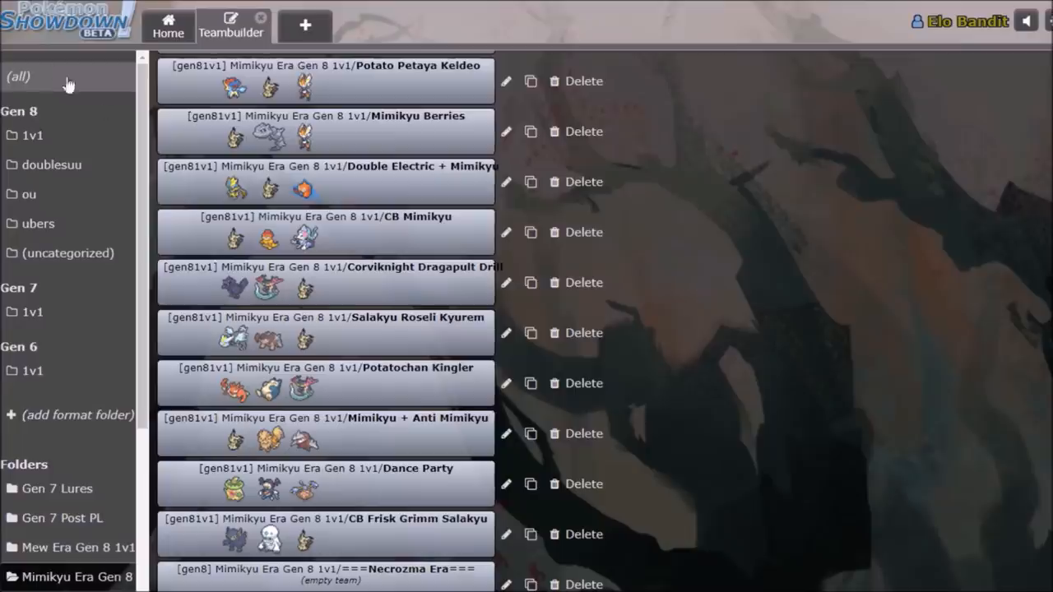
pyautogui.scroll(-3)
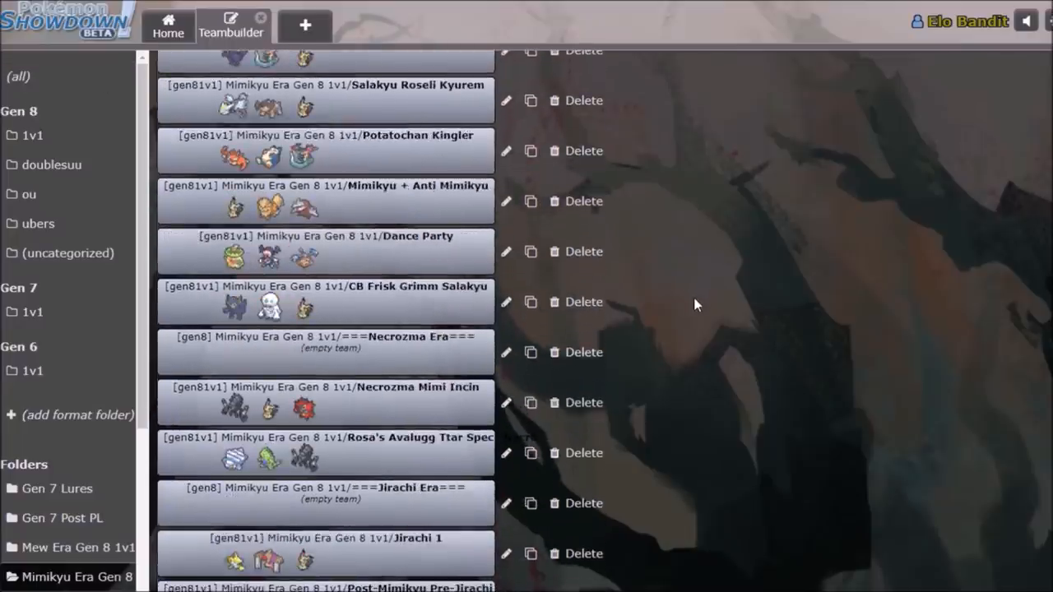
pyautogui.scroll(3)
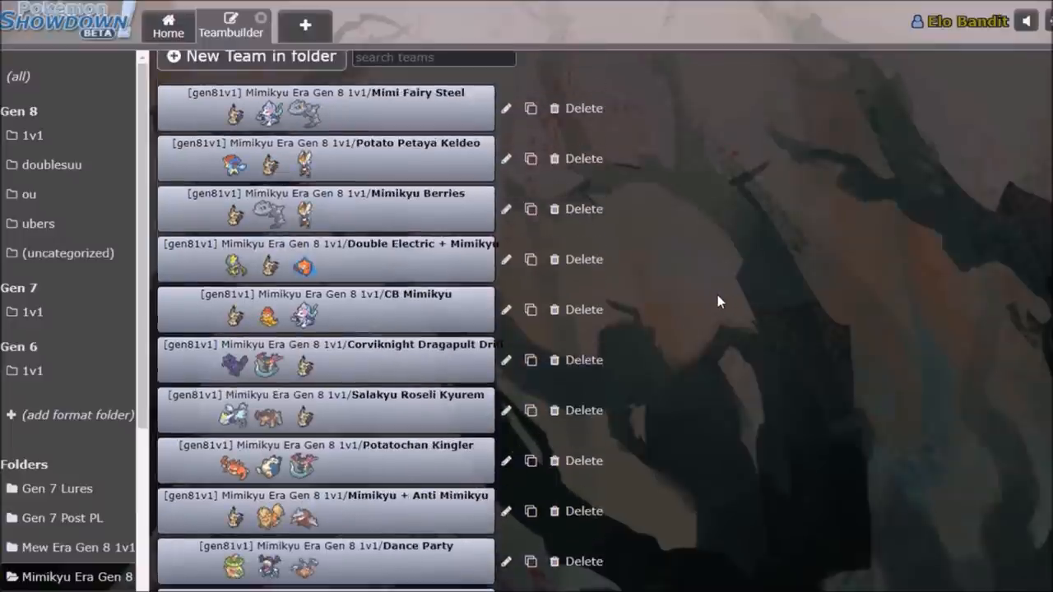
pyautogui.click(76, 576)
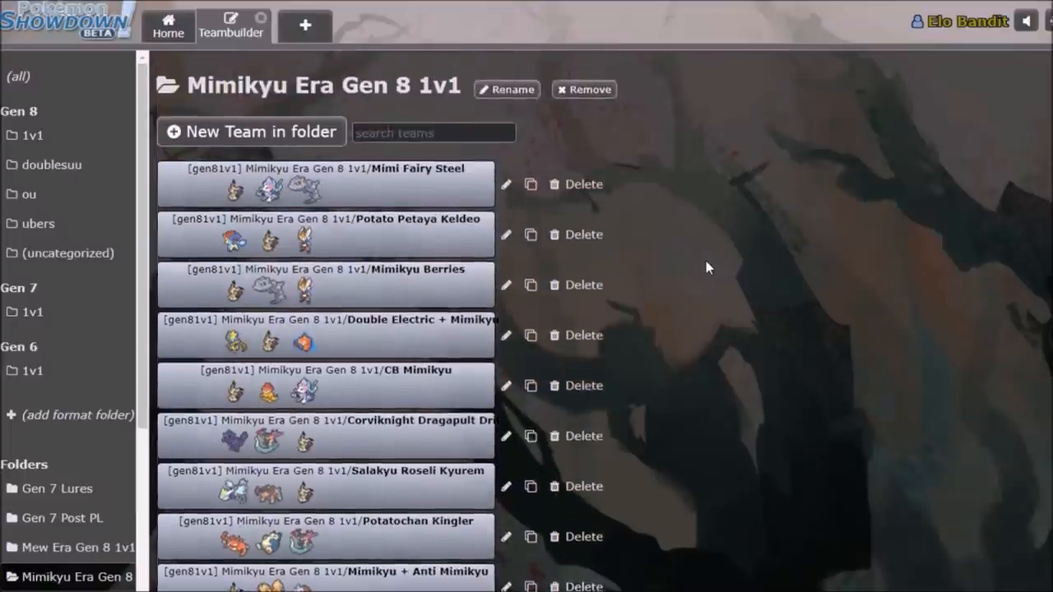
pyautogui.scroll(-3)
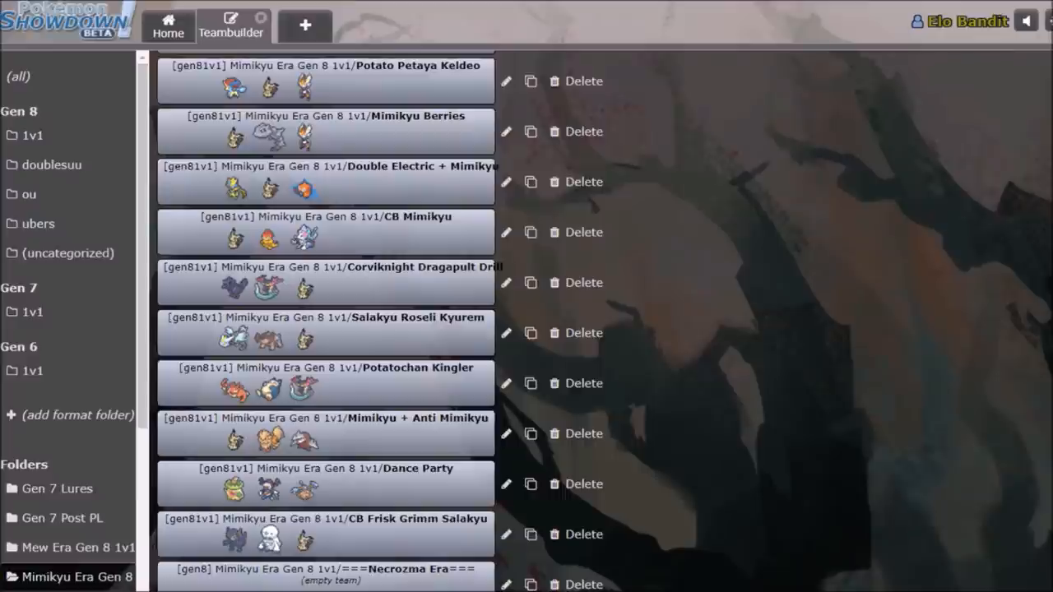
pyautogui.scroll(-3)
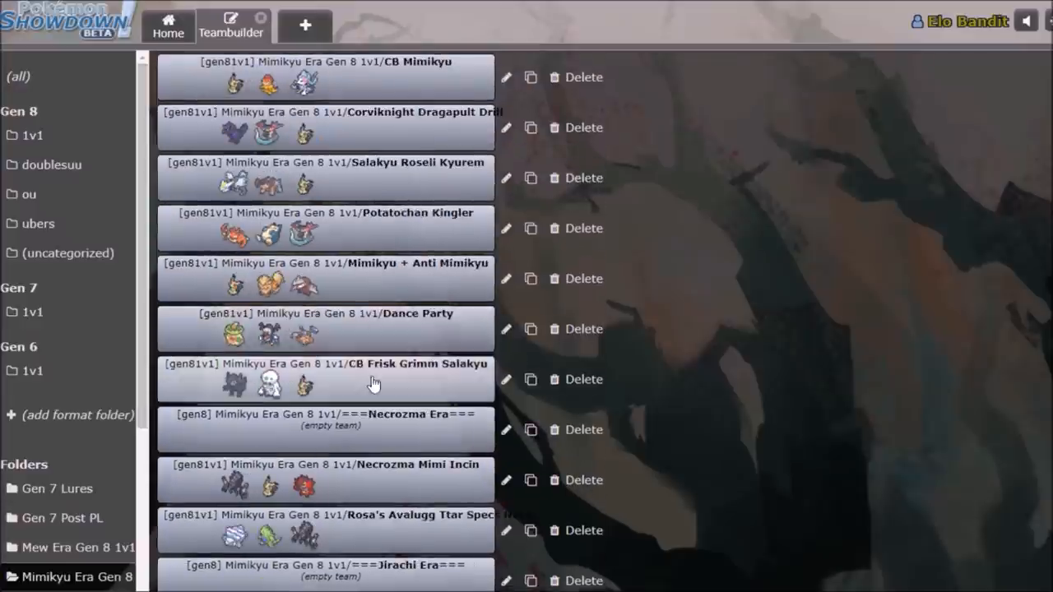
# View the CB Frisk Grimm Salakyu team's Darmanitan-Galar and Mimikyu EVs, then return to the list.
pyautogui.click(329, 379)
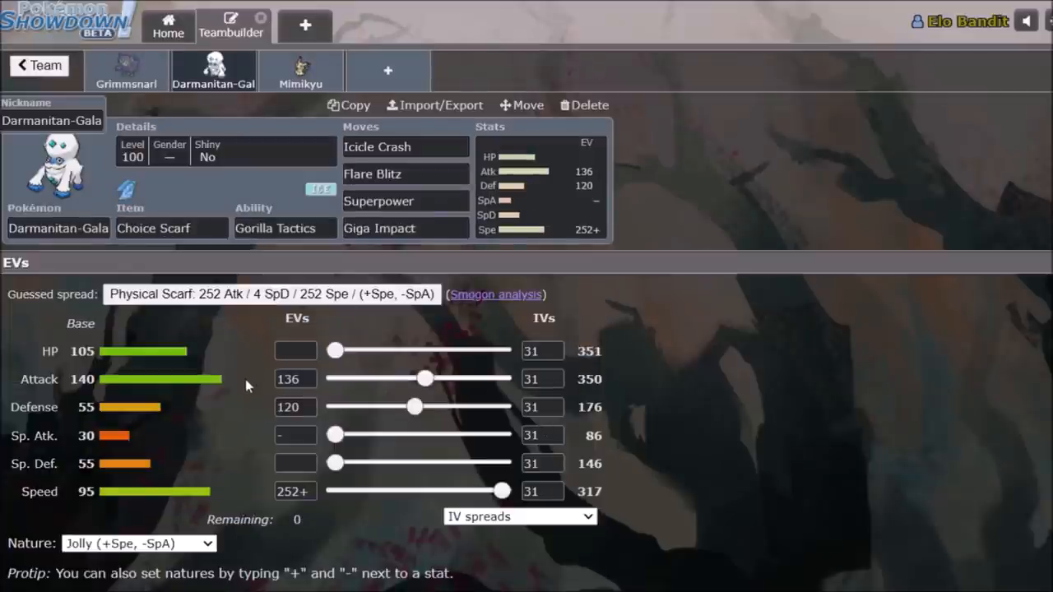
pyautogui.moveTo(252, 433)
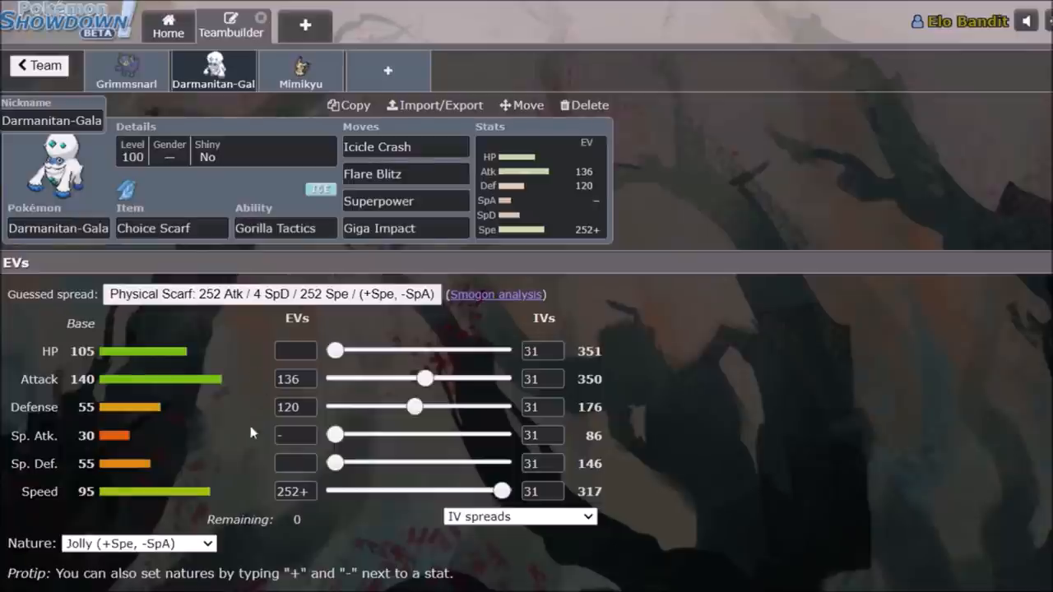
pyautogui.tripleClick(295, 407)
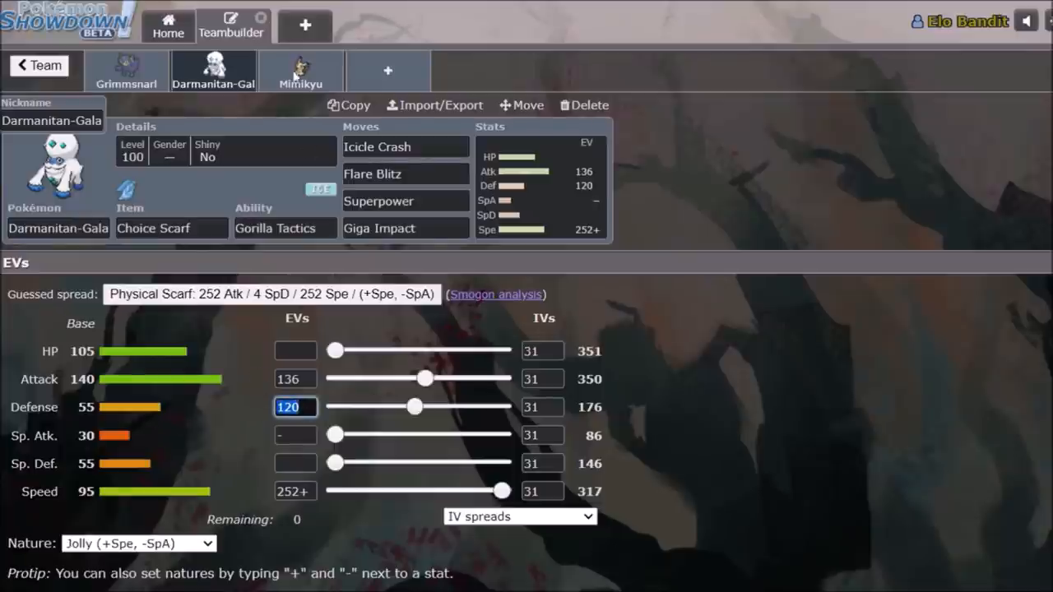
pyautogui.click(301, 70)
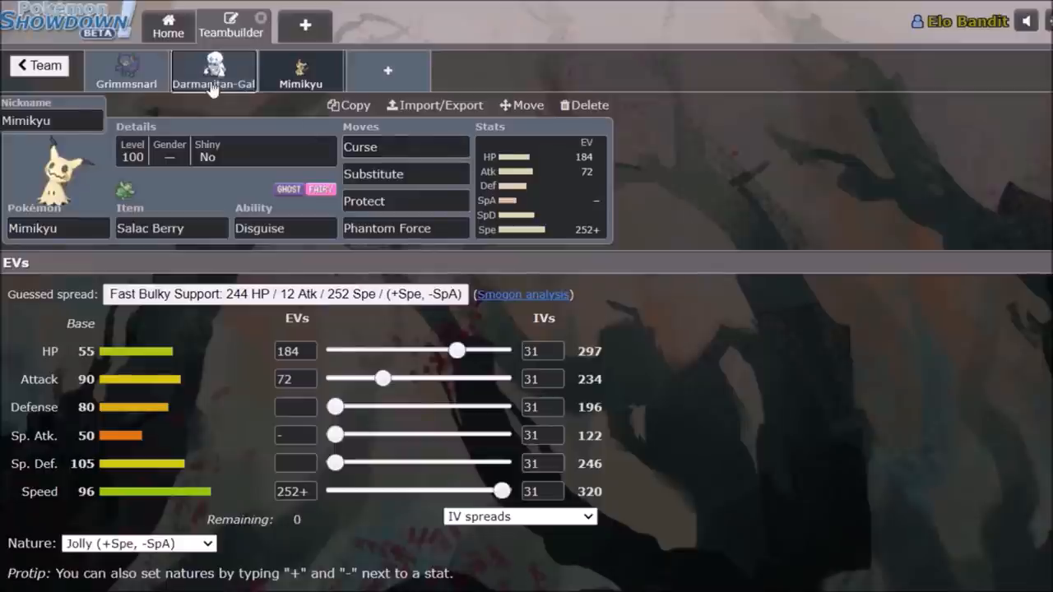
pyautogui.click(213, 70)
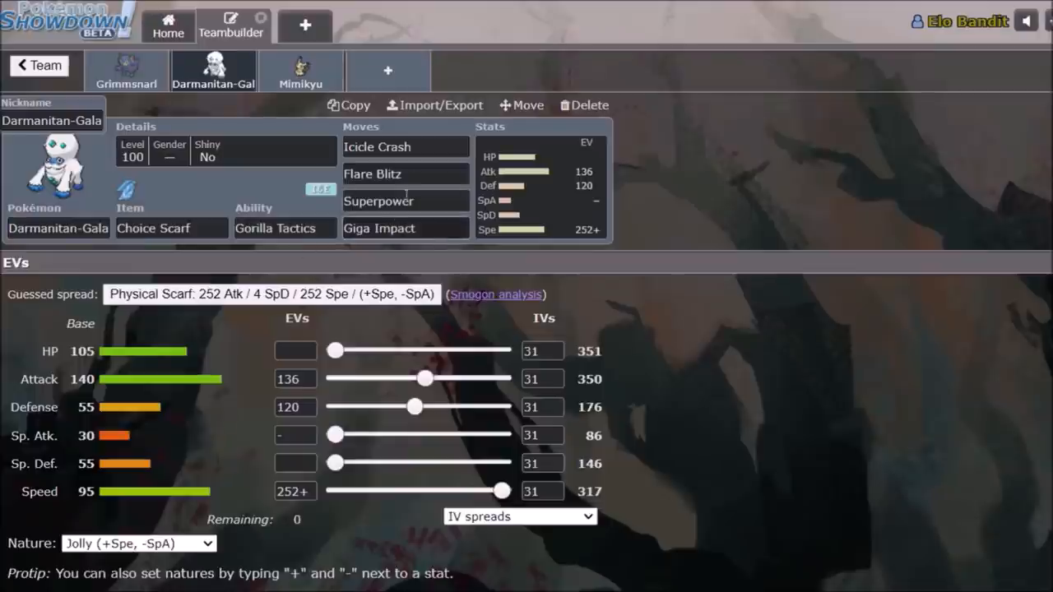
pyautogui.click(406, 146)
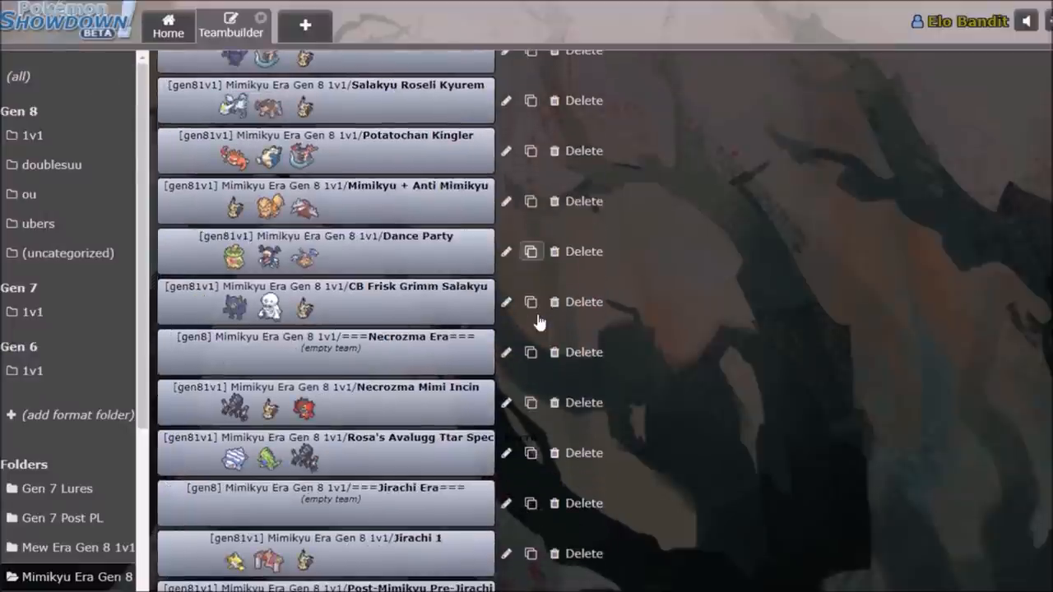
# Scroll the Mimikyu Era team list down to reveal the Jirachi-era teams.
pyautogui.scroll(-3)
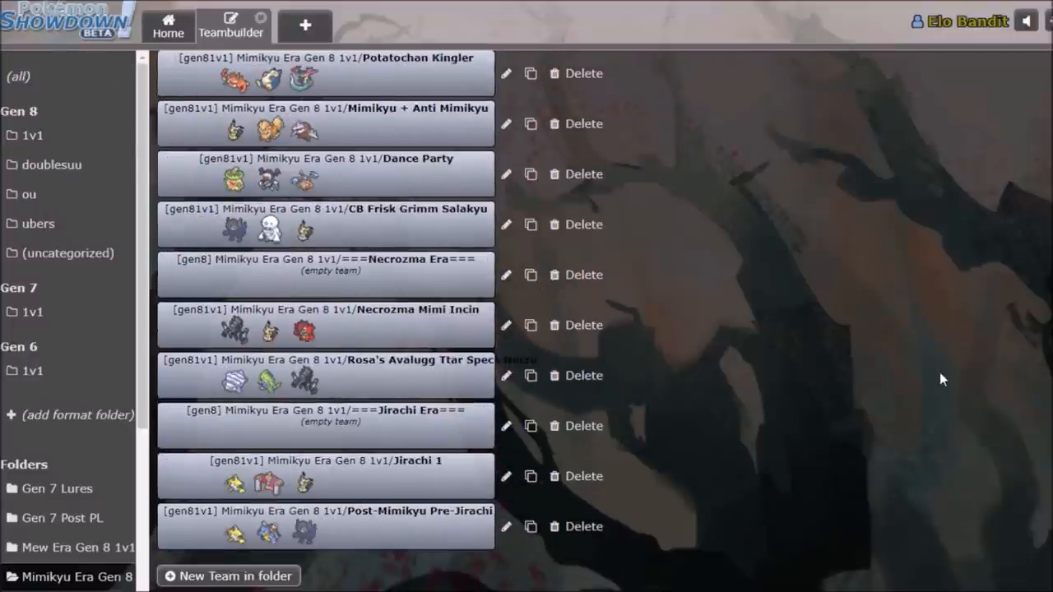
pyautogui.moveTo(630, 233)
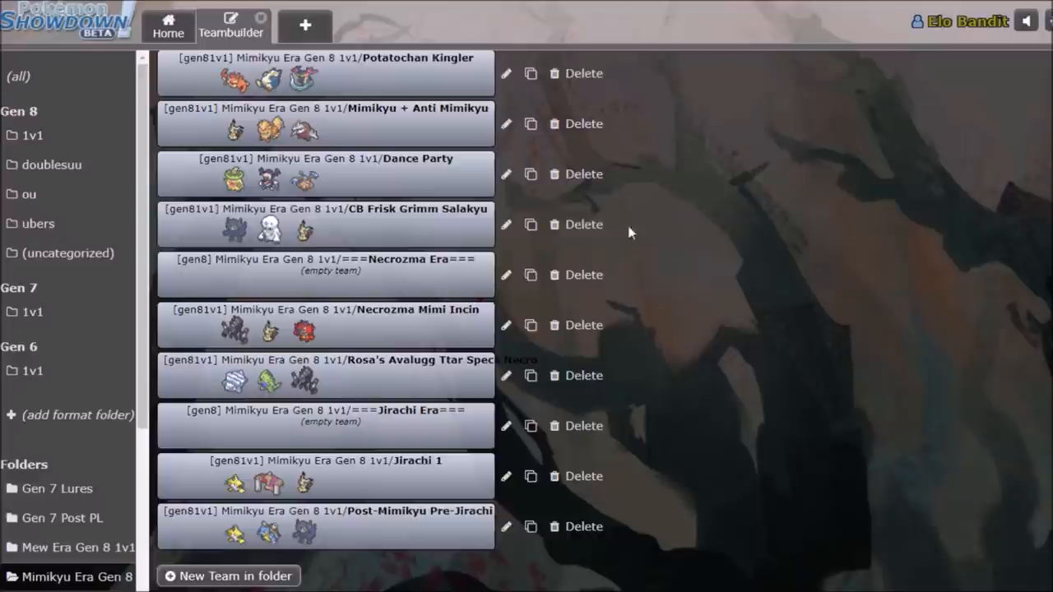
pyautogui.moveTo(415, 348)
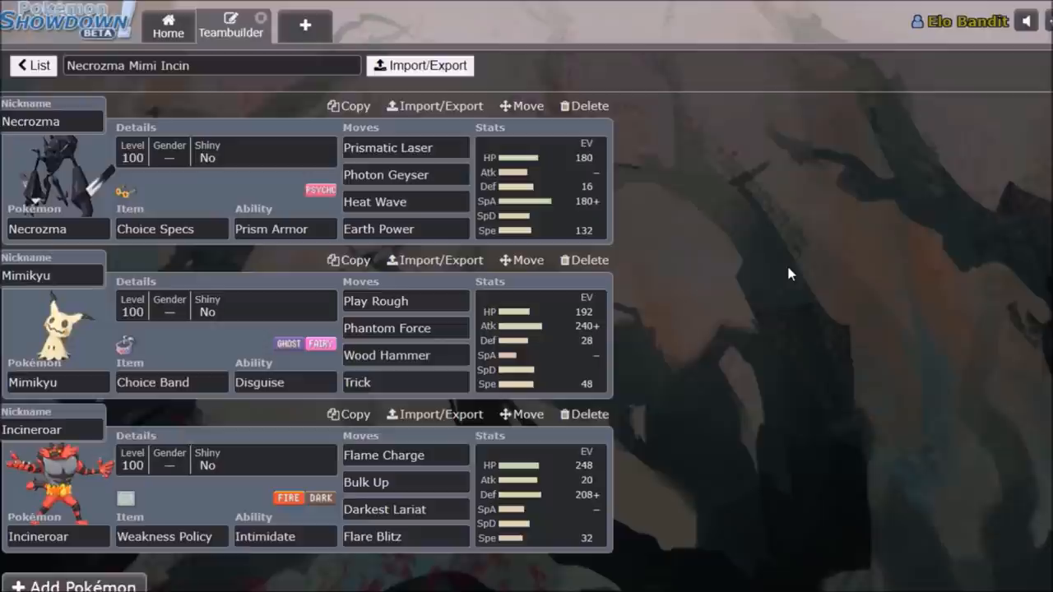
# Open Necrozma's set and scroll through its move list.
pyautogui.click(386, 147)
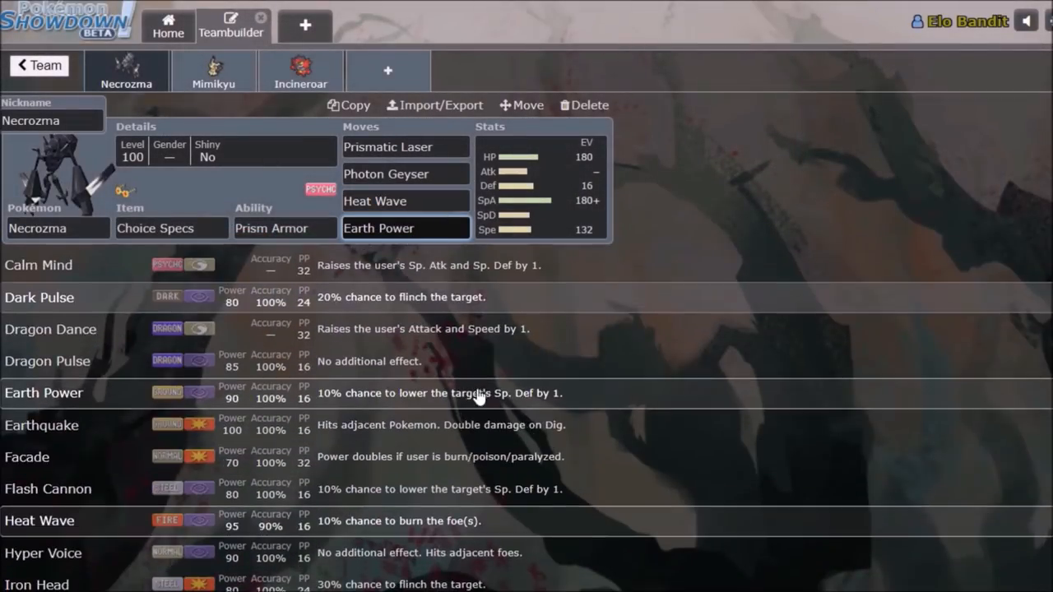
pyautogui.scroll(-3)
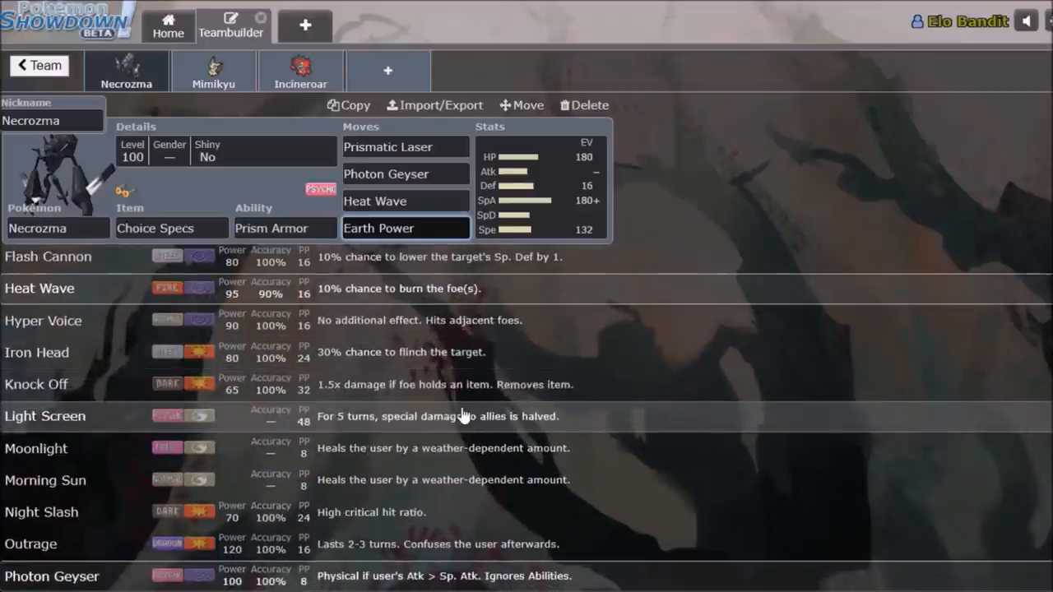
pyautogui.scroll(-3)
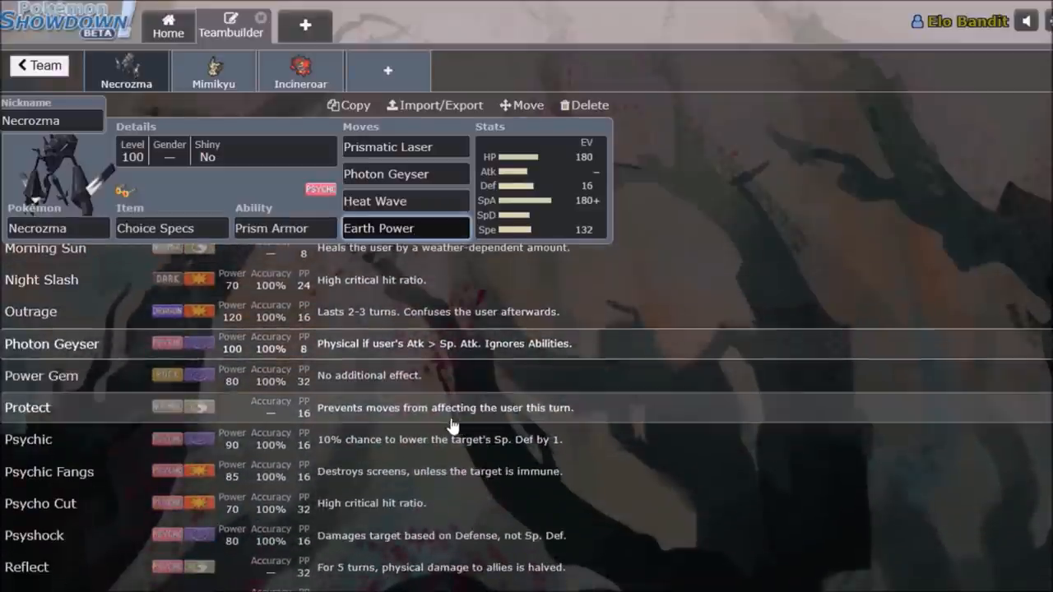
pyautogui.scroll(-3)
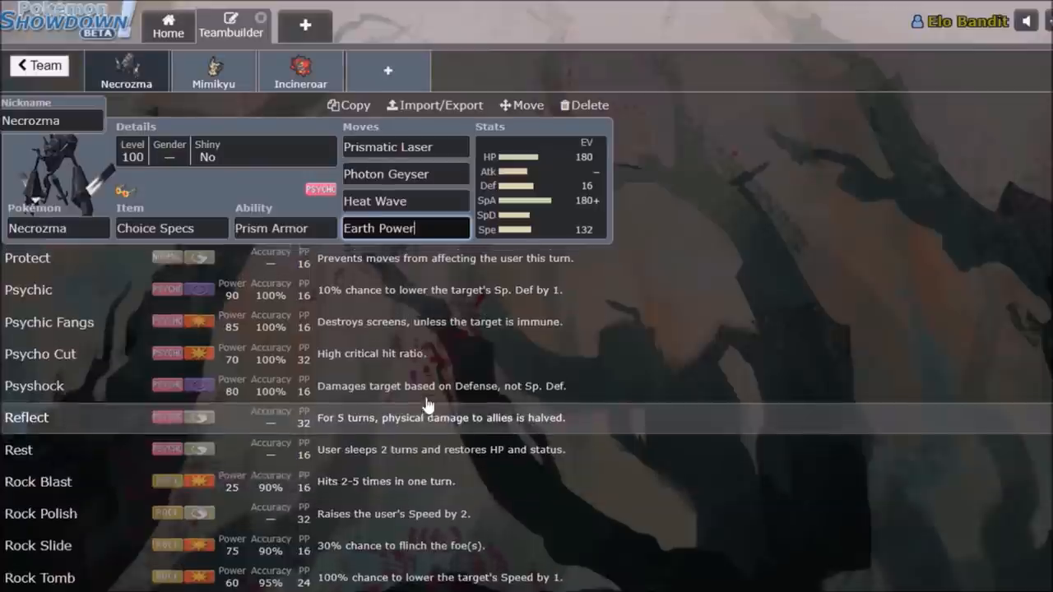
# View the Mimikyu, Necrozma and Incineroar sets, then return to the team overview.
pyautogui.click(213, 71)
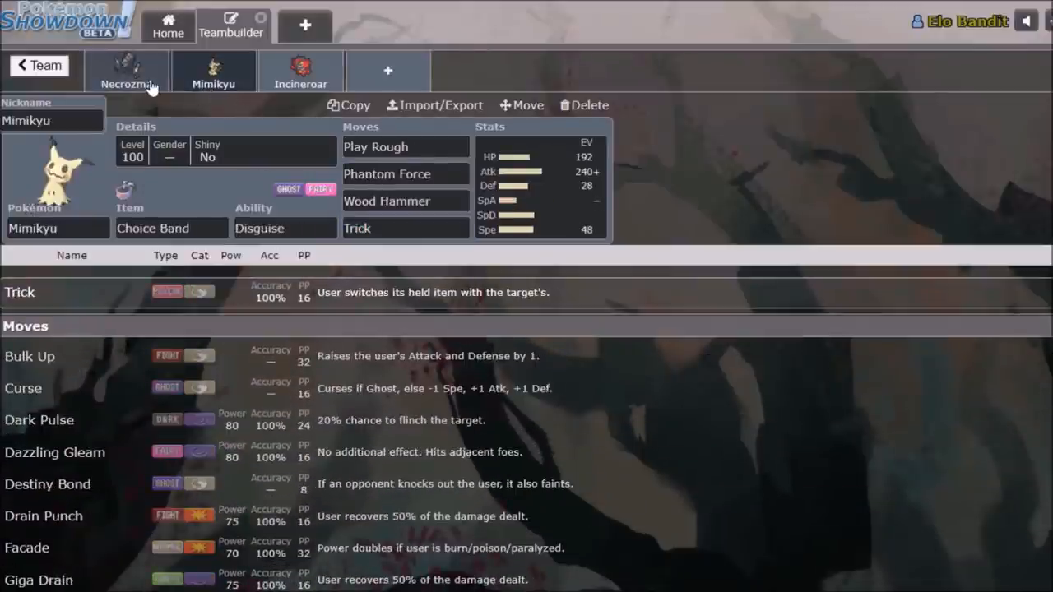
pyautogui.click(126, 71)
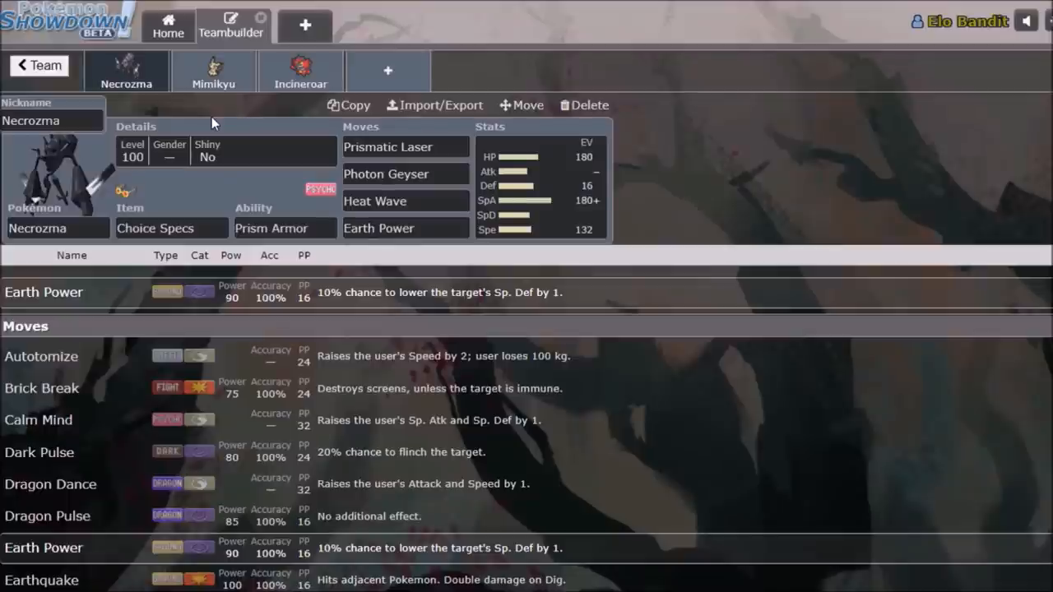
pyautogui.click(301, 71)
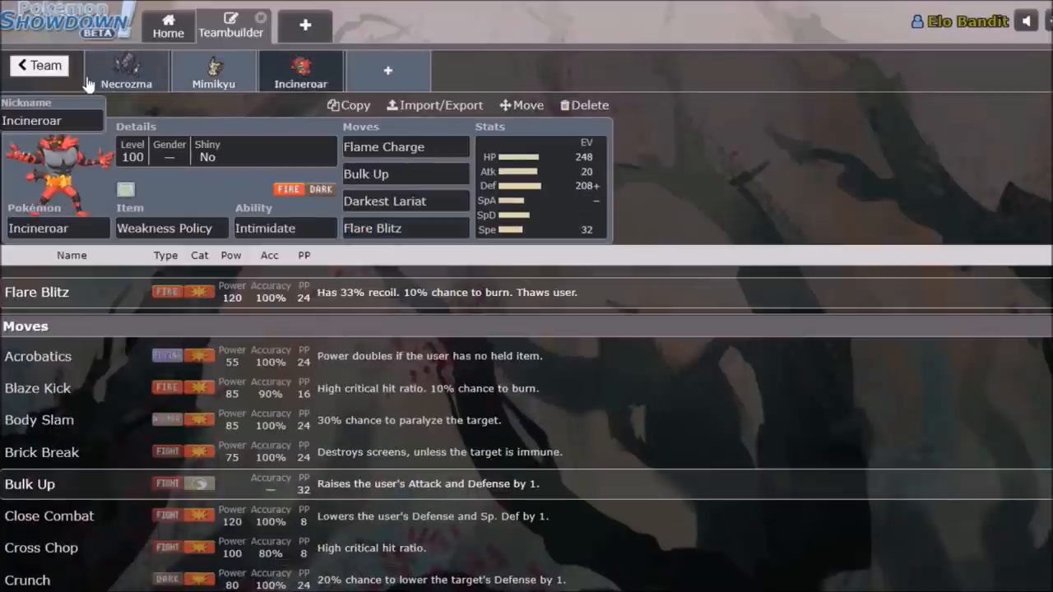
pyautogui.click(38, 65)
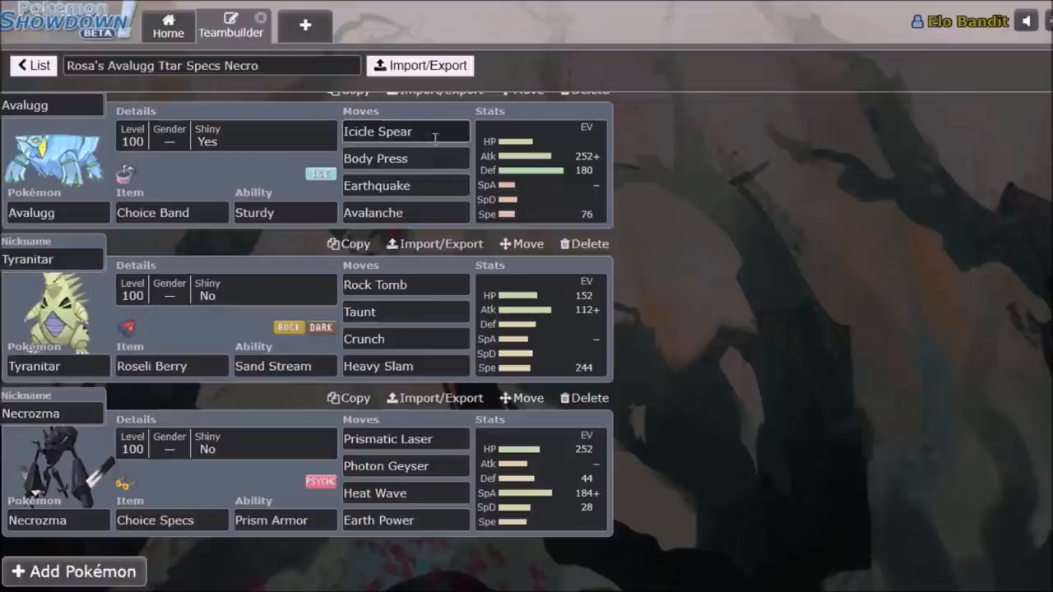
pyautogui.moveTo(445, 149)
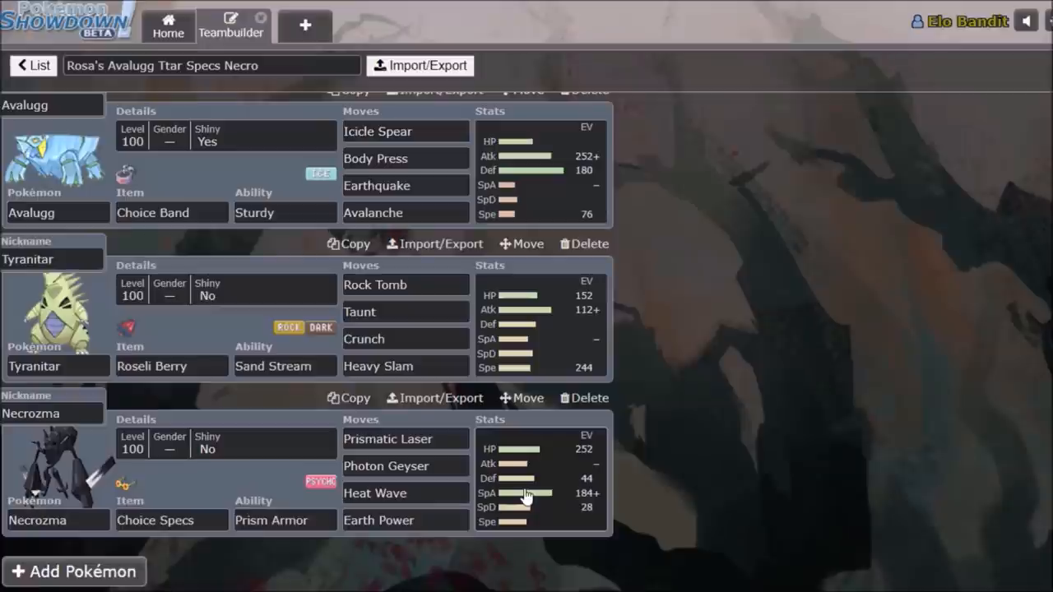
pyautogui.moveTo(708, 463)
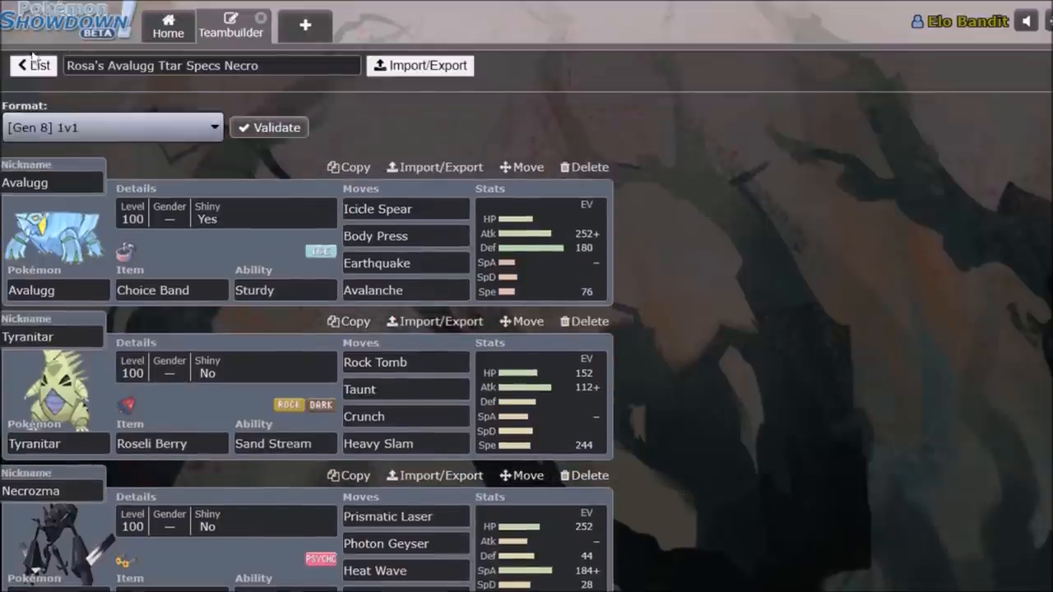
# Go back from the Avalugg, Tyranitar and Necrozma team to the team list.
pyautogui.click(33, 65)
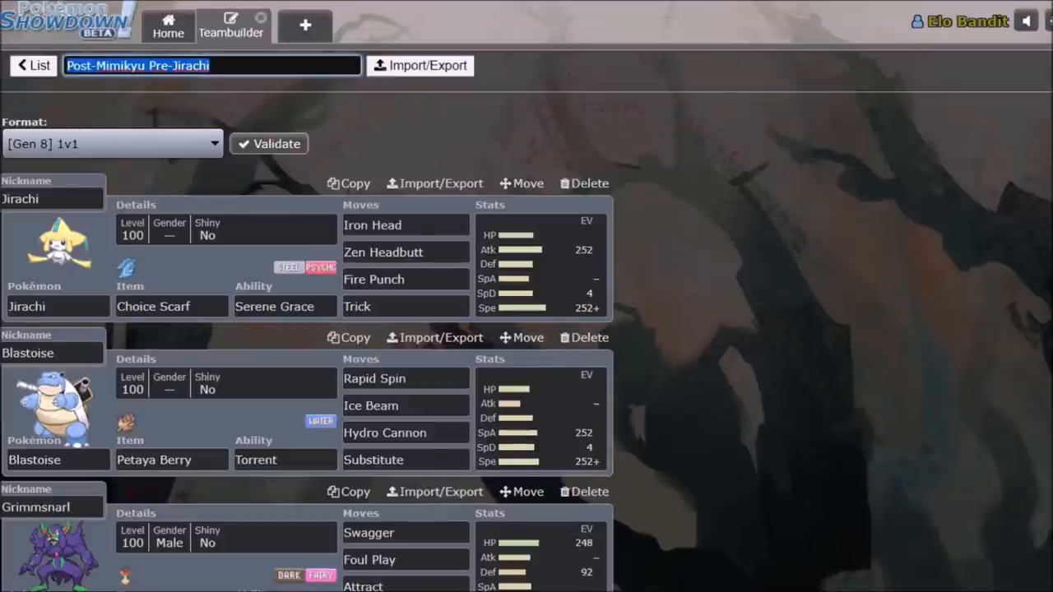
pyautogui.moveTo(354, 82)
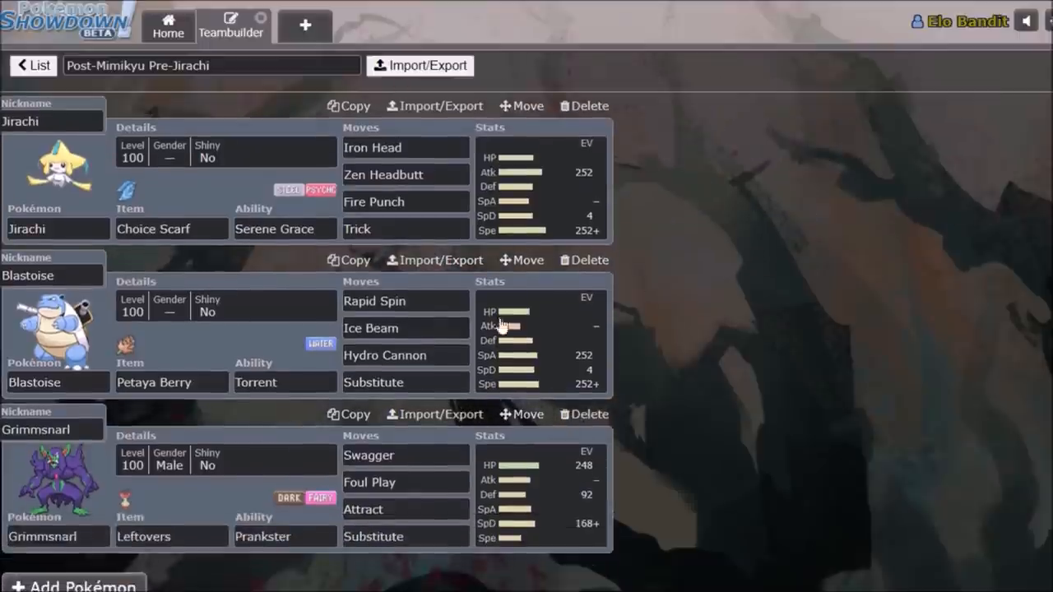
# Check Blastoise's Rapid Spin and Ice Beam, view Jirachi's set, then return to the list.
pyautogui.click(375, 300)
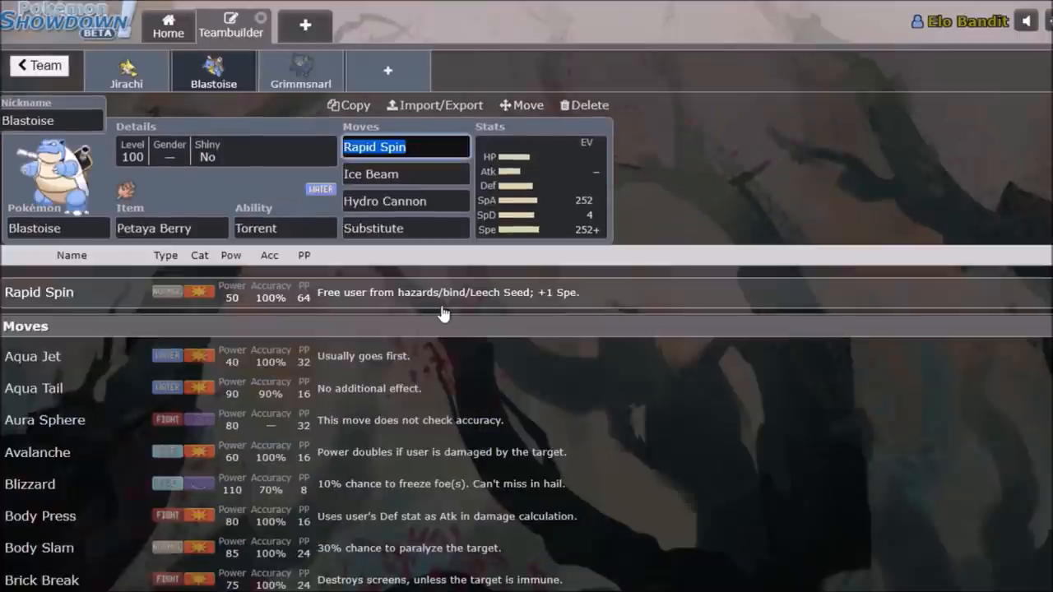
pyautogui.click(405, 174)
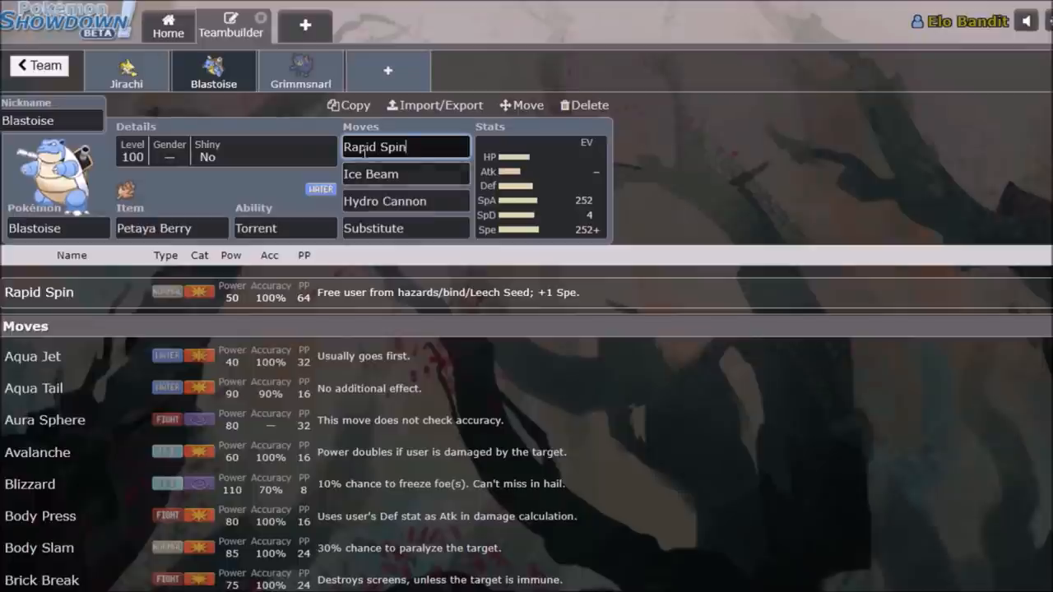
pyautogui.click(126, 71)
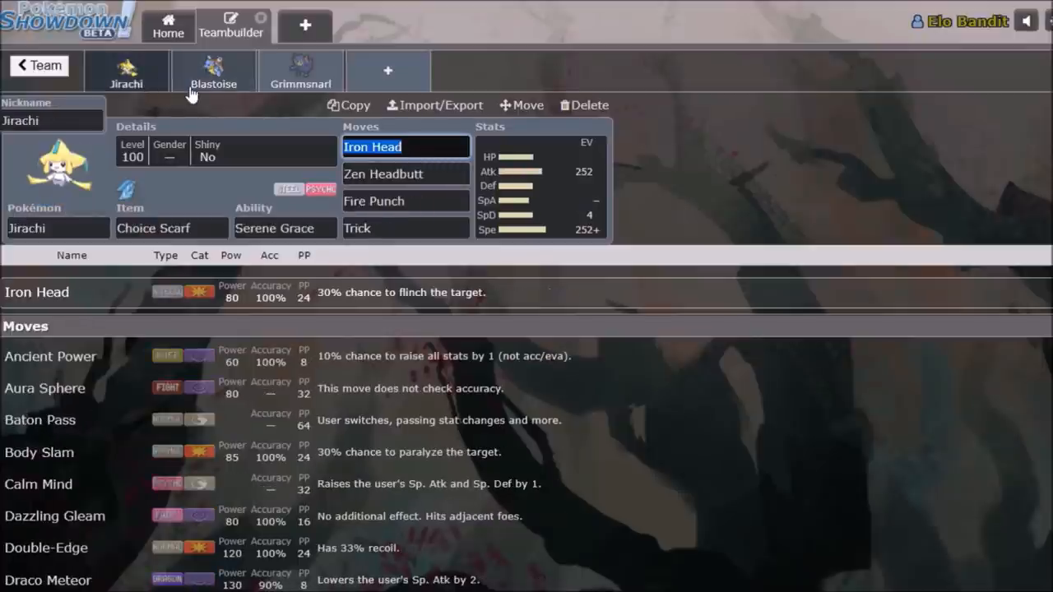
pyautogui.click(213, 70)
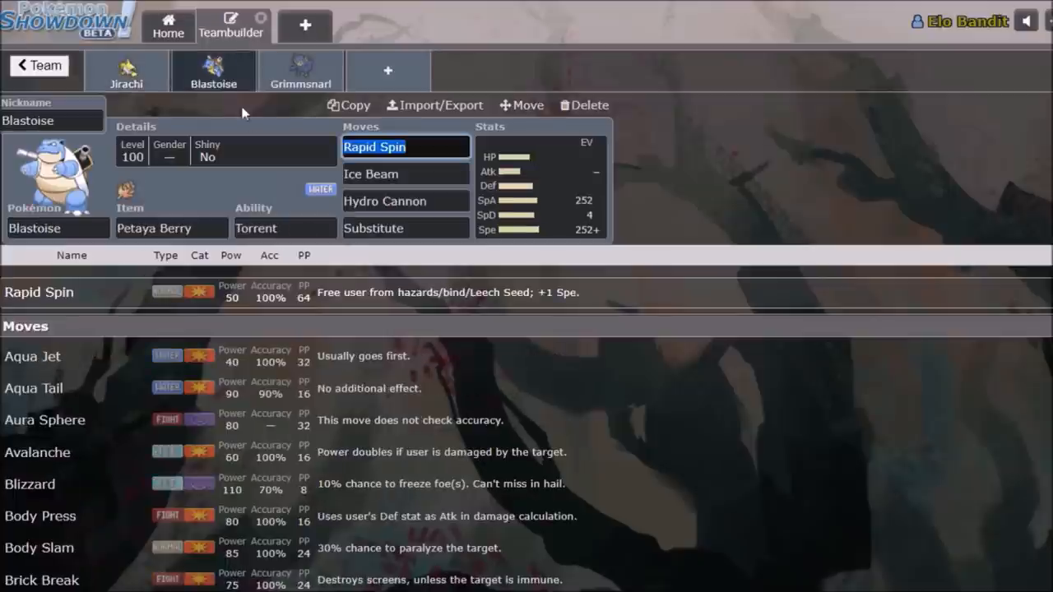
pyautogui.moveTo(291, 143)
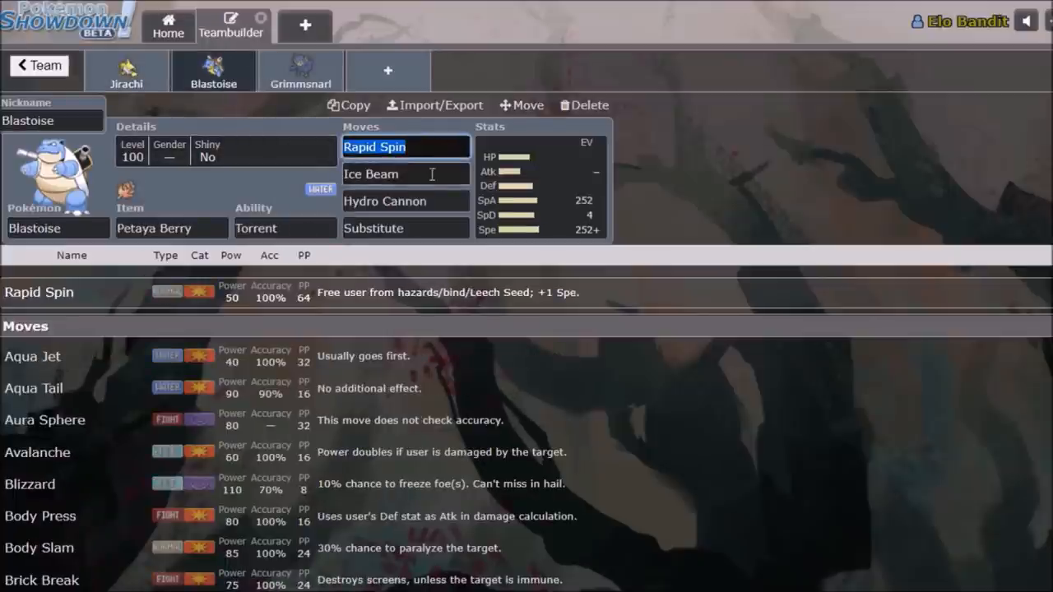
pyautogui.click(404, 174)
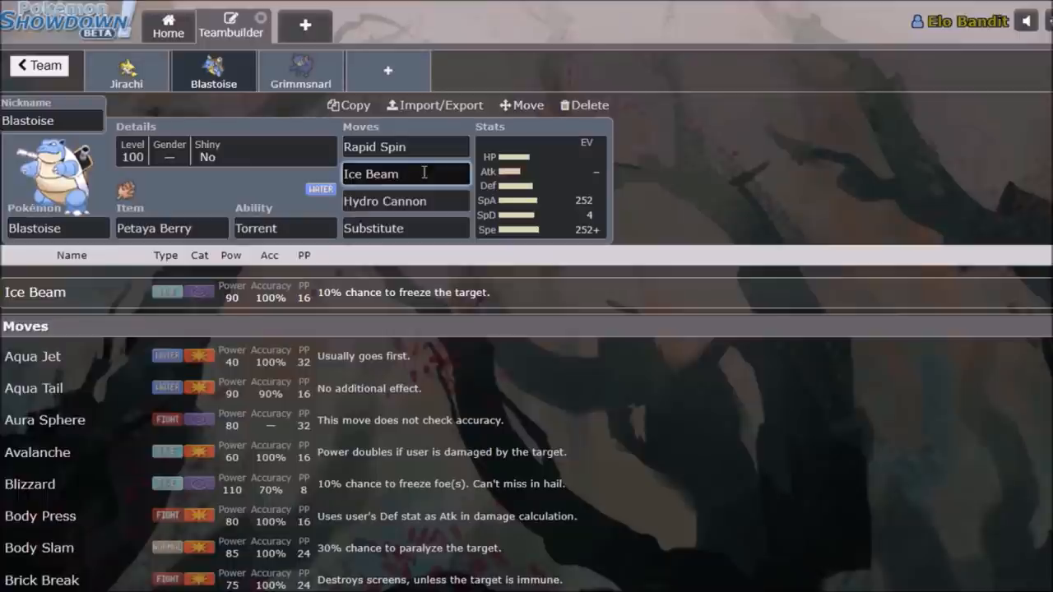
pyautogui.click(301, 71)
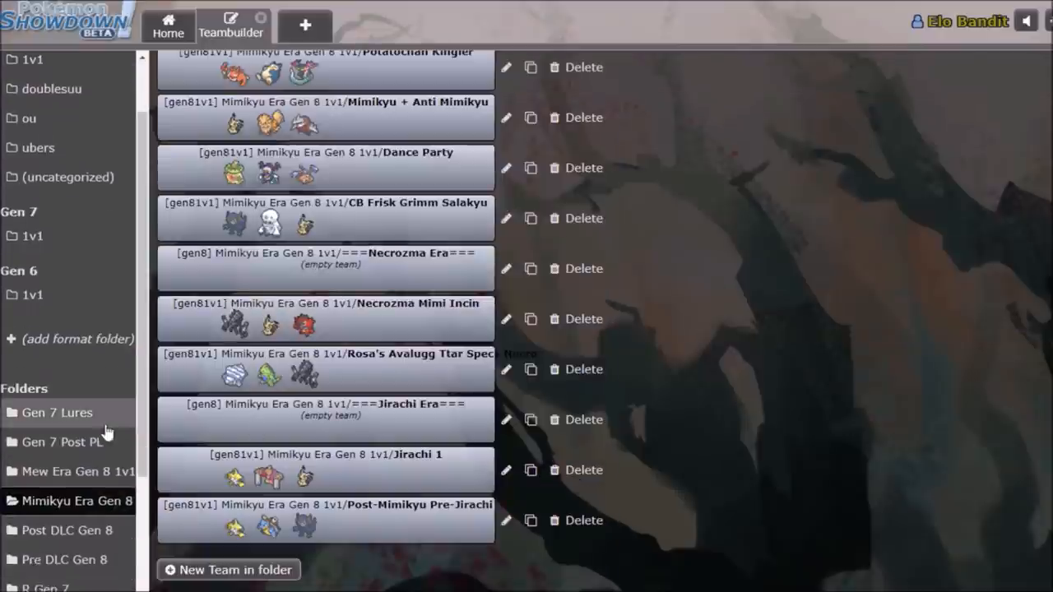
pyautogui.scroll(-3)
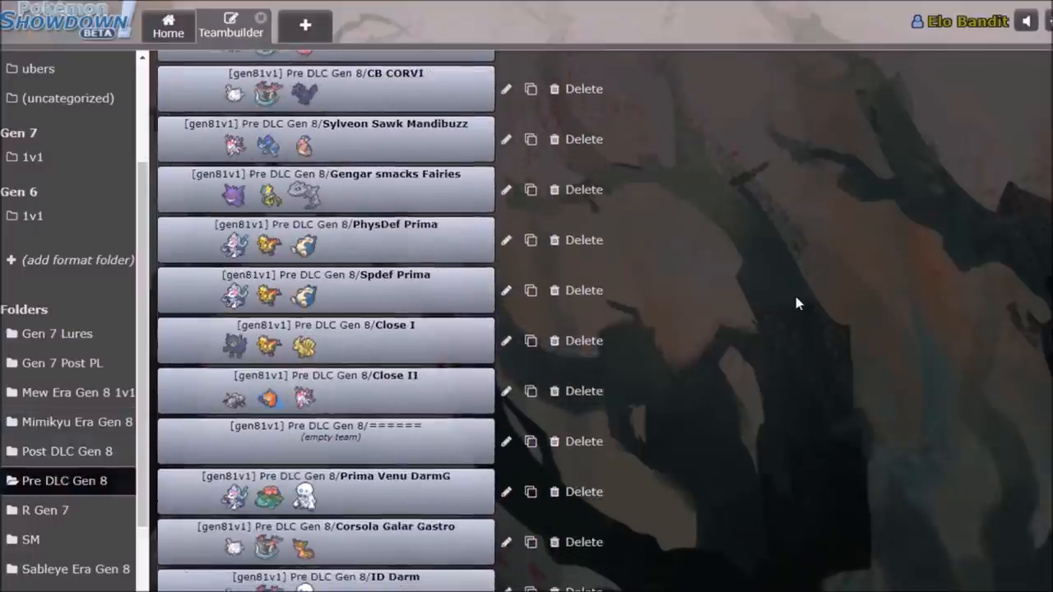
pyautogui.scroll(3)
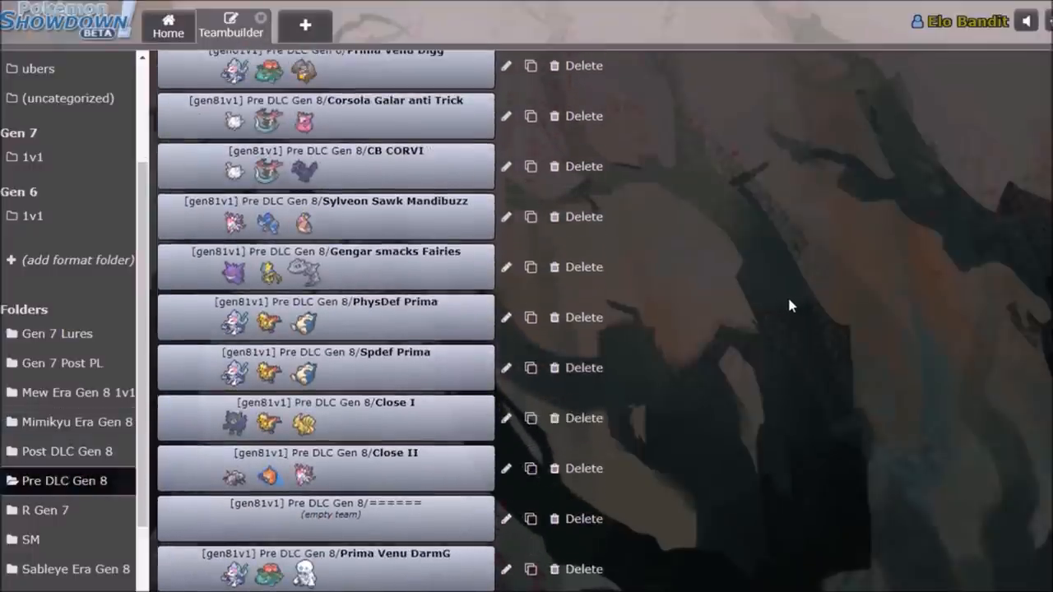
pyautogui.scroll(-3)
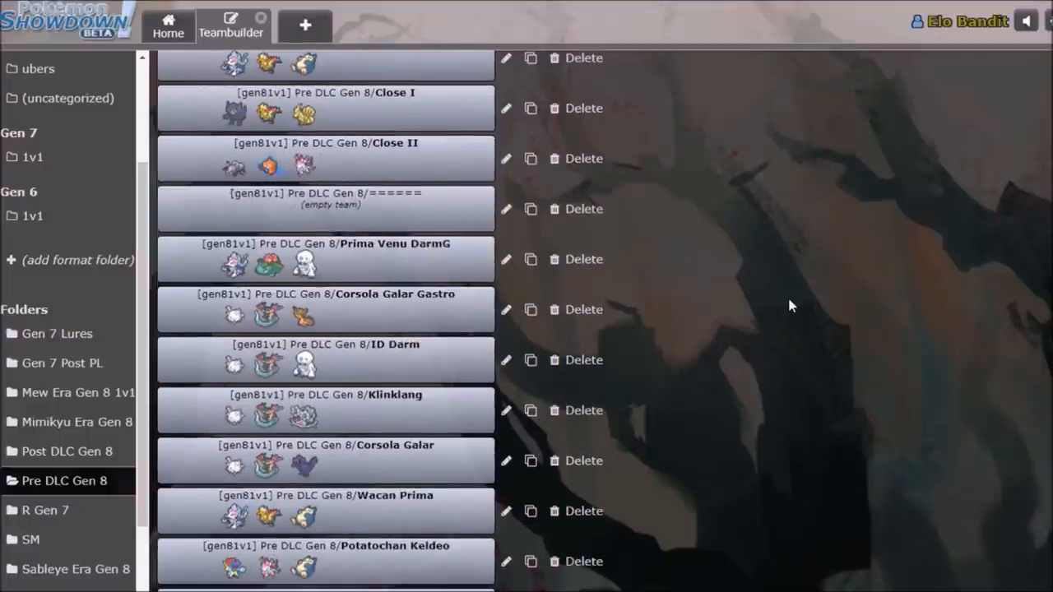
pyautogui.scroll(-3)
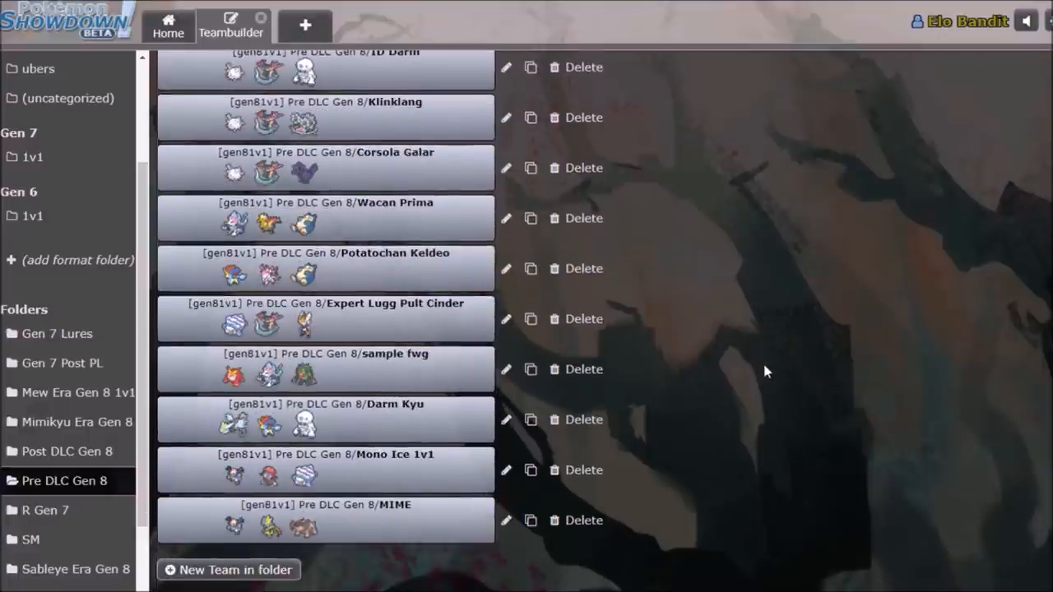
pyautogui.moveTo(755, 384)
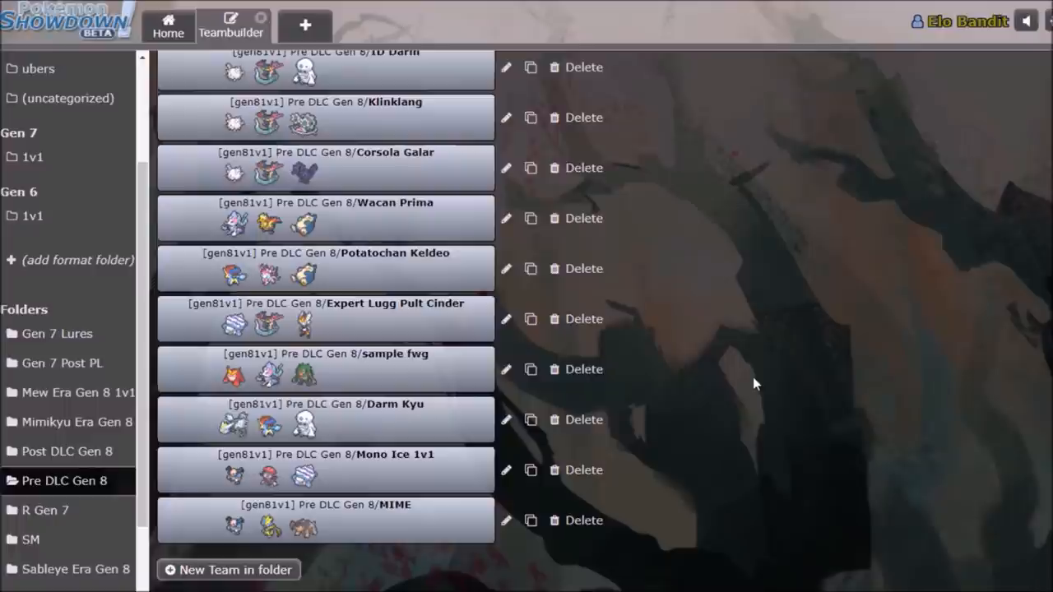
pyautogui.moveTo(272, 243)
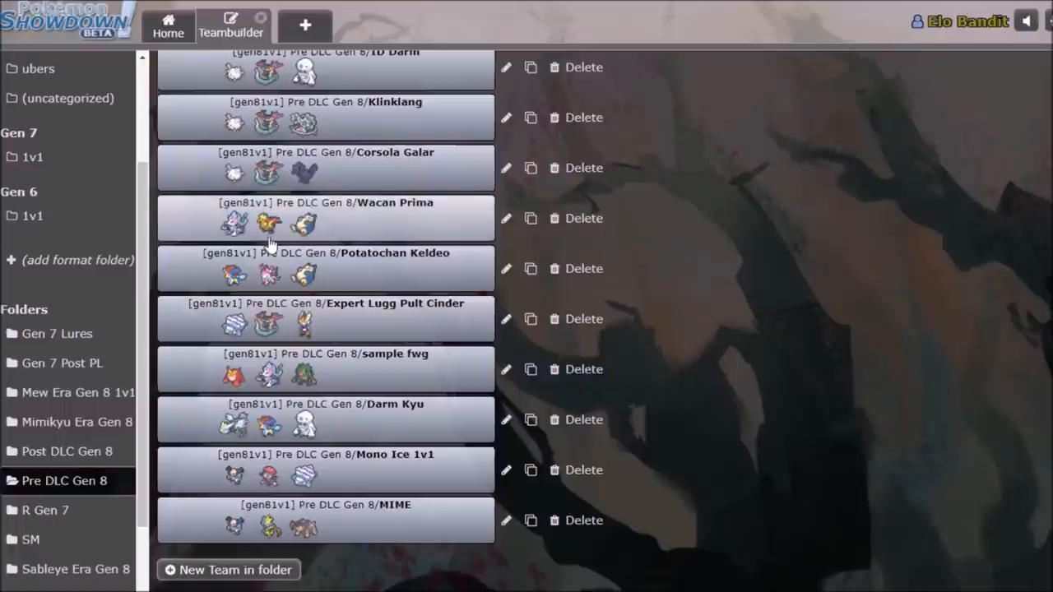
pyautogui.scroll(3)
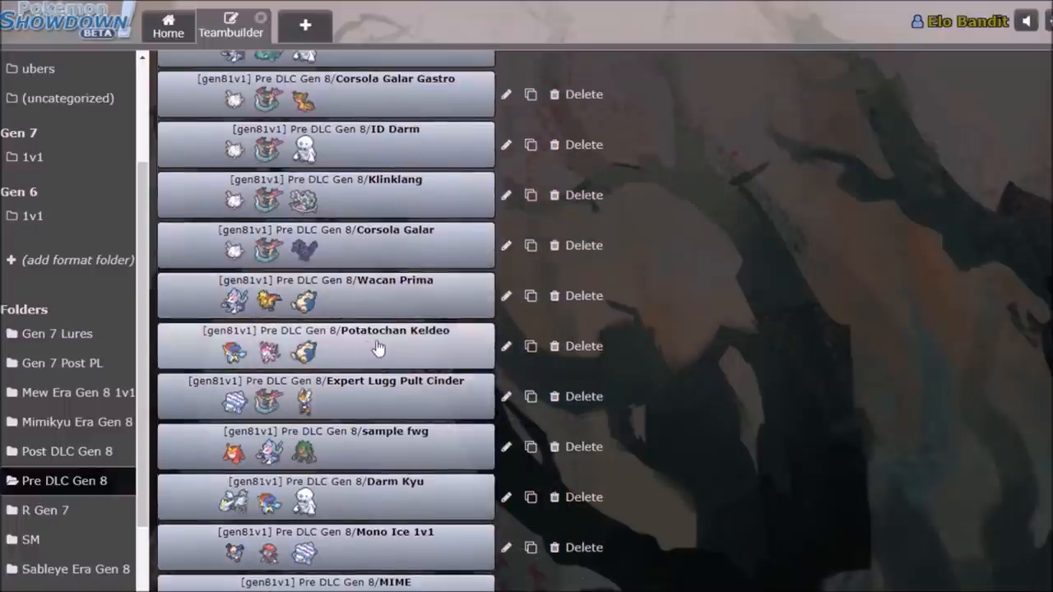
pyautogui.moveTo(374, 311)
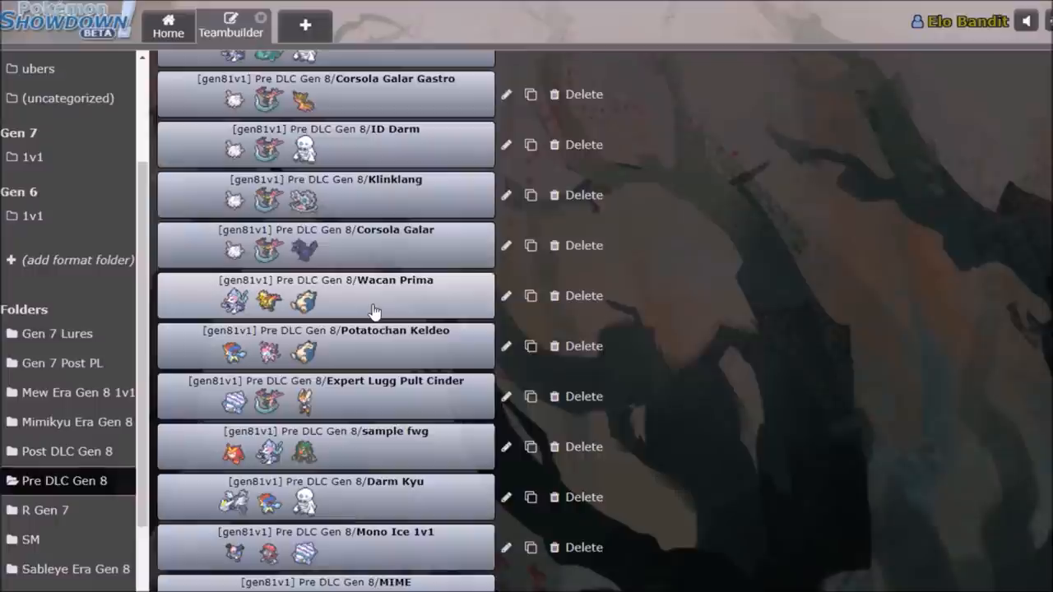
pyautogui.click(325, 280)
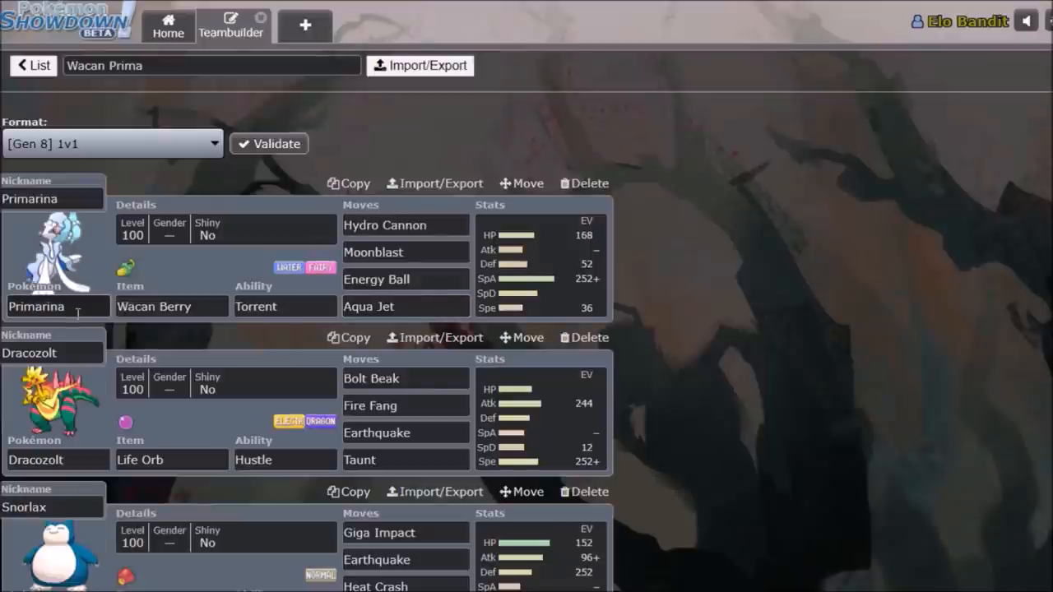
pyautogui.moveTo(553, 274)
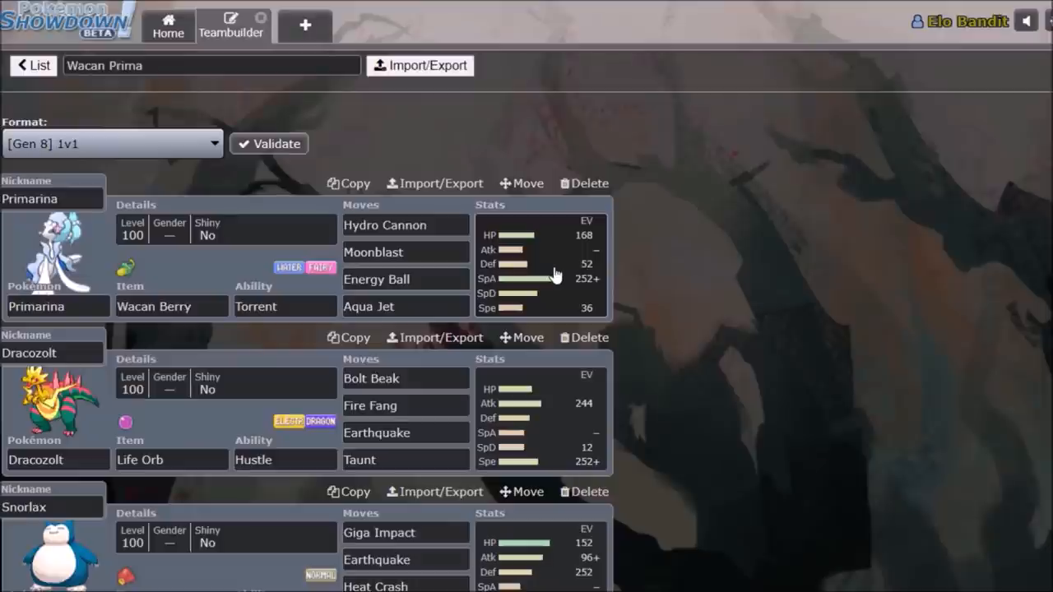
pyautogui.scroll(-3)
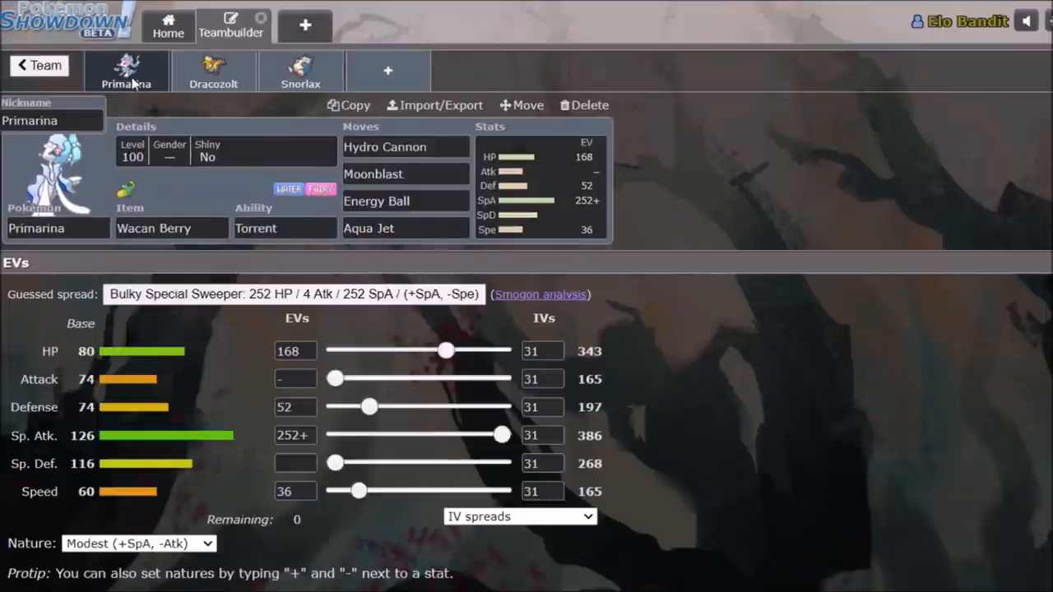
pyautogui.moveTo(151, 104)
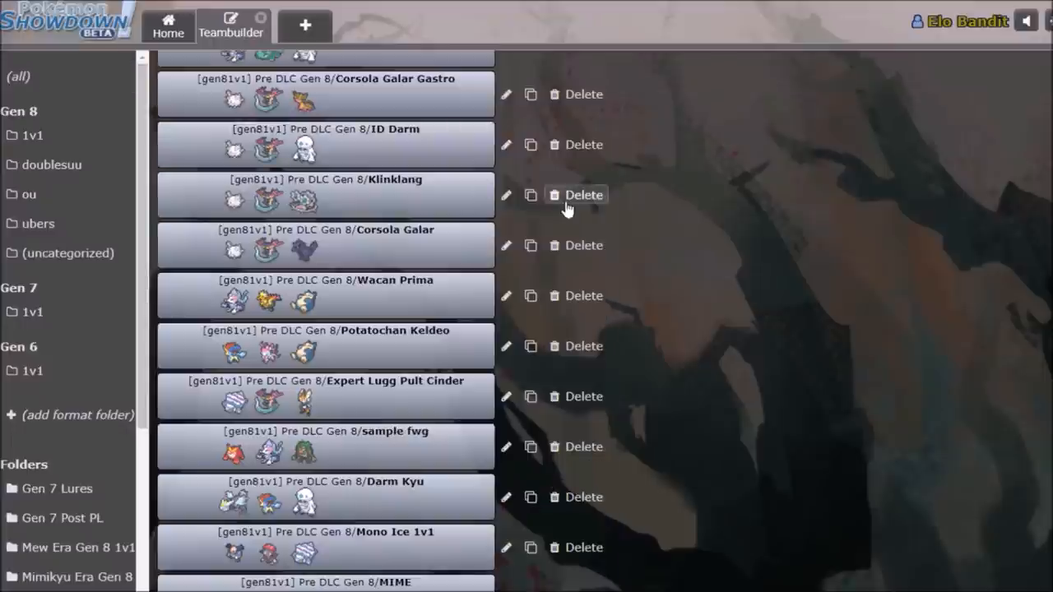
pyautogui.moveTo(732, 299)
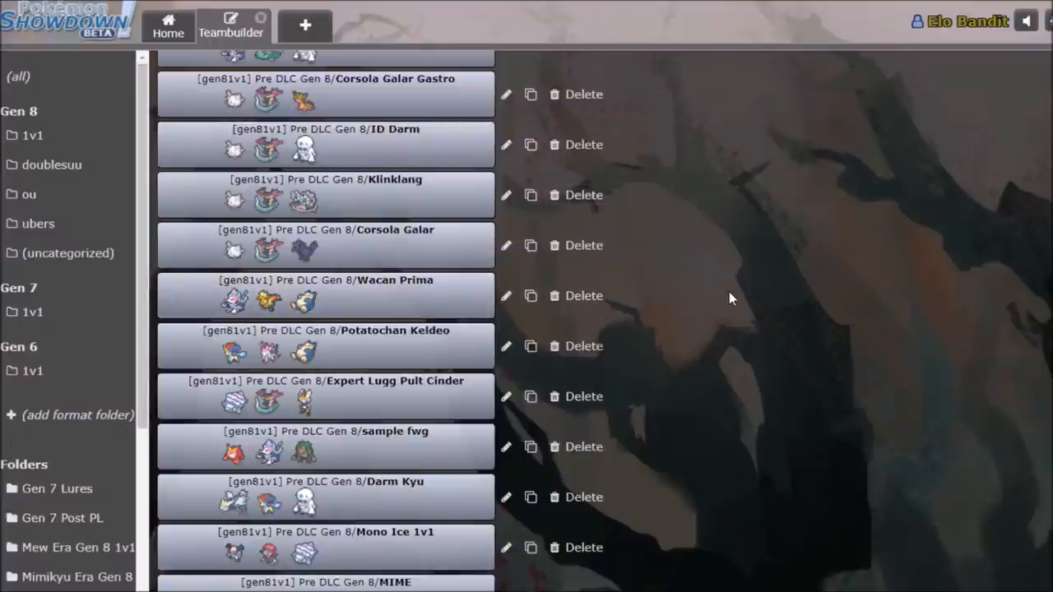
pyautogui.scroll(-3)
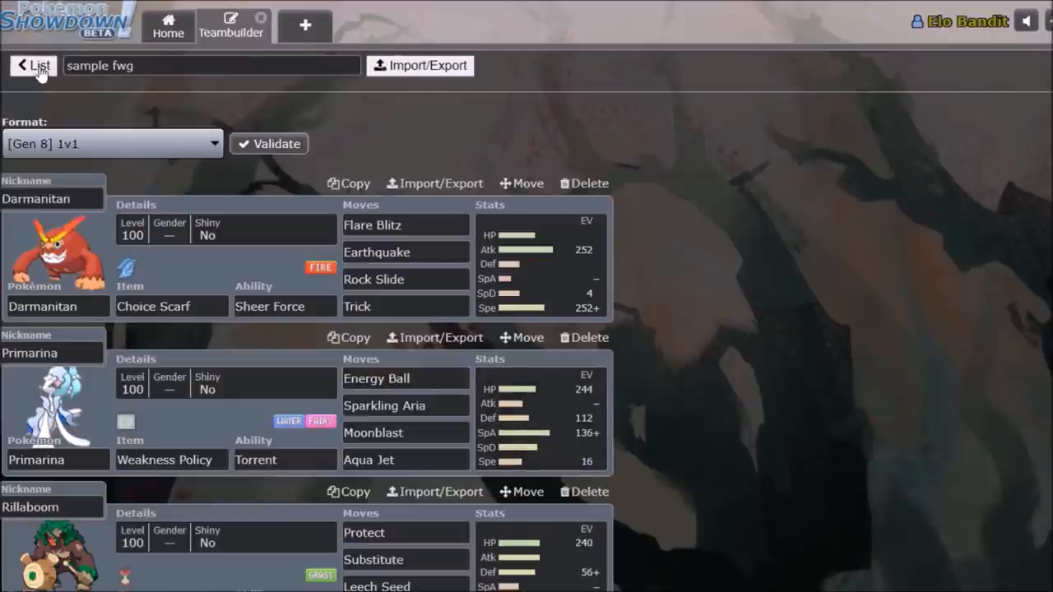
pyautogui.click(34, 66)
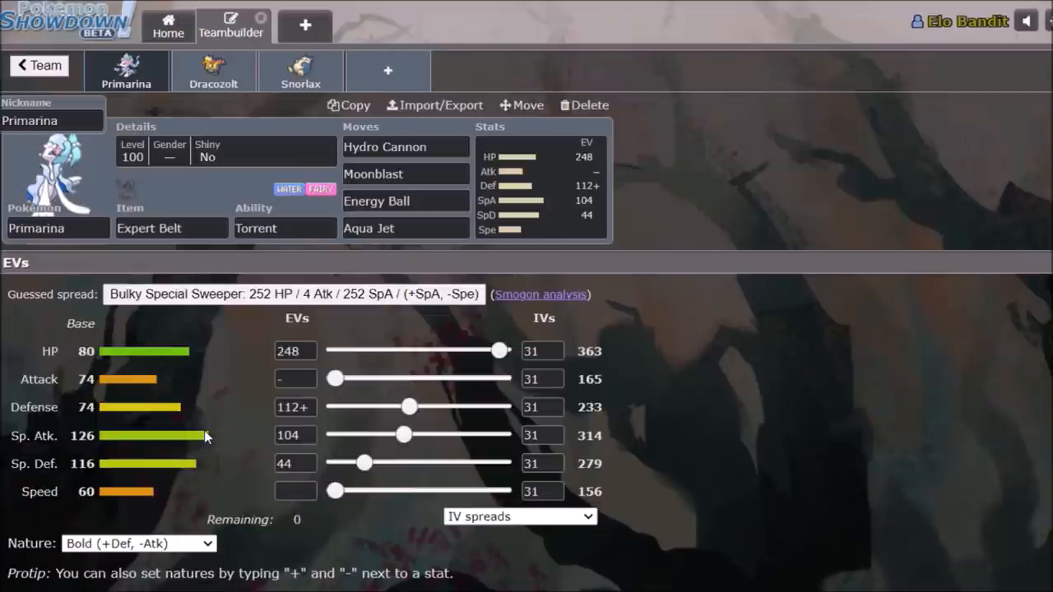
pyautogui.click(403, 228)
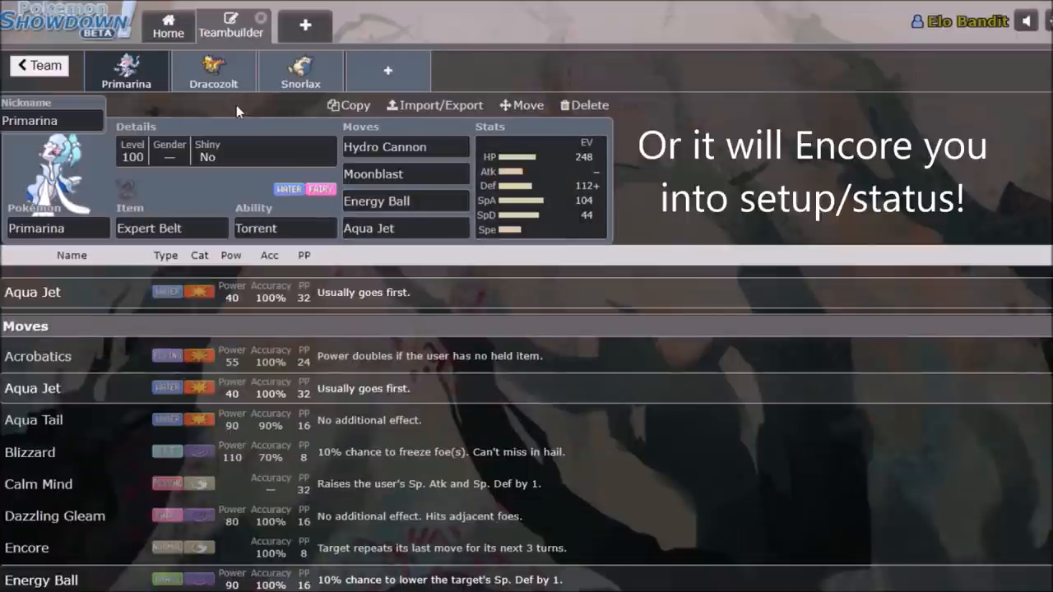
pyautogui.click(539, 185)
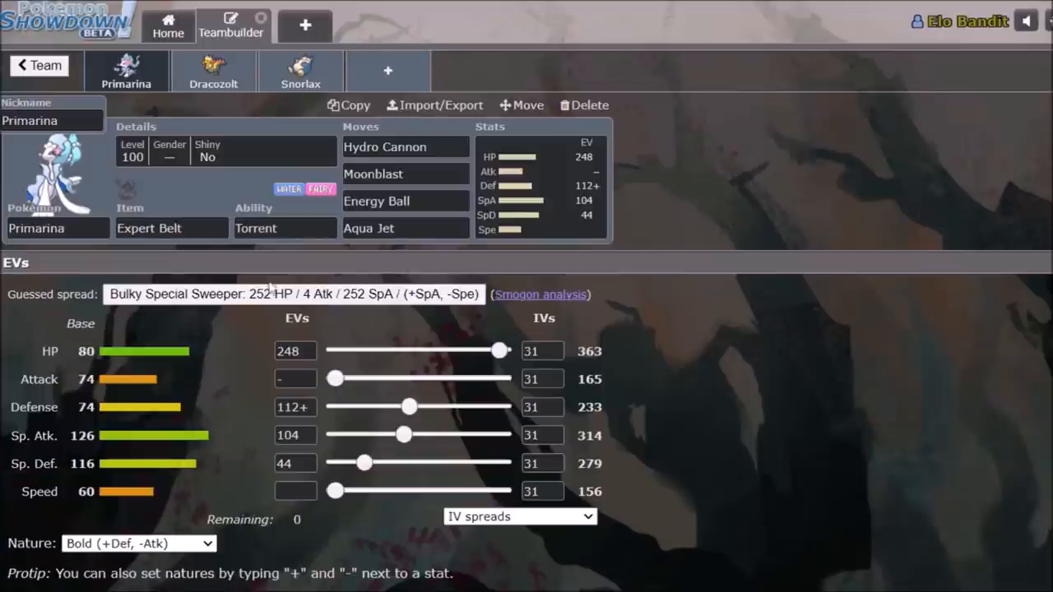
pyautogui.moveTo(181, 103)
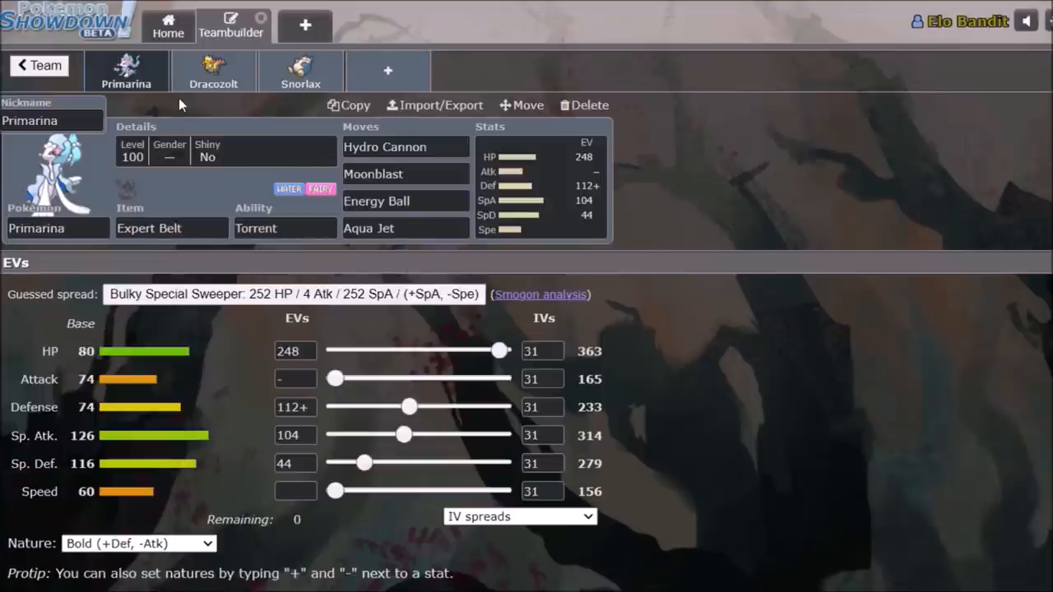
pyautogui.click(39, 65)
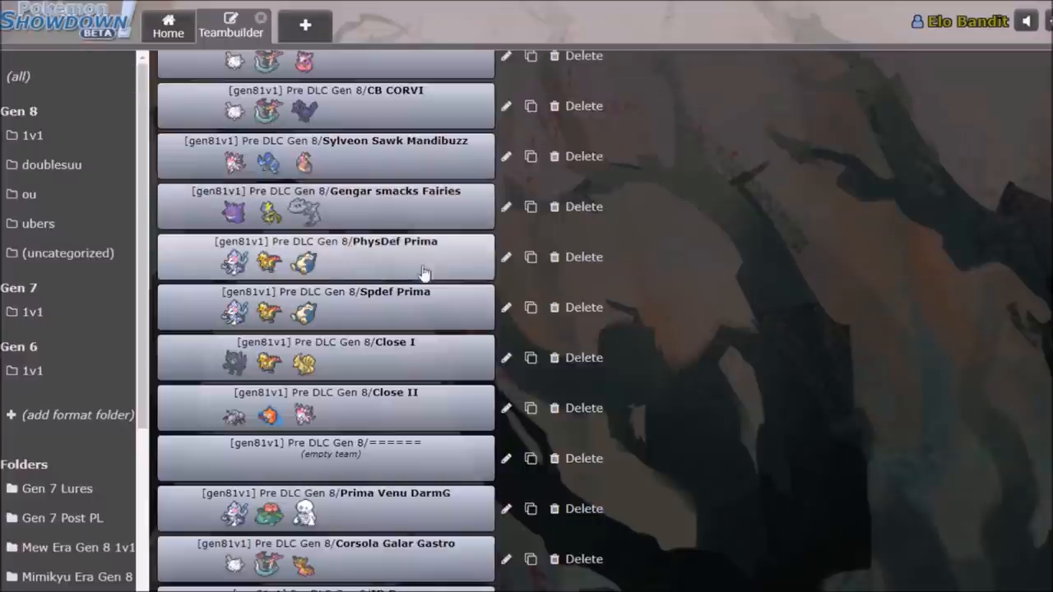
pyautogui.click(325, 393)
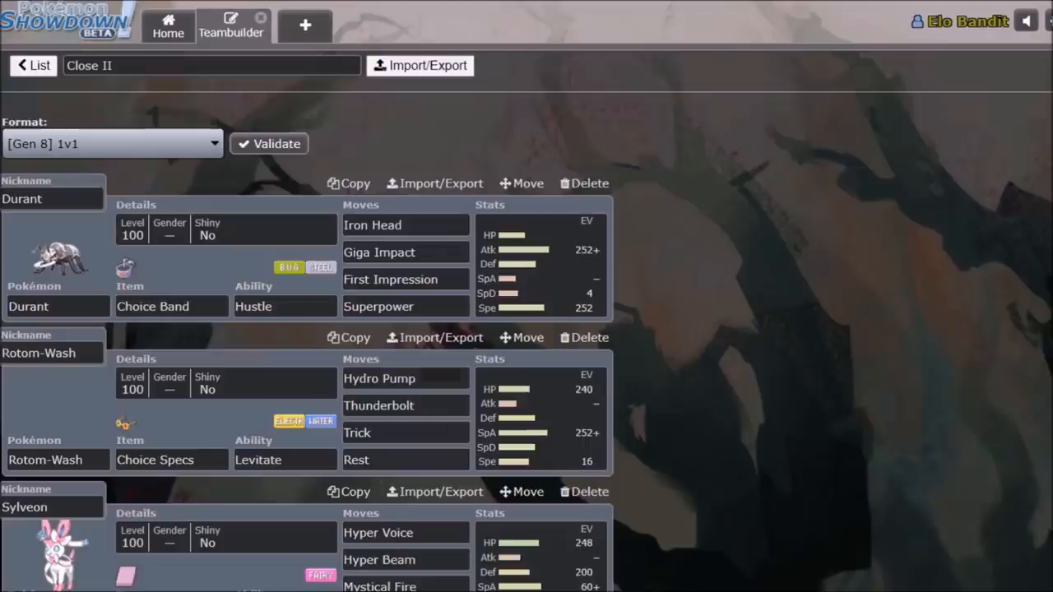
pyautogui.scroll(-3)
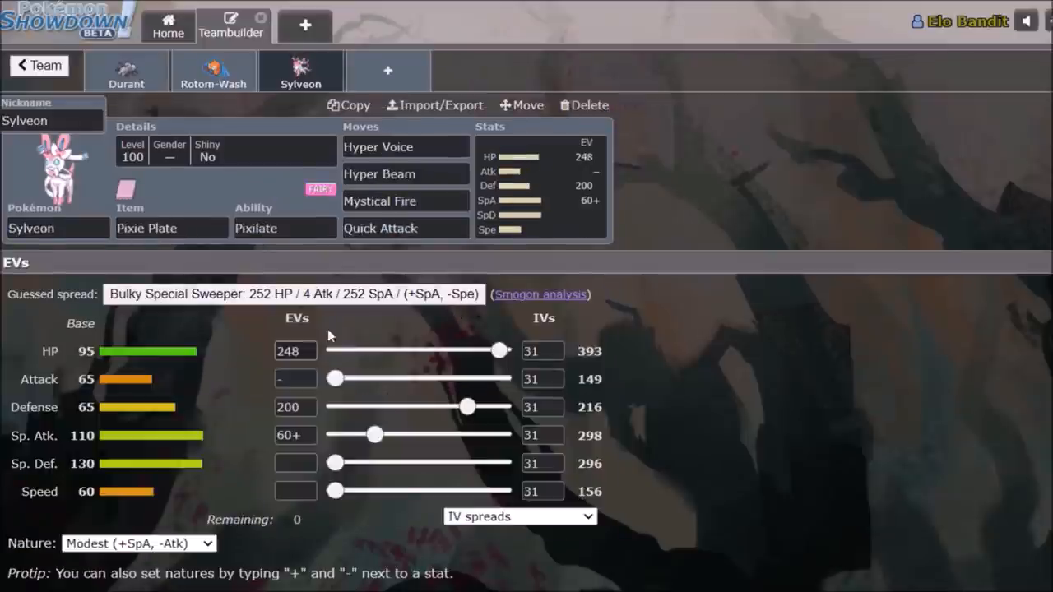
pyautogui.tripleClick(295, 407)
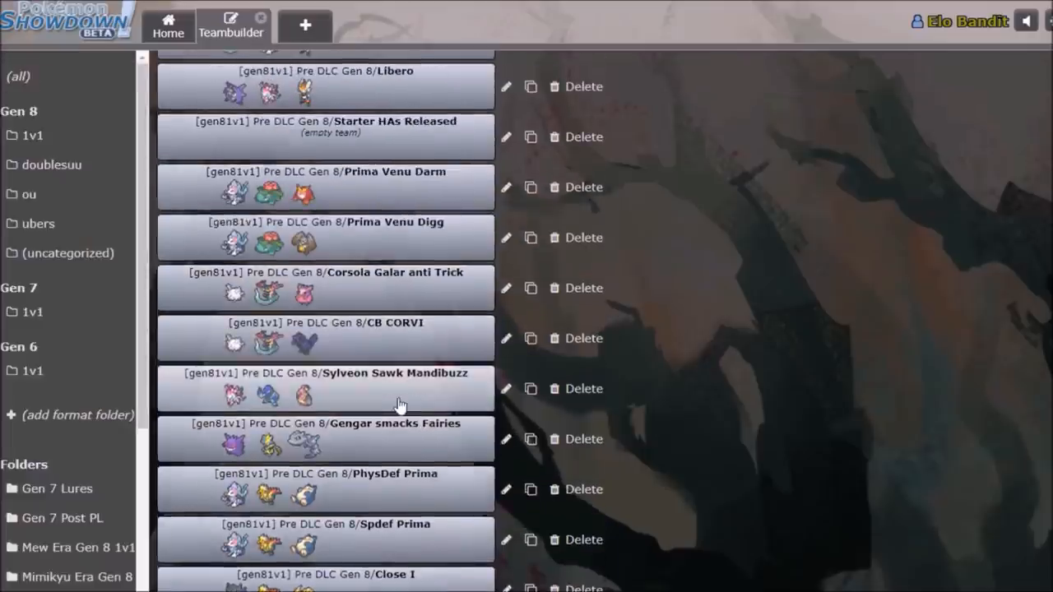
pyautogui.scroll(3)
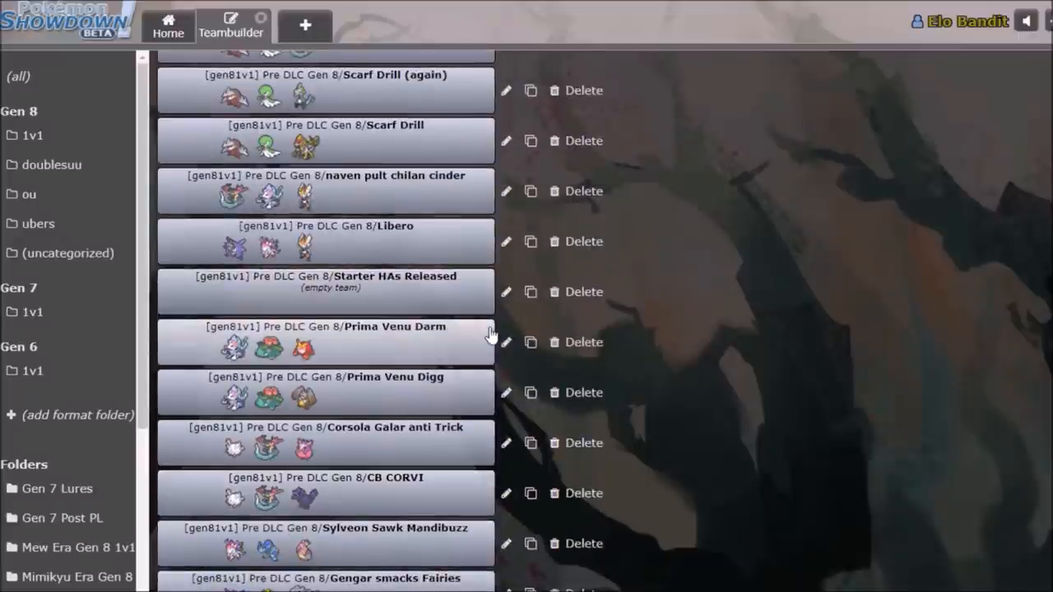
pyautogui.moveTo(658, 368)
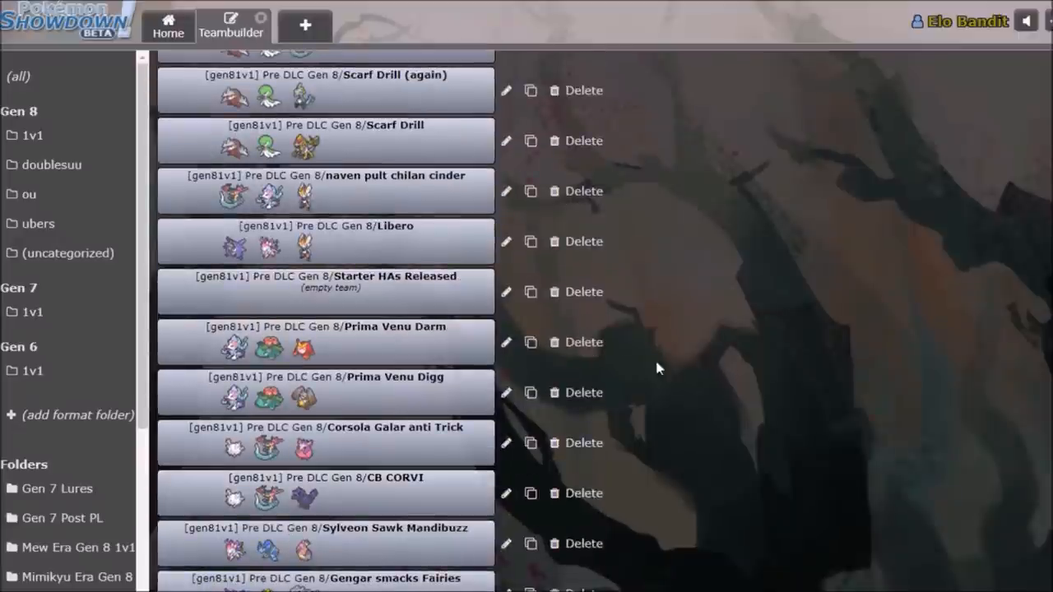
pyautogui.click(329, 342)
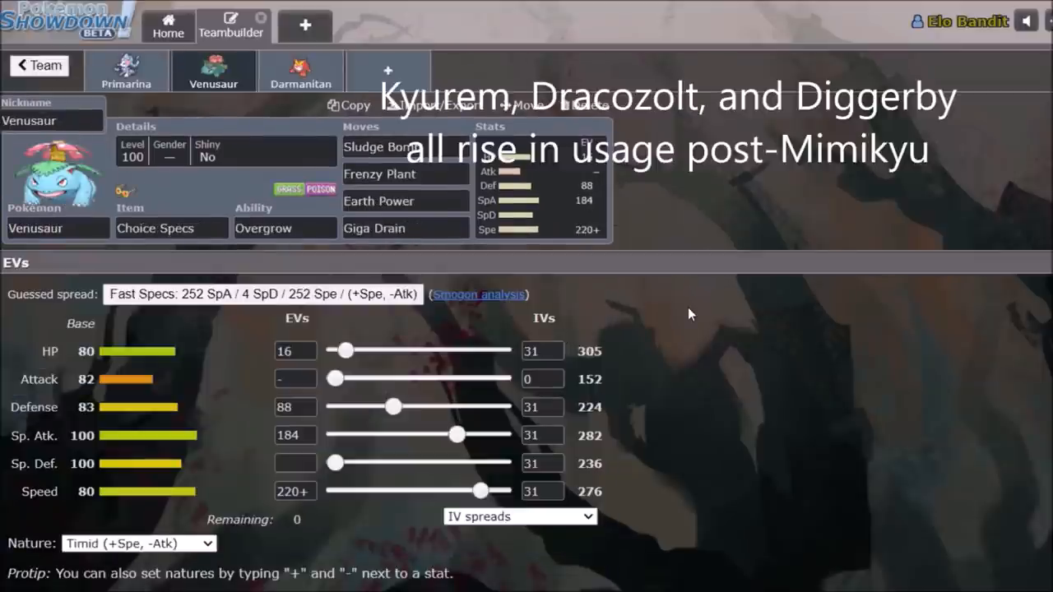
pyautogui.moveTo(648, 228)
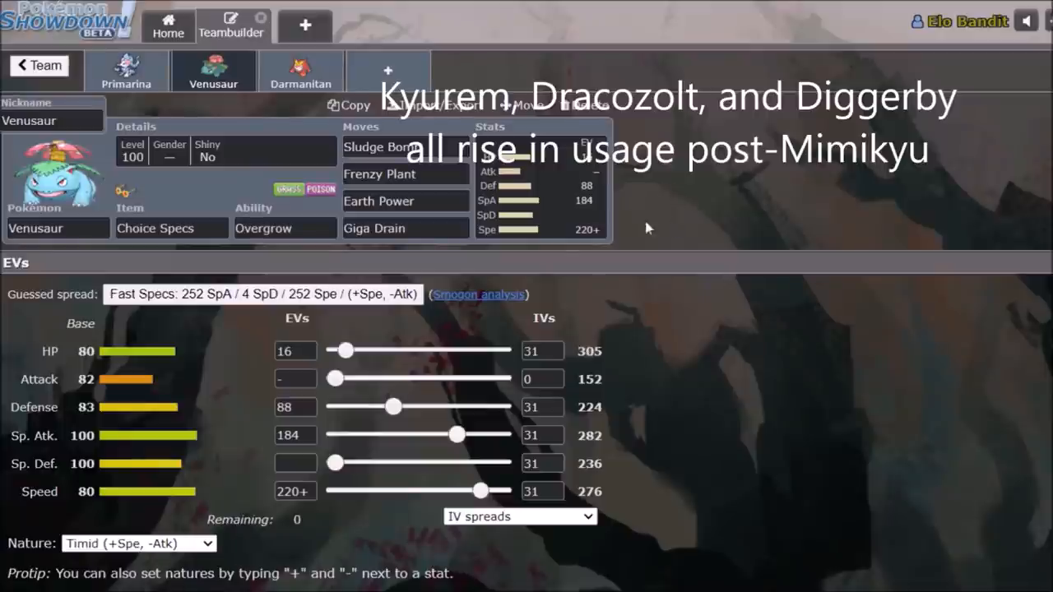
pyautogui.click(38, 65)
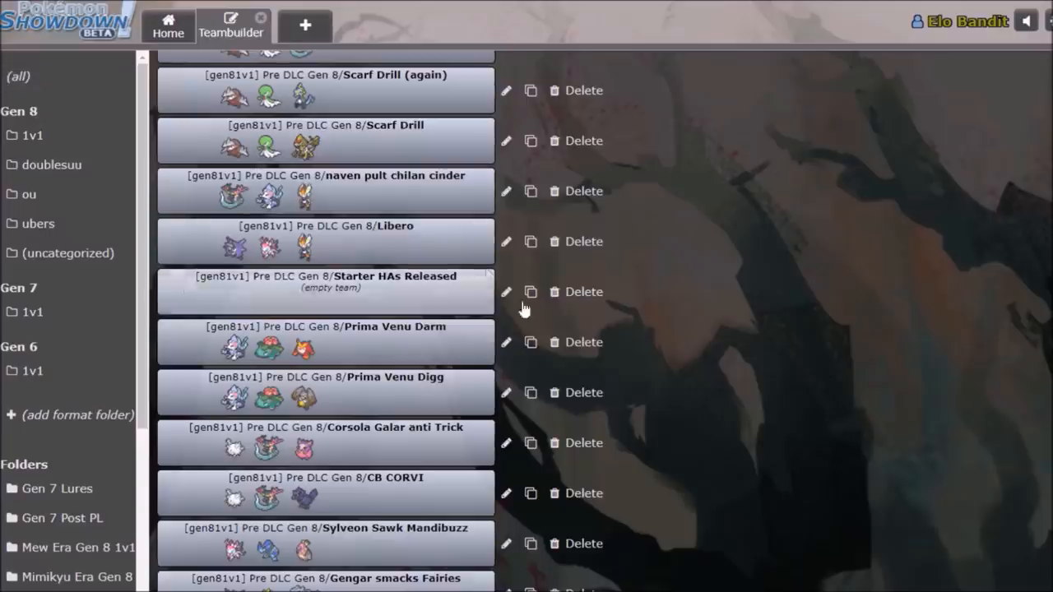
pyautogui.scroll(-3)
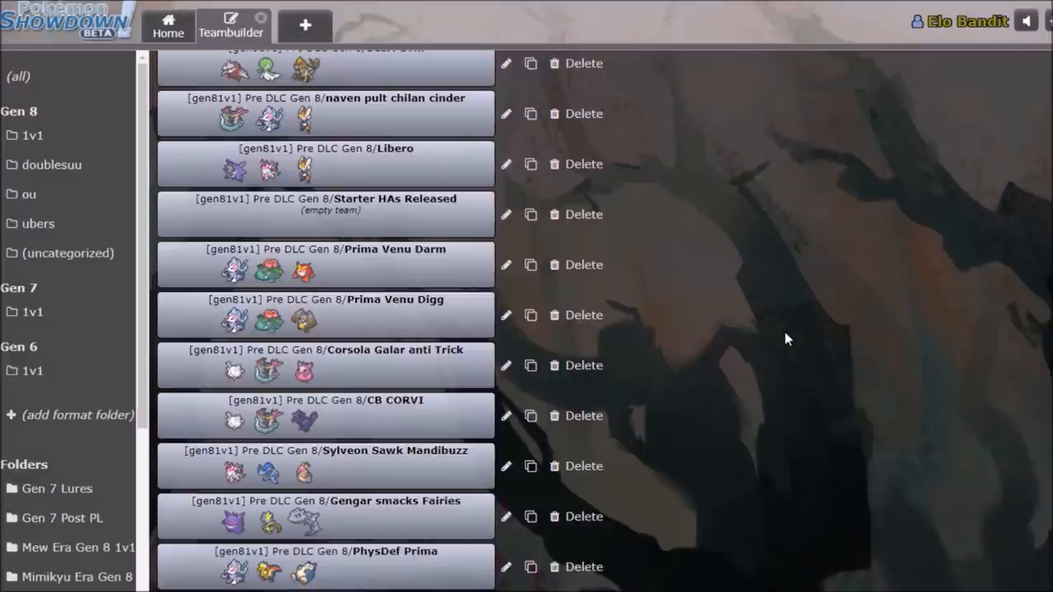
pyautogui.moveTo(761, 336)
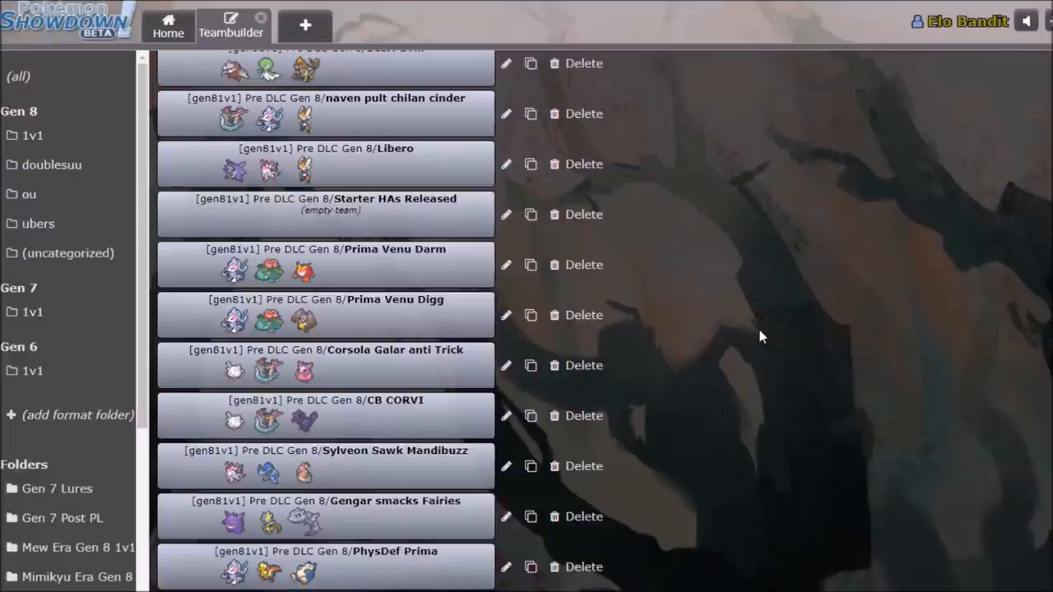
pyautogui.scroll(3)
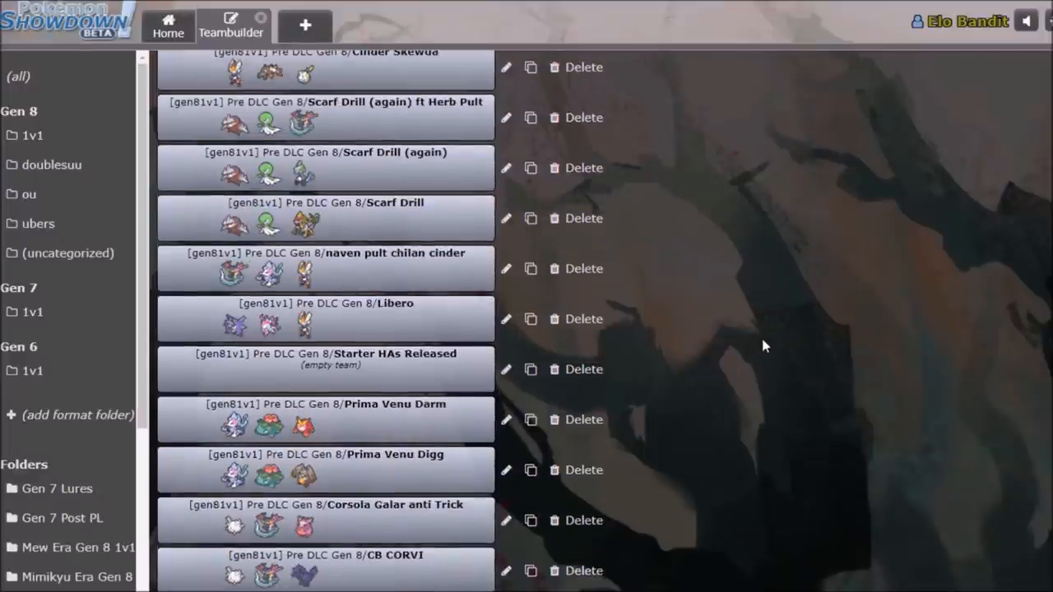
pyautogui.scroll(3)
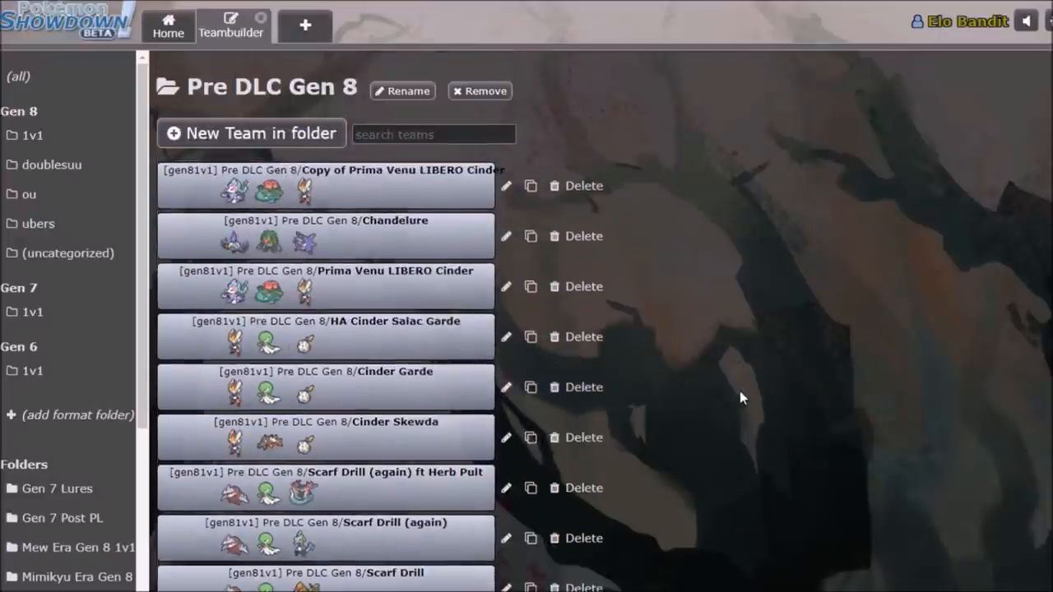
pyautogui.scroll(-3)
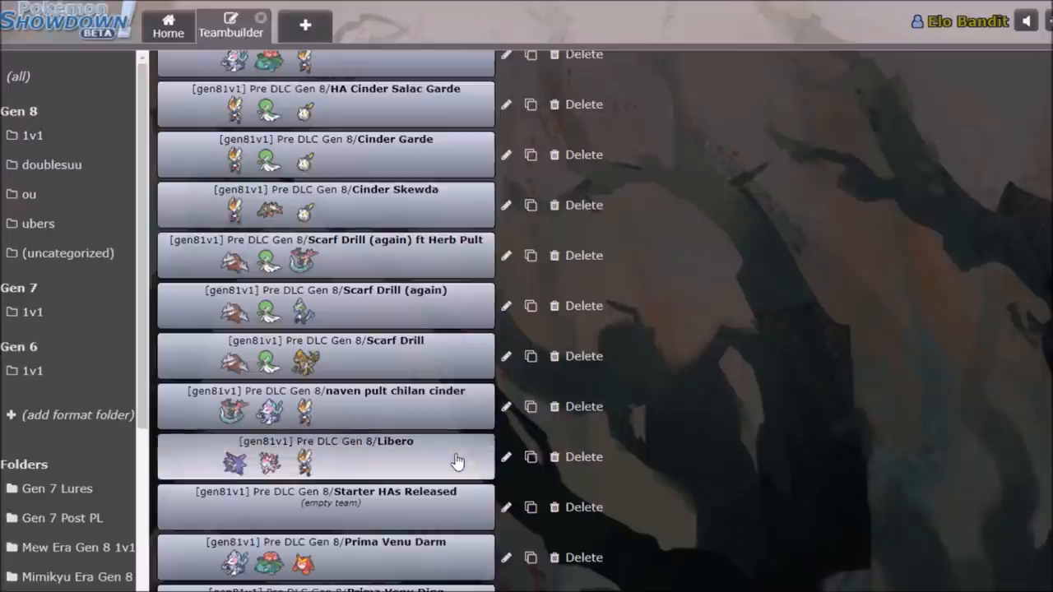
# View the Libero team's Choice Band Sylveon Quick Attack options, then scroll the Pre DLC list.
pyautogui.click(324, 457)
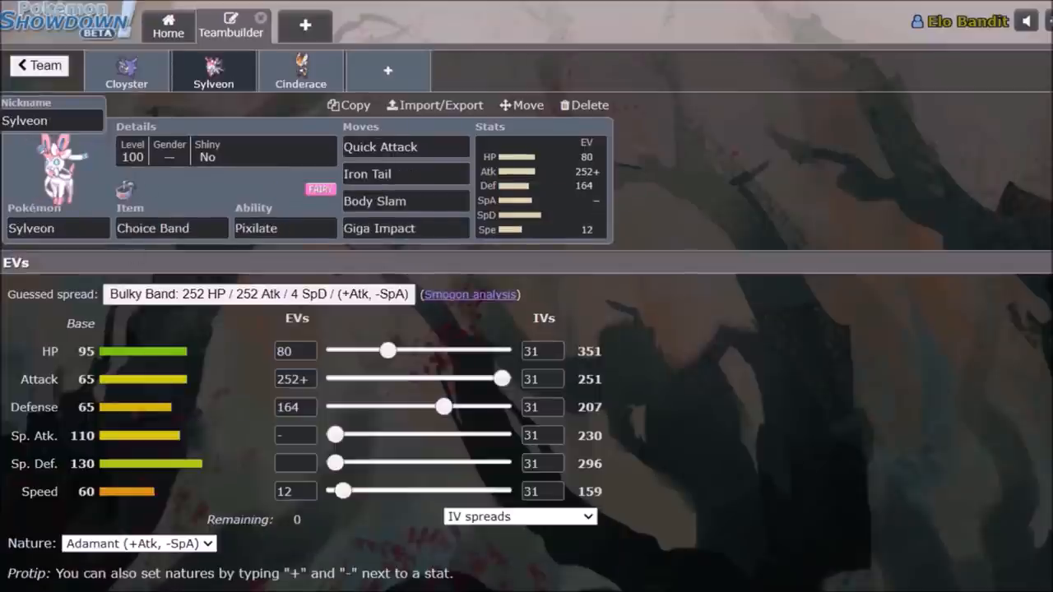
pyautogui.click(380, 147)
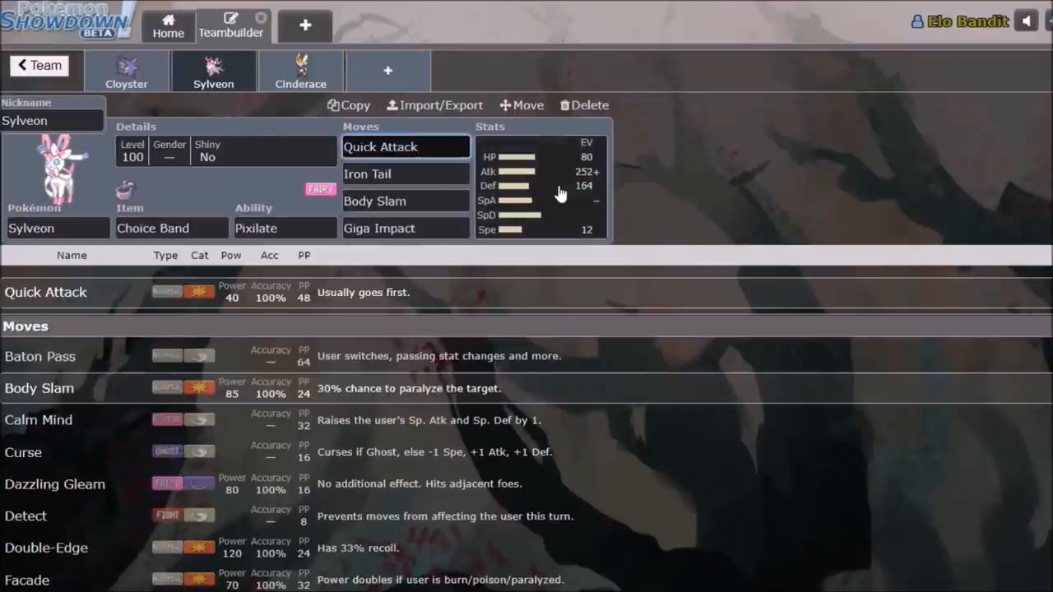
pyautogui.click(539, 185)
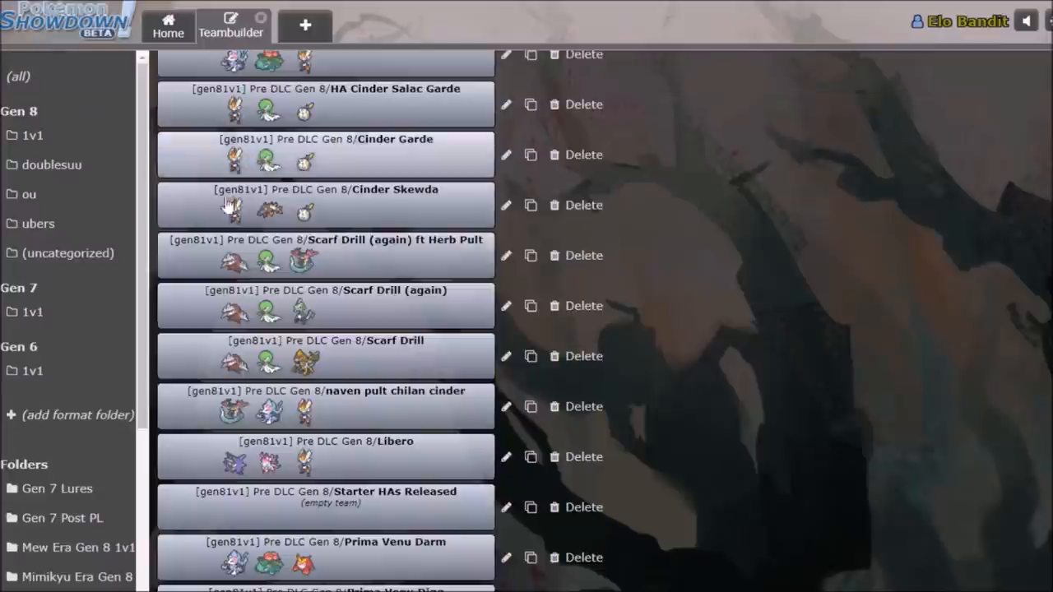
pyautogui.moveTo(403, 413)
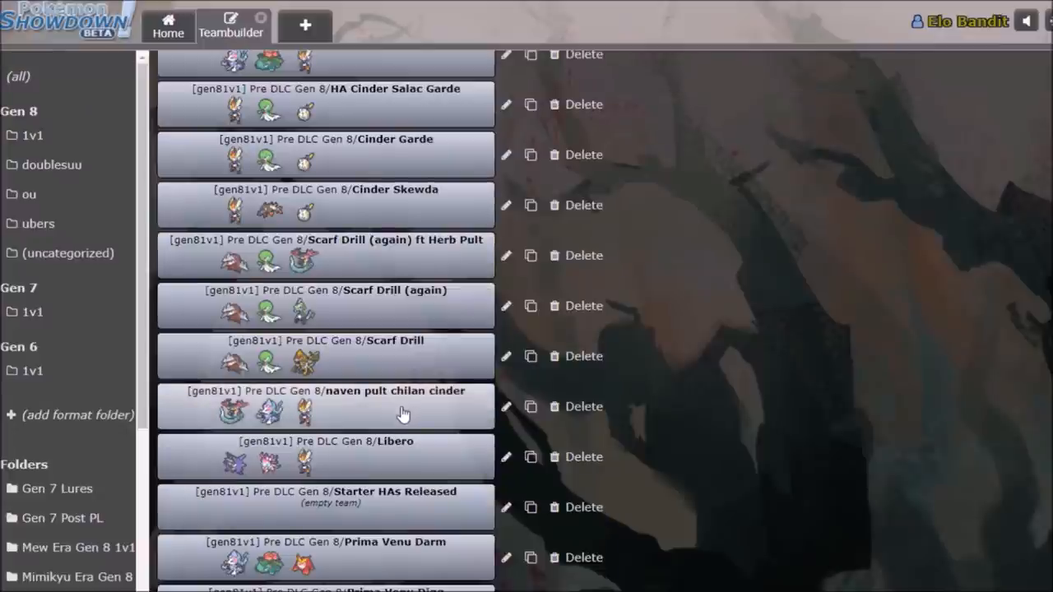
pyautogui.scroll(3)
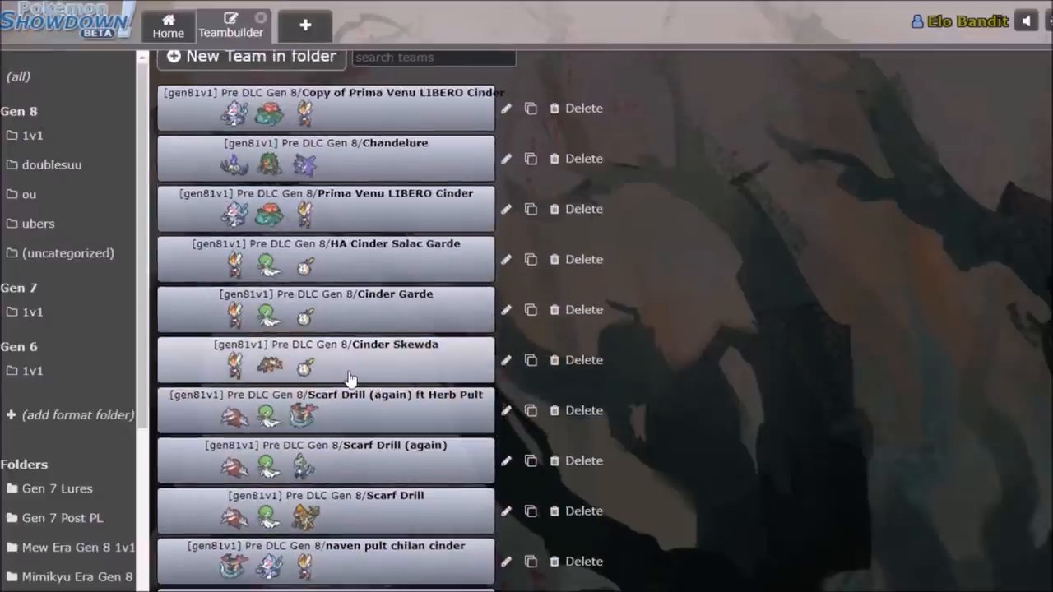
# Open Cinderace's set and check its abilities, Pyro Ball and Gunk Shot.
pyautogui.click(325, 259)
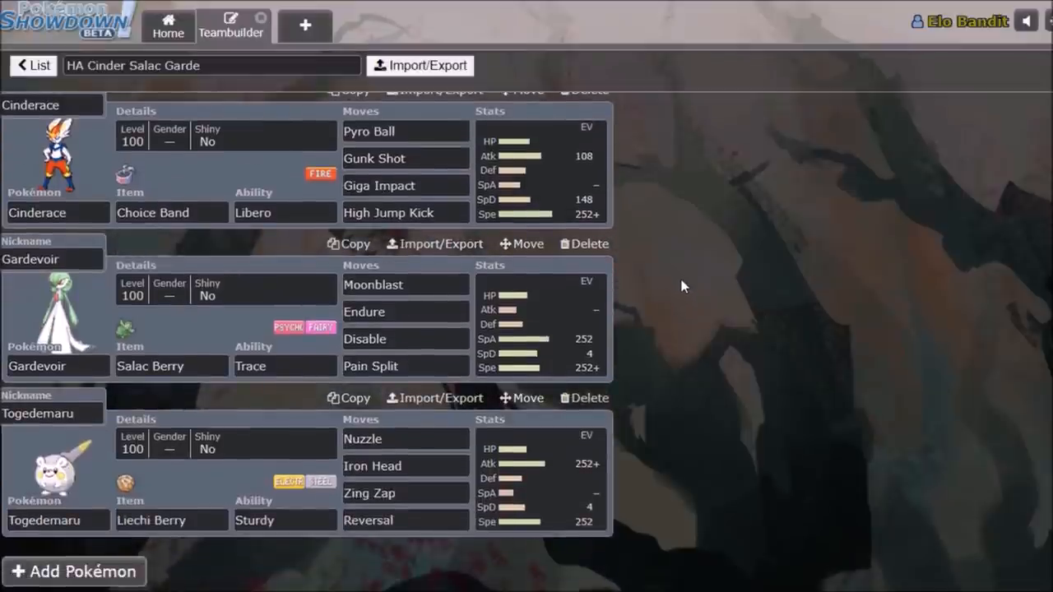
pyautogui.click(540, 165)
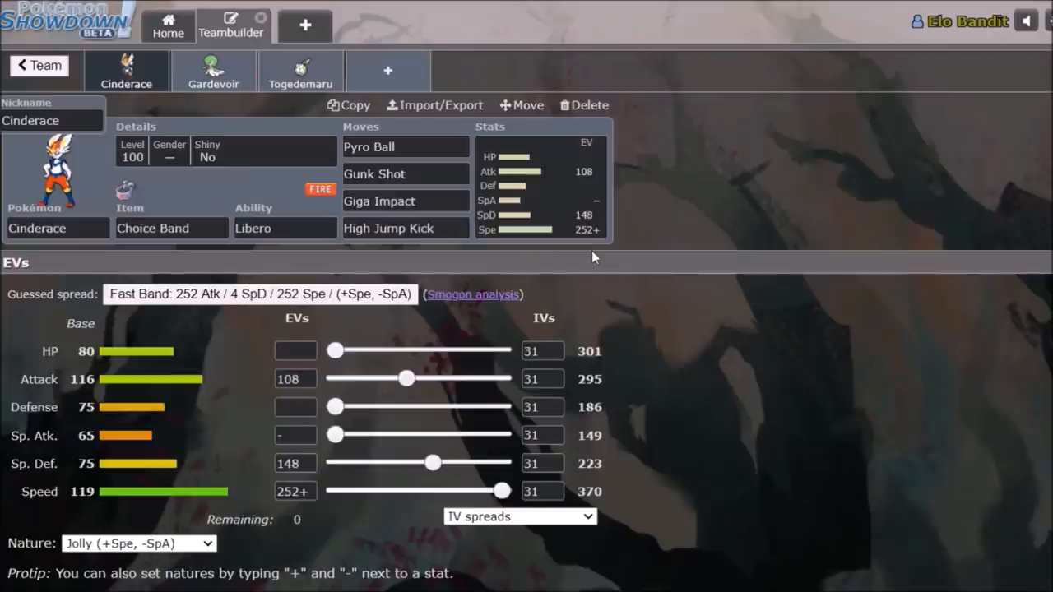
pyautogui.moveTo(115, 260)
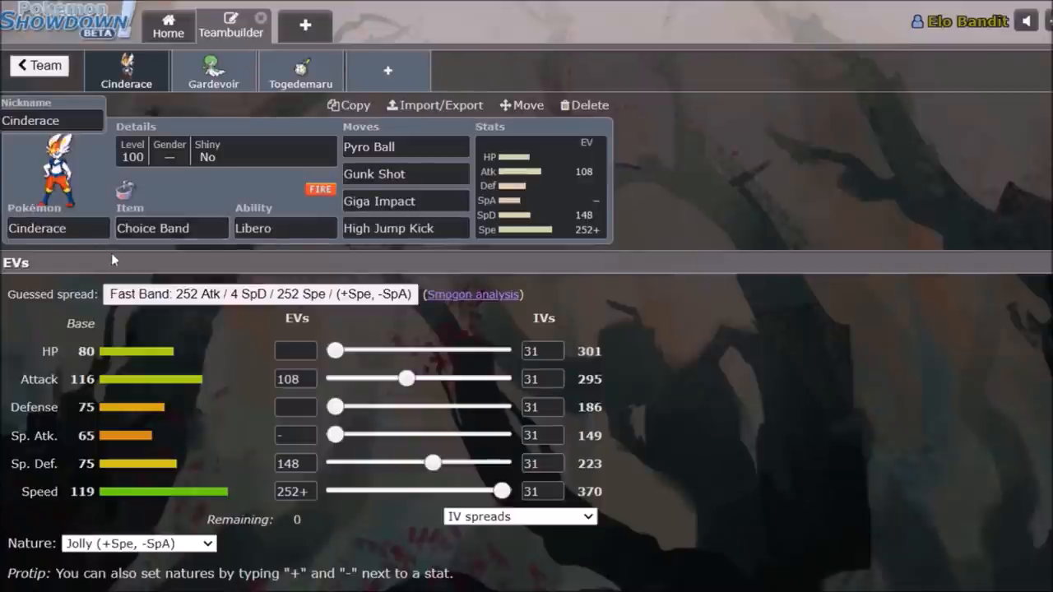
pyautogui.moveTo(227, 250)
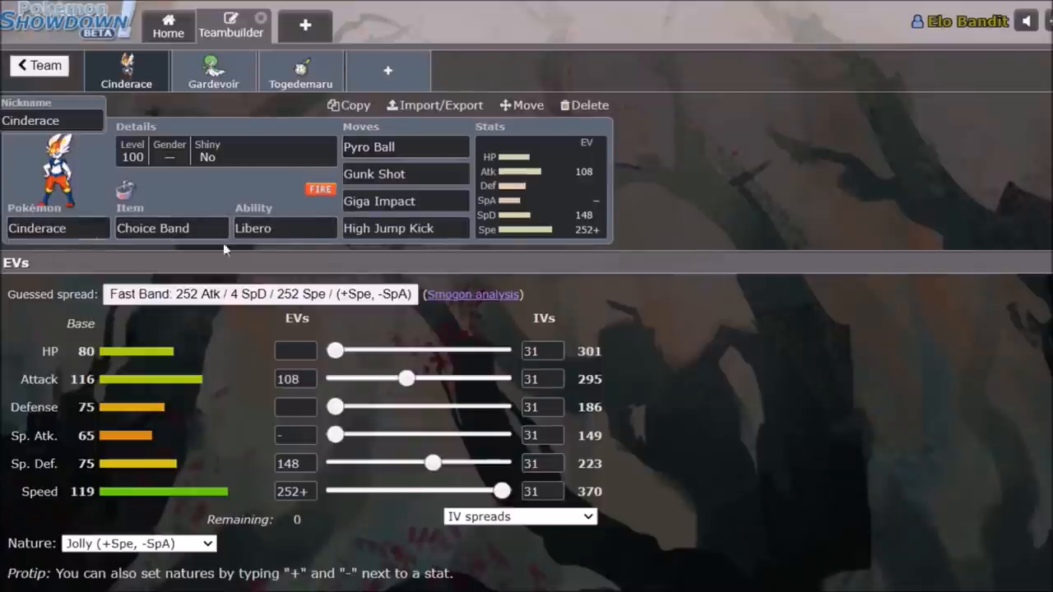
pyautogui.click(284, 228)
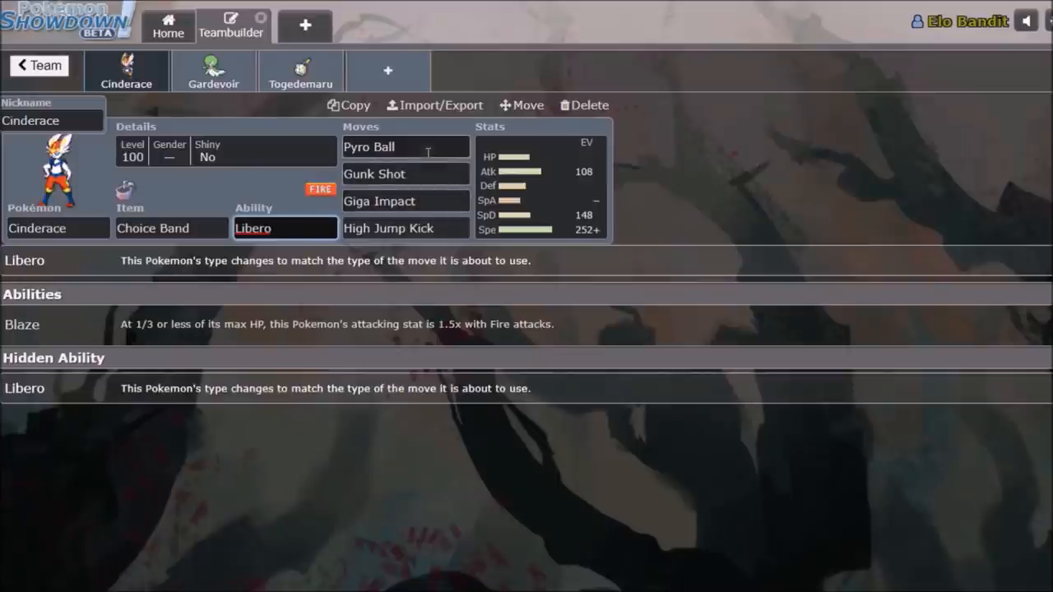
pyautogui.click(405, 146)
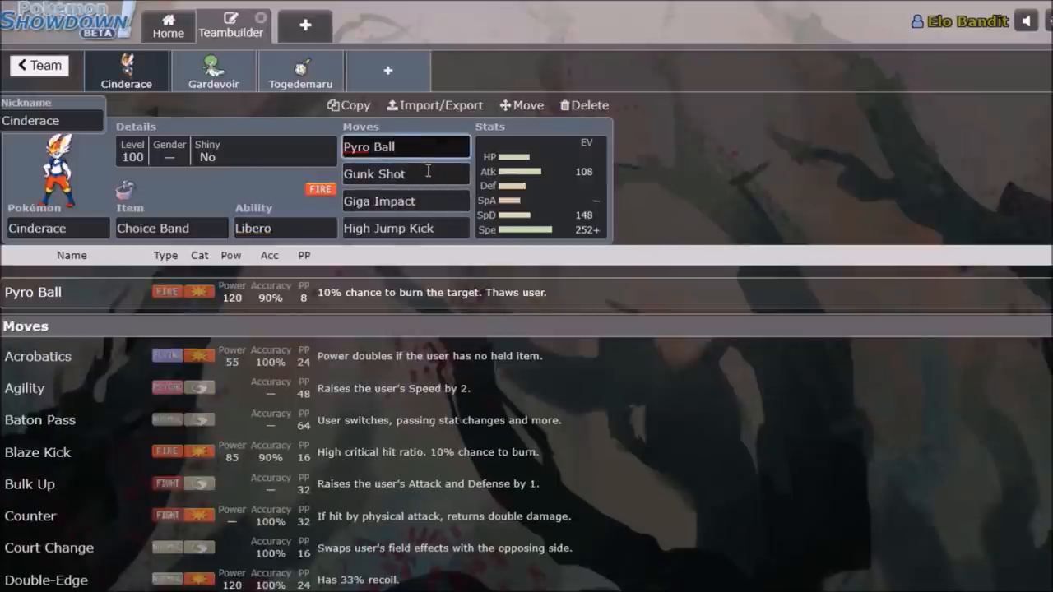
pyautogui.click(403, 146)
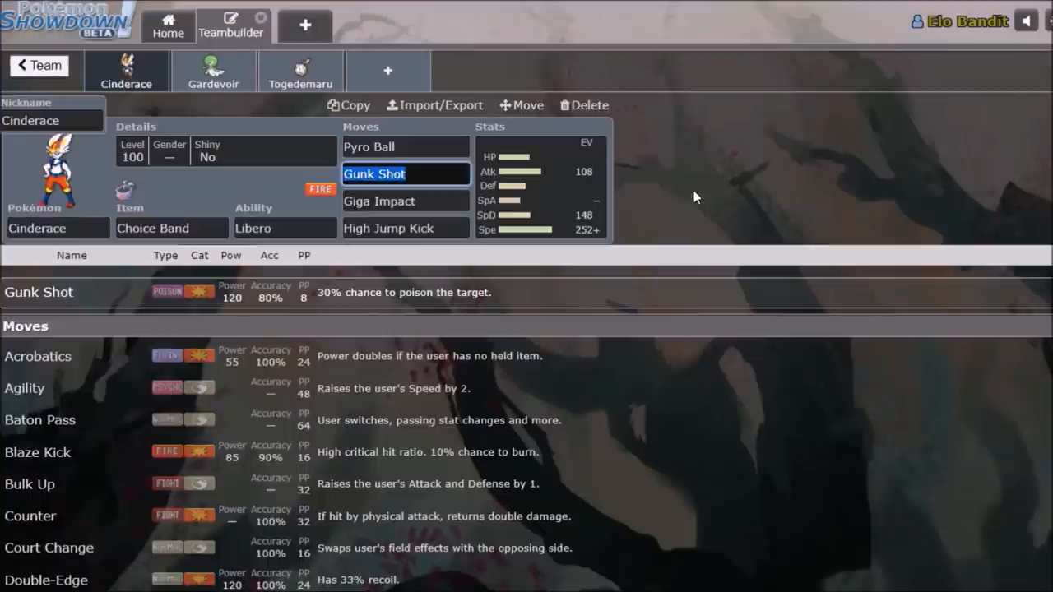
pyautogui.moveTo(688, 204)
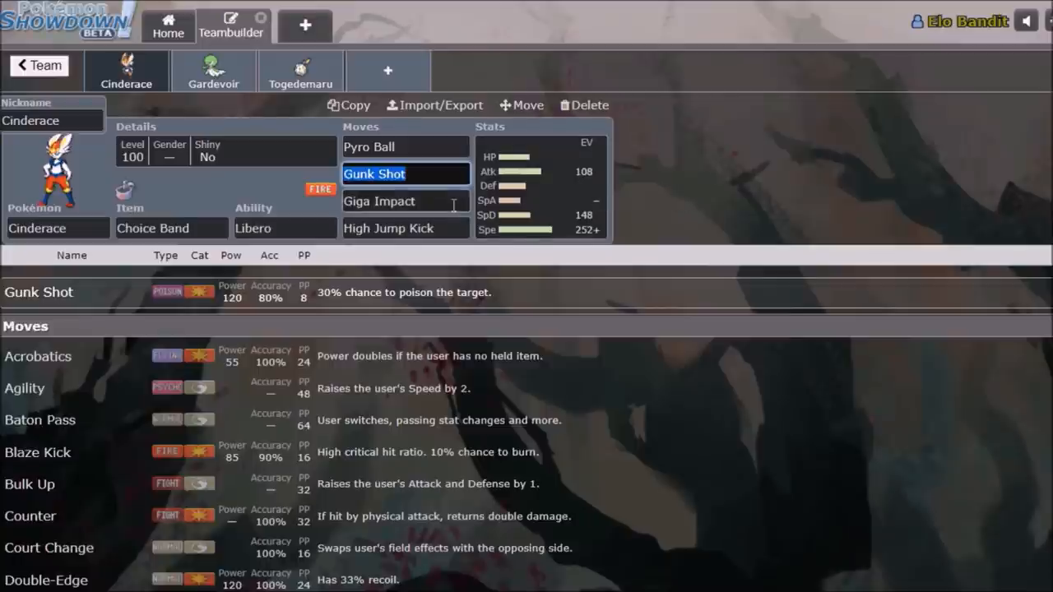
# Check Giga Impact, High Jump Kick, abilities and Gunk Shot, and review Cinderace's EV spread.
pyautogui.click(403, 200)
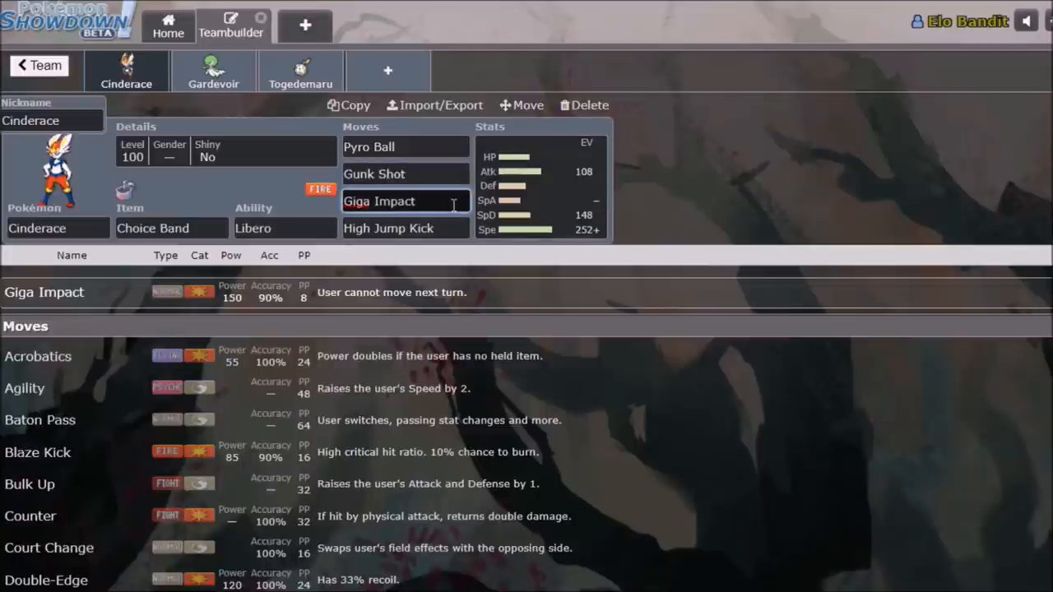
pyautogui.click(405, 228)
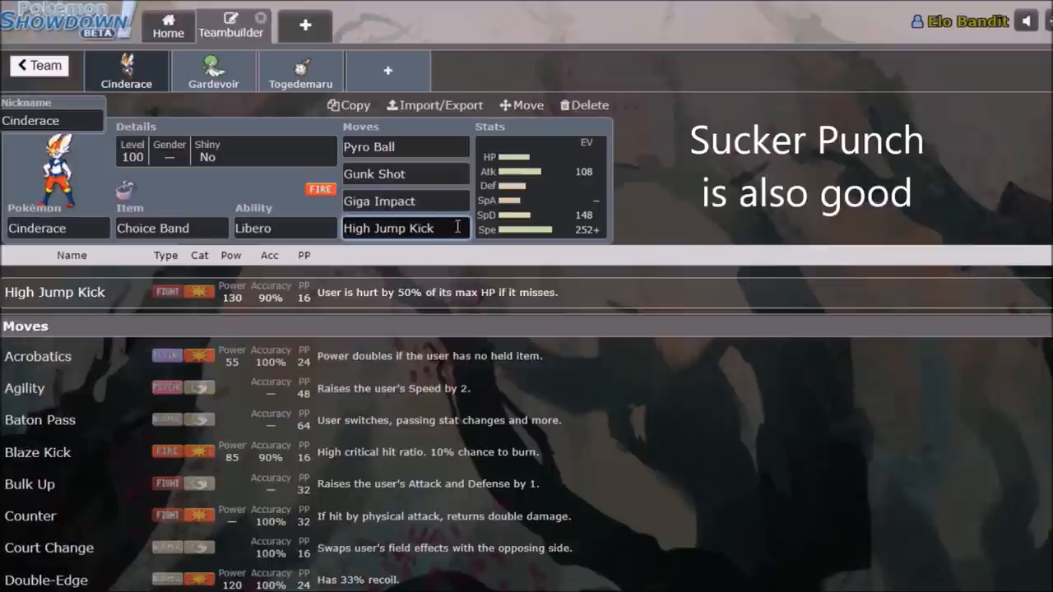
pyautogui.click(284, 228)
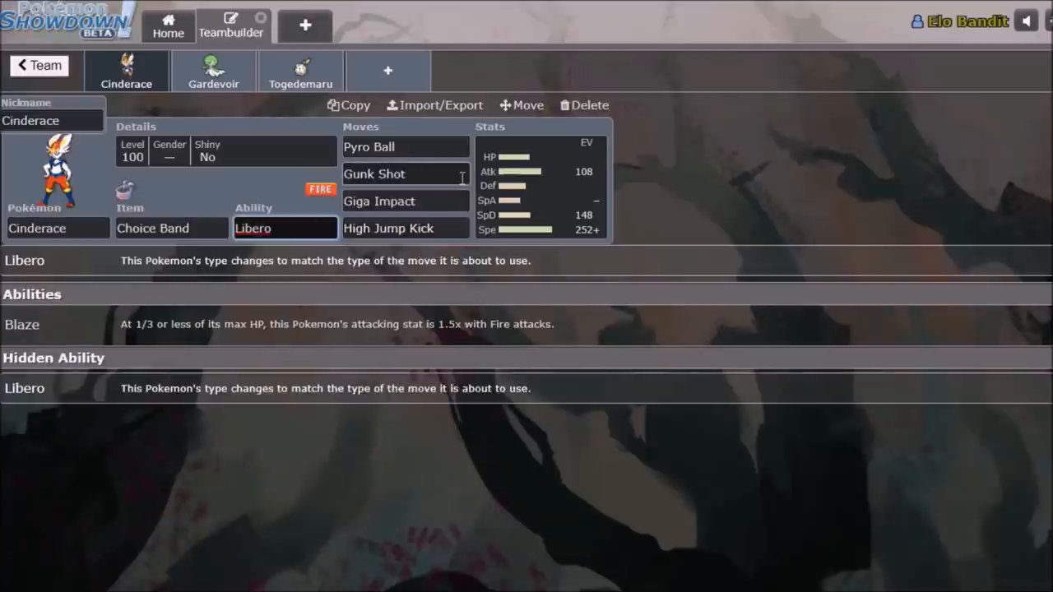
pyautogui.click(539, 185)
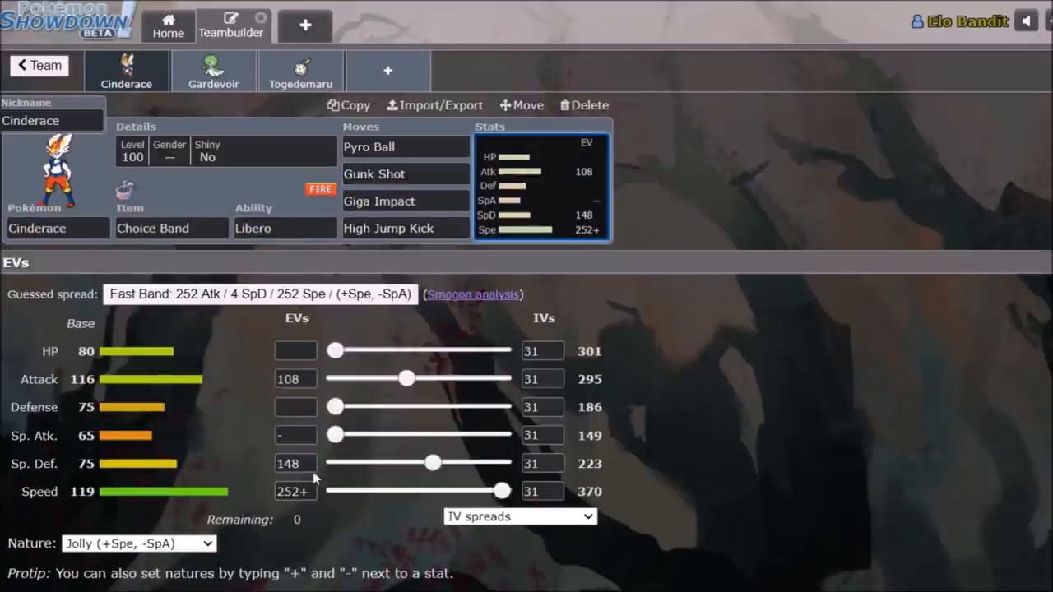
pyautogui.moveTo(766, 408)
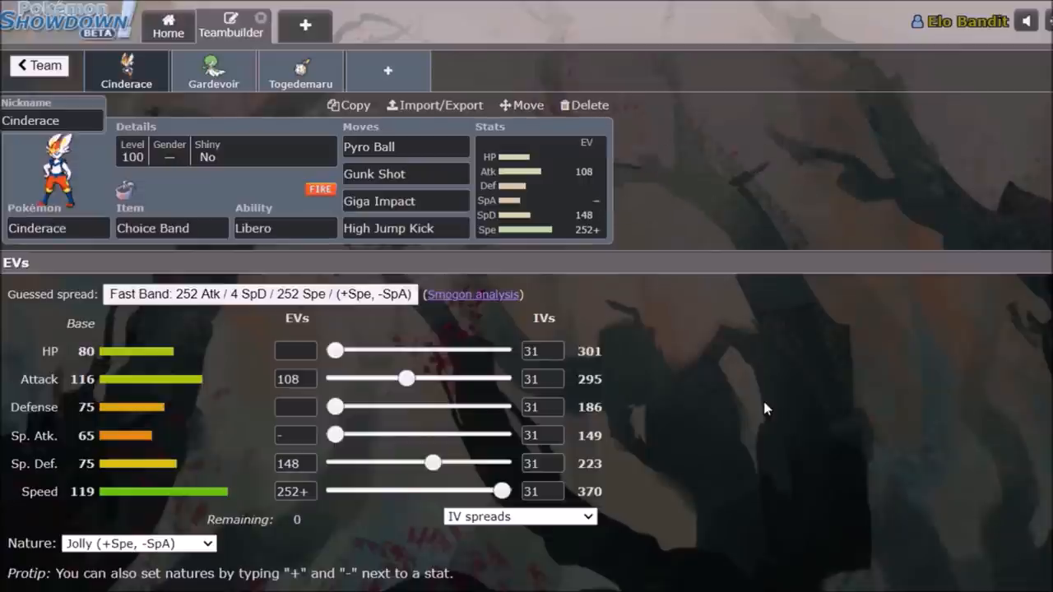
pyautogui.moveTo(261, 502)
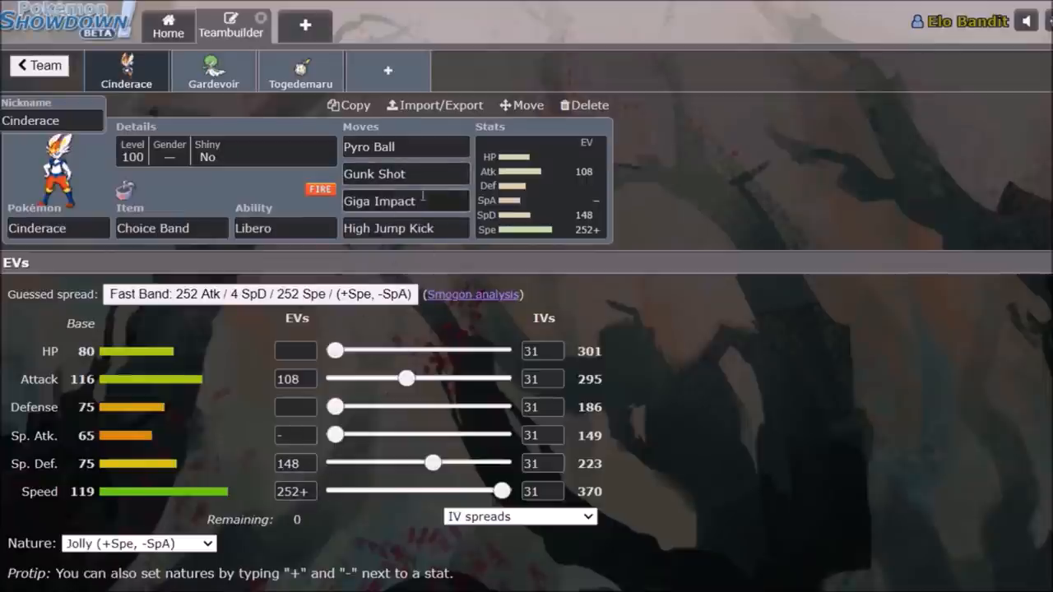
pyautogui.click(374, 173)
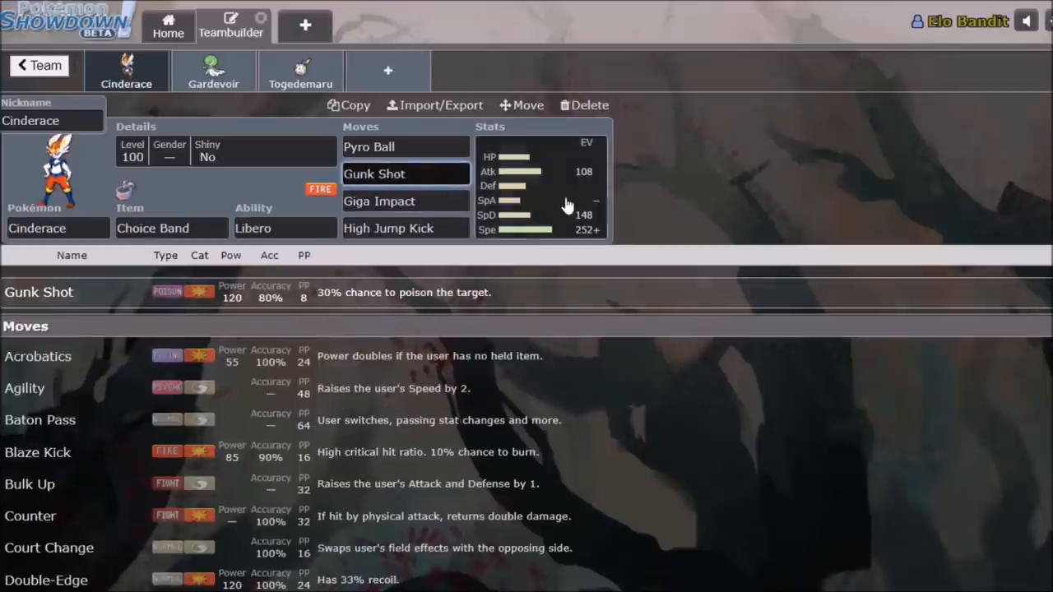
pyautogui.click(538, 185)
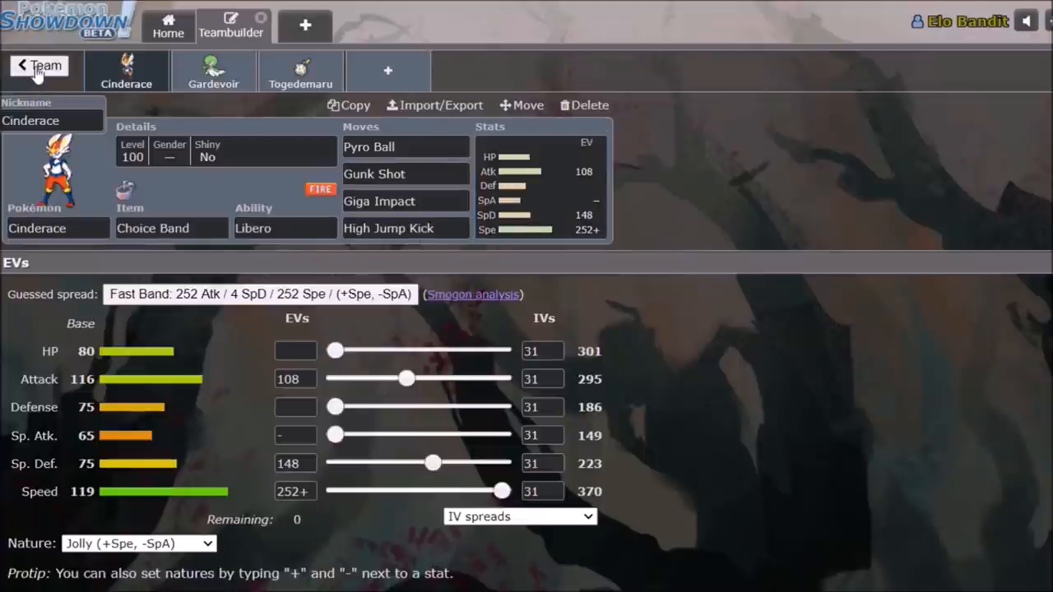
# Open Prima Venu LIBERO Cinder; check Cinderace's abilities, Pyro Ball, High Jump Kick, then Venusaur.
pyautogui.click(39, 66)
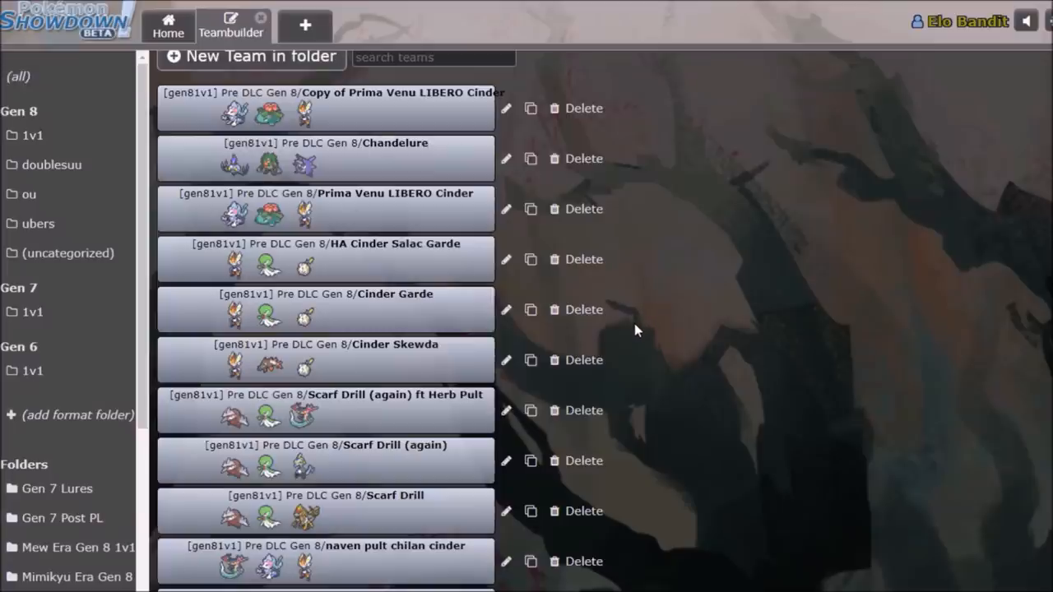
pyautogui.moveTo(439, 220)
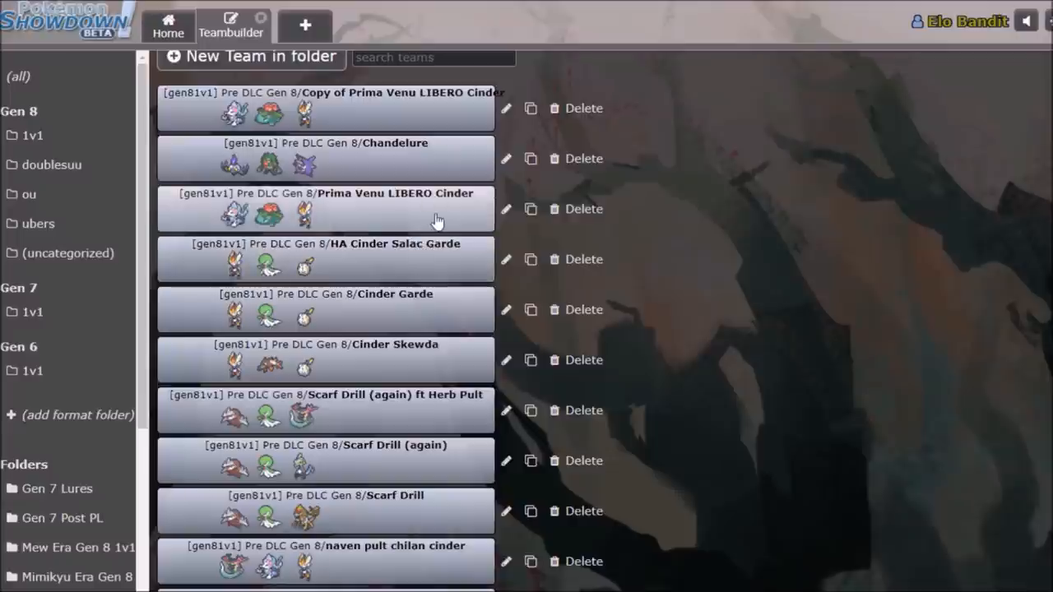
pyautogui.click(325, 194)
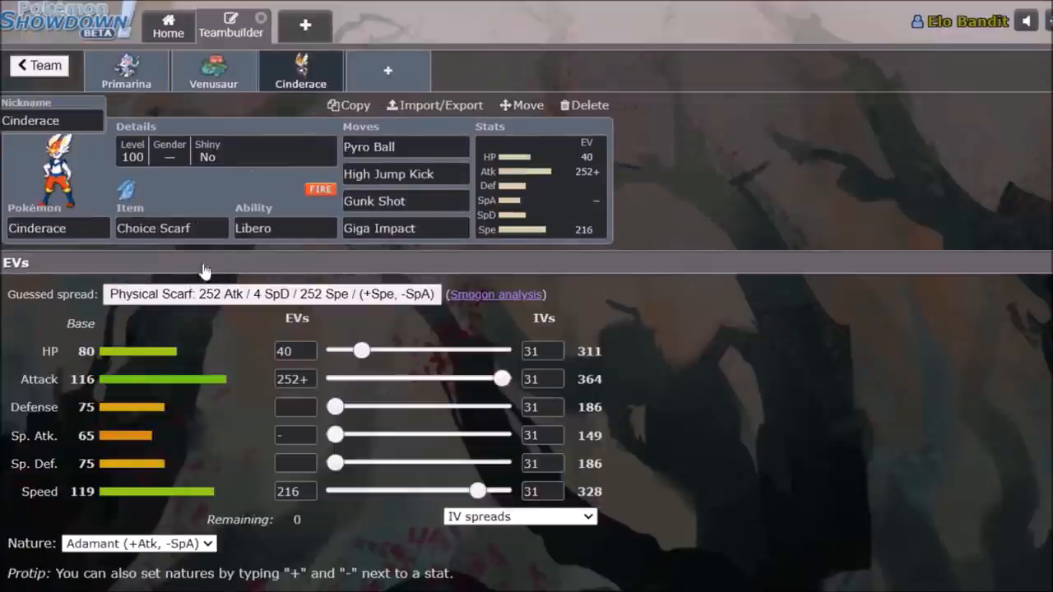
pyautogui.click(284, 228)
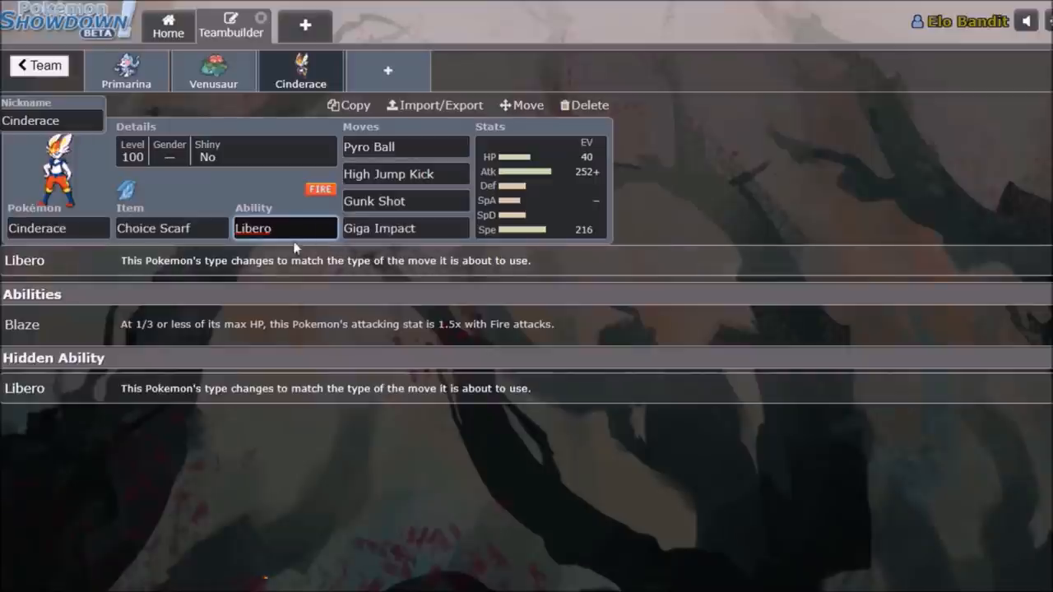
pyautogui.click(403, 146)
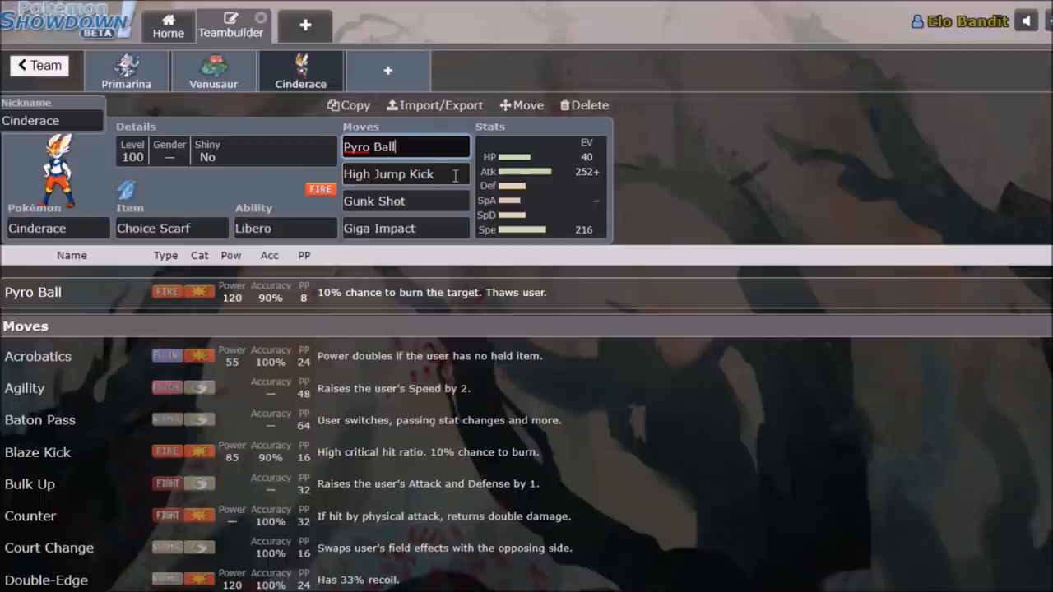
pyautogui.click(405, 174)
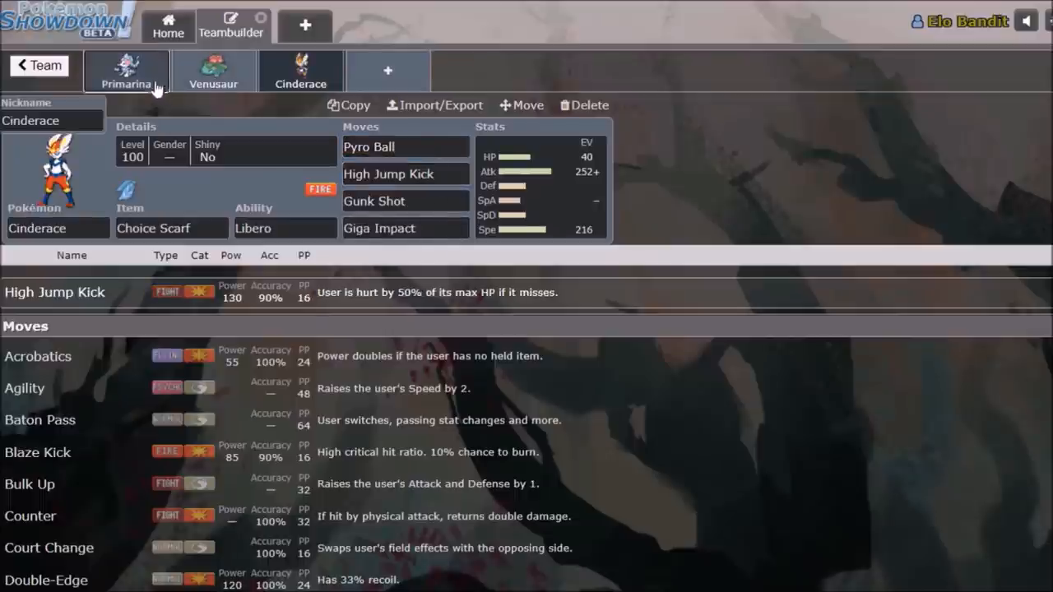
pyautogui.click(213, 71)
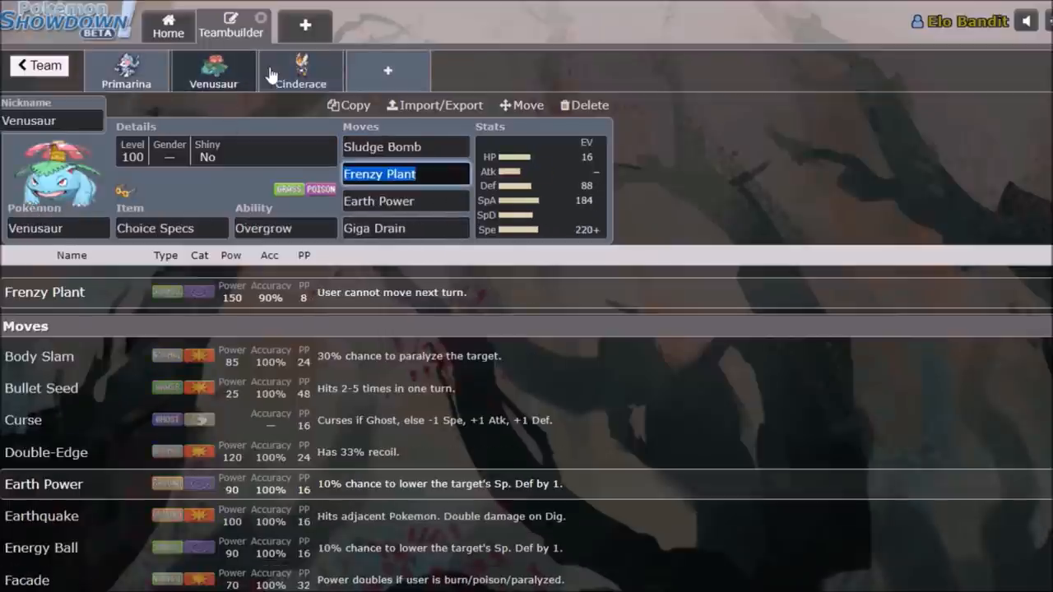
pyautogui.moveTo(236, 91)
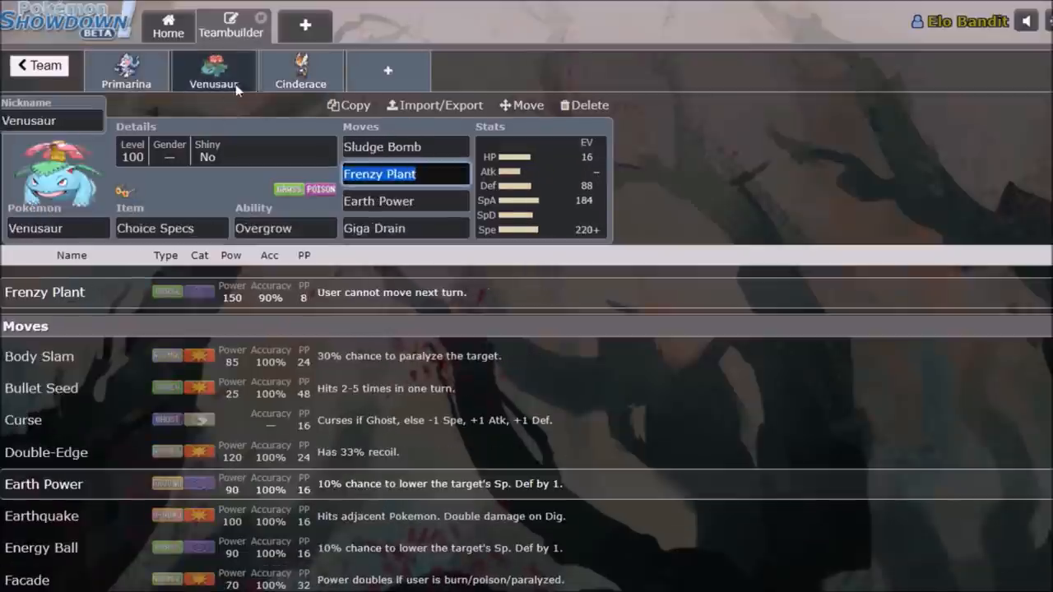
pyautogui.click(39, 65)
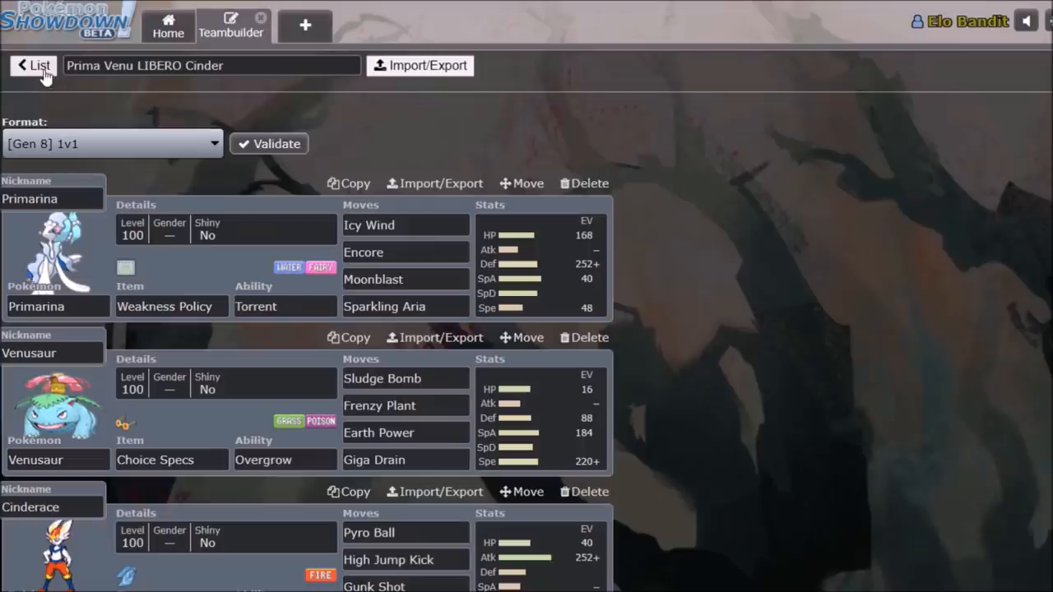
# Open the Chandelure team from the team list and glance at its first move and ability.
pyautogui.click(33, 65)
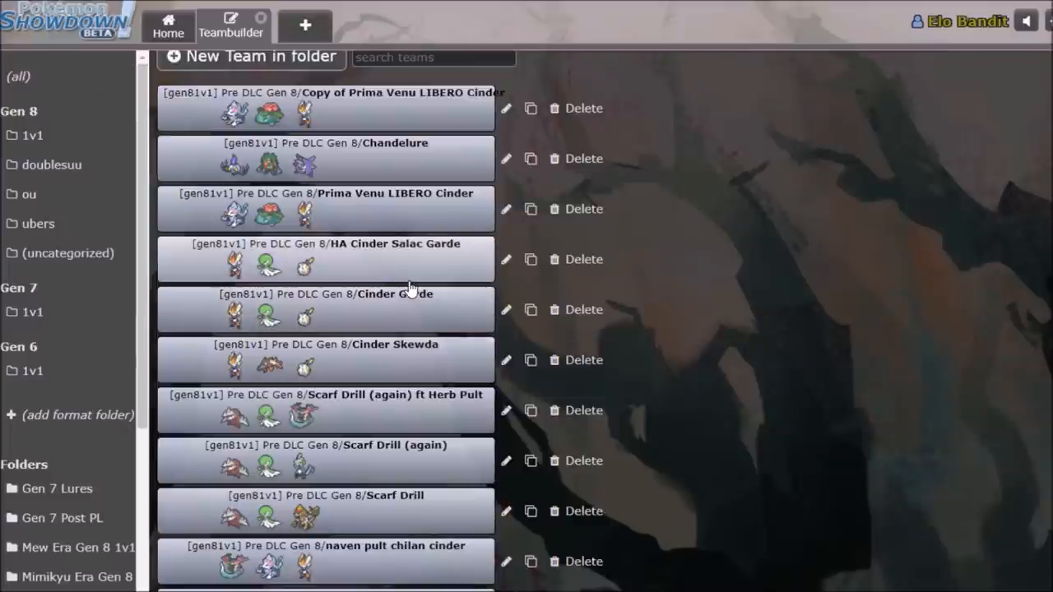
pyautogui.moveTo(391, 185)
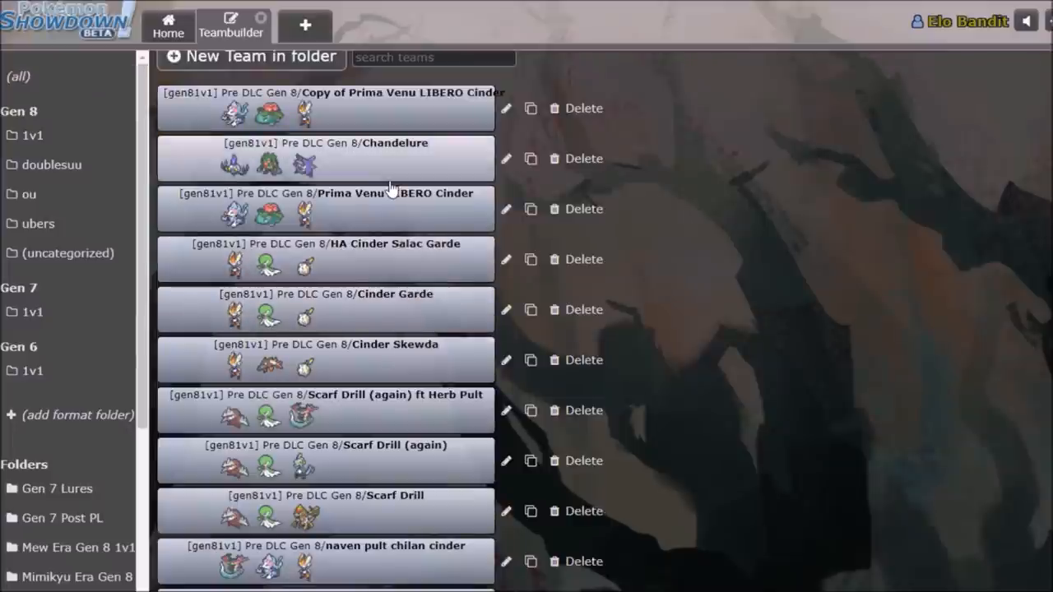
pyautogui.click(324, 158)
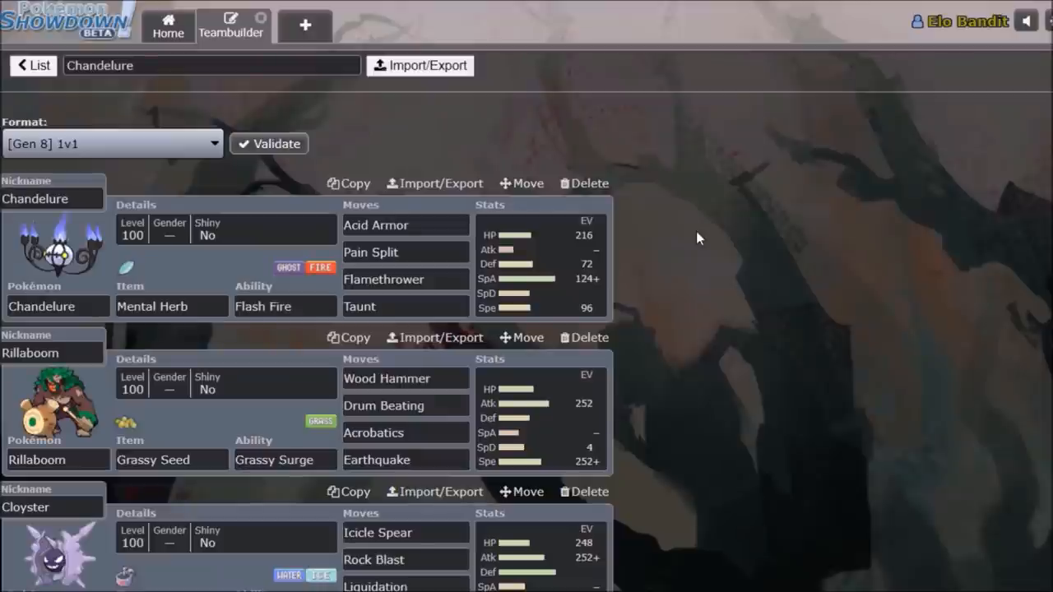
pyautogui.scroll(3)
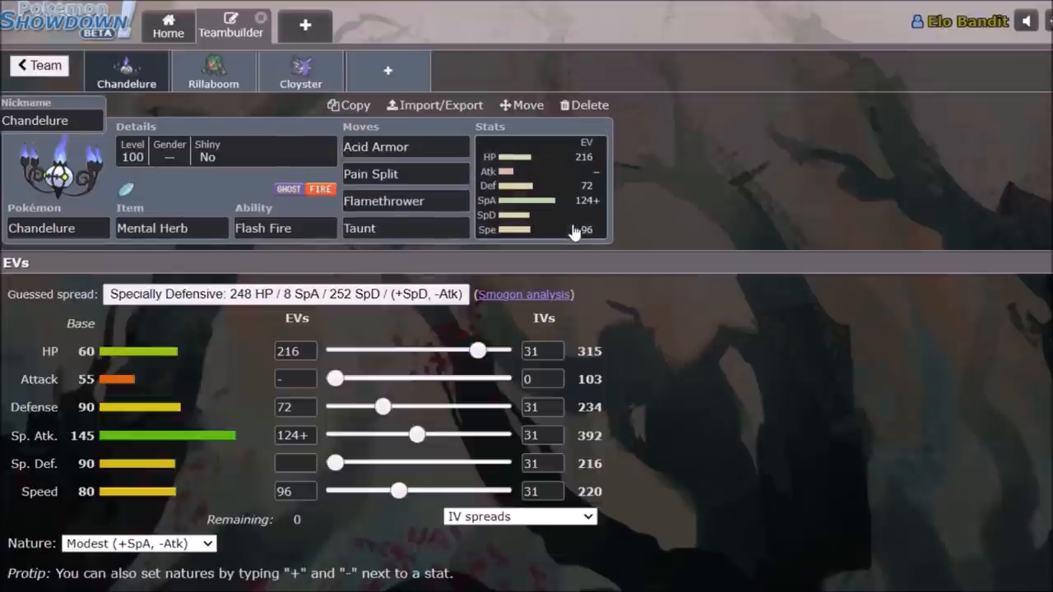
pyautogui.click(405, 146)
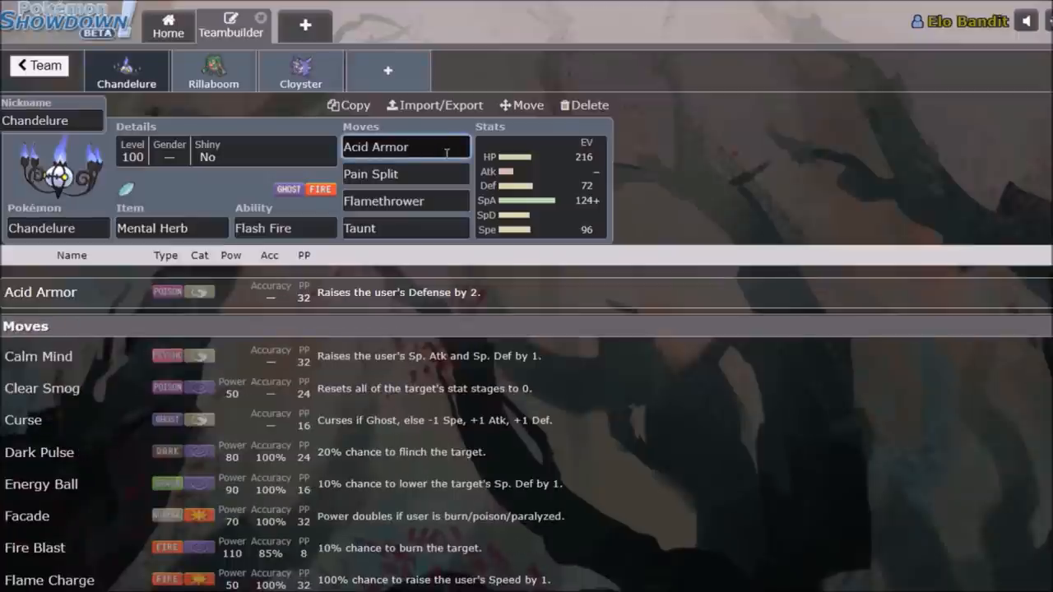
pyautogui.click(403, 147)
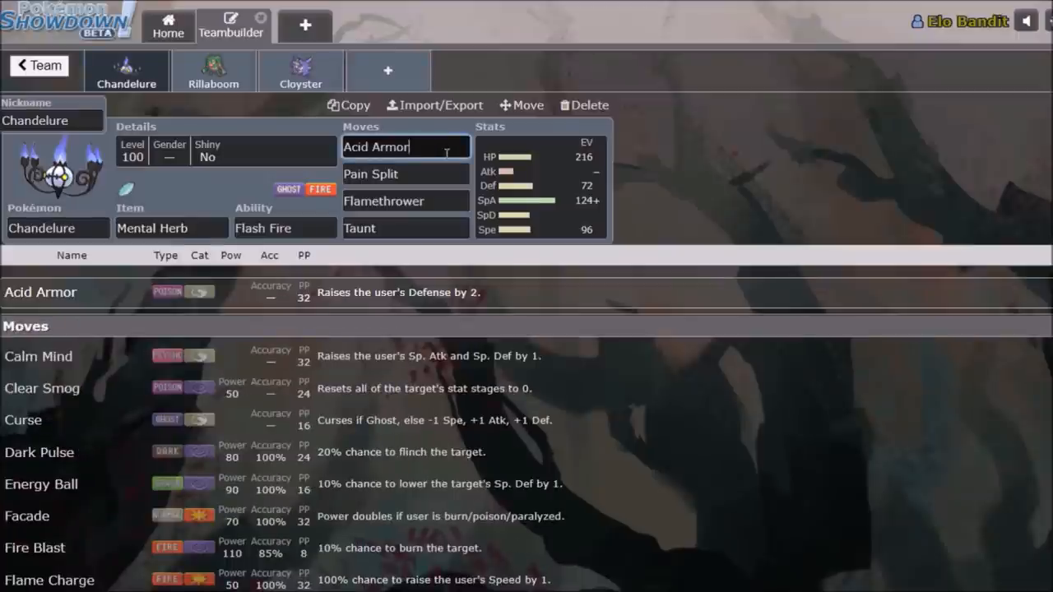
pyautogui.click(284, 227)
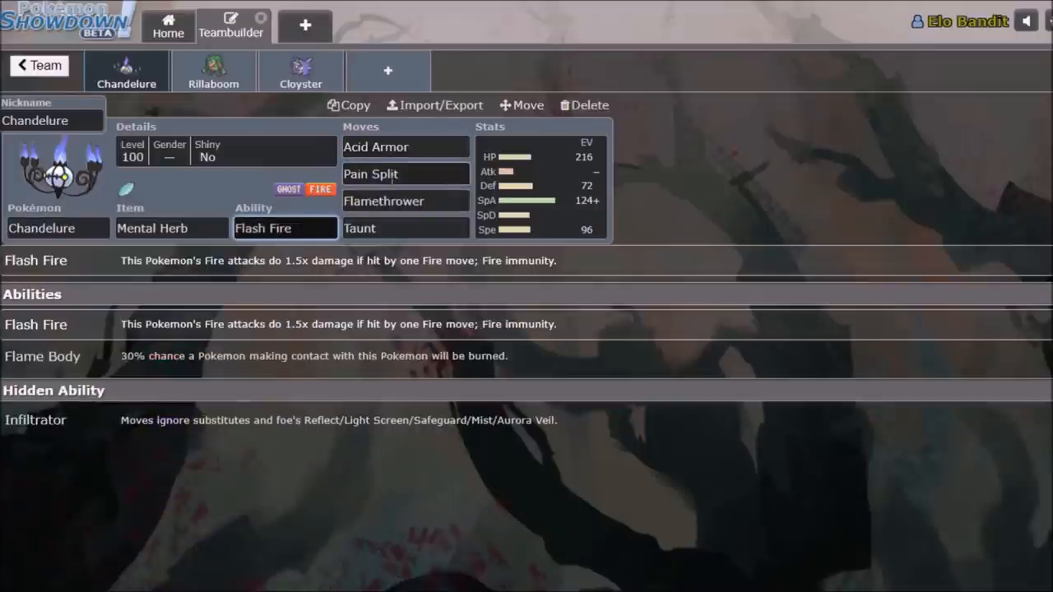
# Review Chandelure's Mental Herb and moves Acid Armor, Pain Split, Flamethrower and Taunt.
pyautogui.click(171, 228)
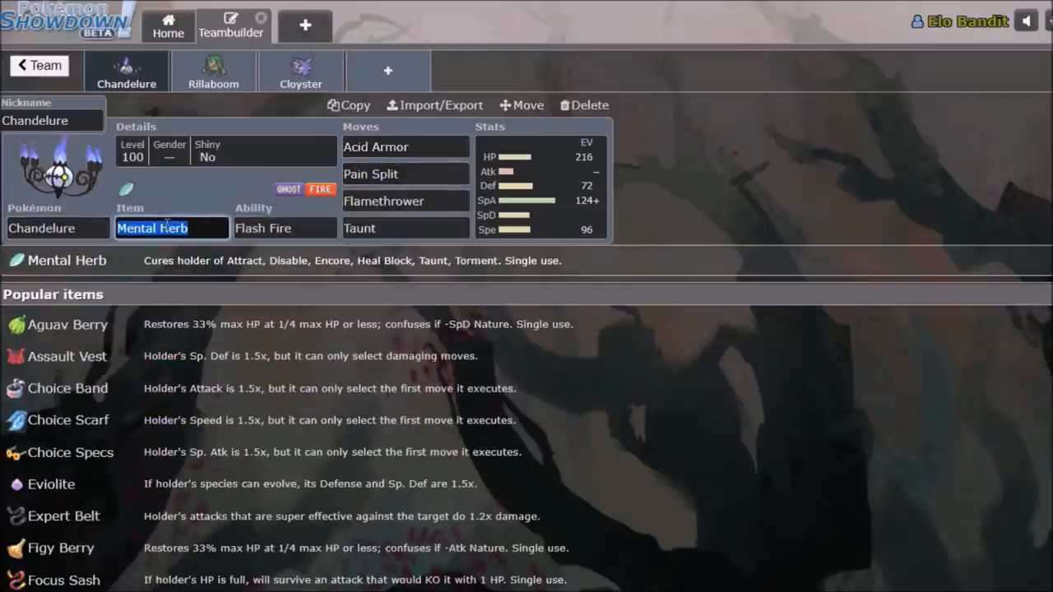
pyautogui.click(403, 146)
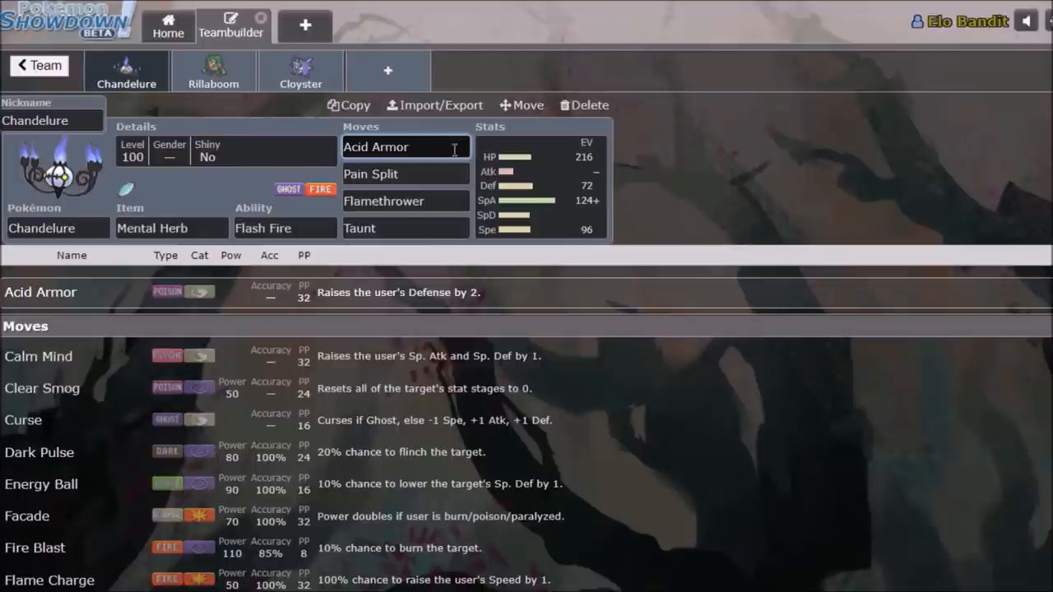
pyautogui.click(403, 174)
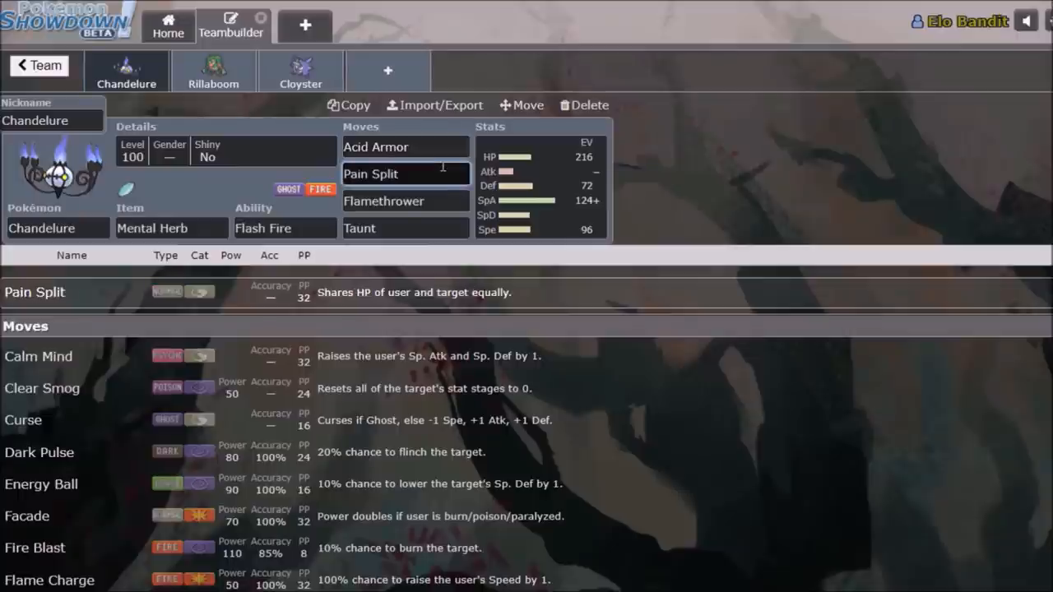
pyautogui.click(383, 201)
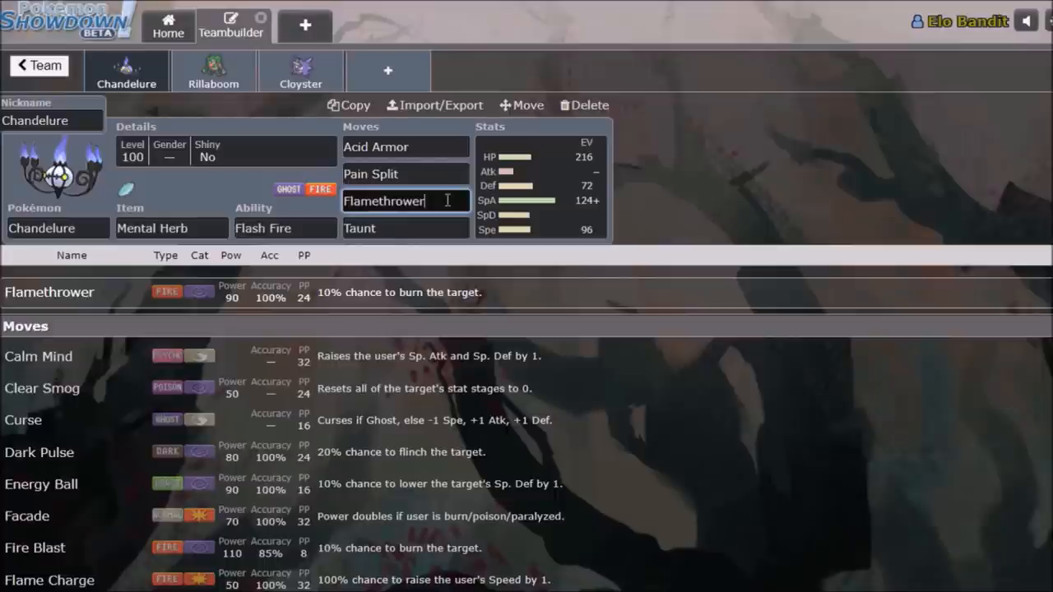
pyautogui.click(405, 228)
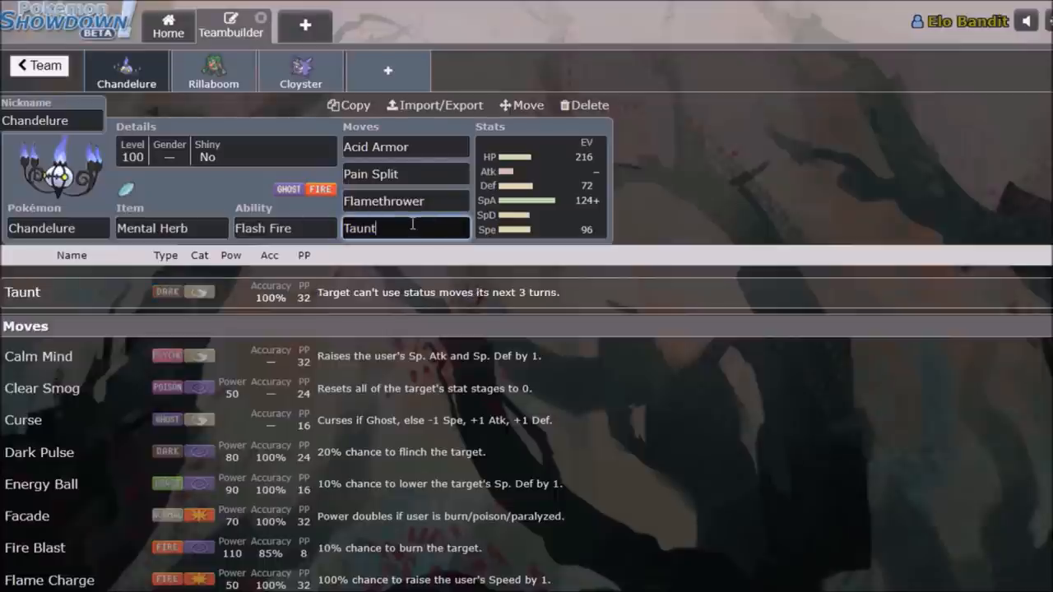
pyautogui.click(213, 70)
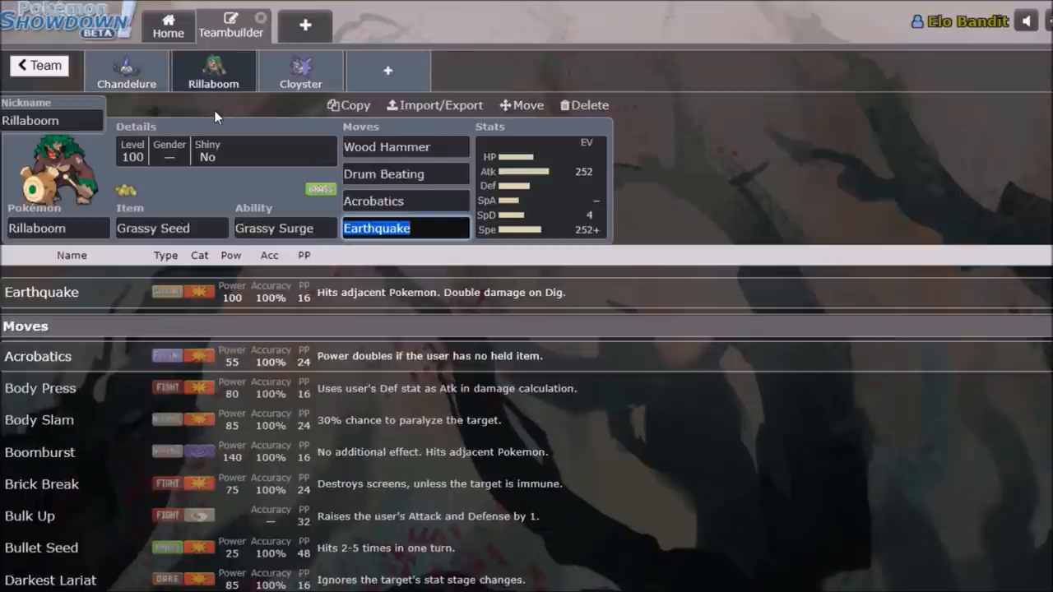
# Check Rillaboom's Grassy Seed, Grassy Surge, Acrobatics, Drum Beating and Earthquake, then Cloyster.
pyautogui.click(170, 228)
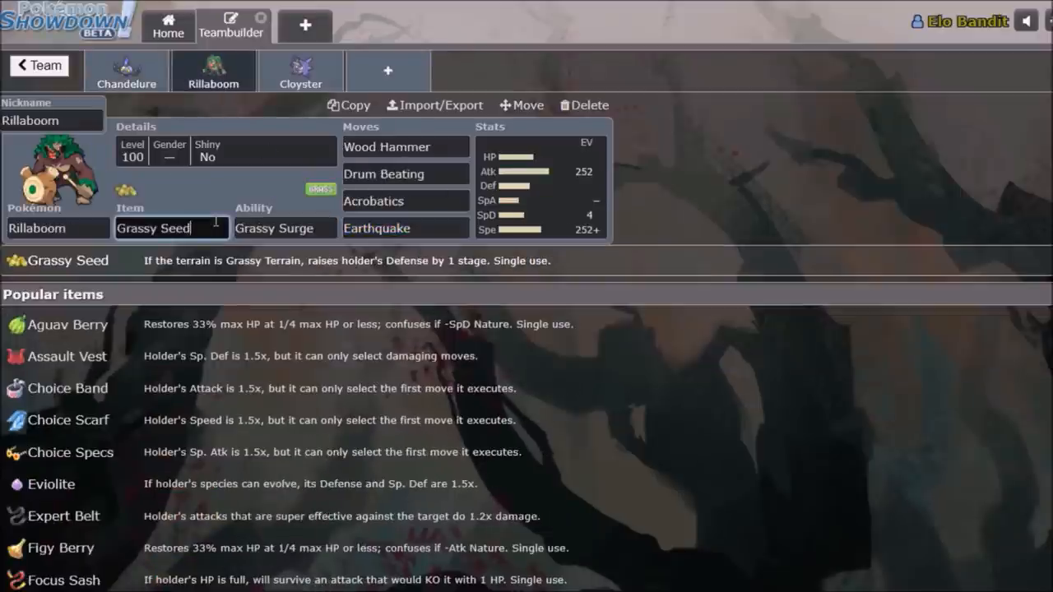
pyautogui.click(284, 228)
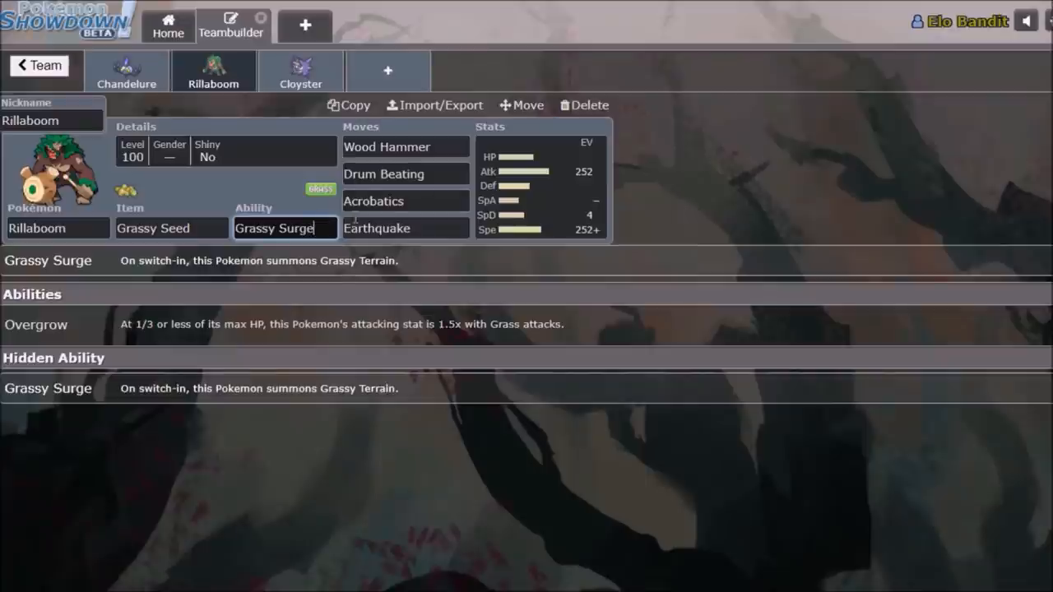
pyautogui.click(405, 201)
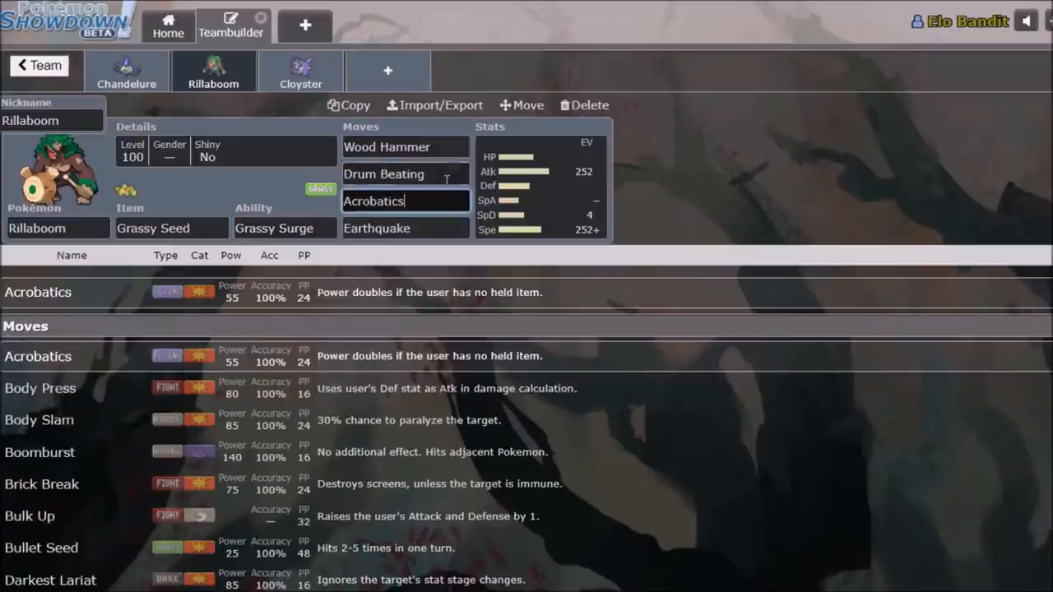
pyautogui.click(405, 174)
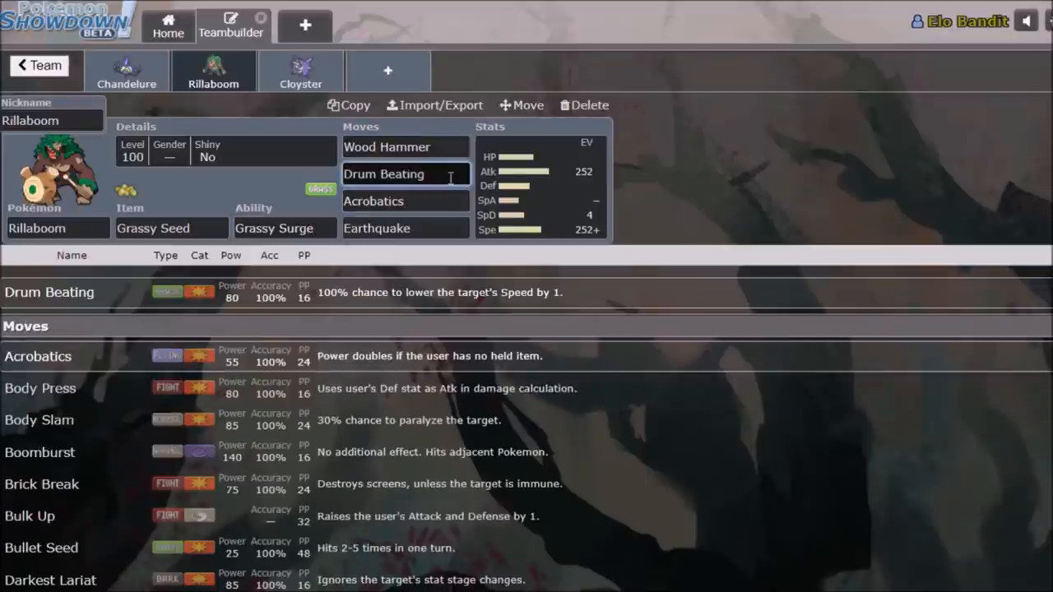
pyautogui.click(404, 228)
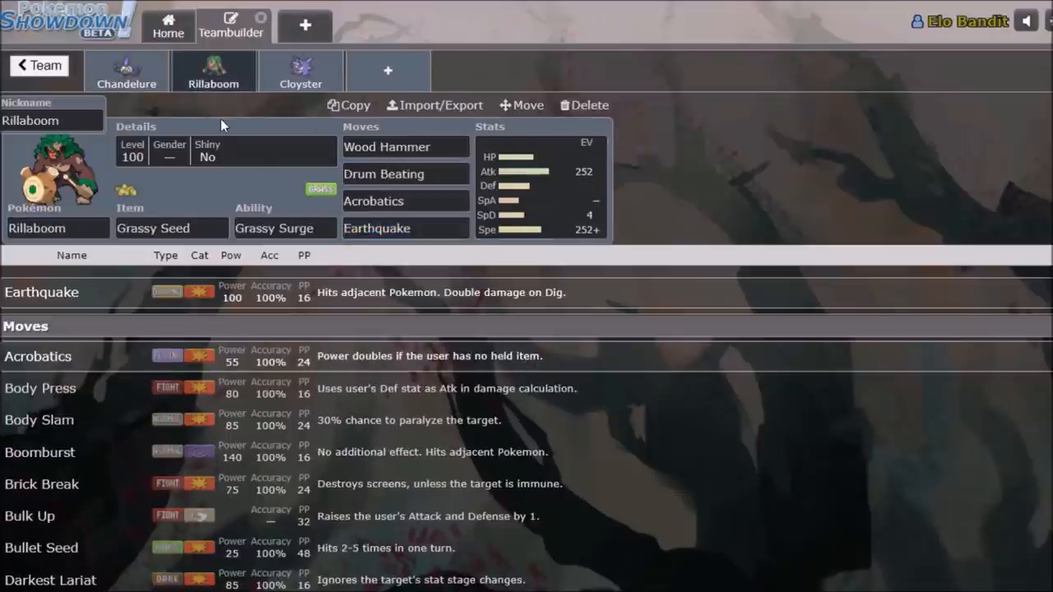
pyautogui.click(284, 228)
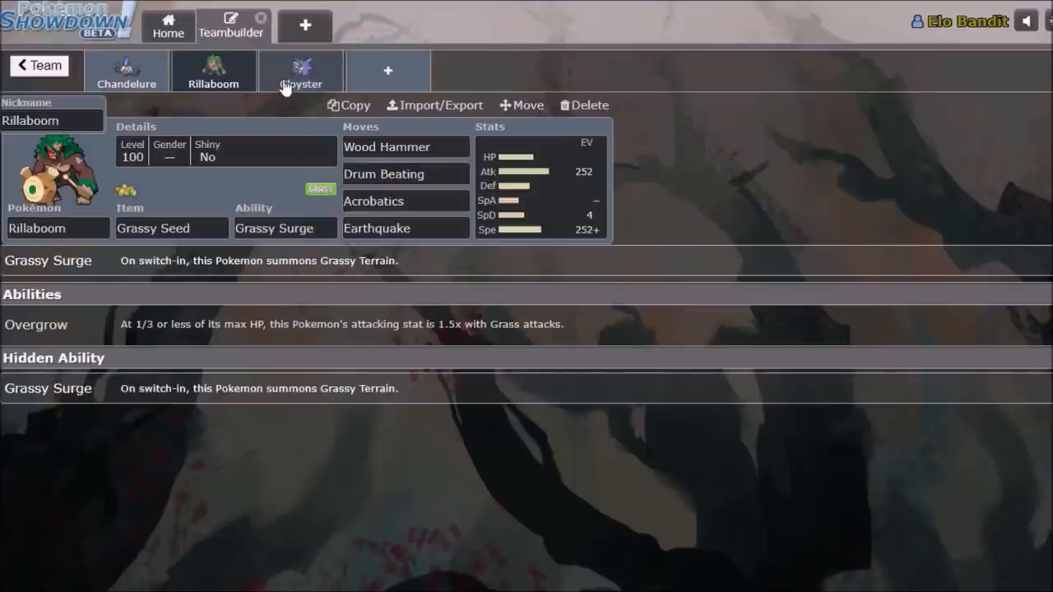
pyautogui.click(301, 70)
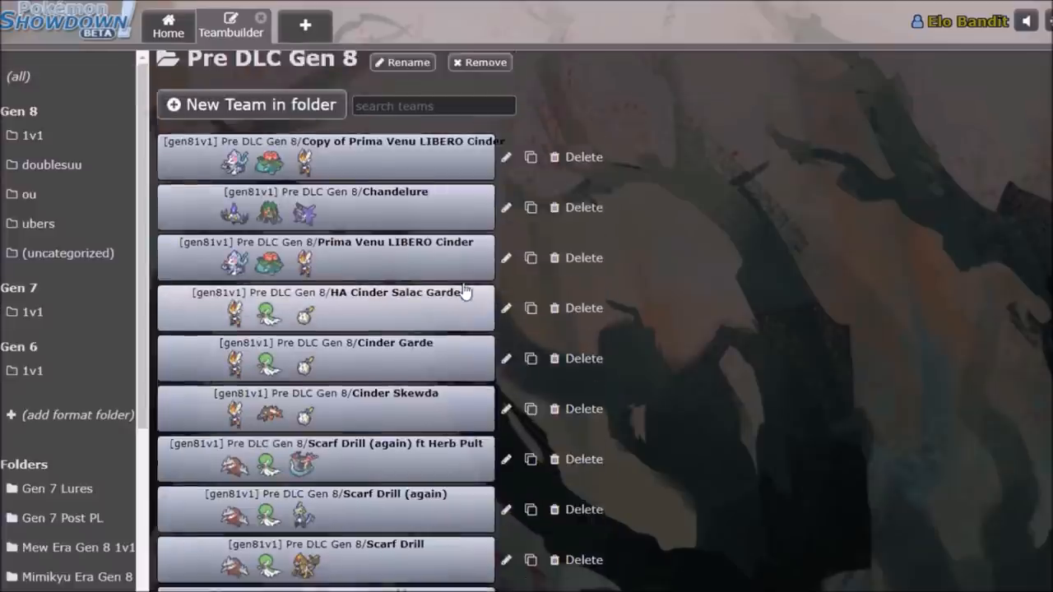
# Go back to the team list and open Cinder Zone in the Post DLC Gen 8 folder.
pyautogui.scroll(3)
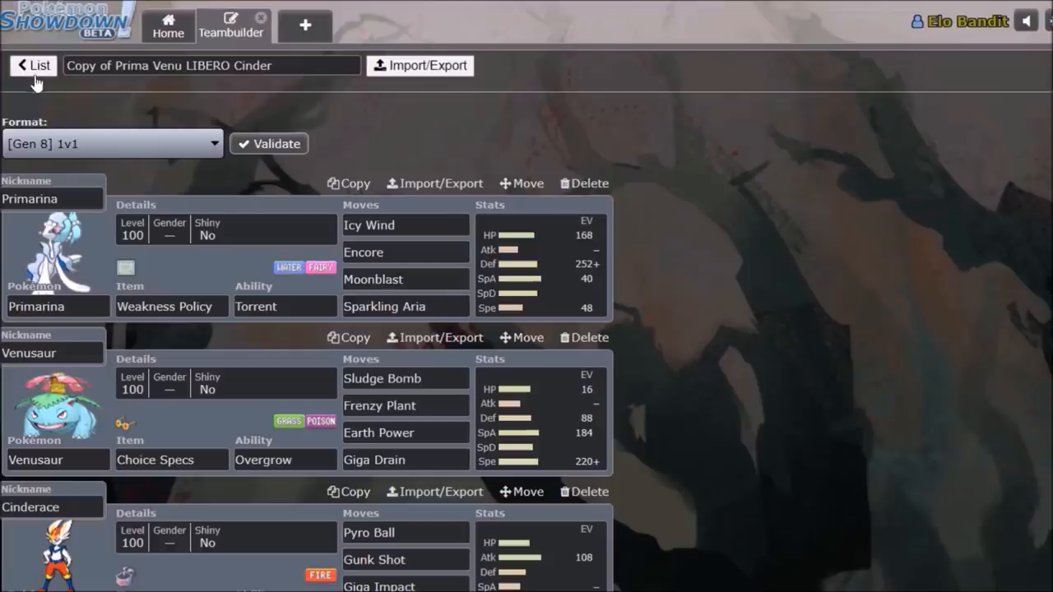
pyautogui.click(33, 65)
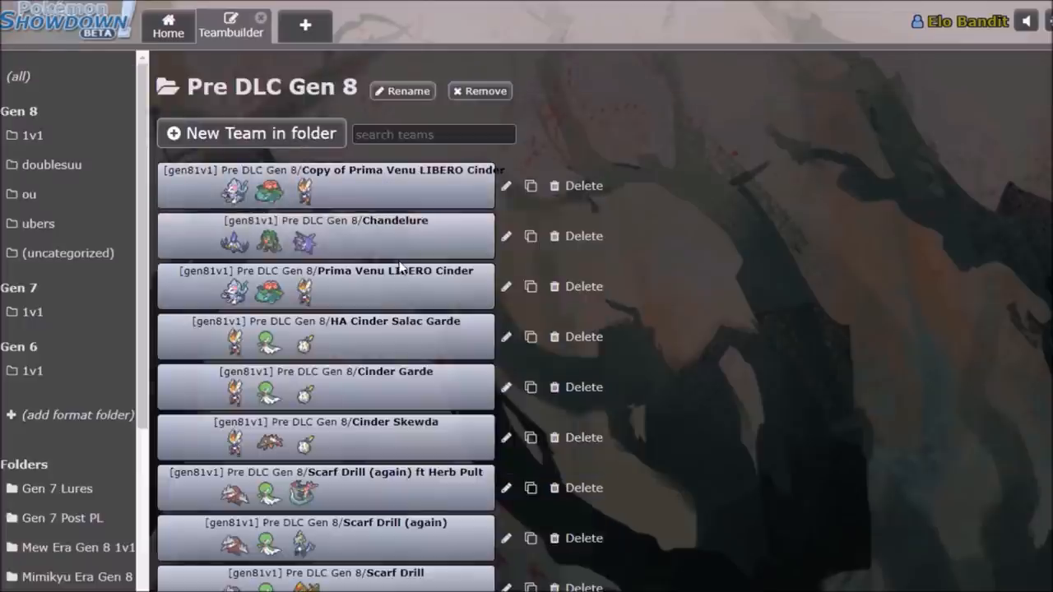
pyautogui.scroll(-3)
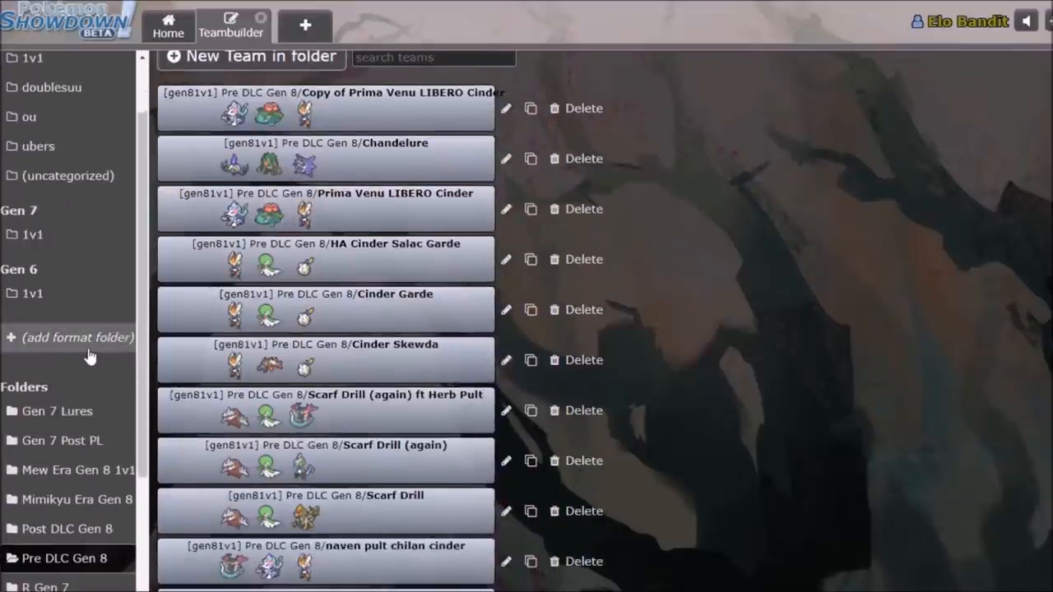
pyautogui.scroll(-3)
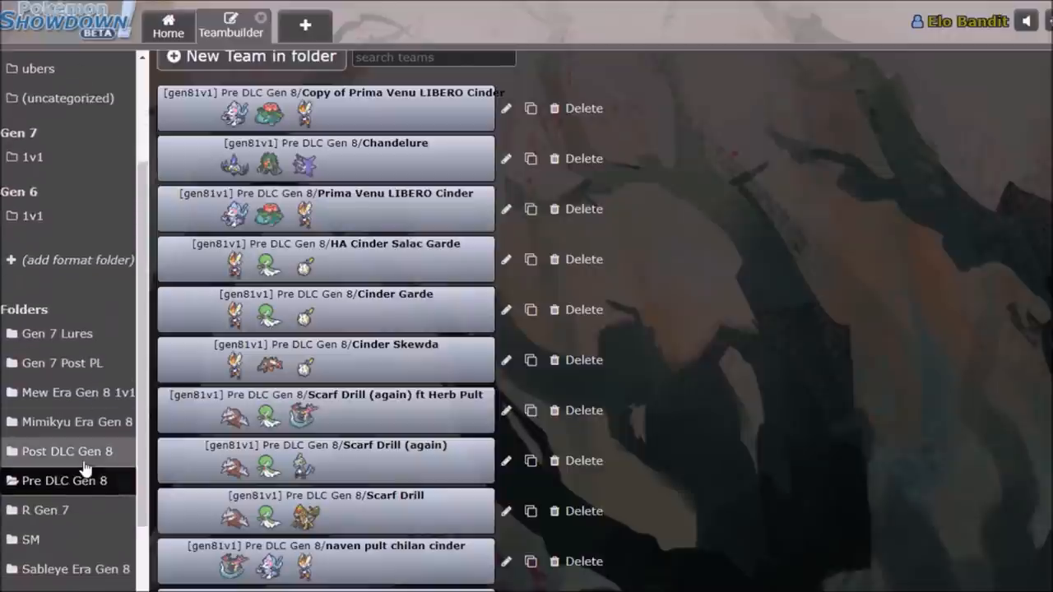
pyautogui.click(66, 450)
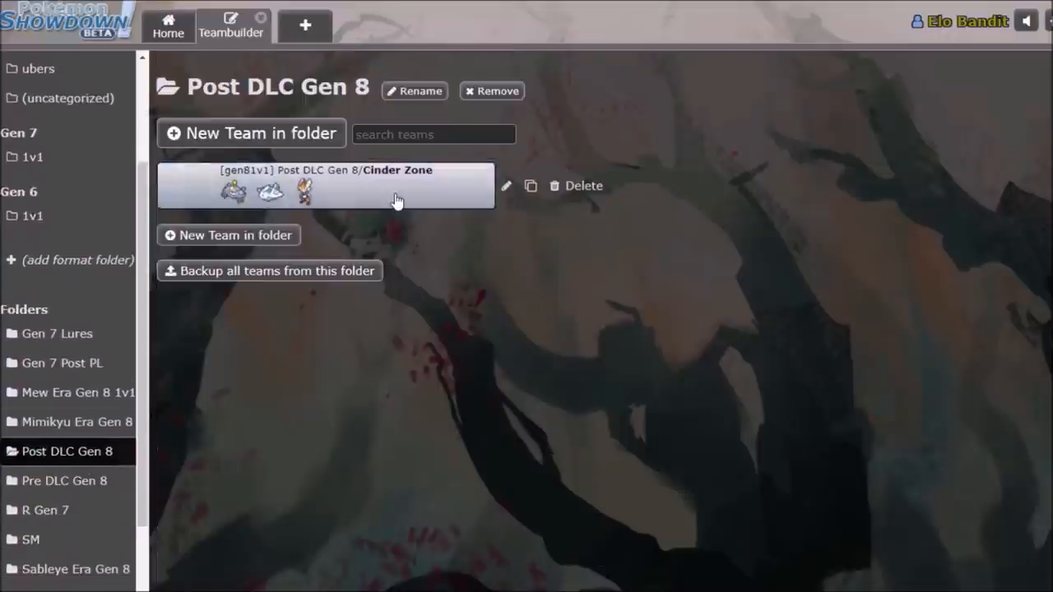
pyautogui.click(325, 185)
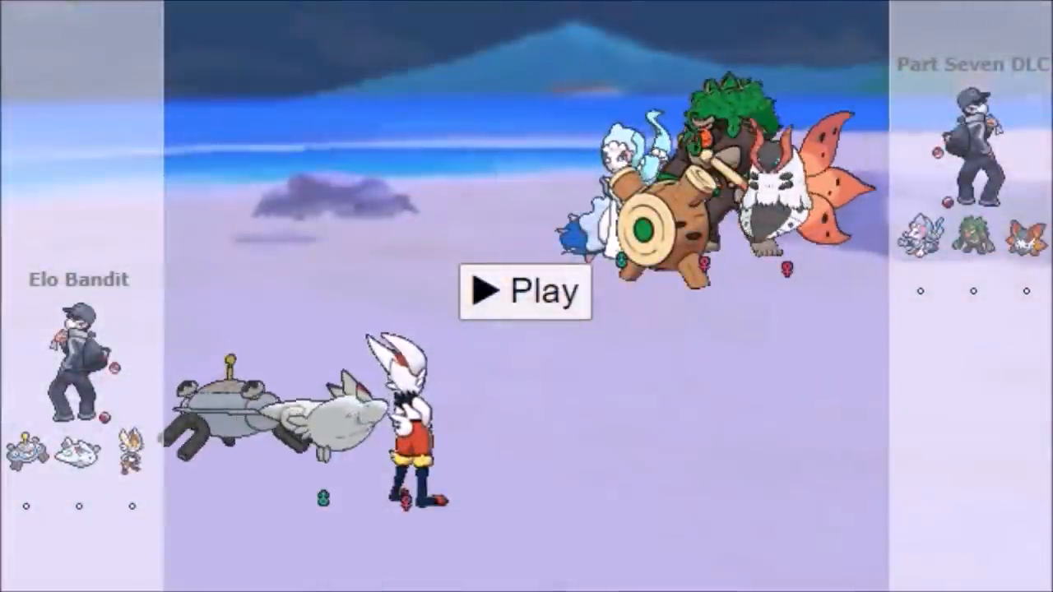
# Check Magnezone's Sturdy ability, then view Cinderace's Libero set.
pyautogui.click(524, 292)
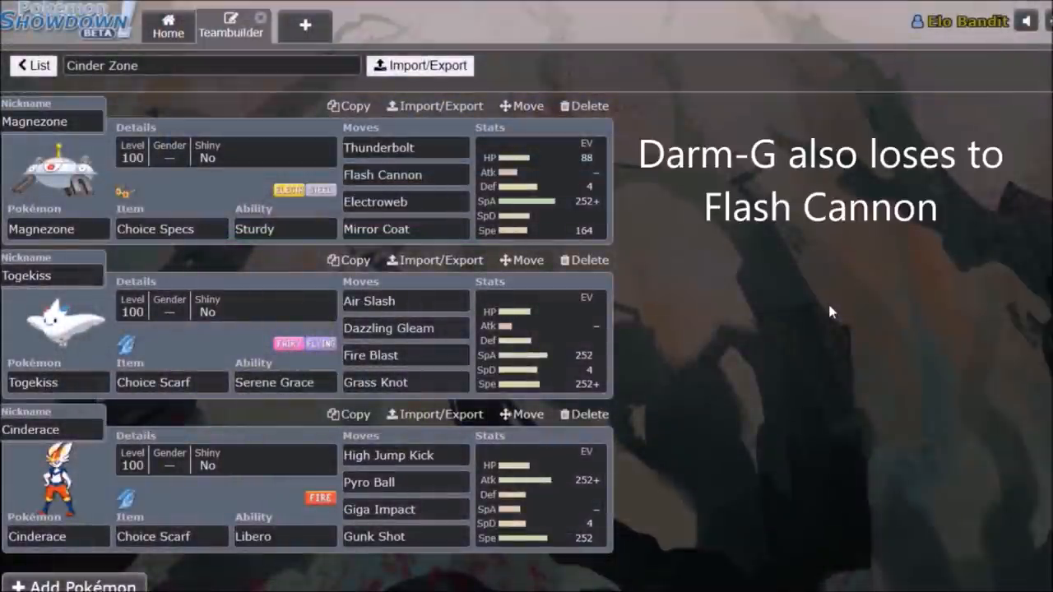
pyautogui.click(285, 229)
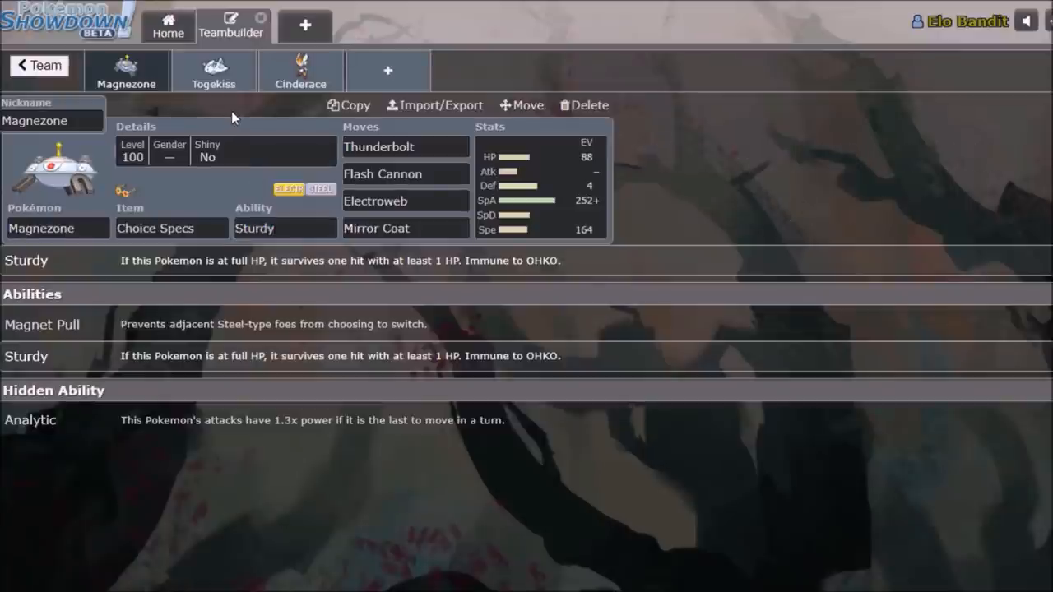
pyautogui.moveTo(249, 113)
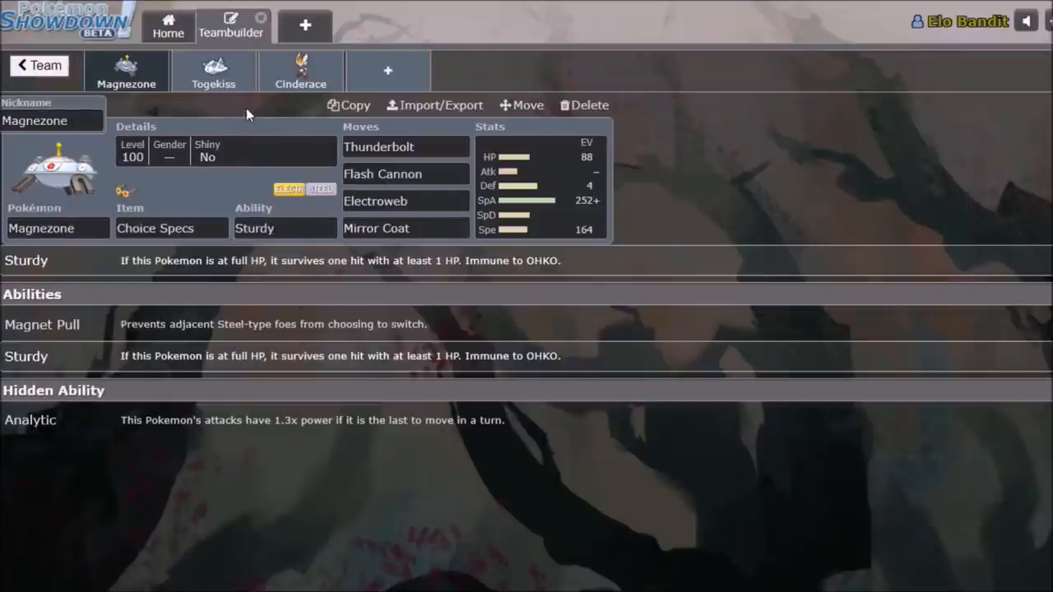
pyautogui.click(301, 71)
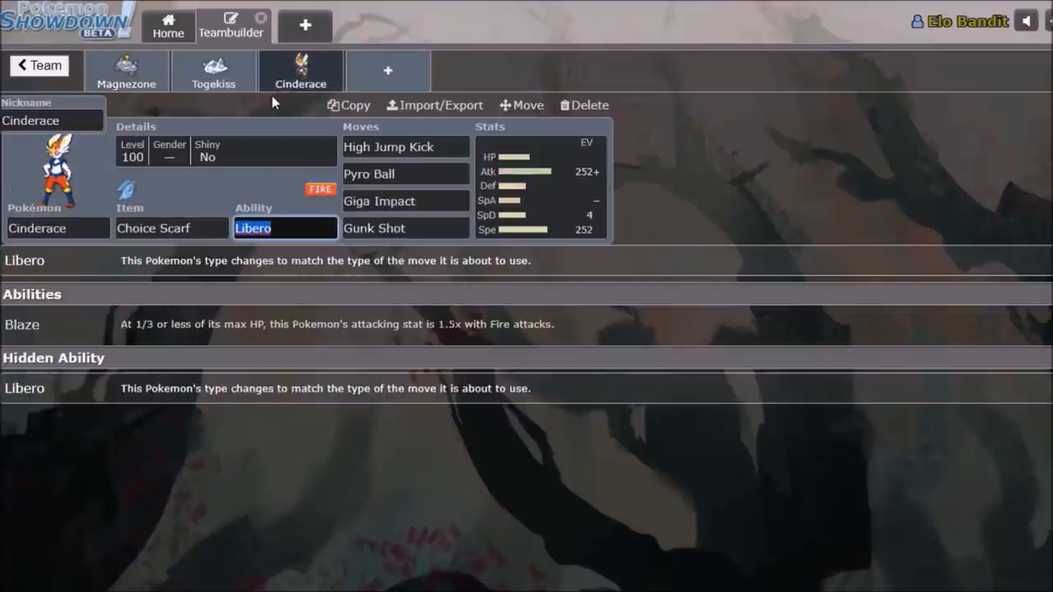